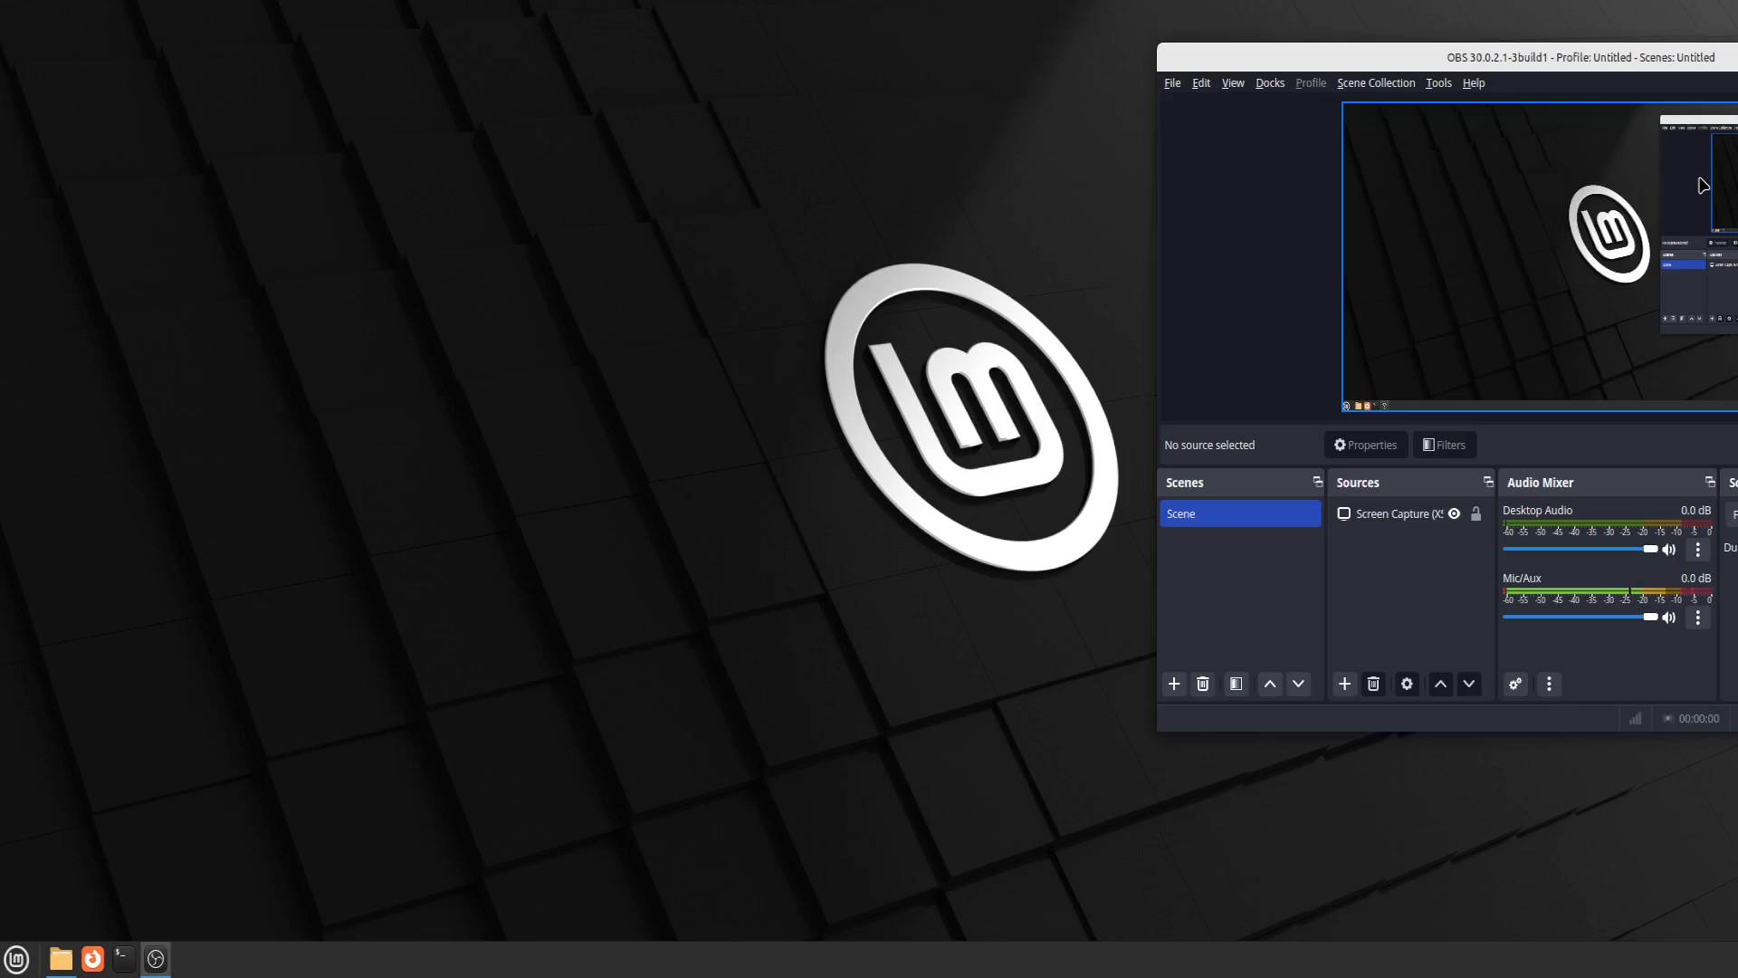
mouse_move(212, 755)
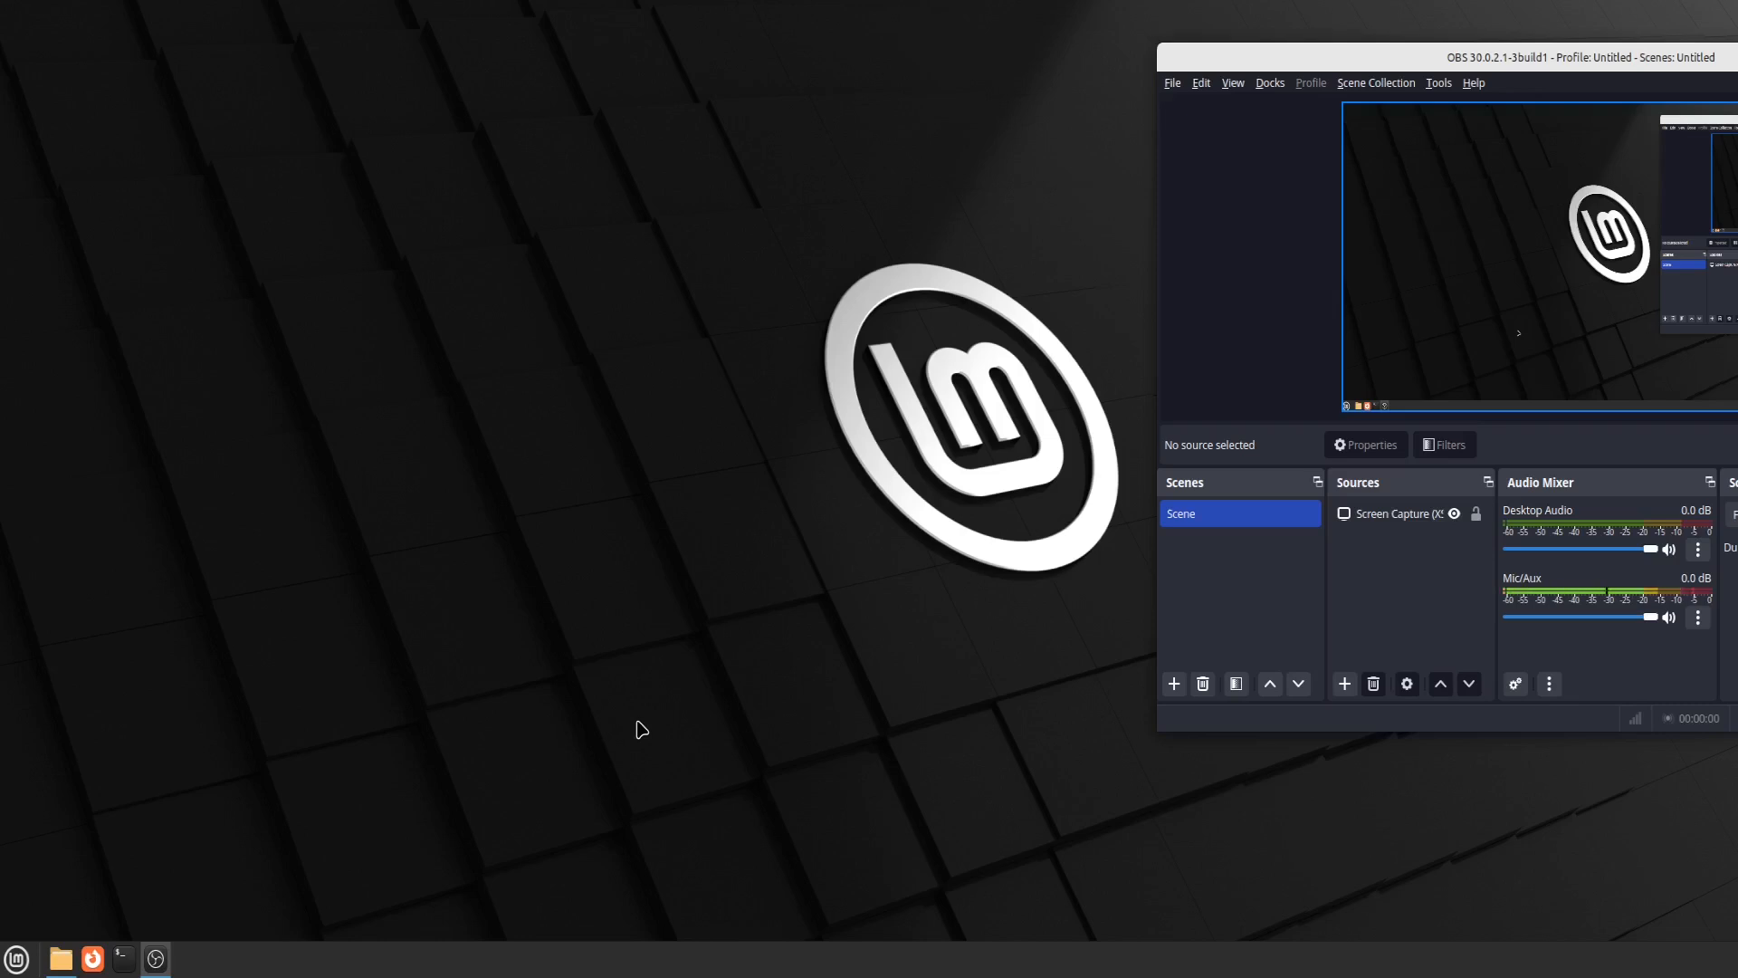
mouse_move(367, 693)
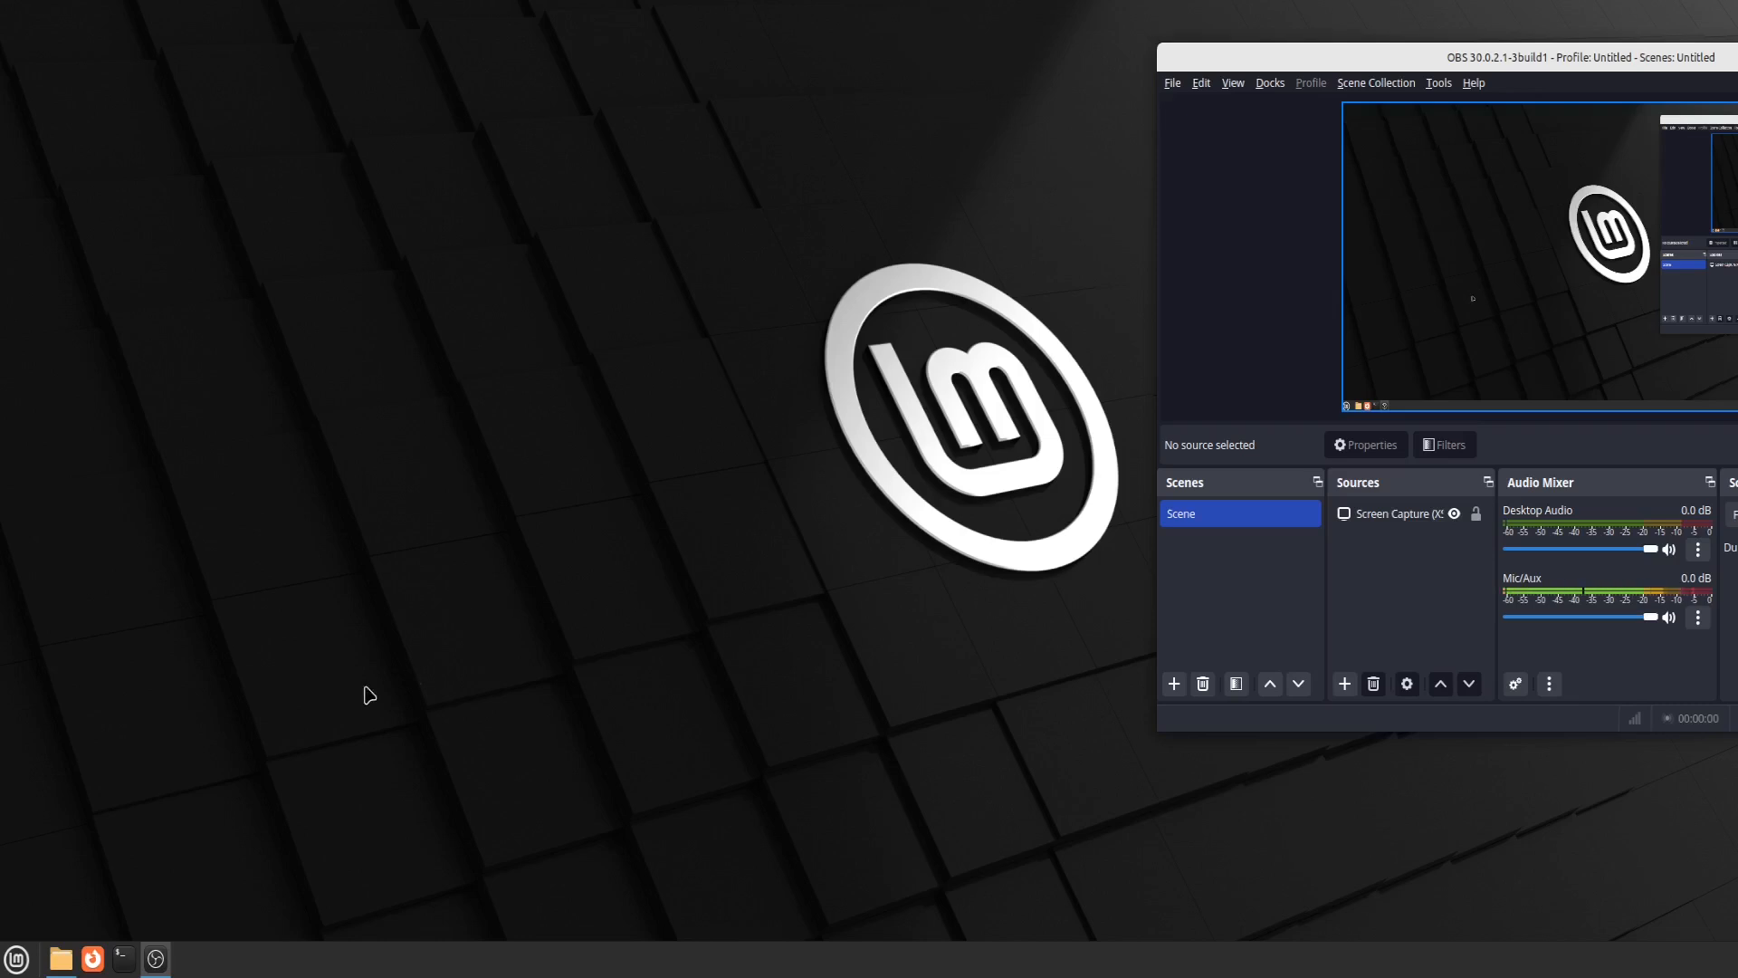
Browse the Mint menu categories and launch Software Manager from Sound & Video
click(16, 958)
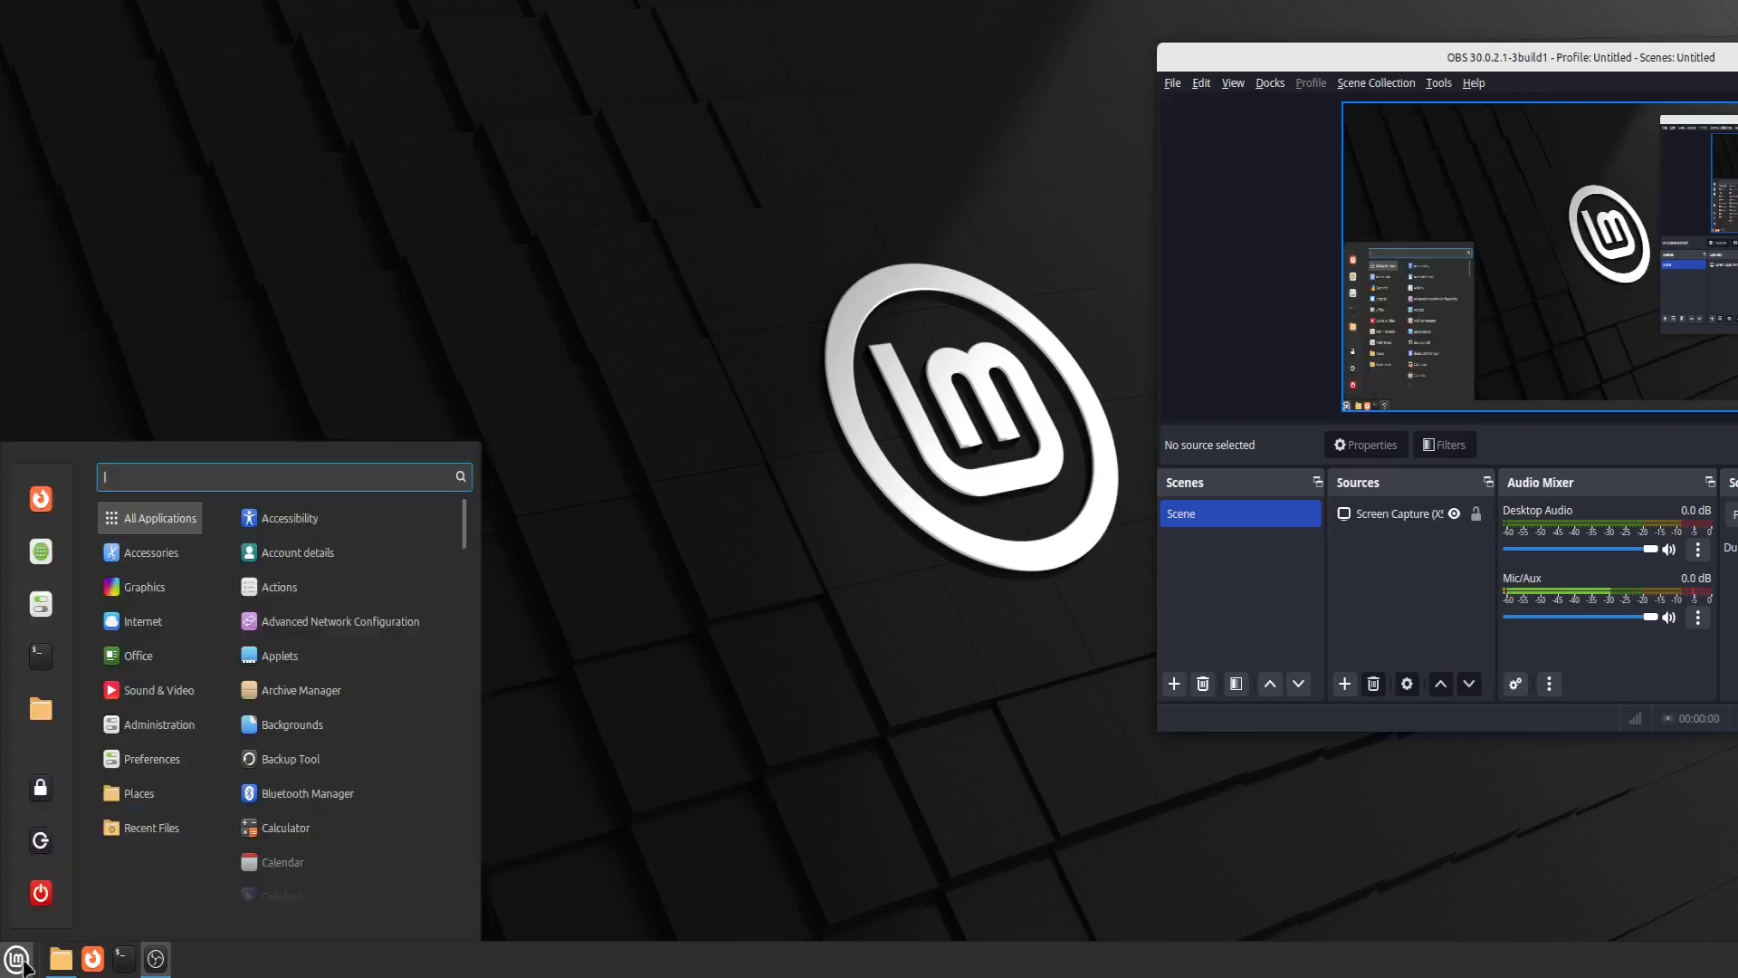
mouse_move(279, 586)
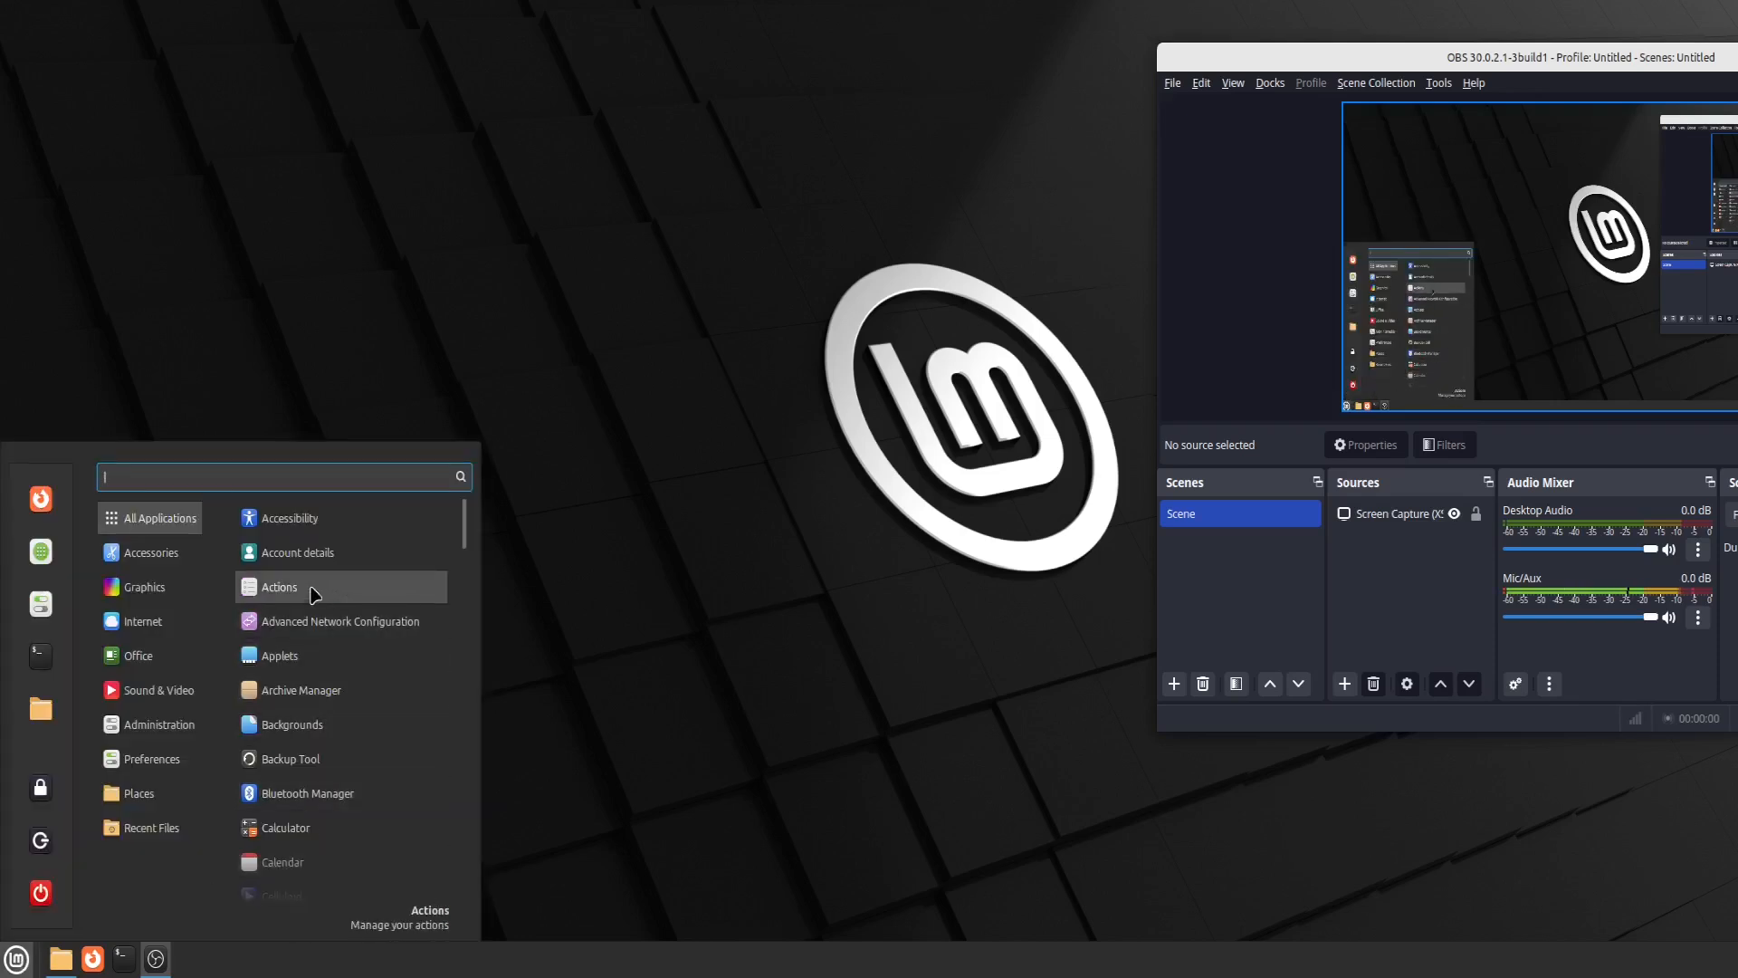
click(141, 621)
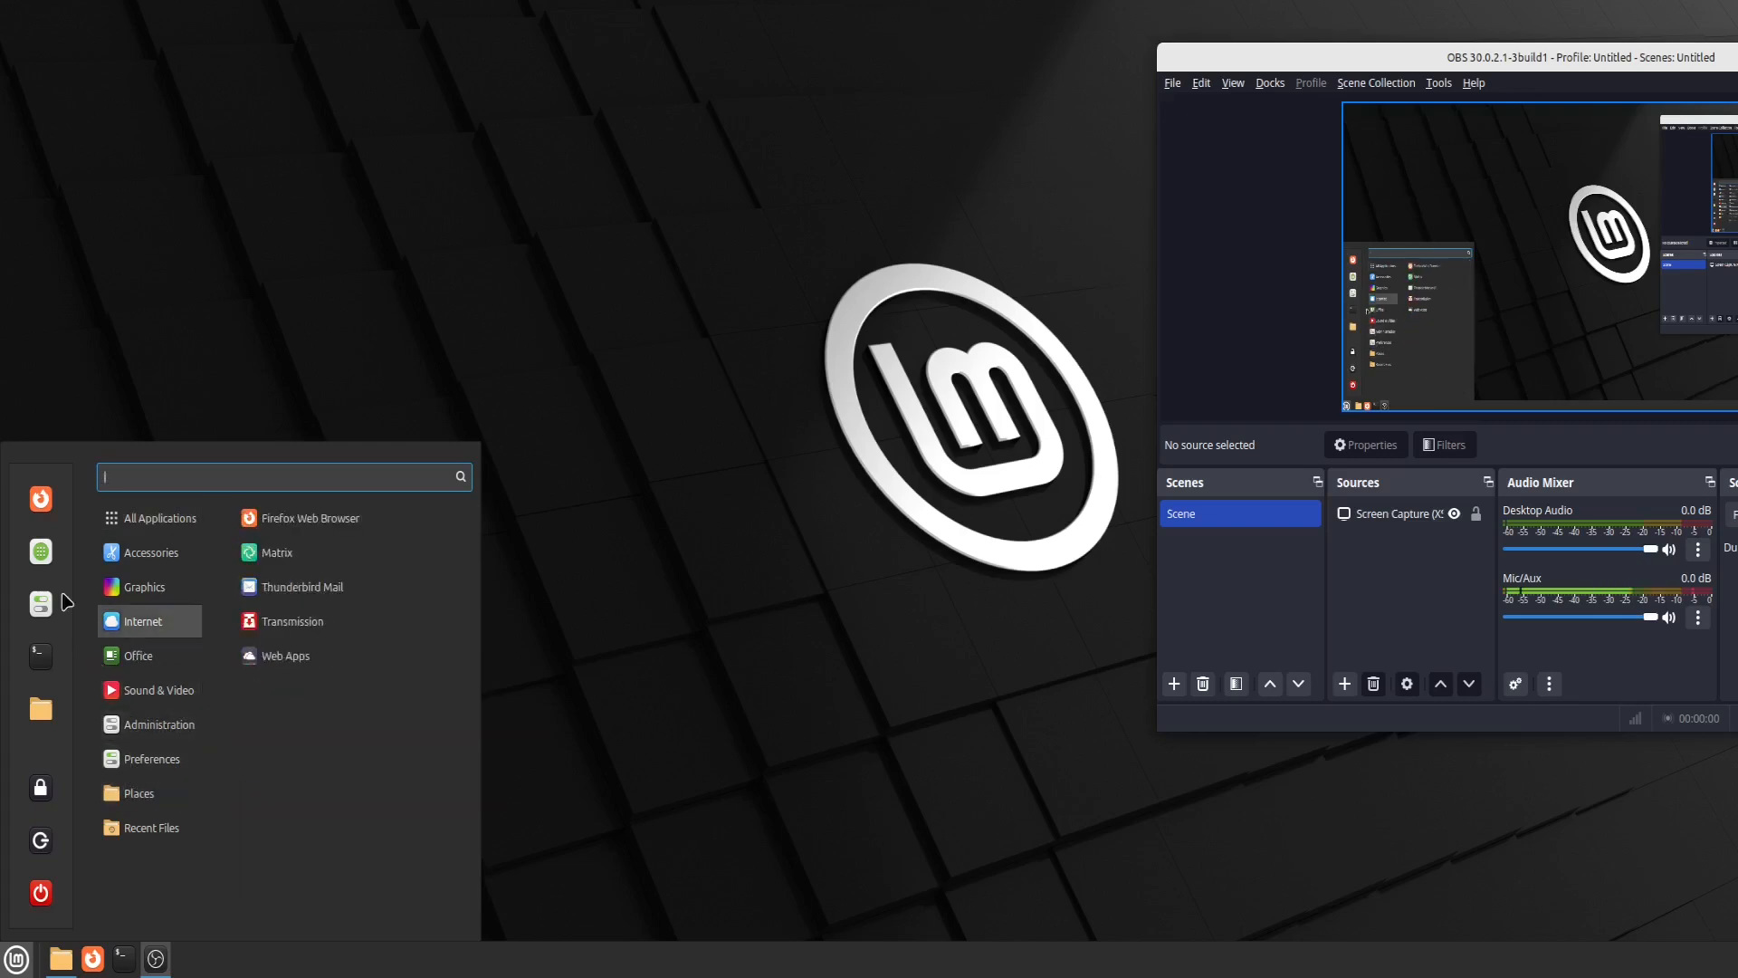
mouse_move(131, 768)
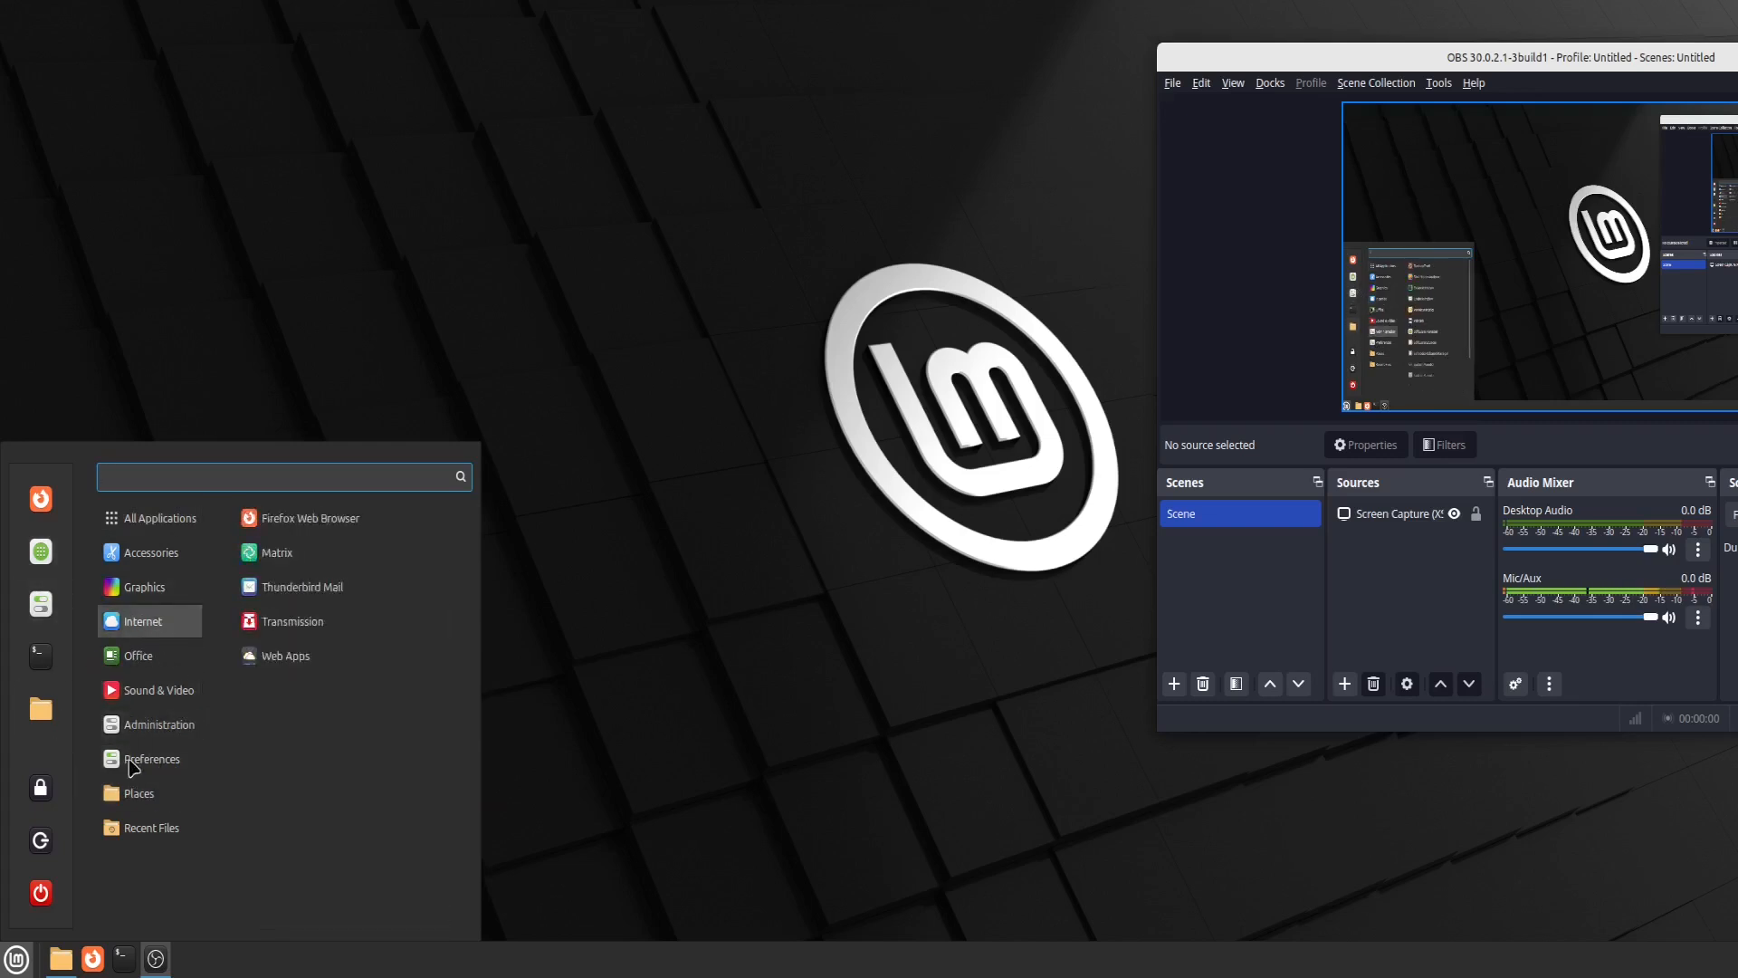
click(159, 724)
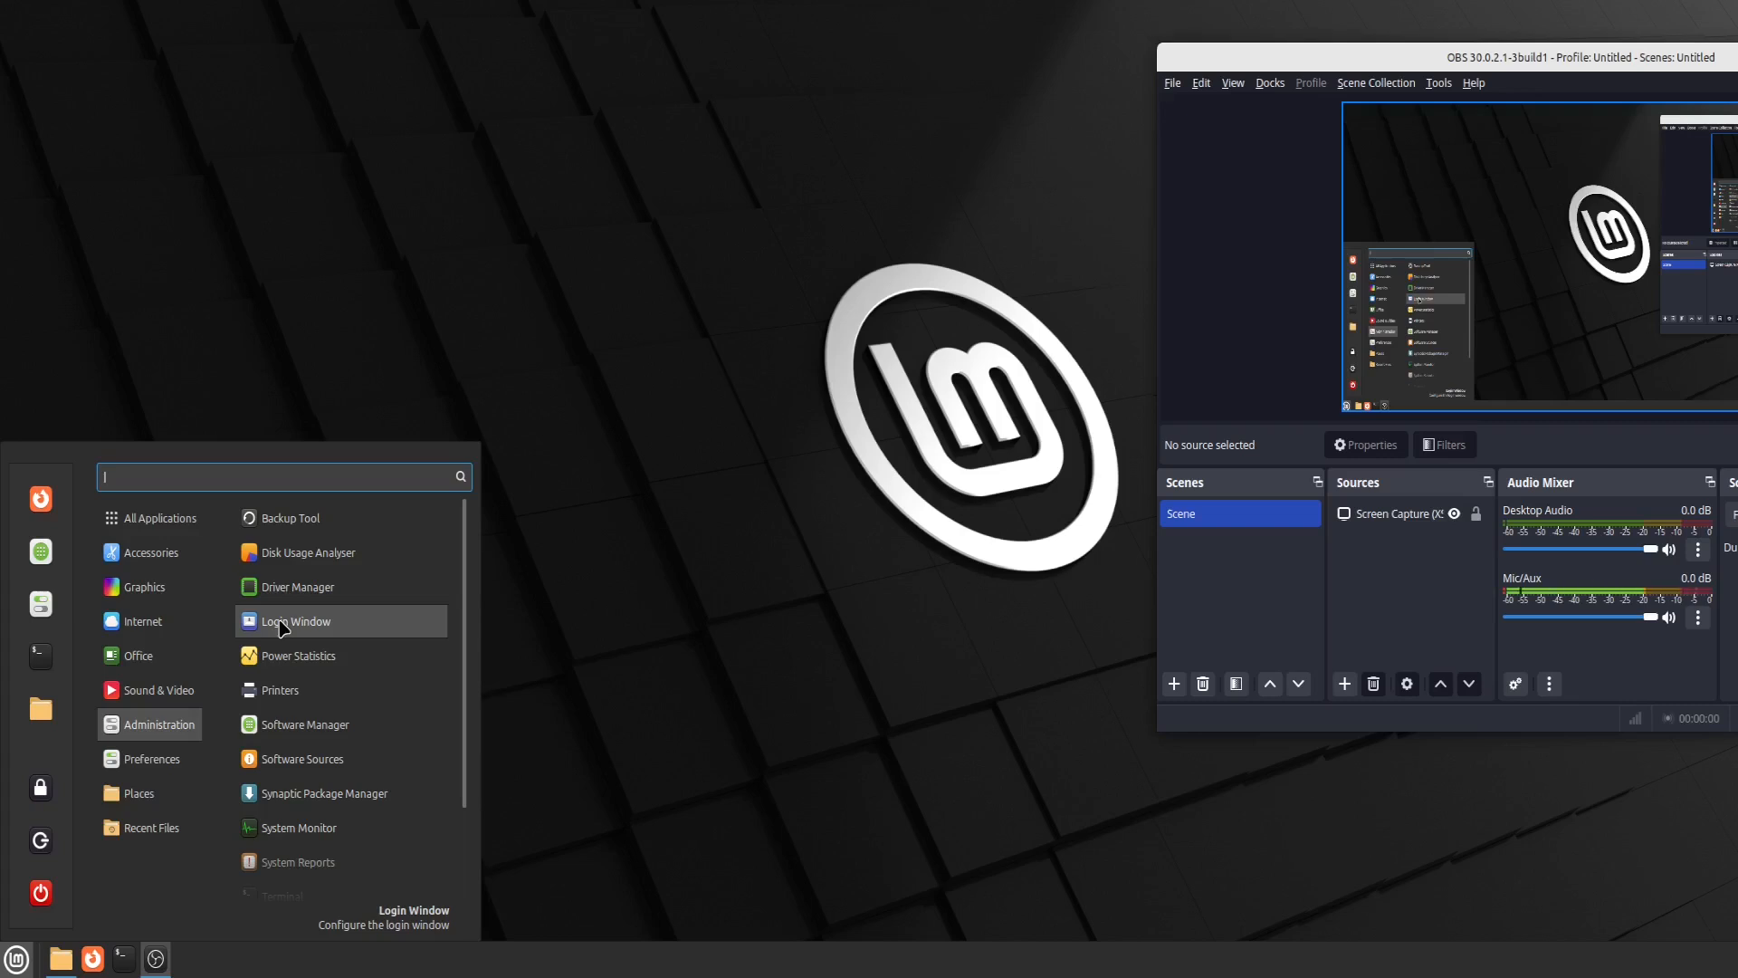
mouse_move(312, 165)
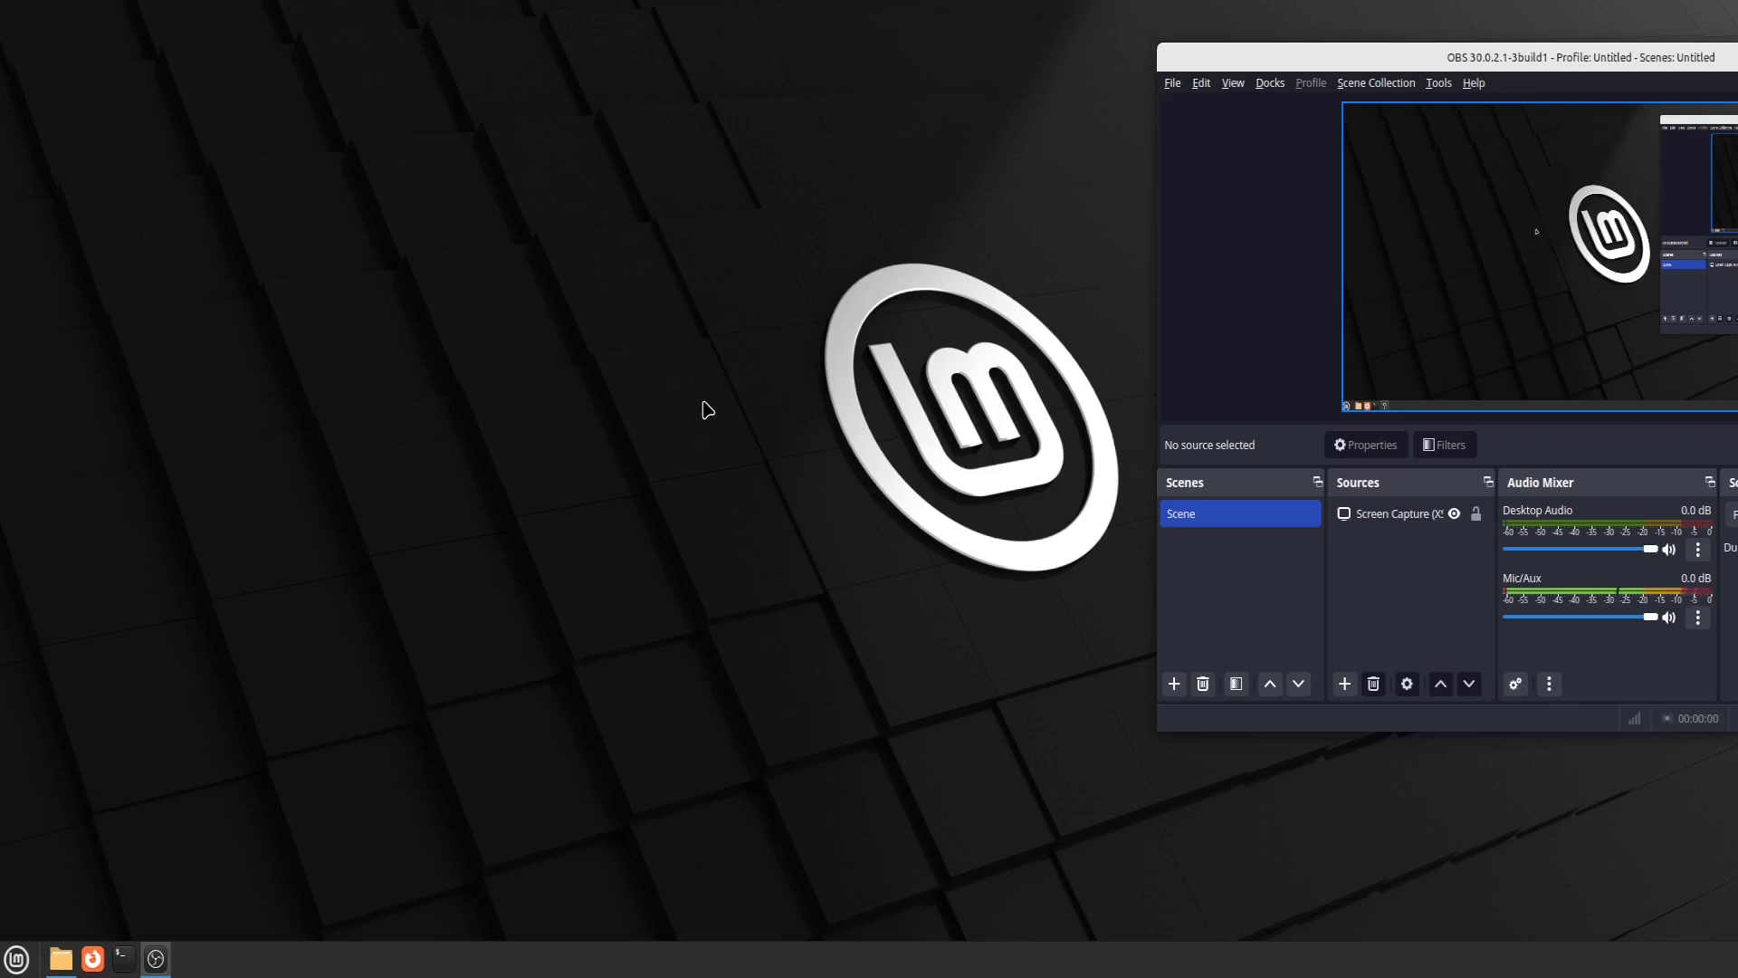
mouse_move(82, 849)
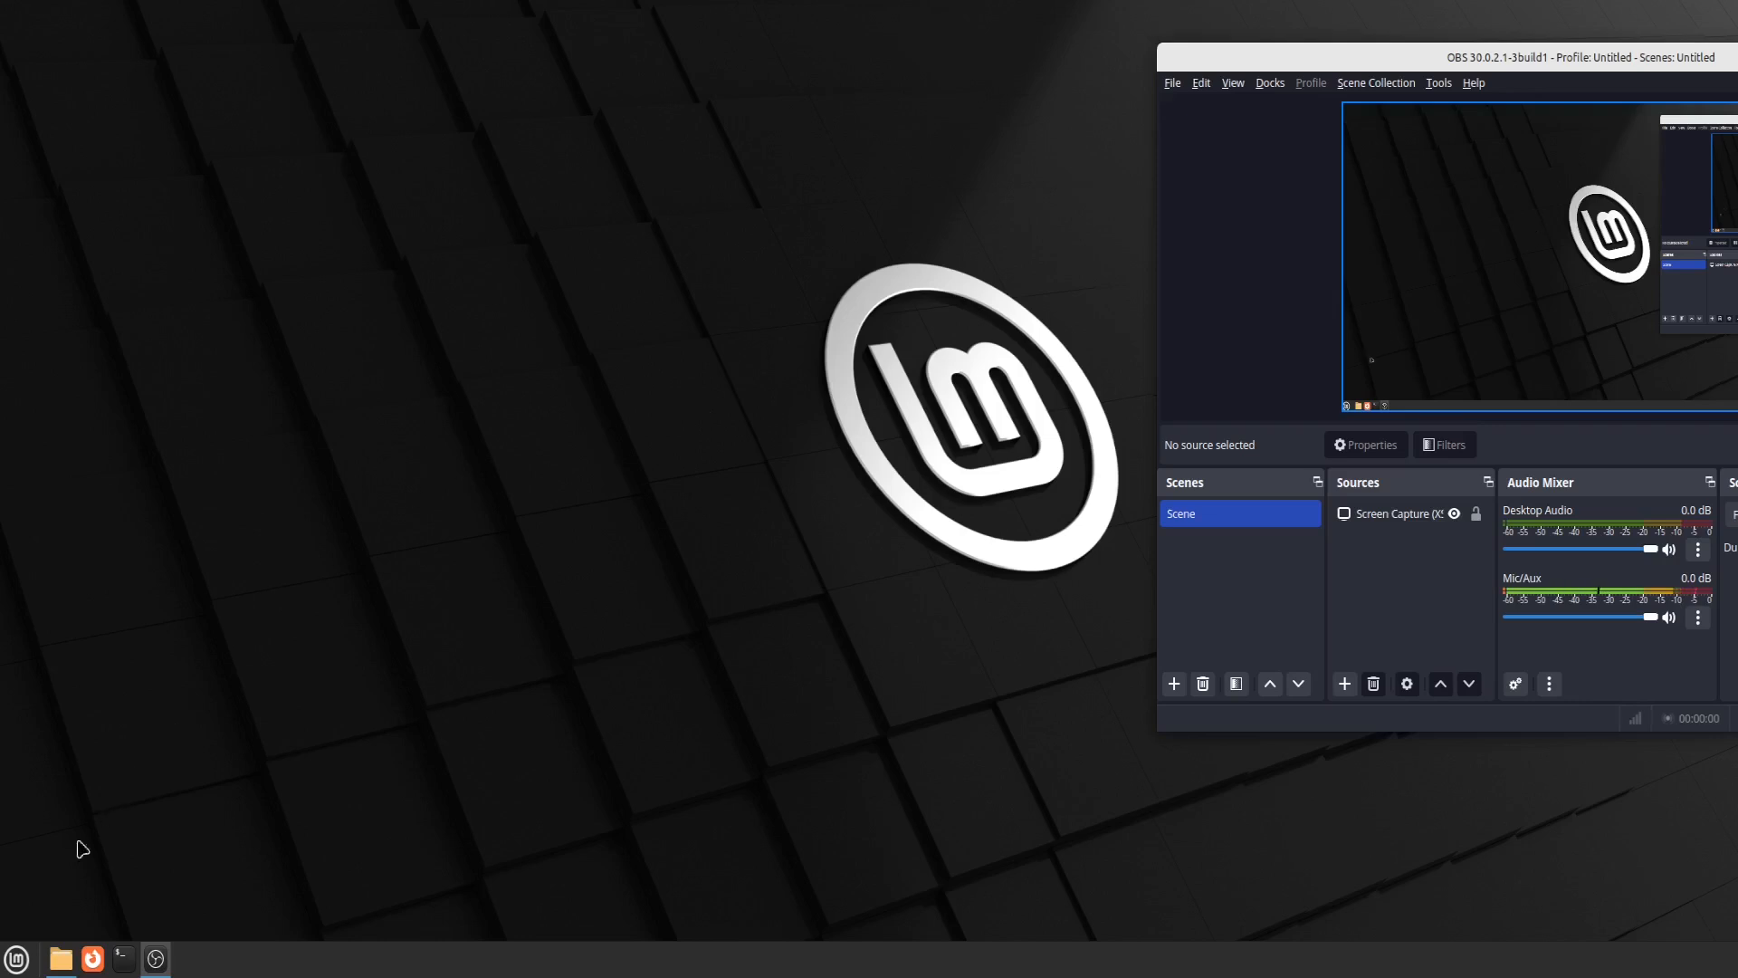
click(16, 958)
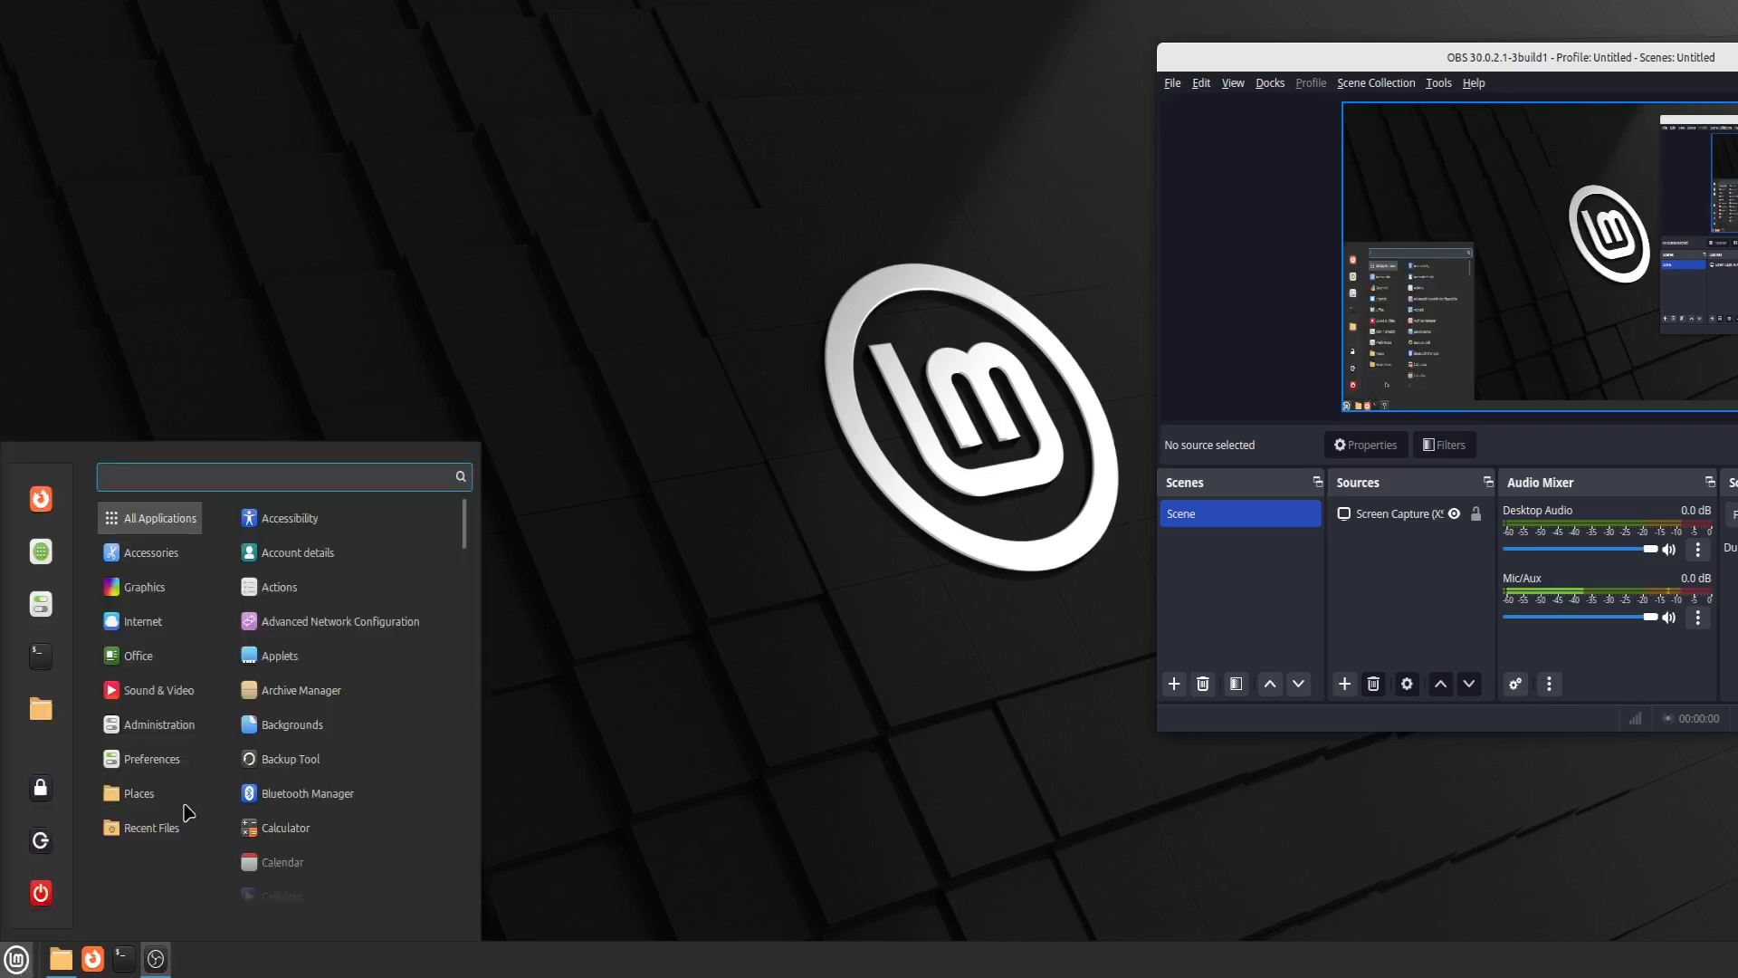
click(160, 690)
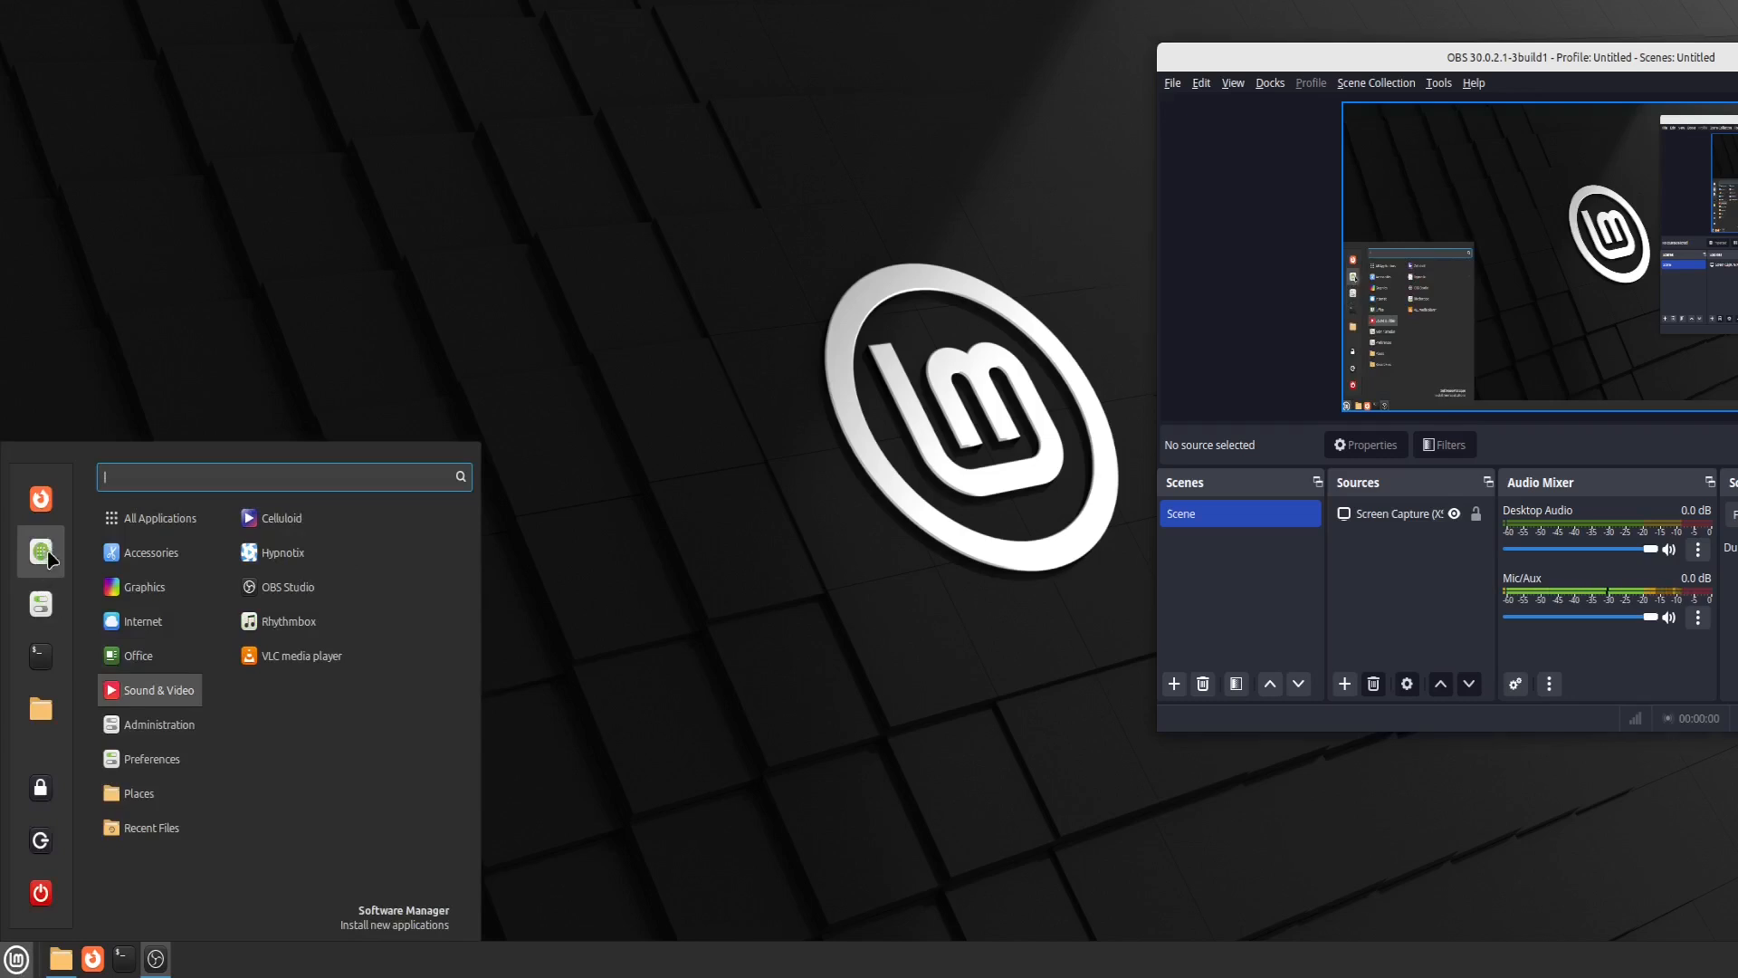
click(402, 911)
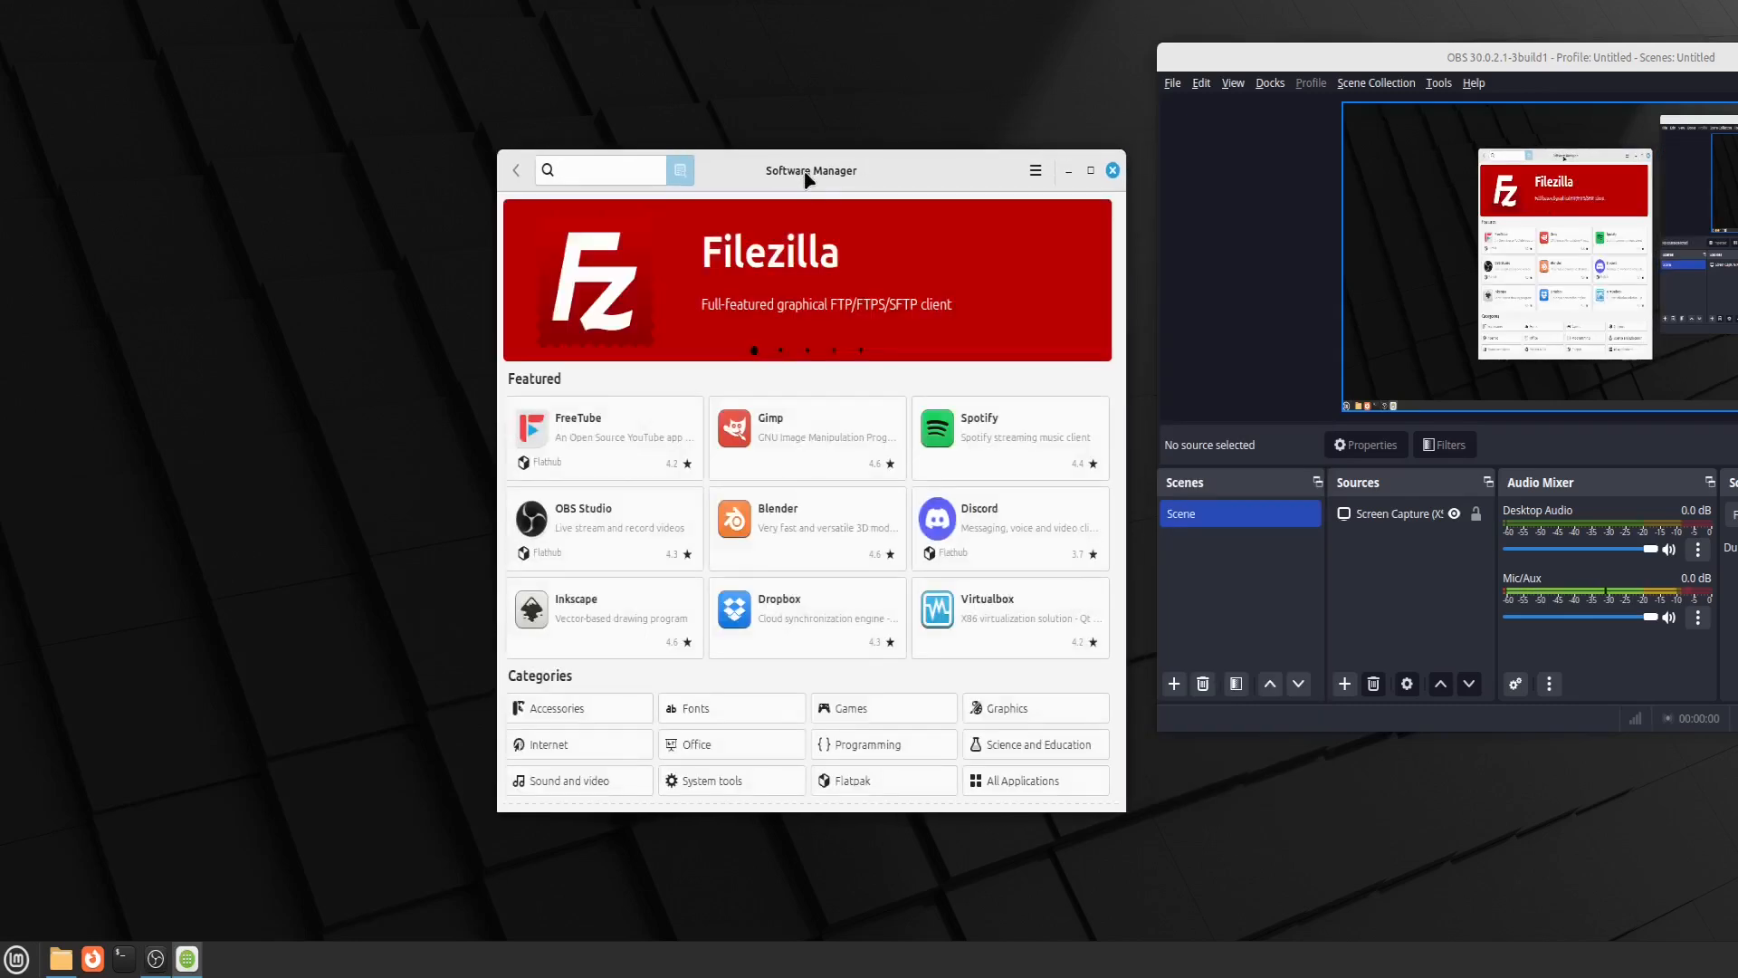
Search Software Manager for the ubuntustudio-installer package
click(778, 350)
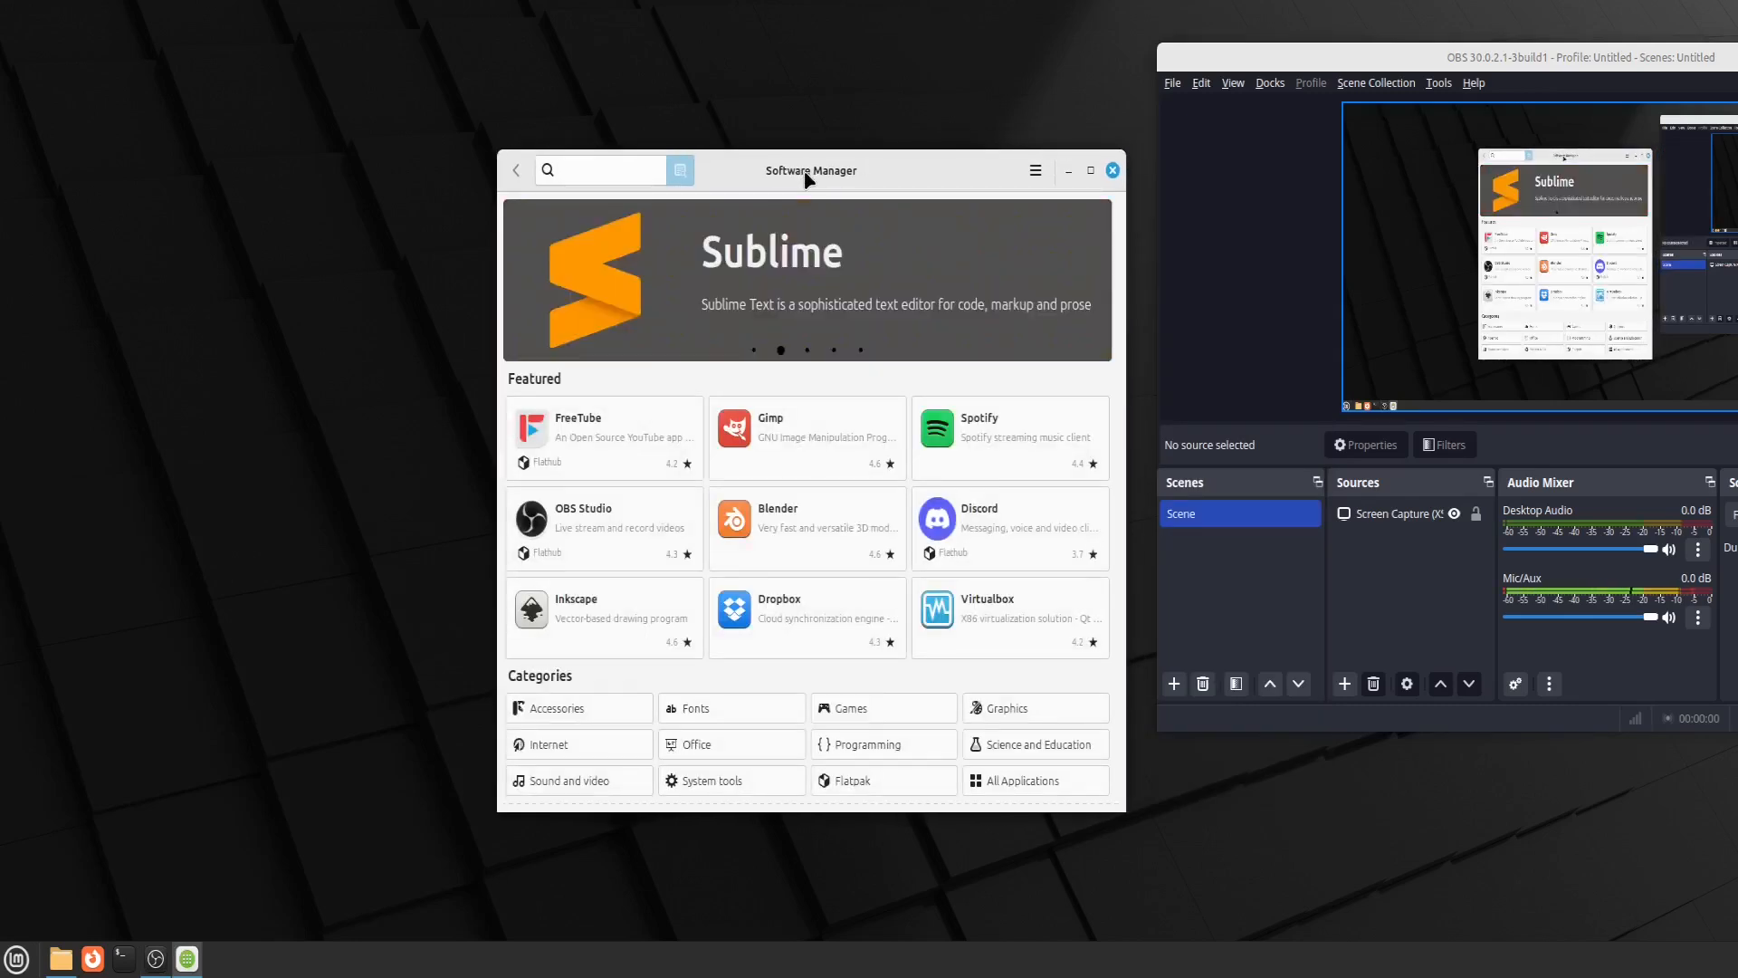
click(599, 170)
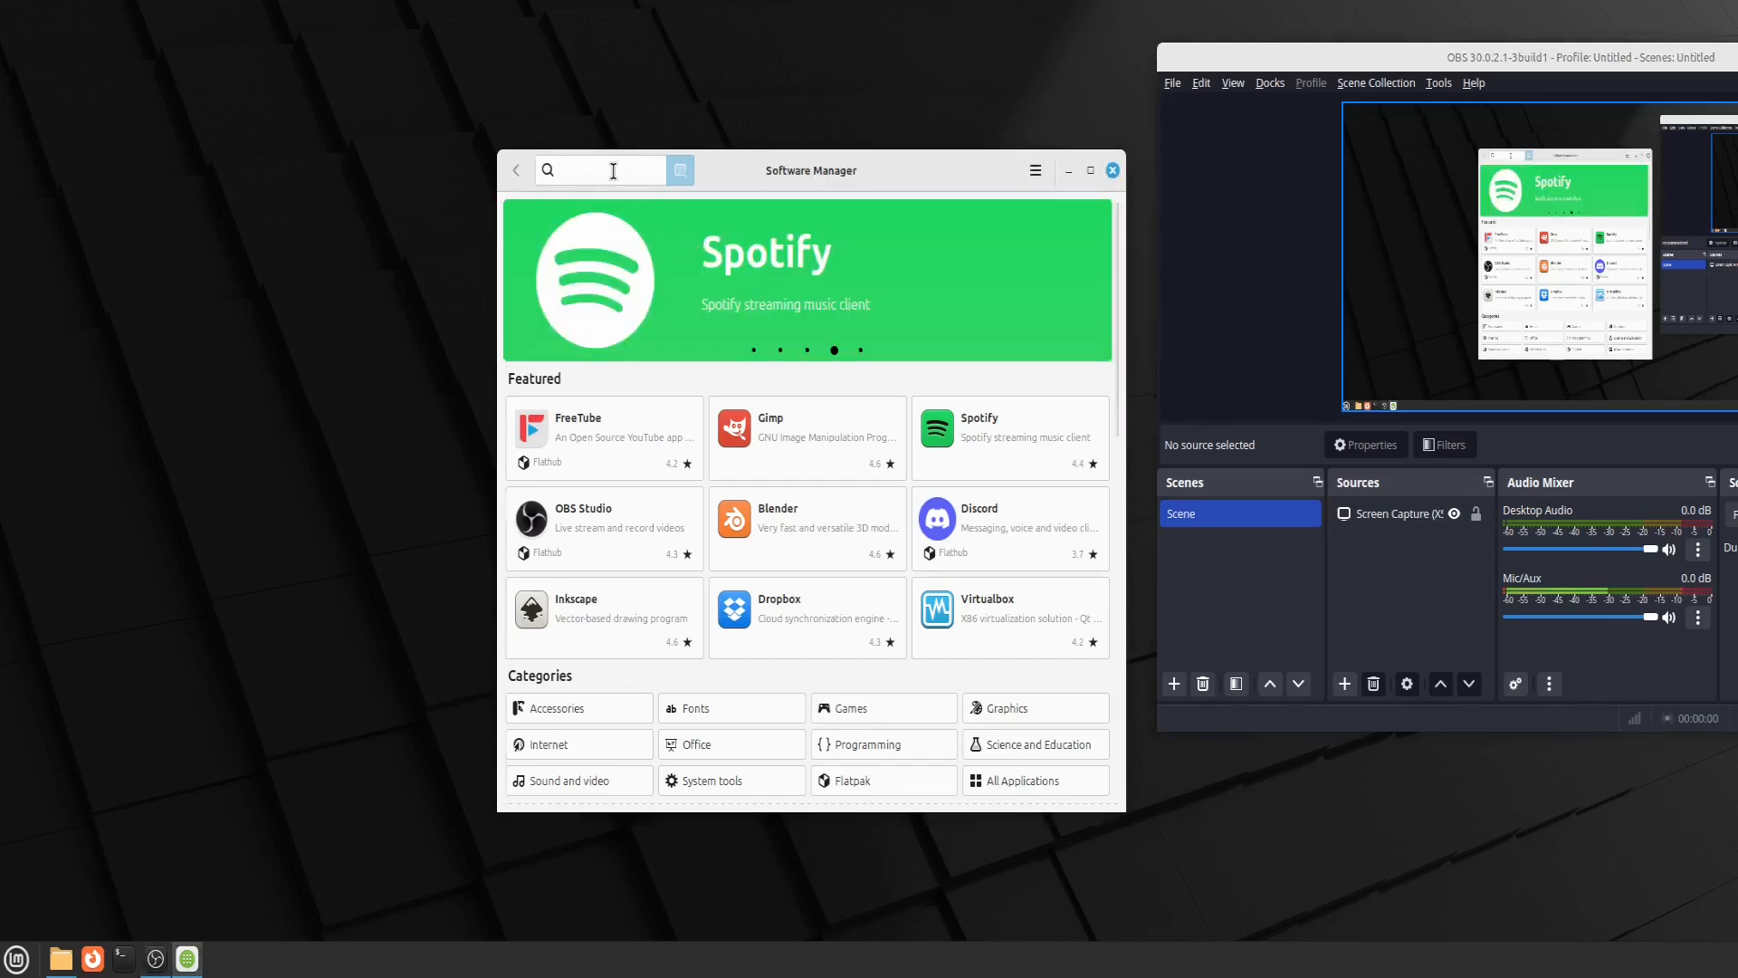
text(ubun)
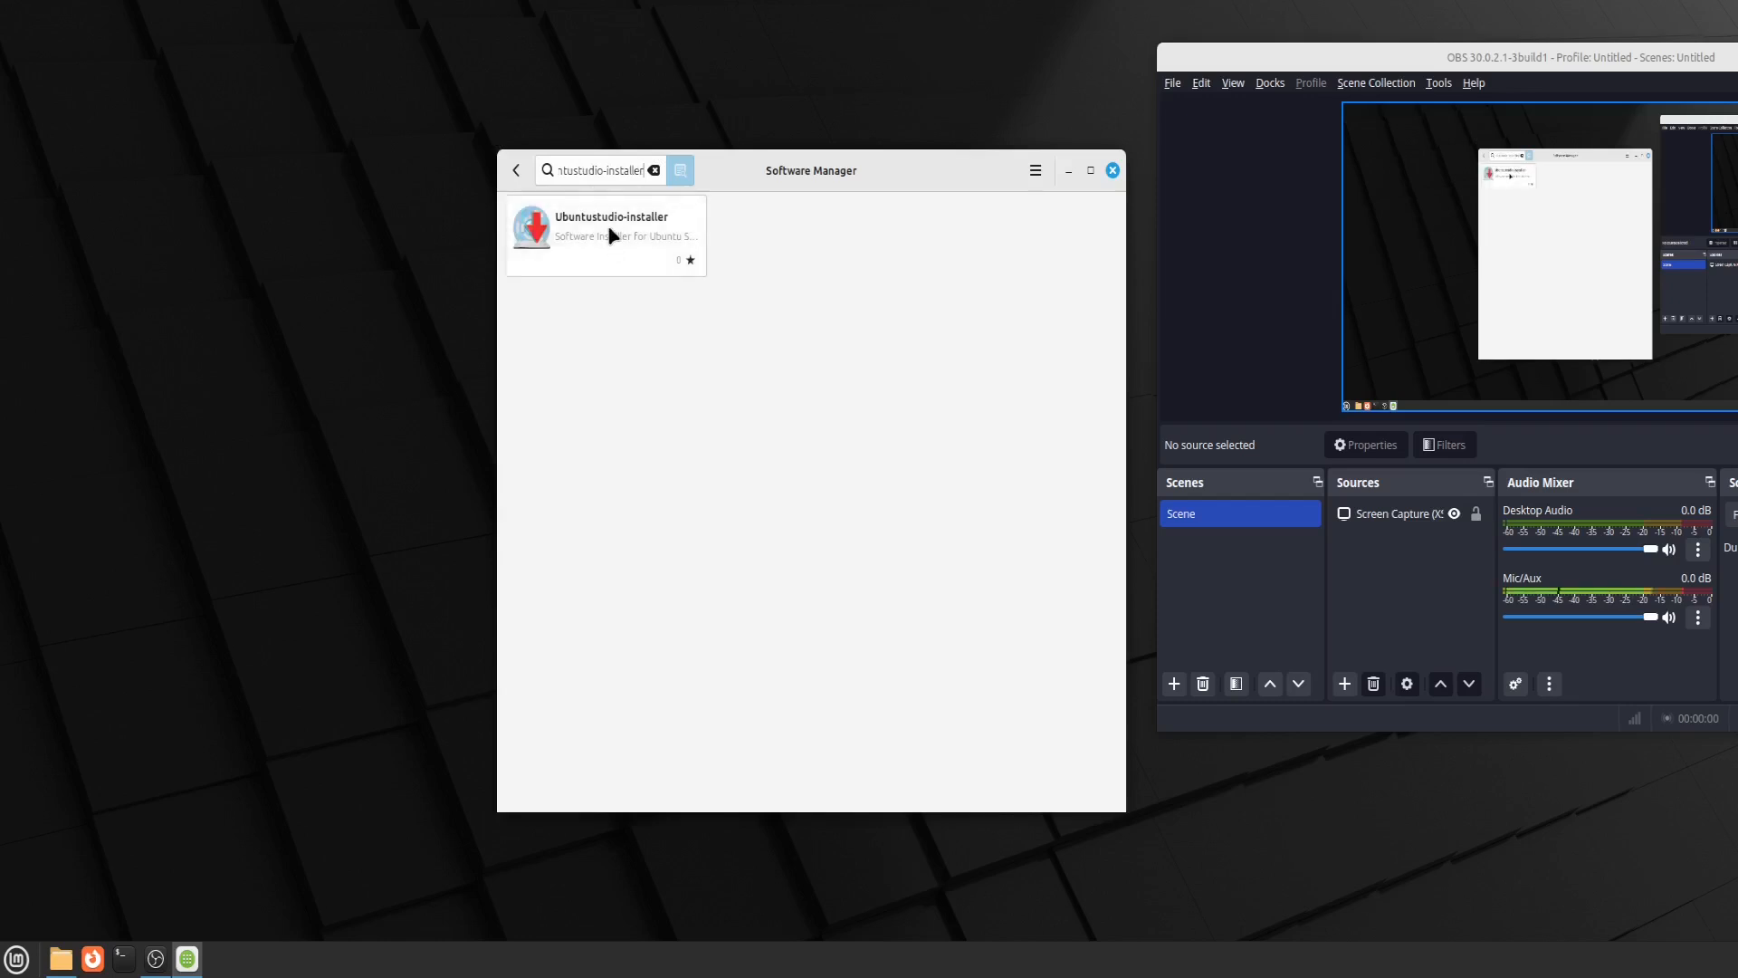
Install ubuntustudio-installer, approving the additional required software
click(610, 228)
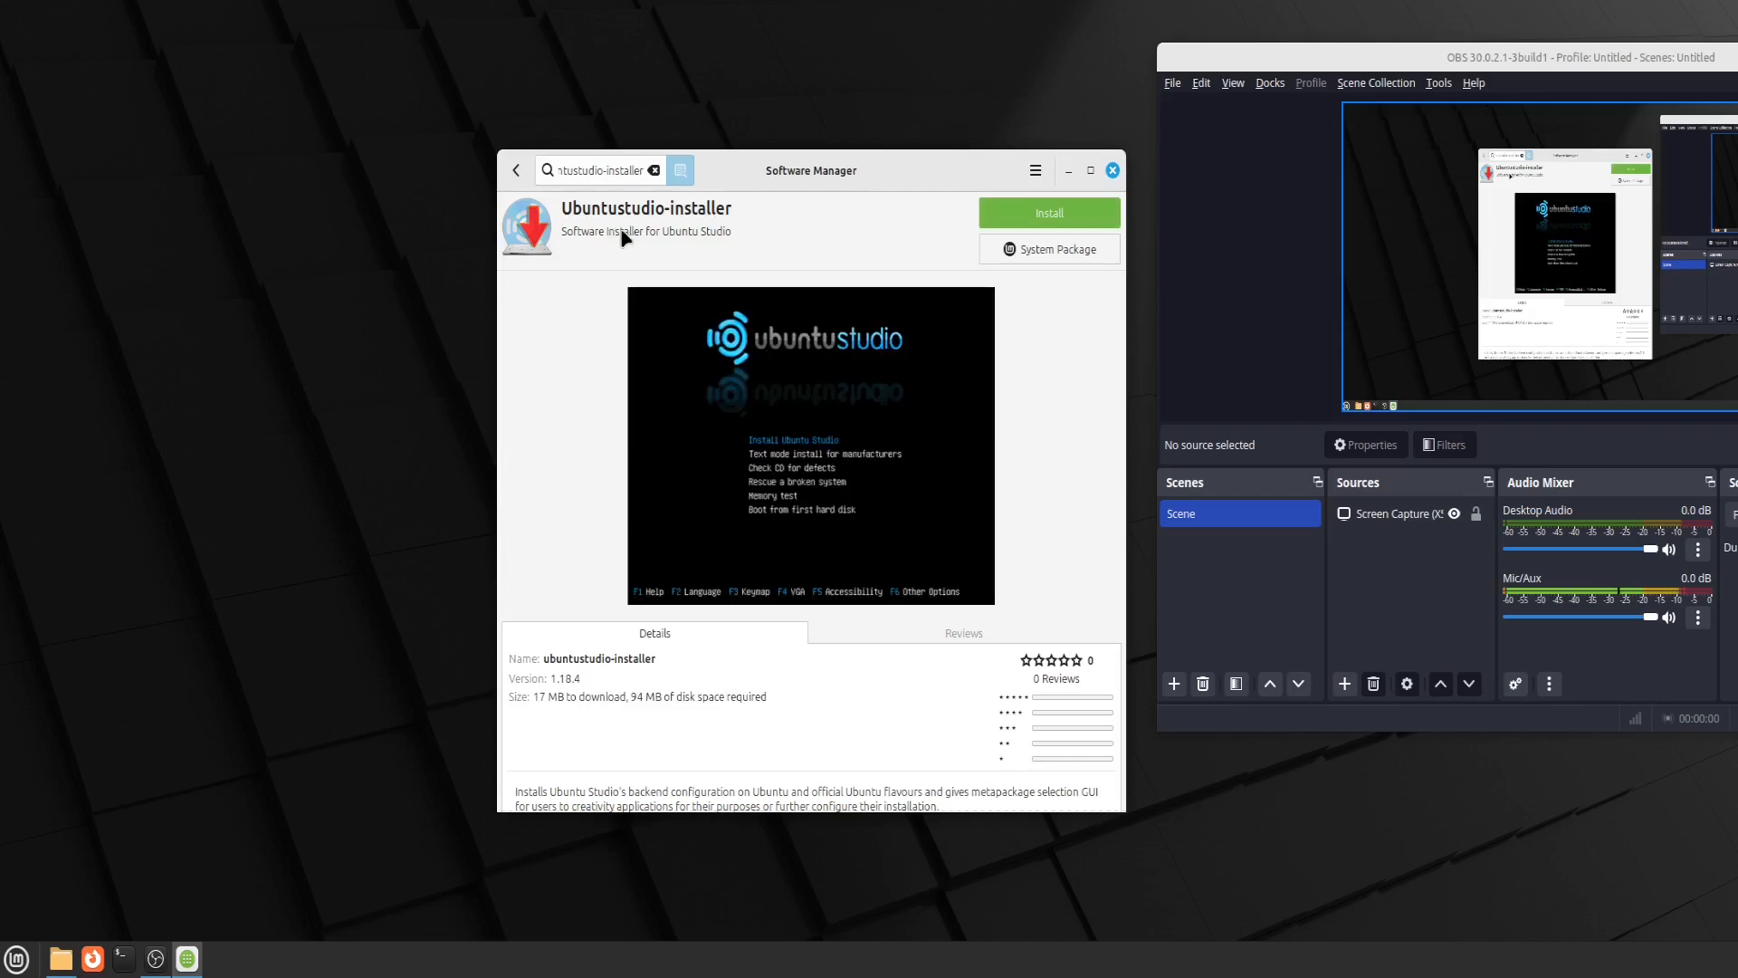
mouse_move(764, 248)
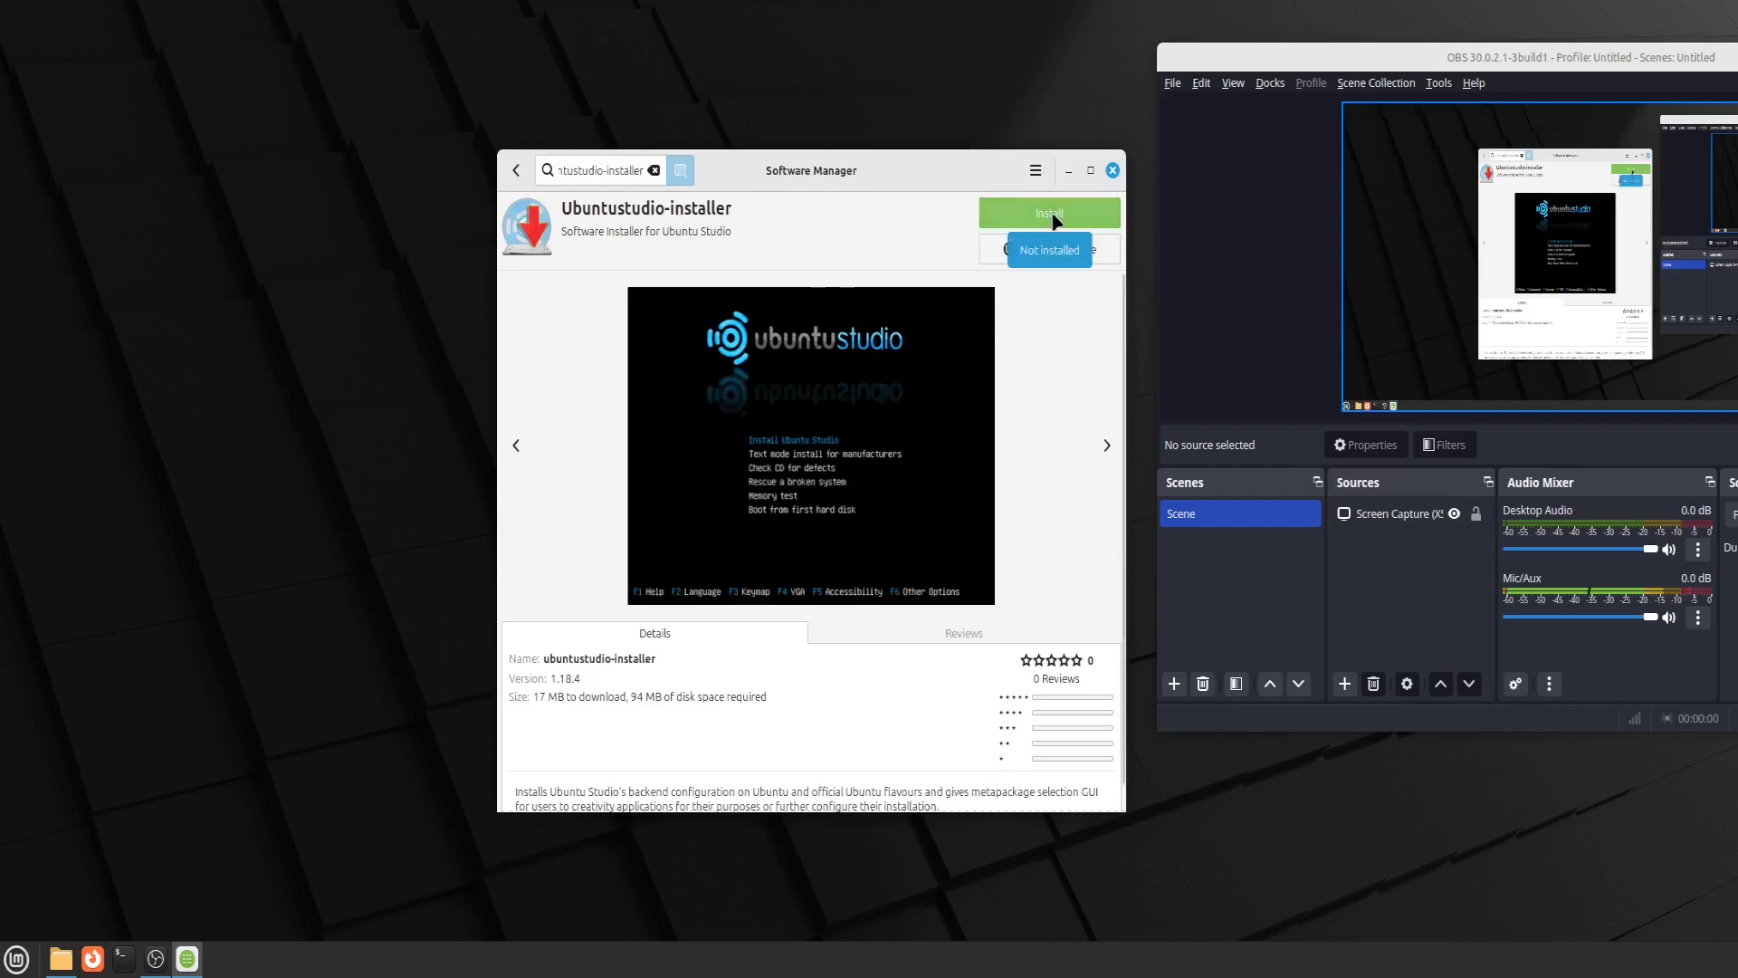
click(1047, 214)
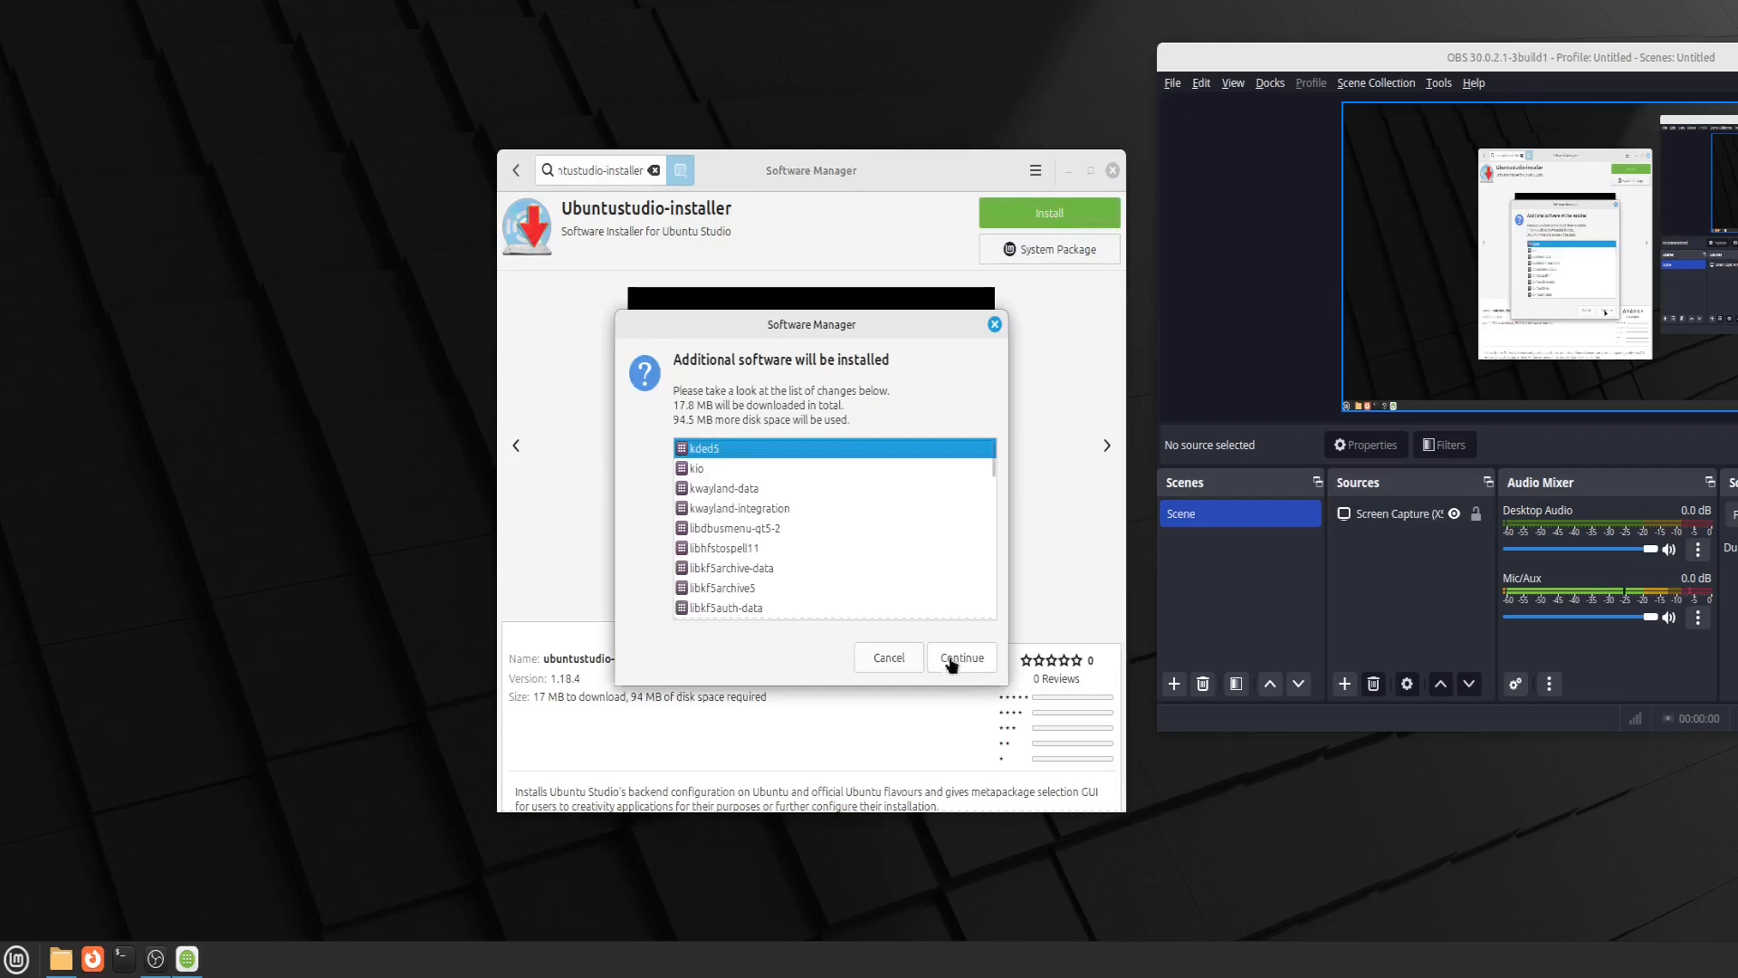
click(960, 658)
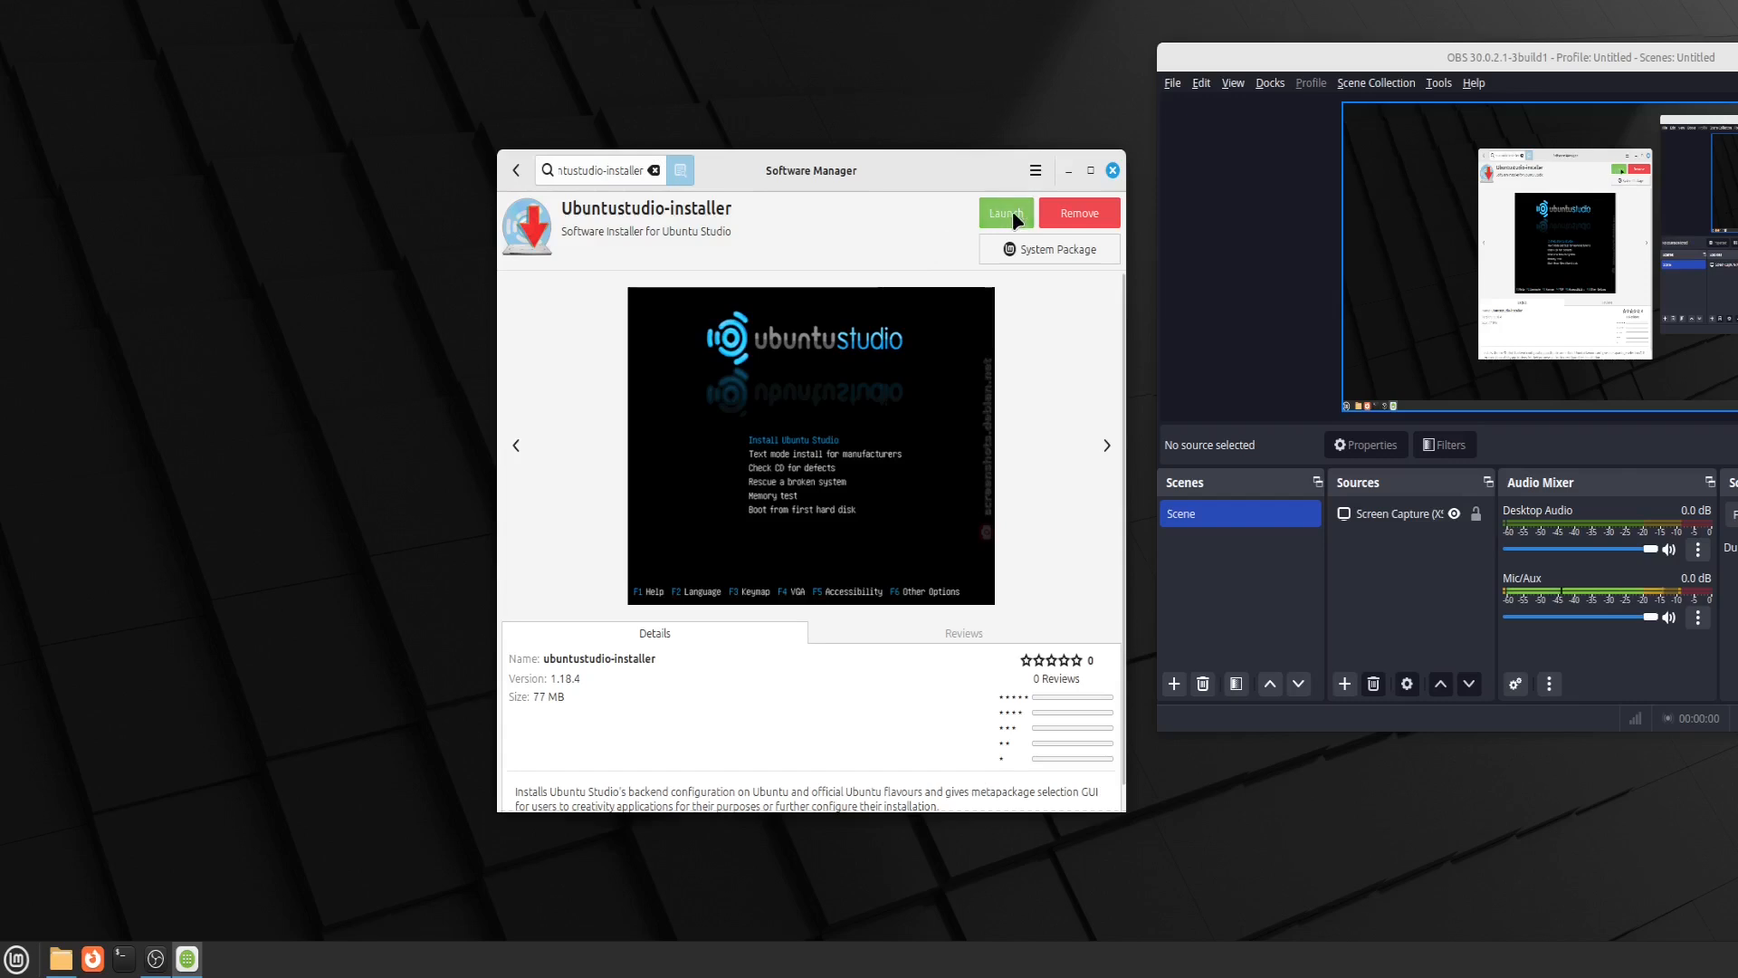
Launch Ubuntu Studio Installer and mark linux-lowlatency, lowlatency-settings and ubuntustudio-audio
click(1005, 213)
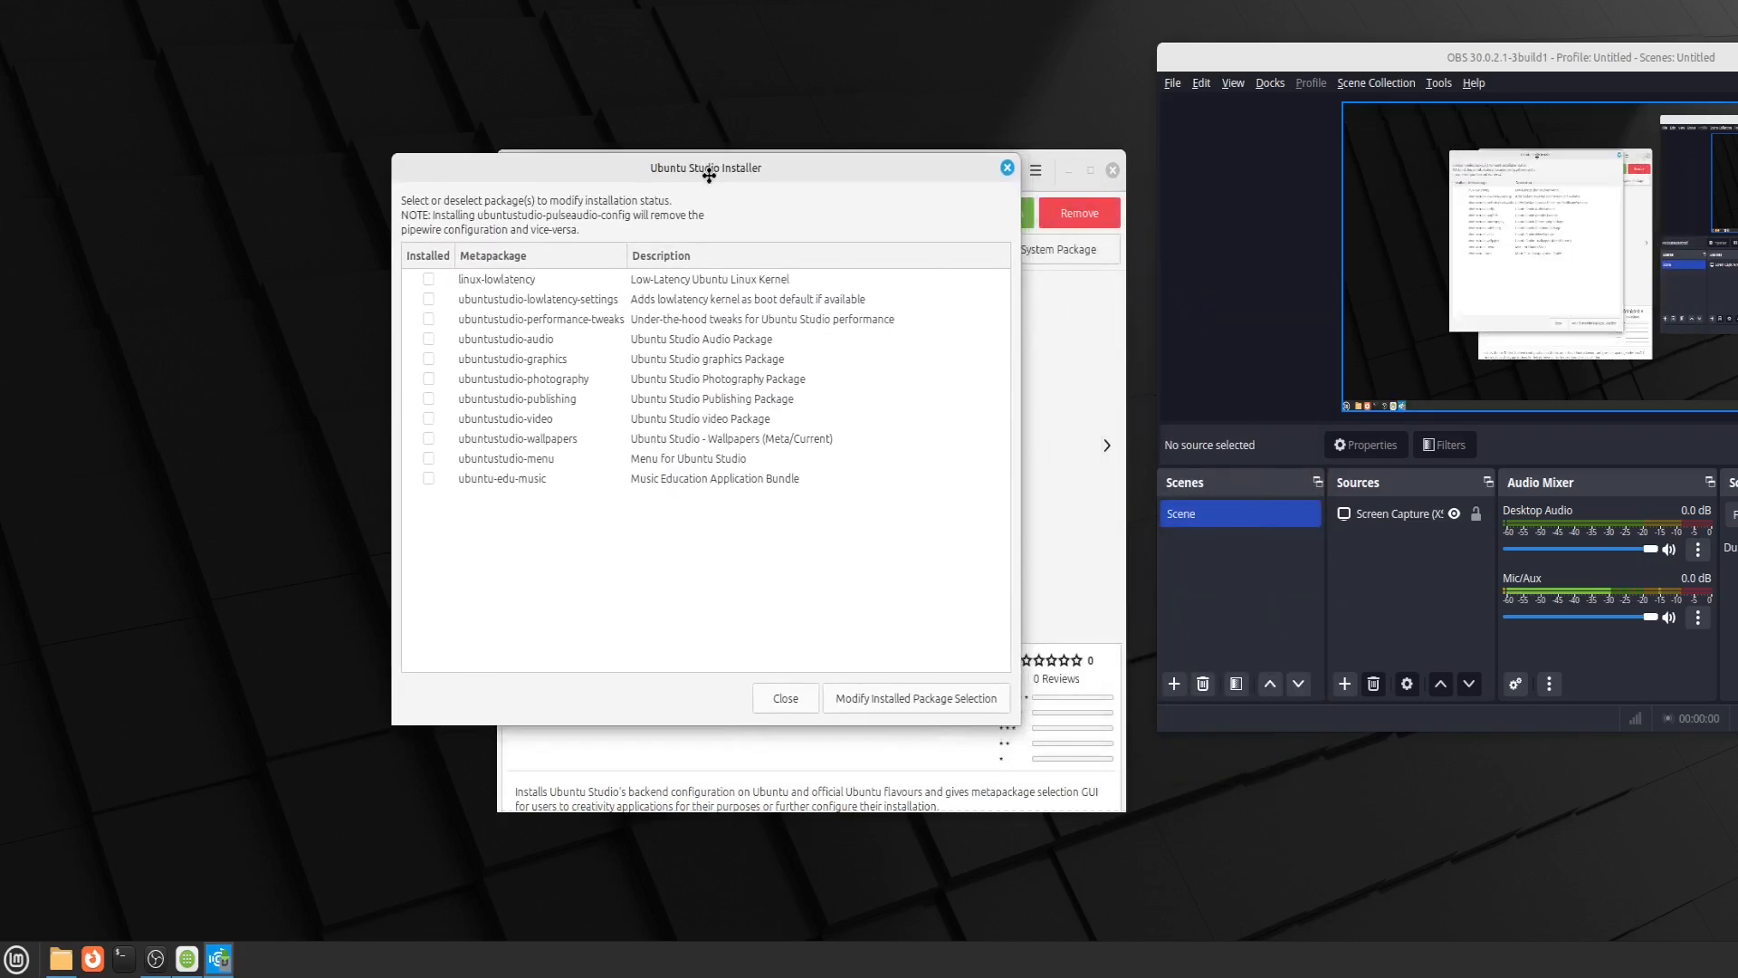
mouse_move(573, 273)
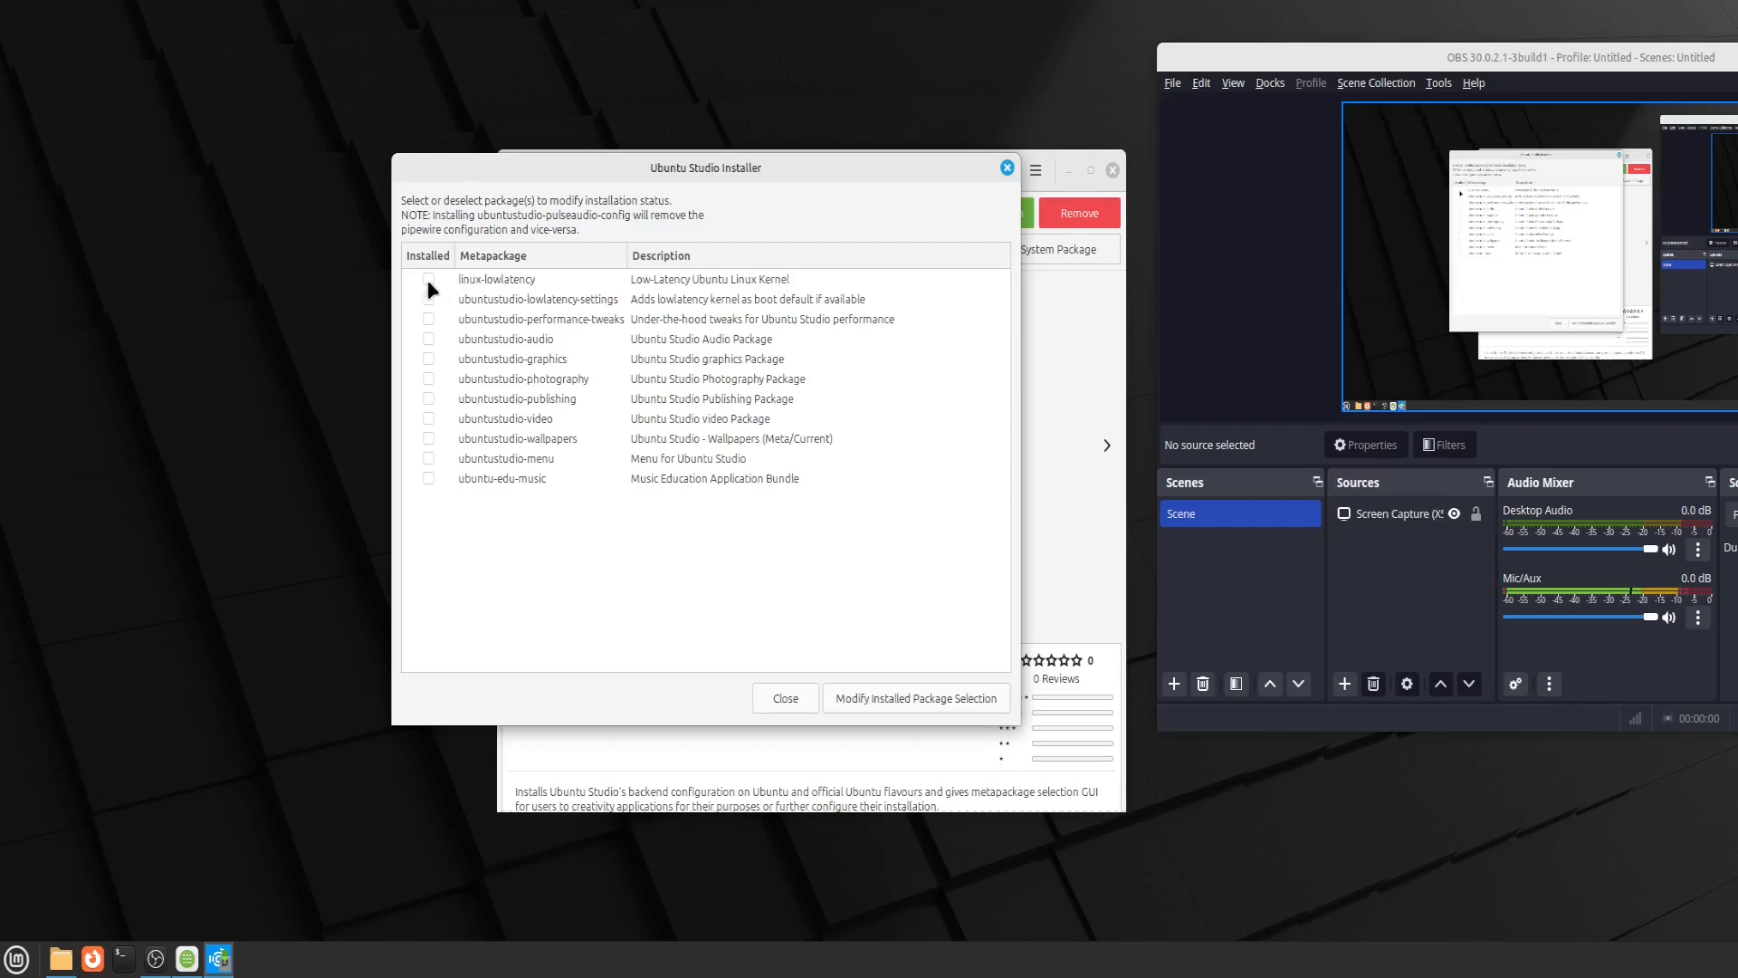
click(431, 279)
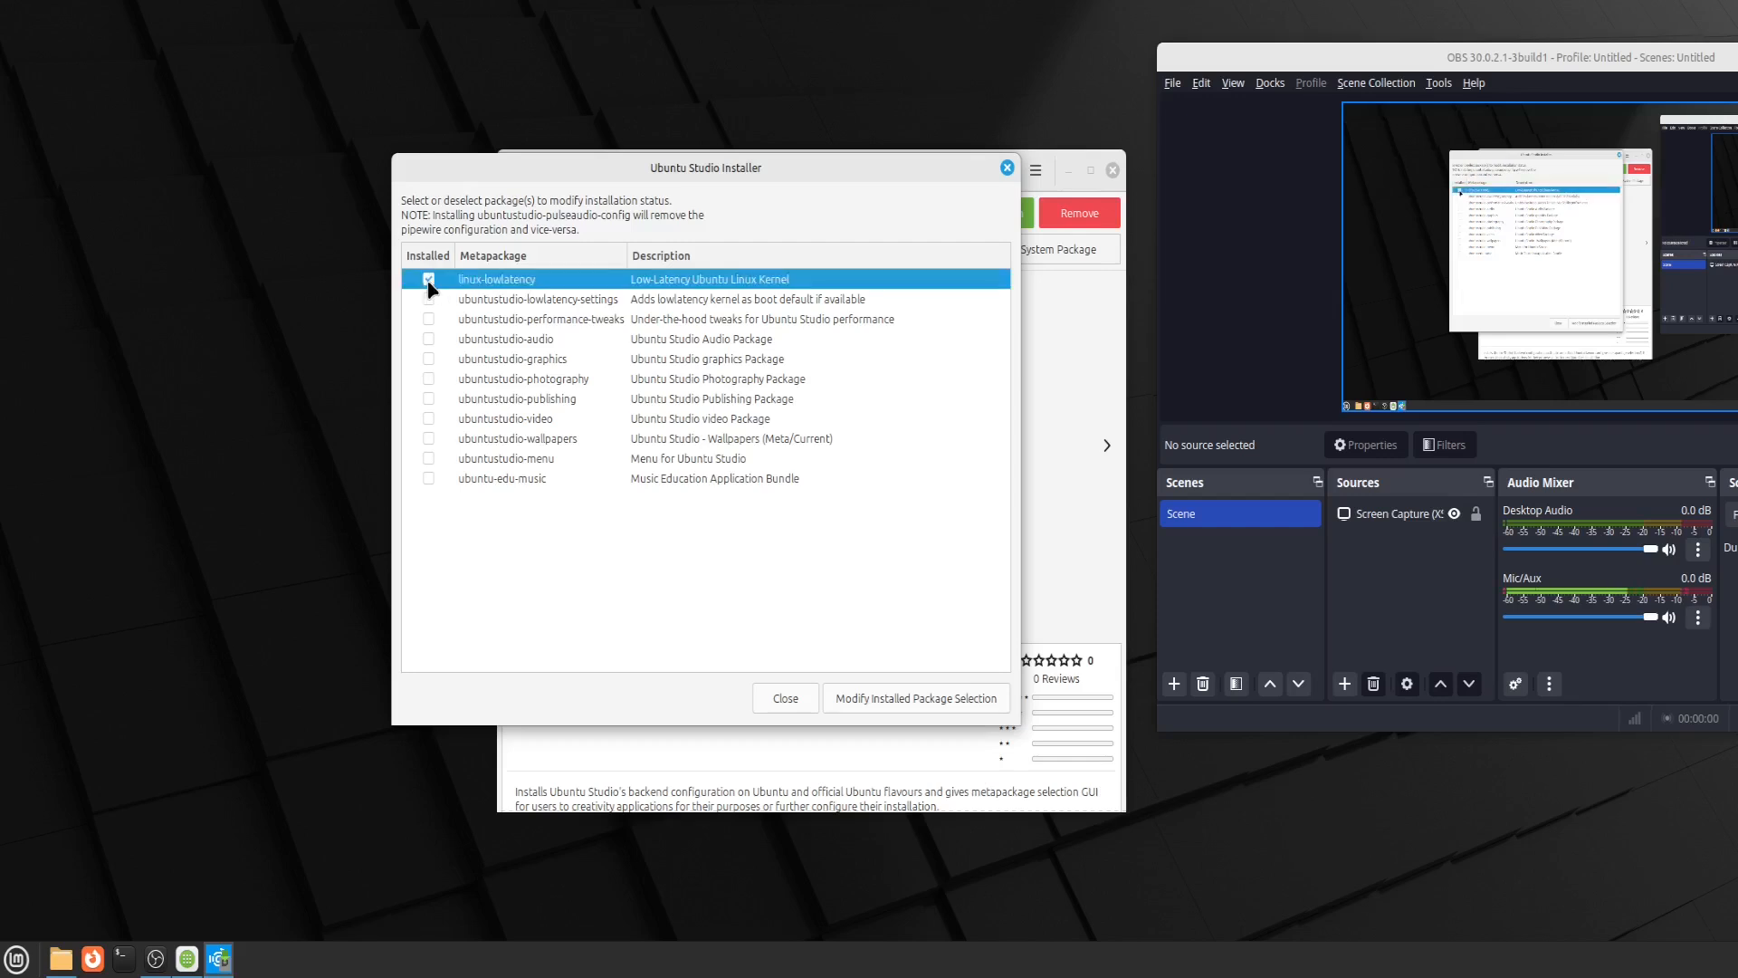
click(427, 298)
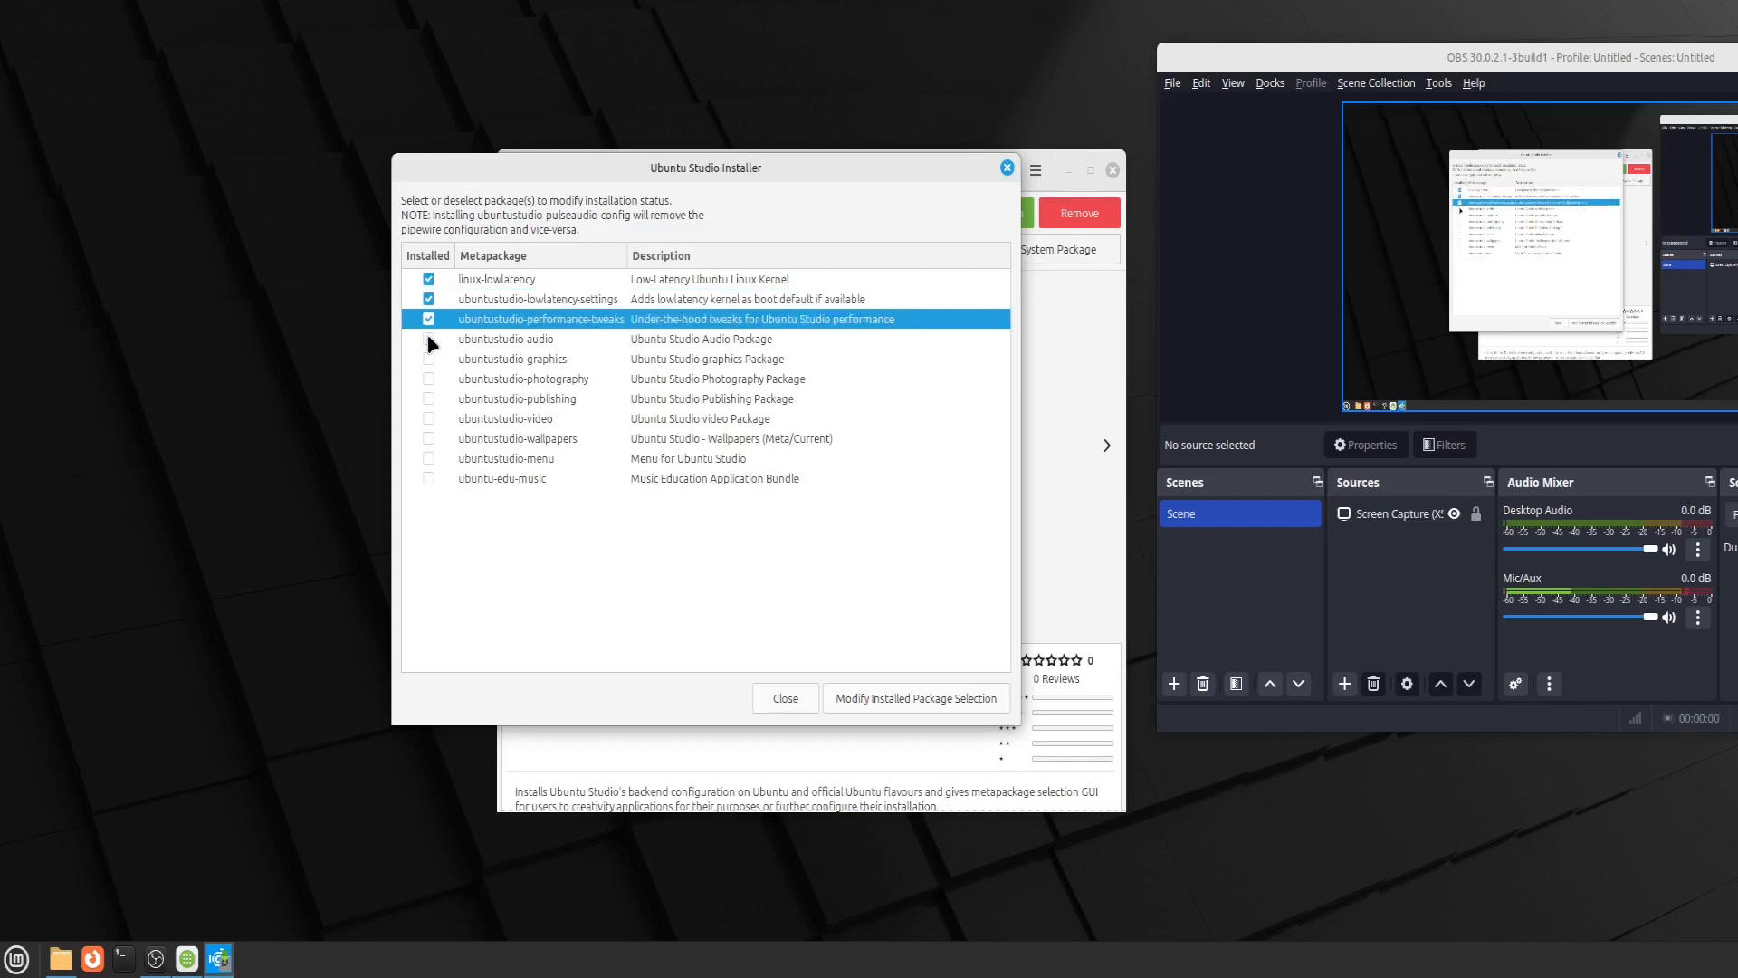
click(505, 338)
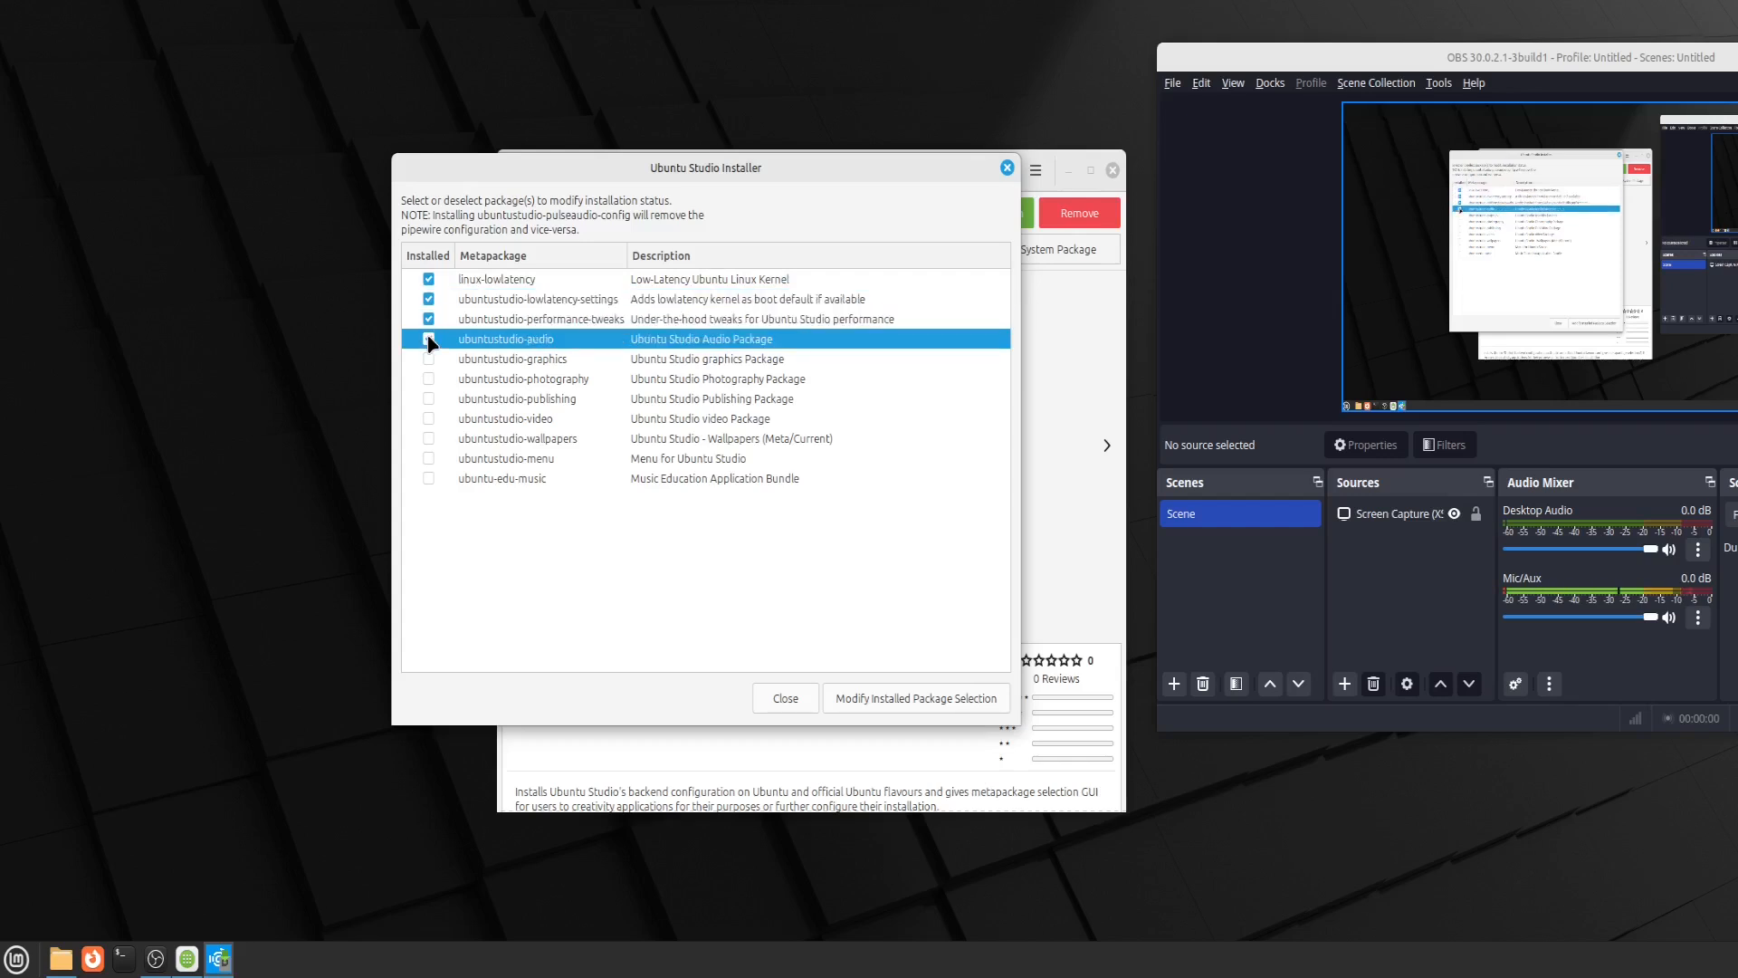
click(427, 338)
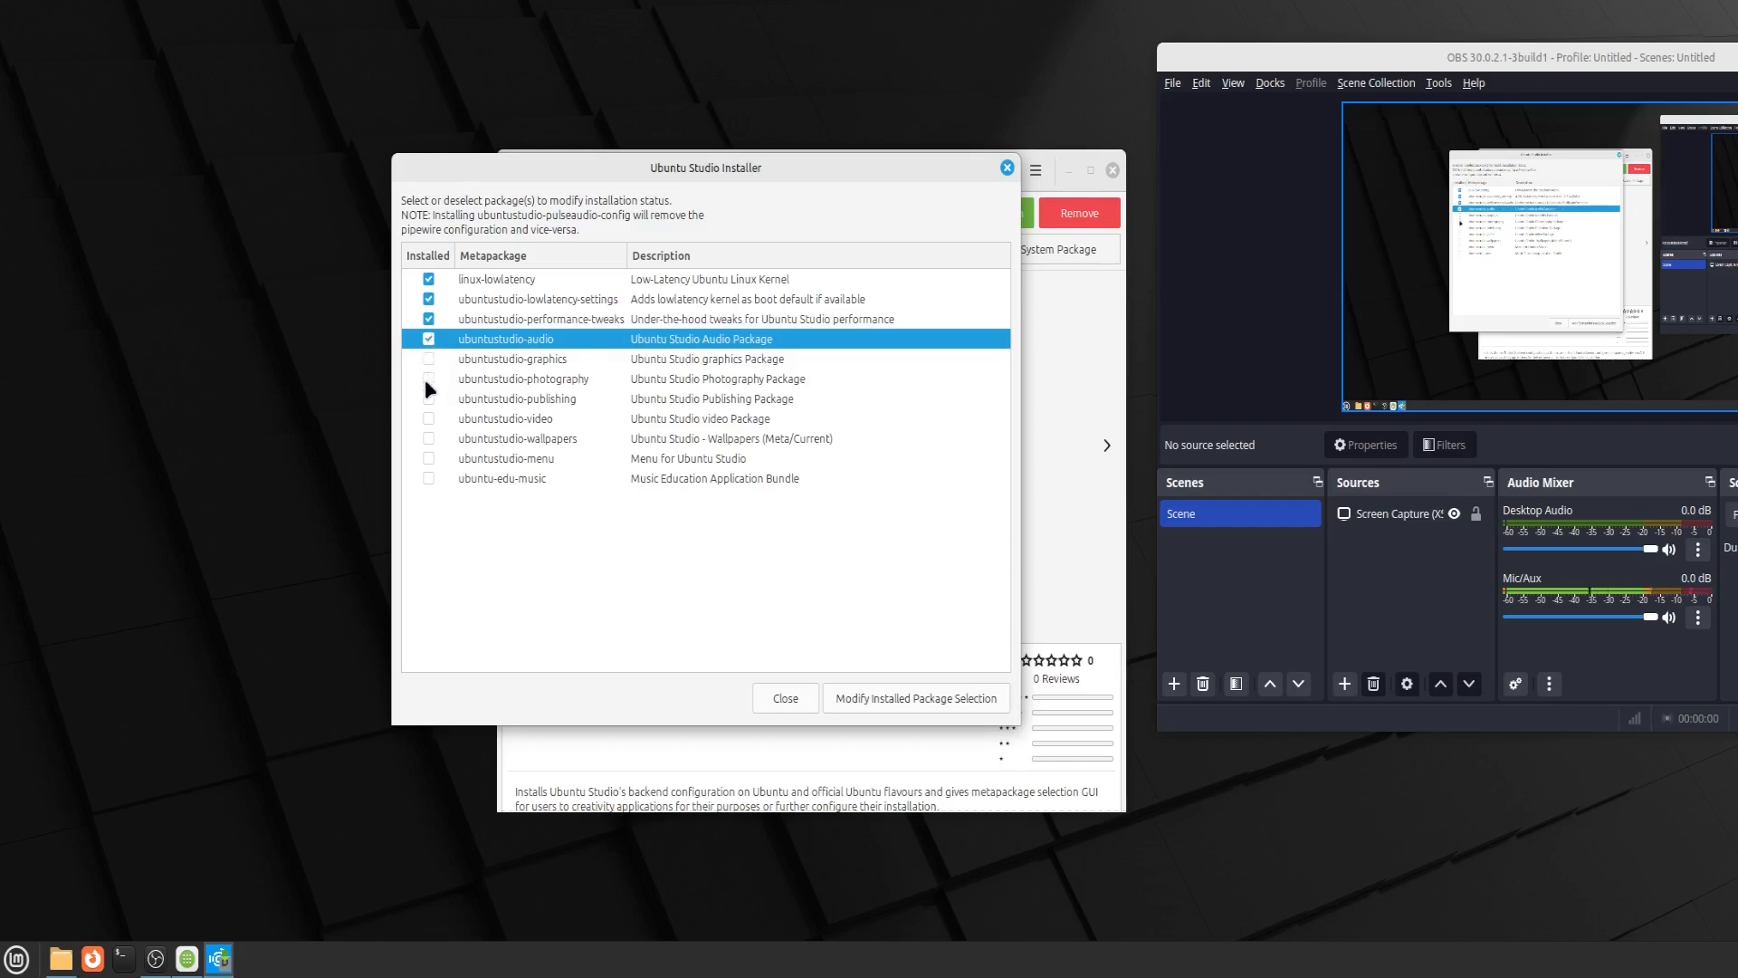
mouse_move(429, 422)
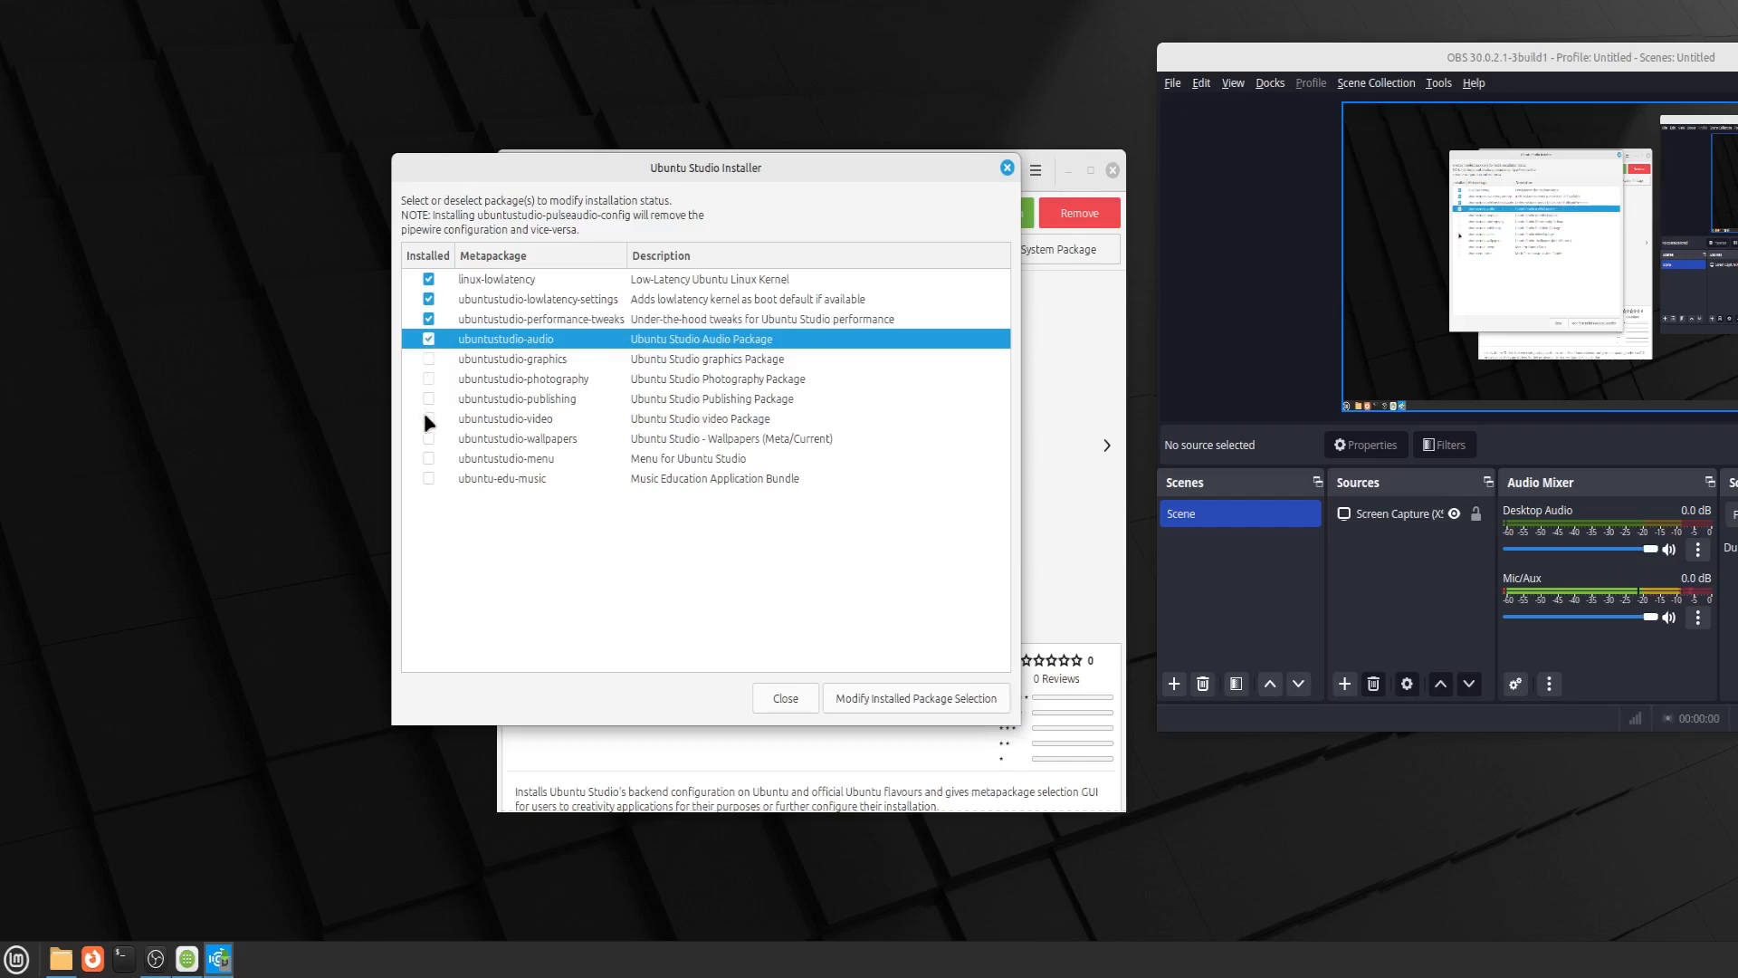
Mark ubuntustudio-video and apply the modified package selection
click(505, 419)
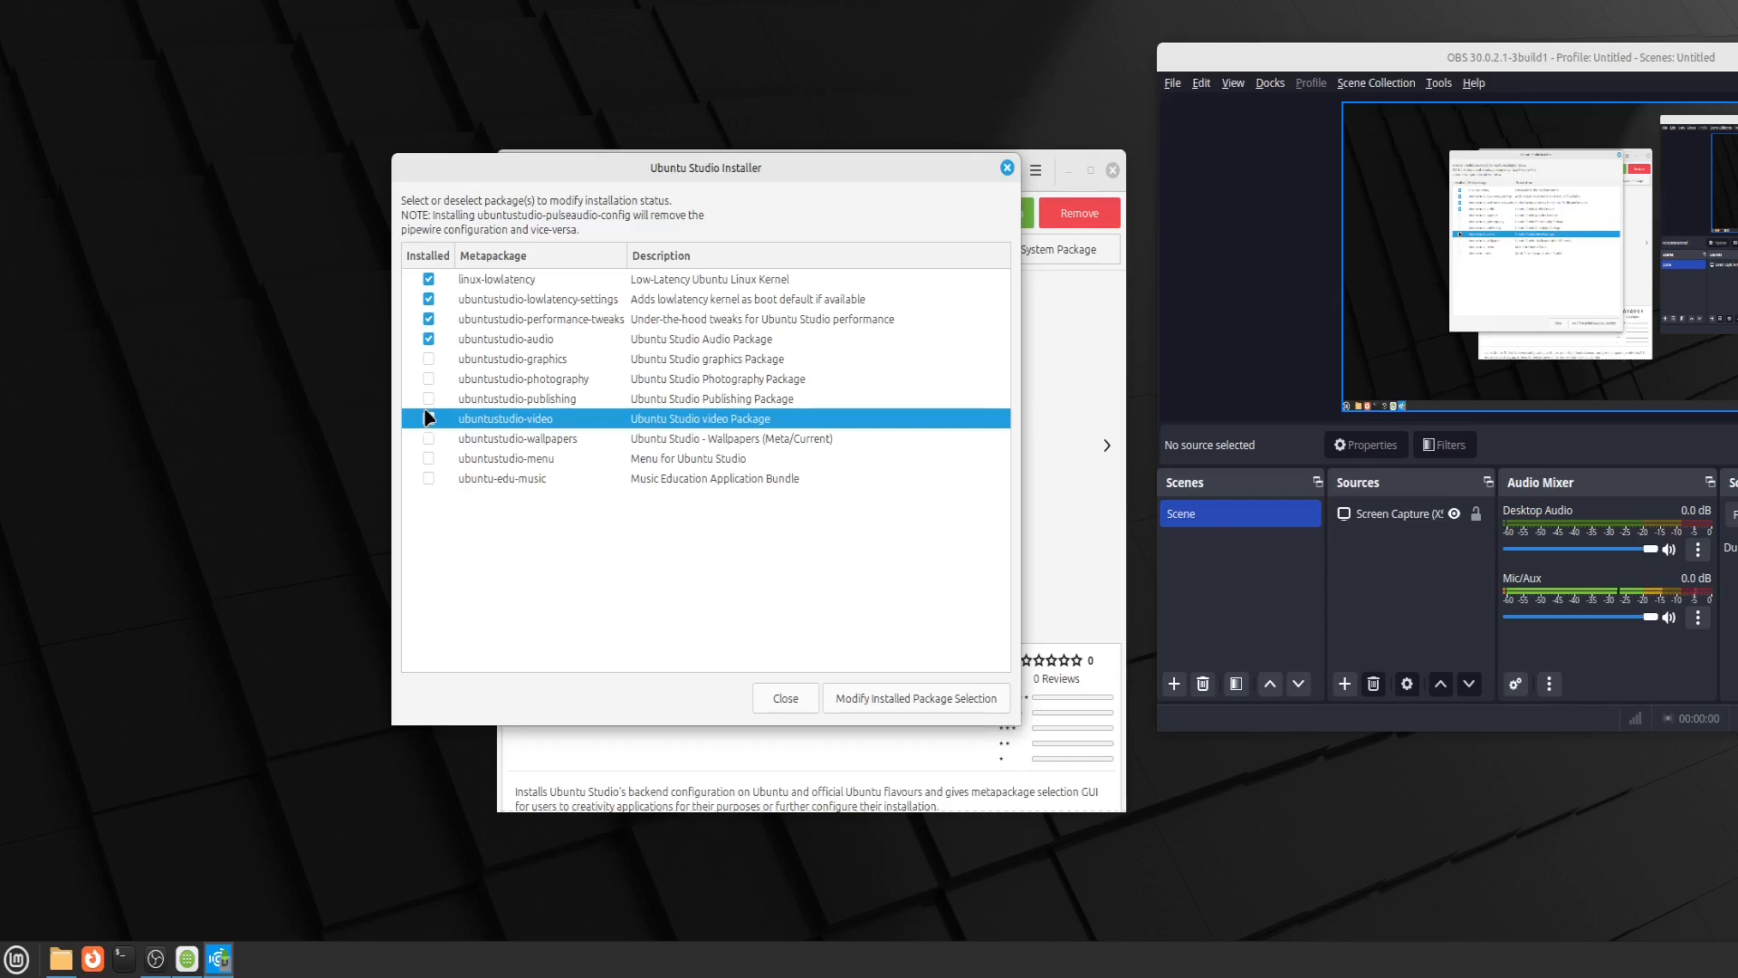
click(427, 418)
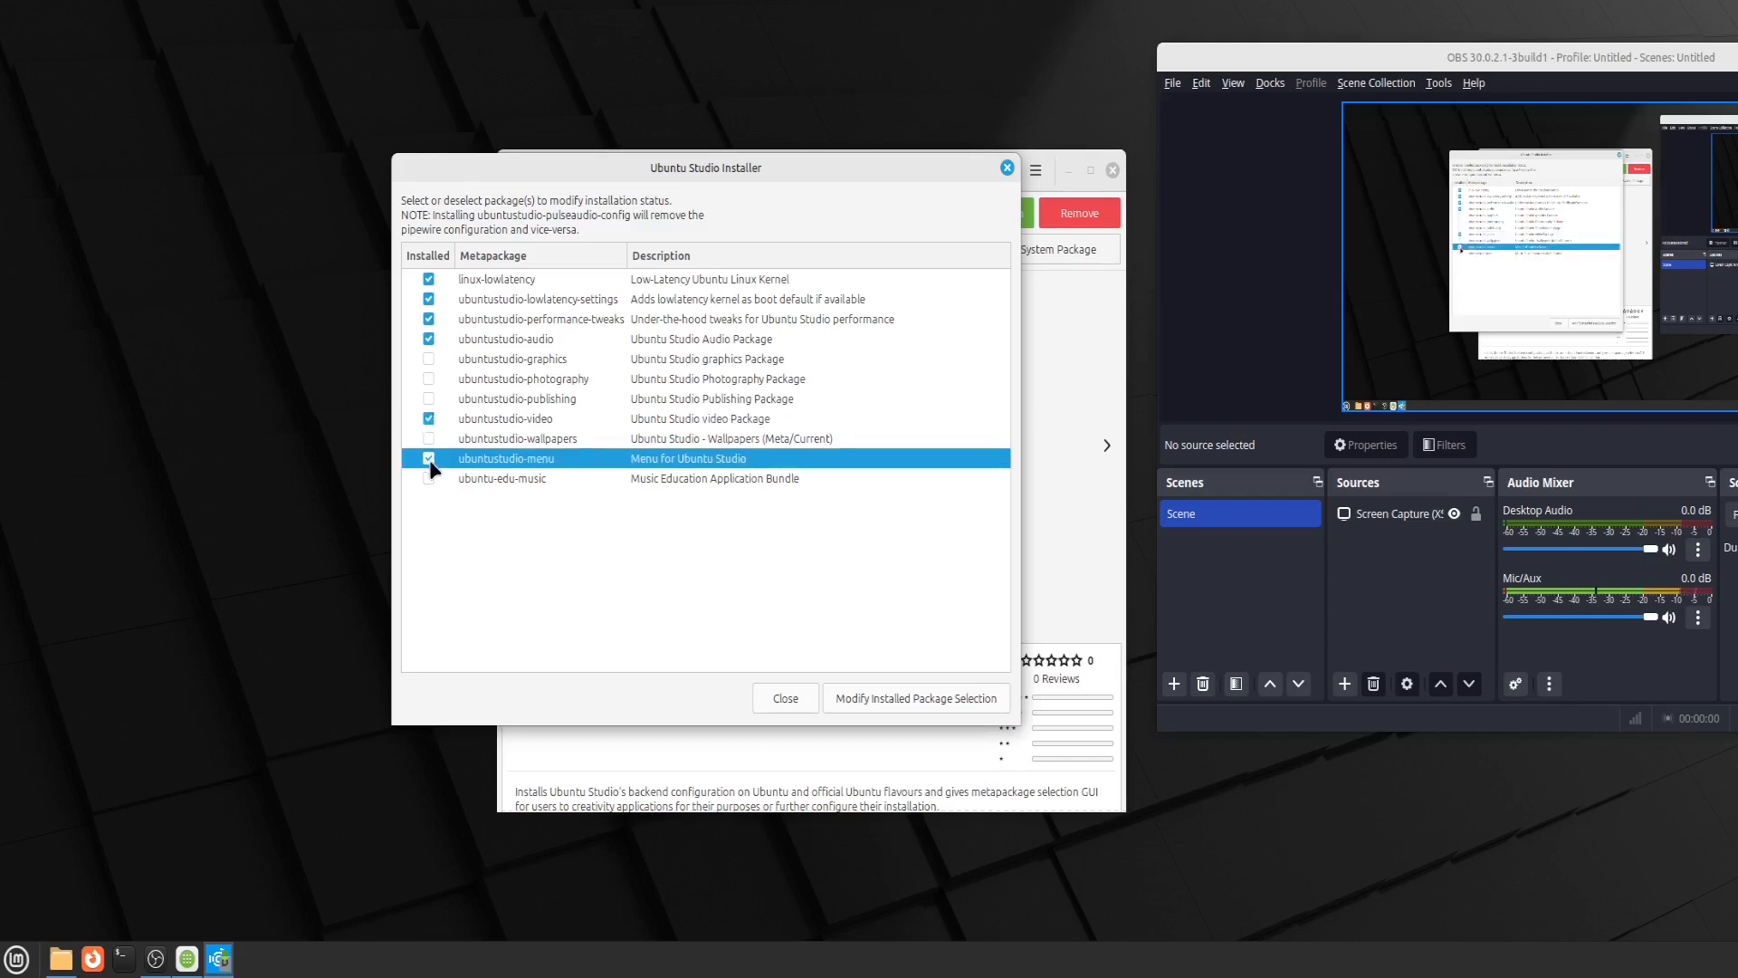
mouse_move(432, 481)
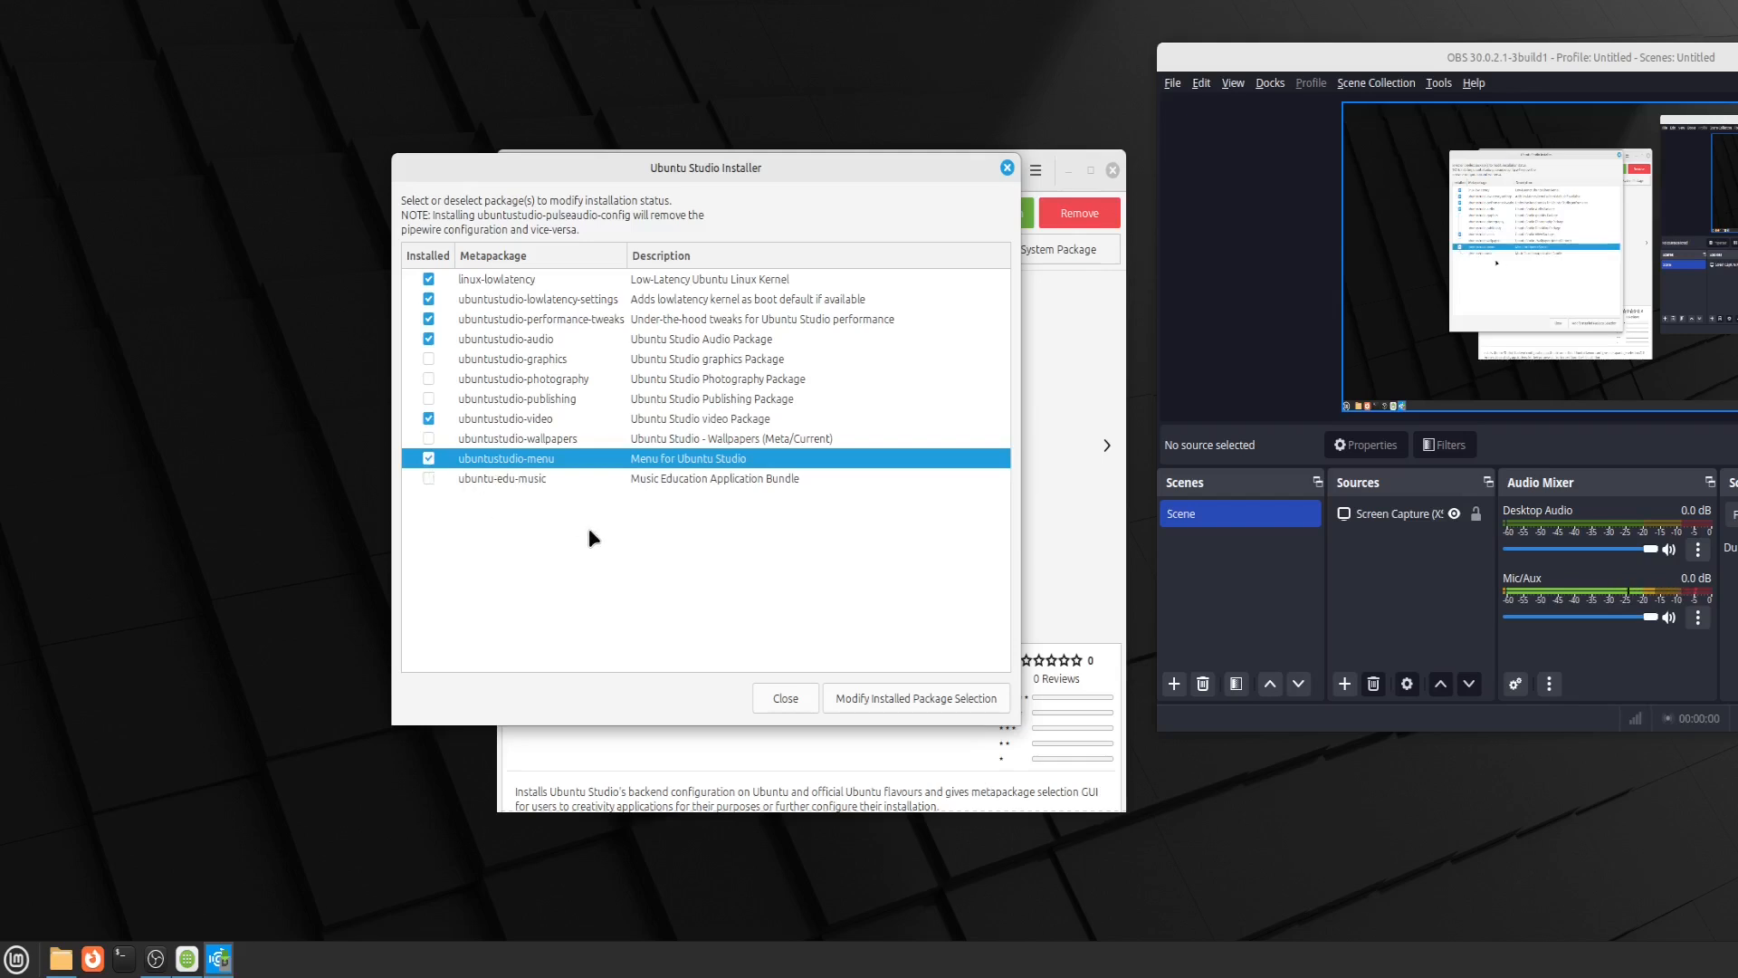
mouse_move(551, 295)
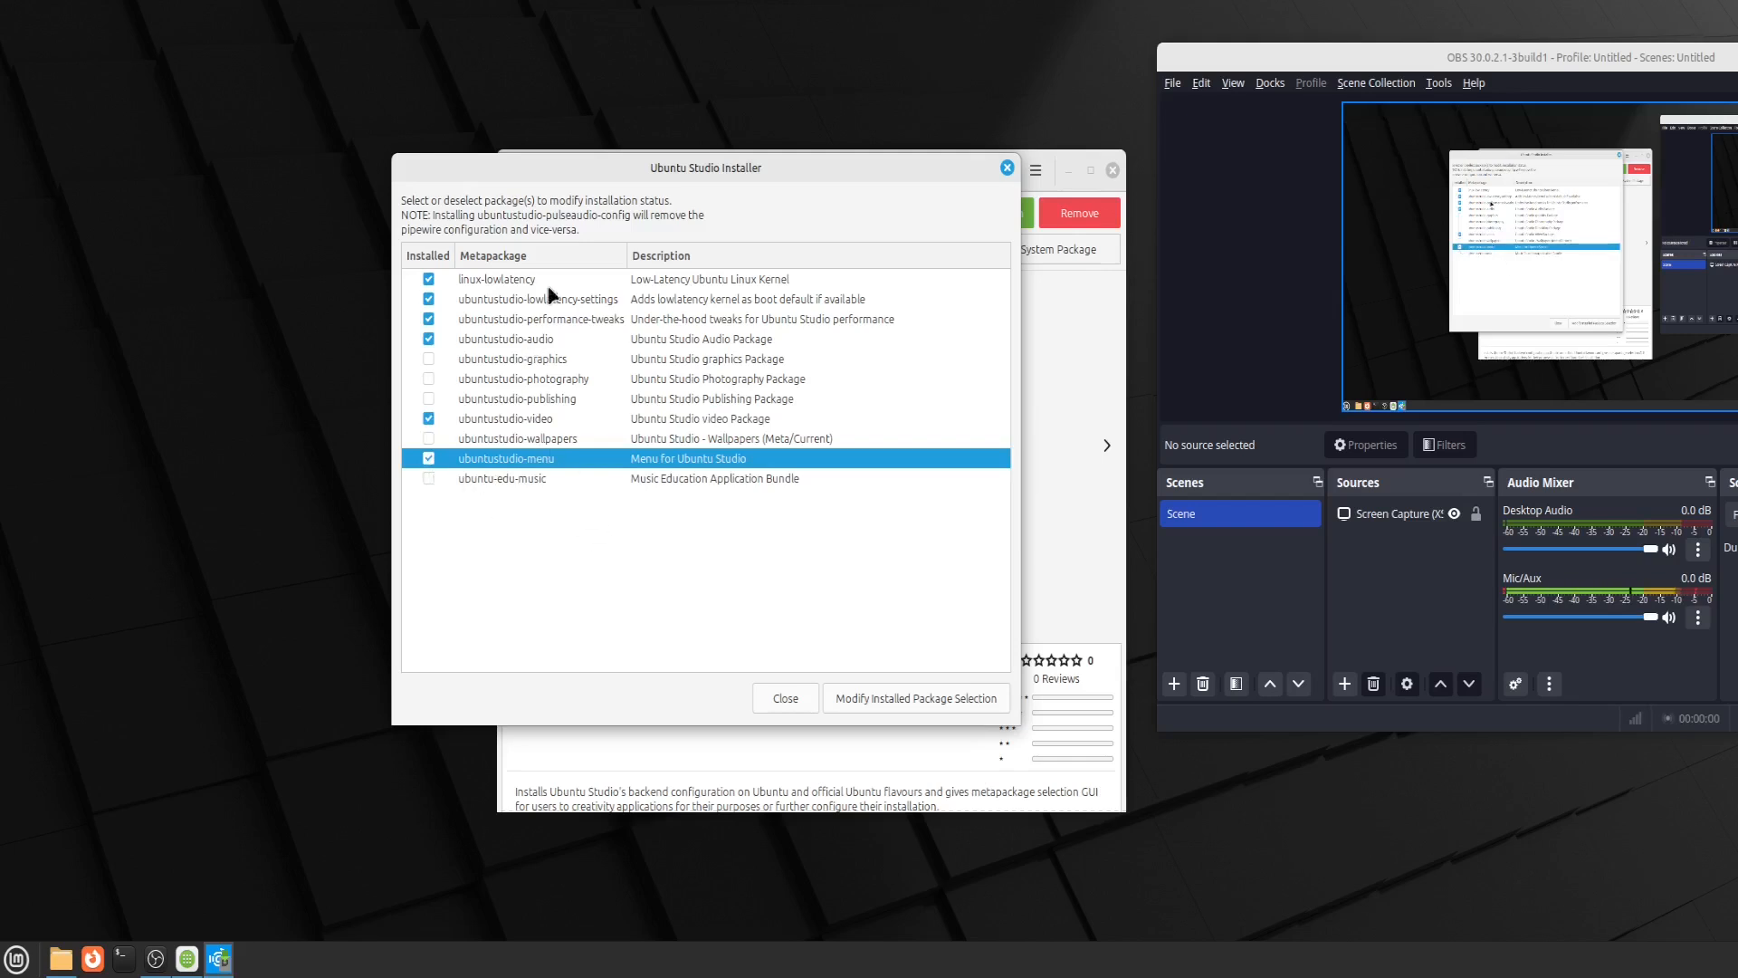
mouse_move(567, 456)
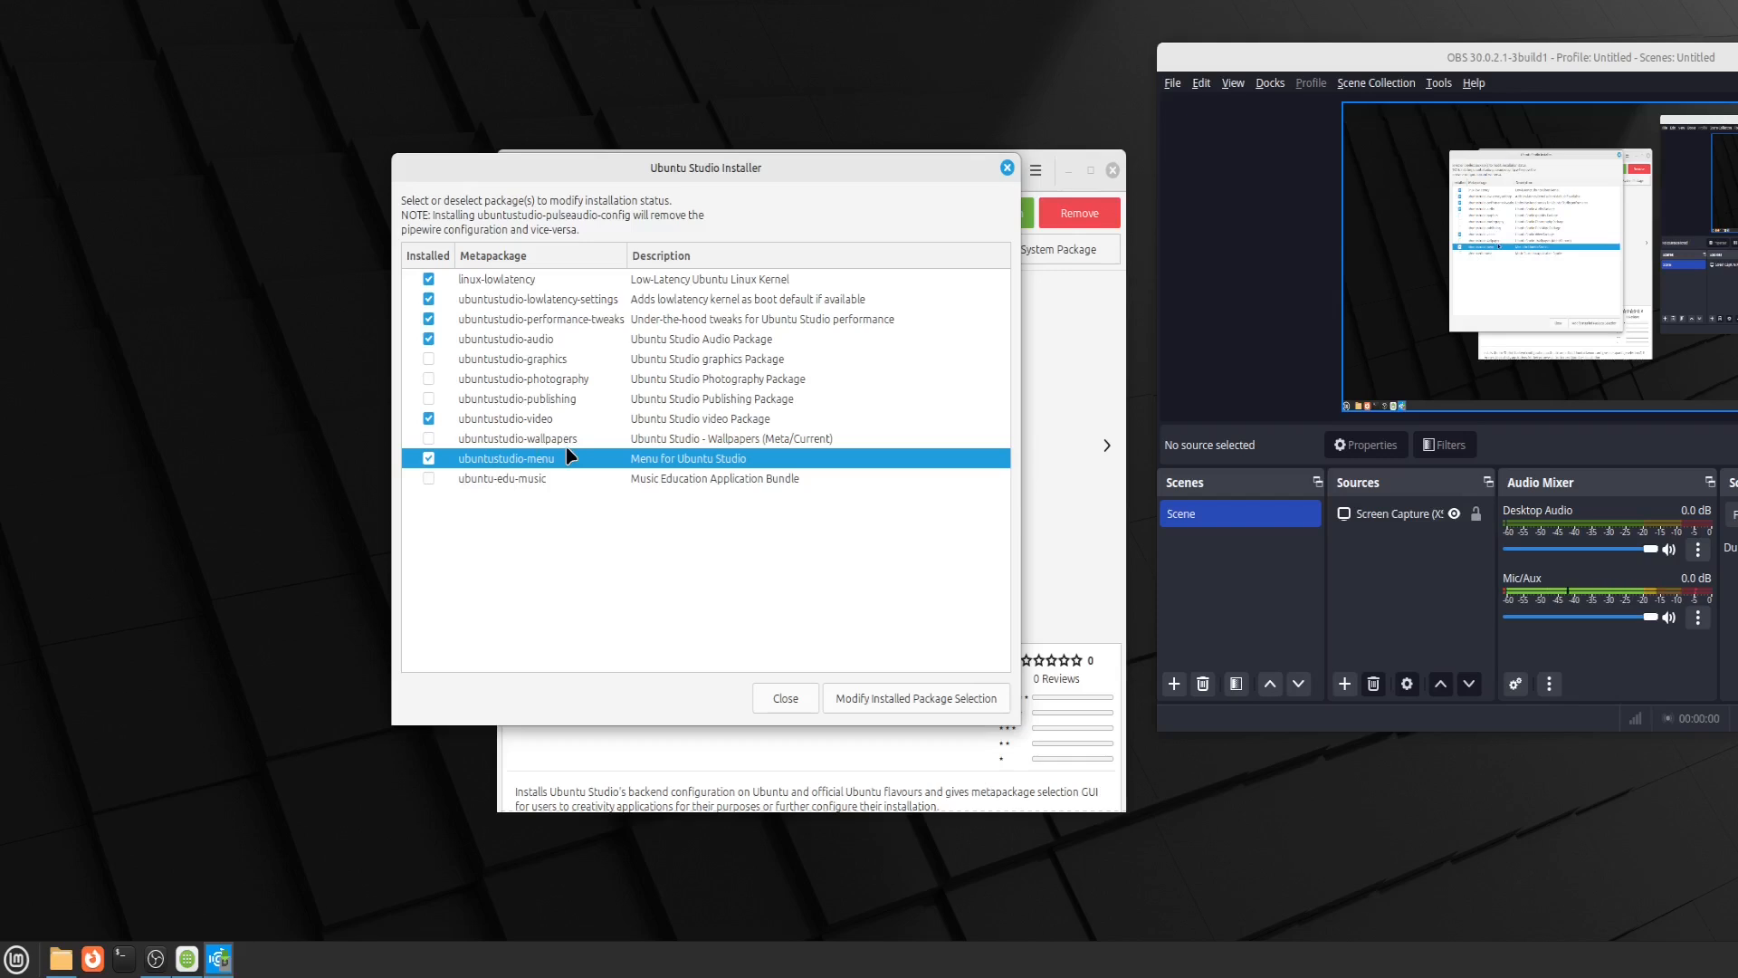
mouse_move(581, 371)
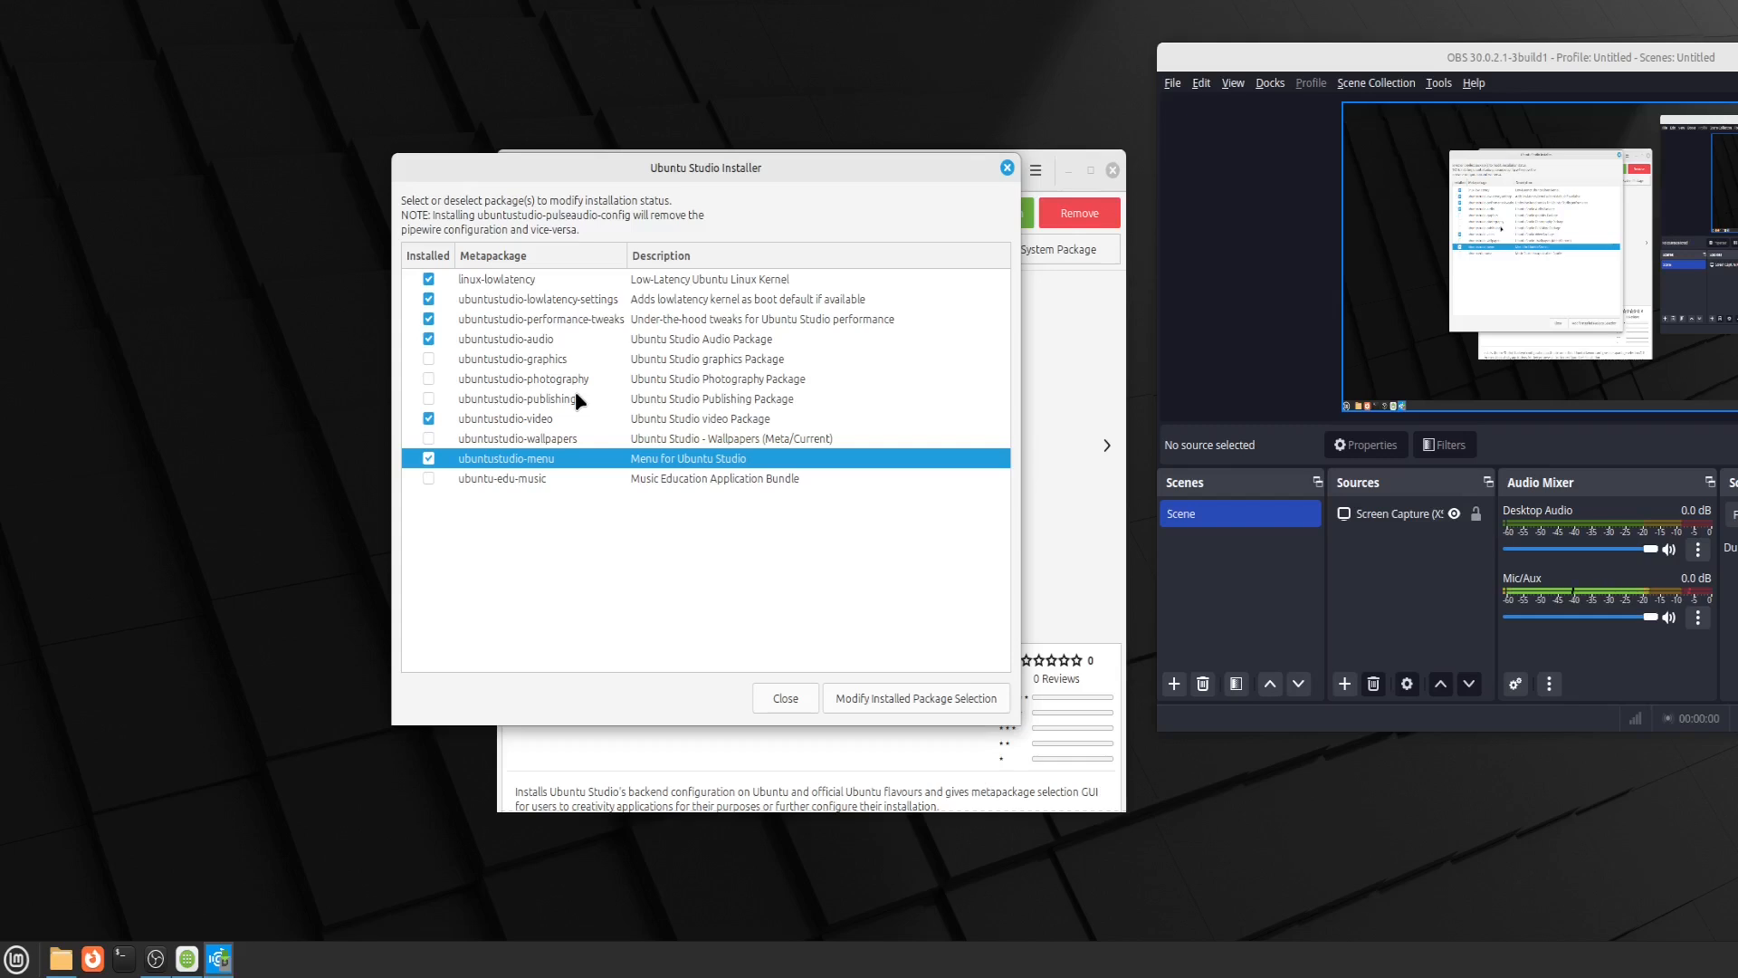
mouse_move(702, 536)
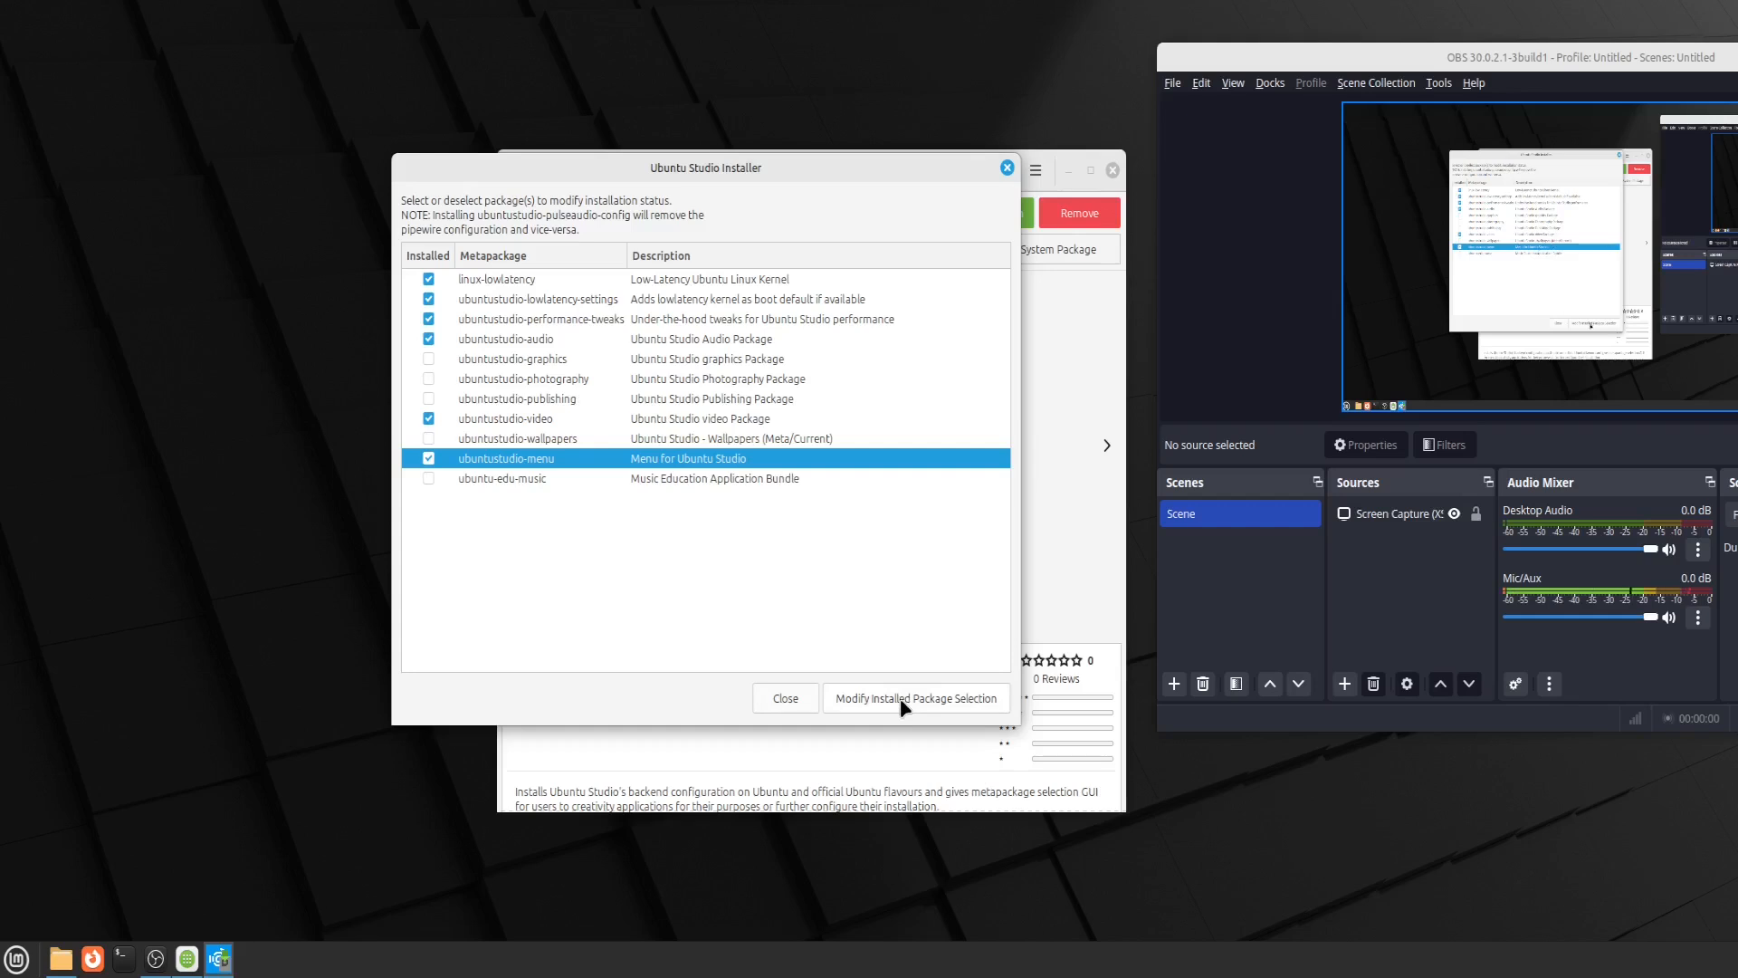
click(914, 697)
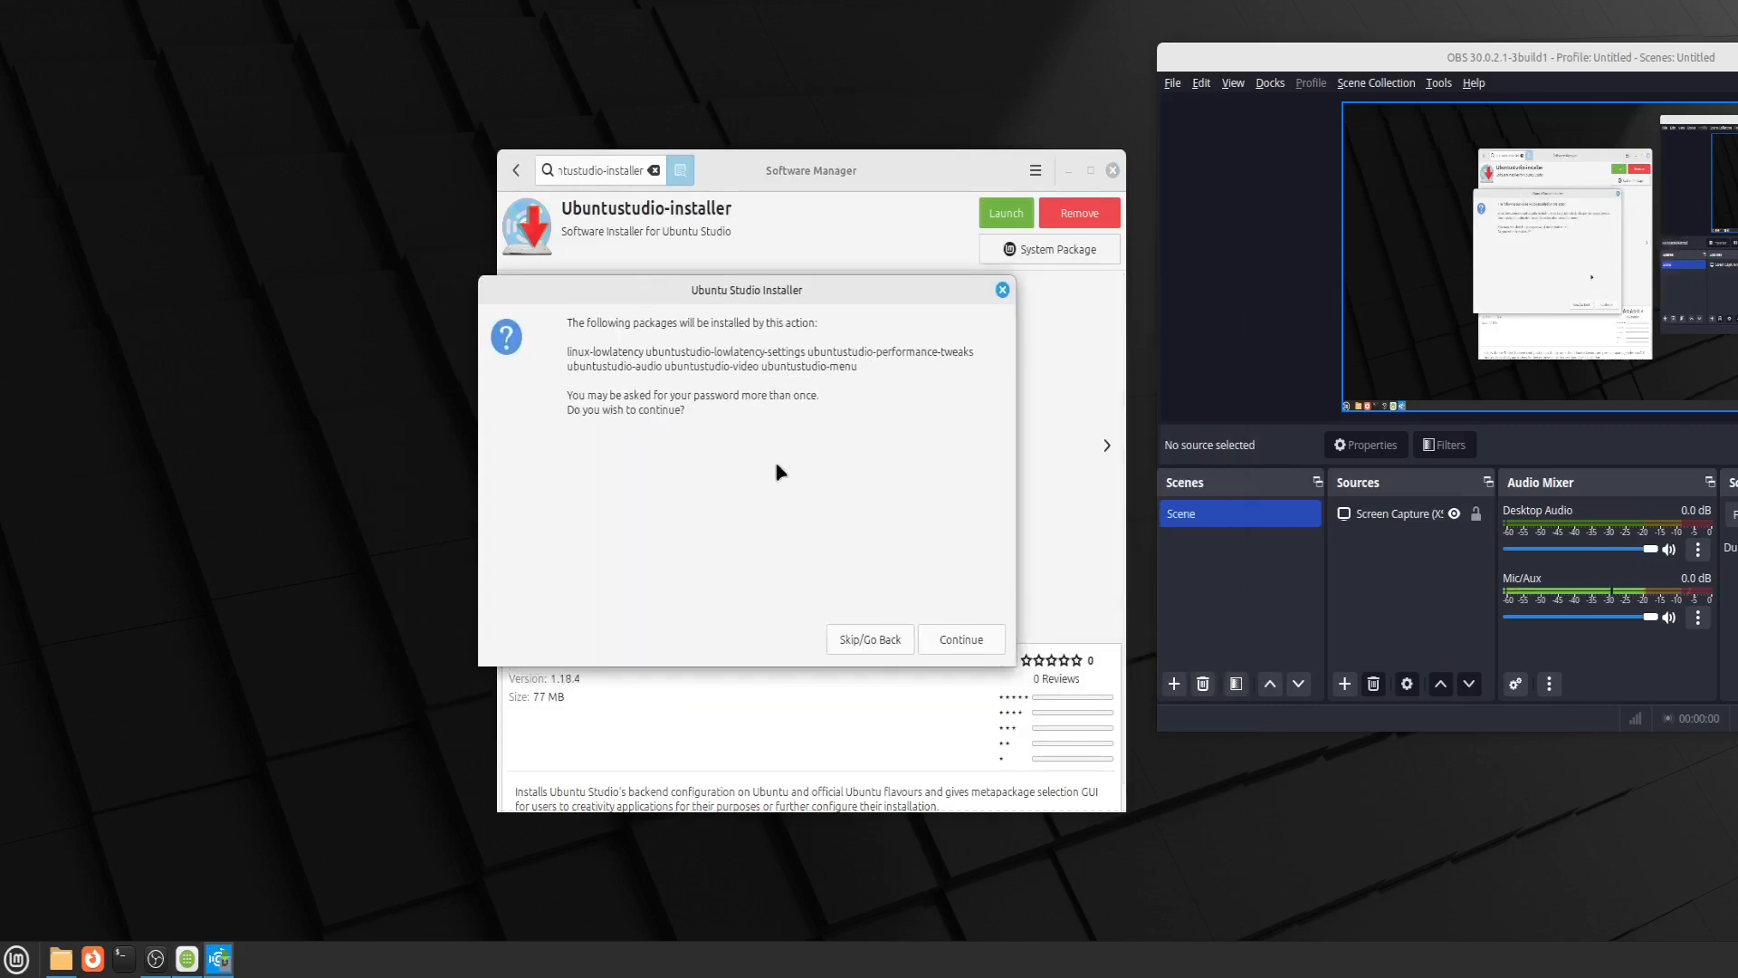
mouse_move(700, 380)
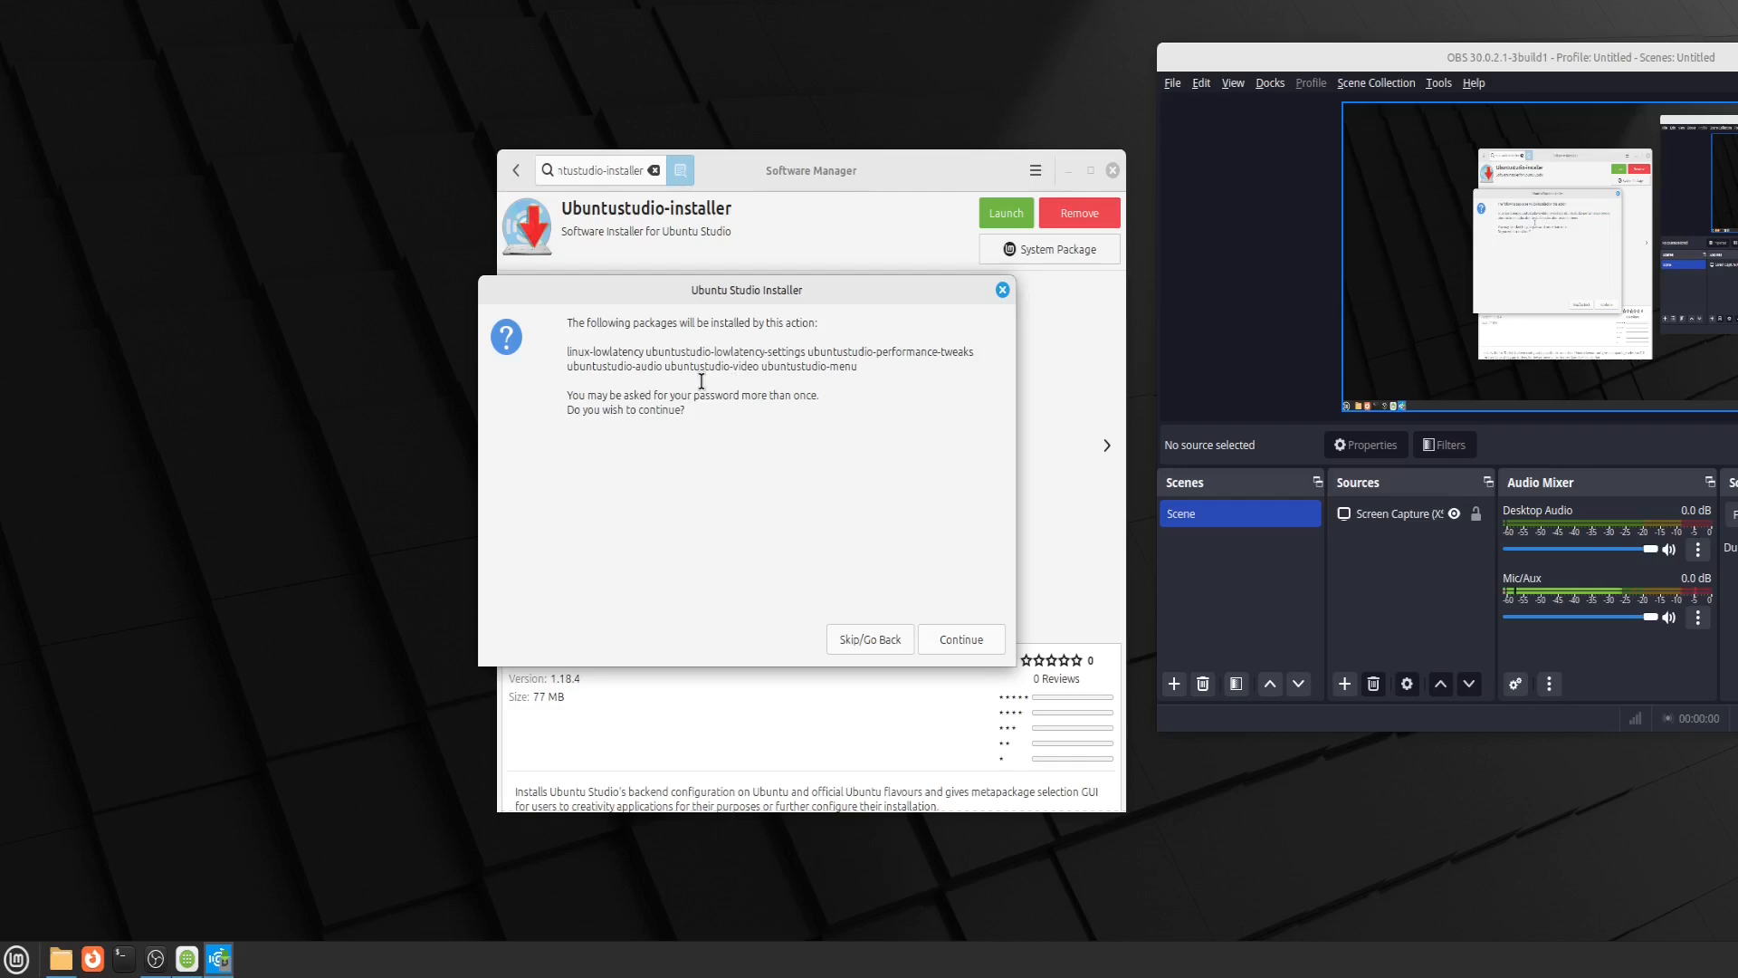
mouse_move(744, 447)
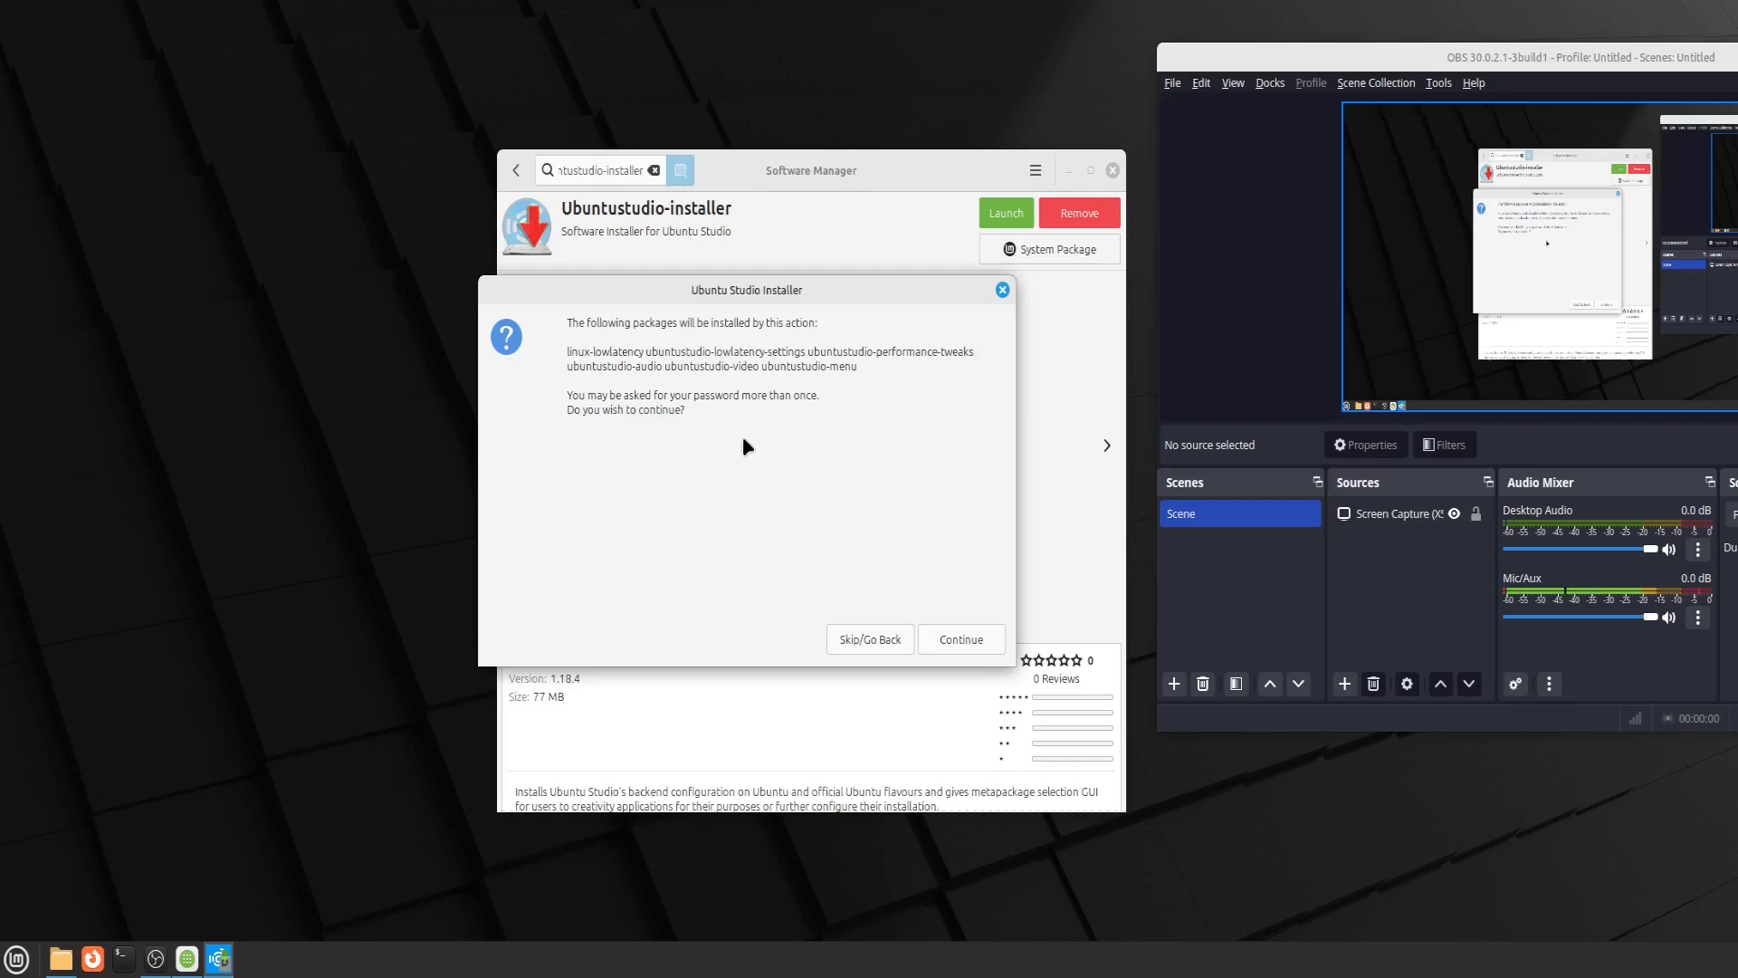
mouse_move(898, 567)
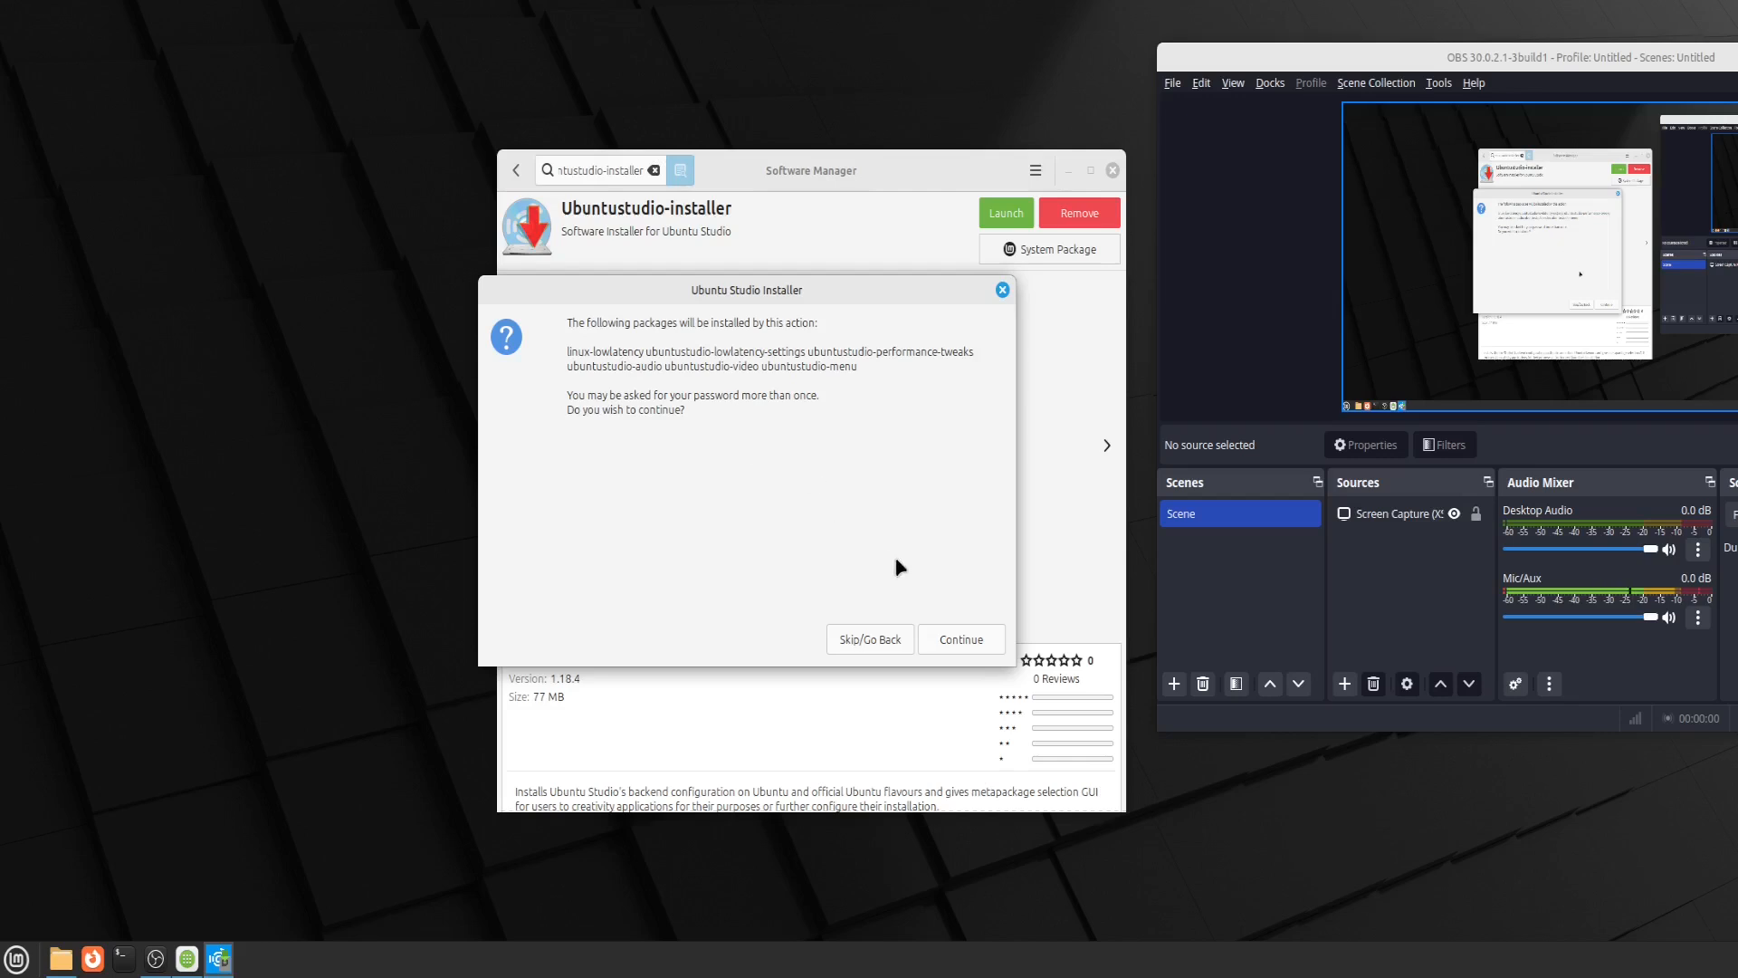
Confirm installing the listed low-latency, performance, audio, video and menu packages
click(960, 639)
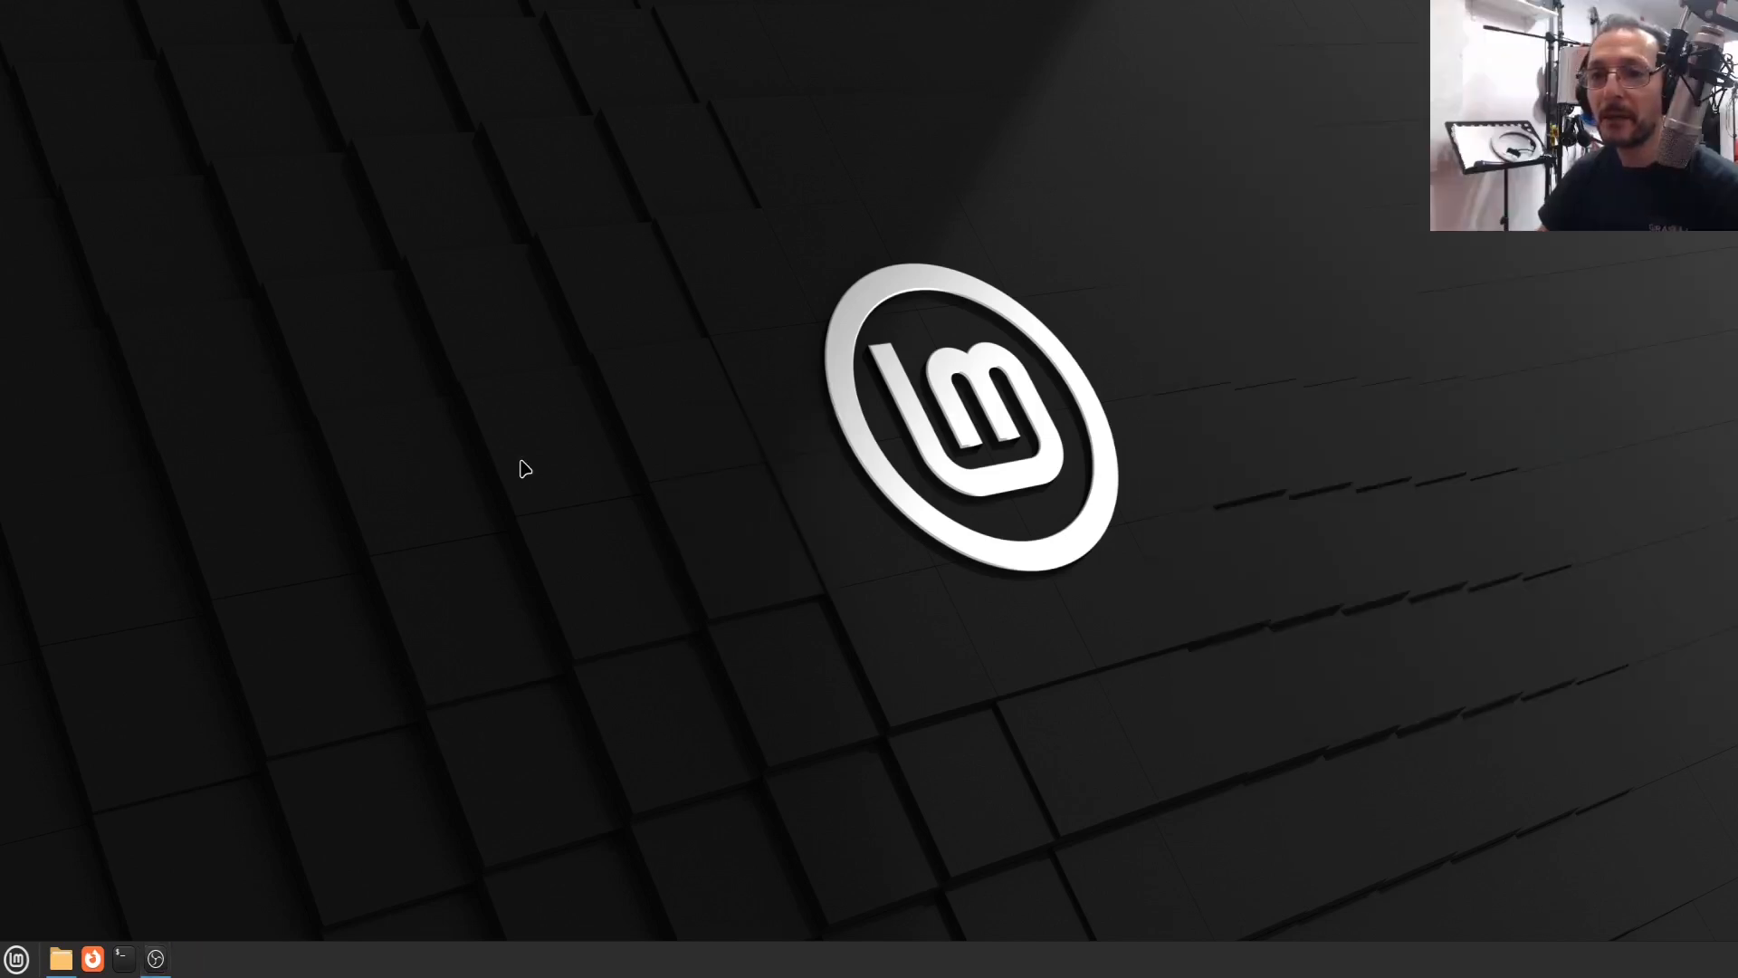
mouse_move(152, 862)
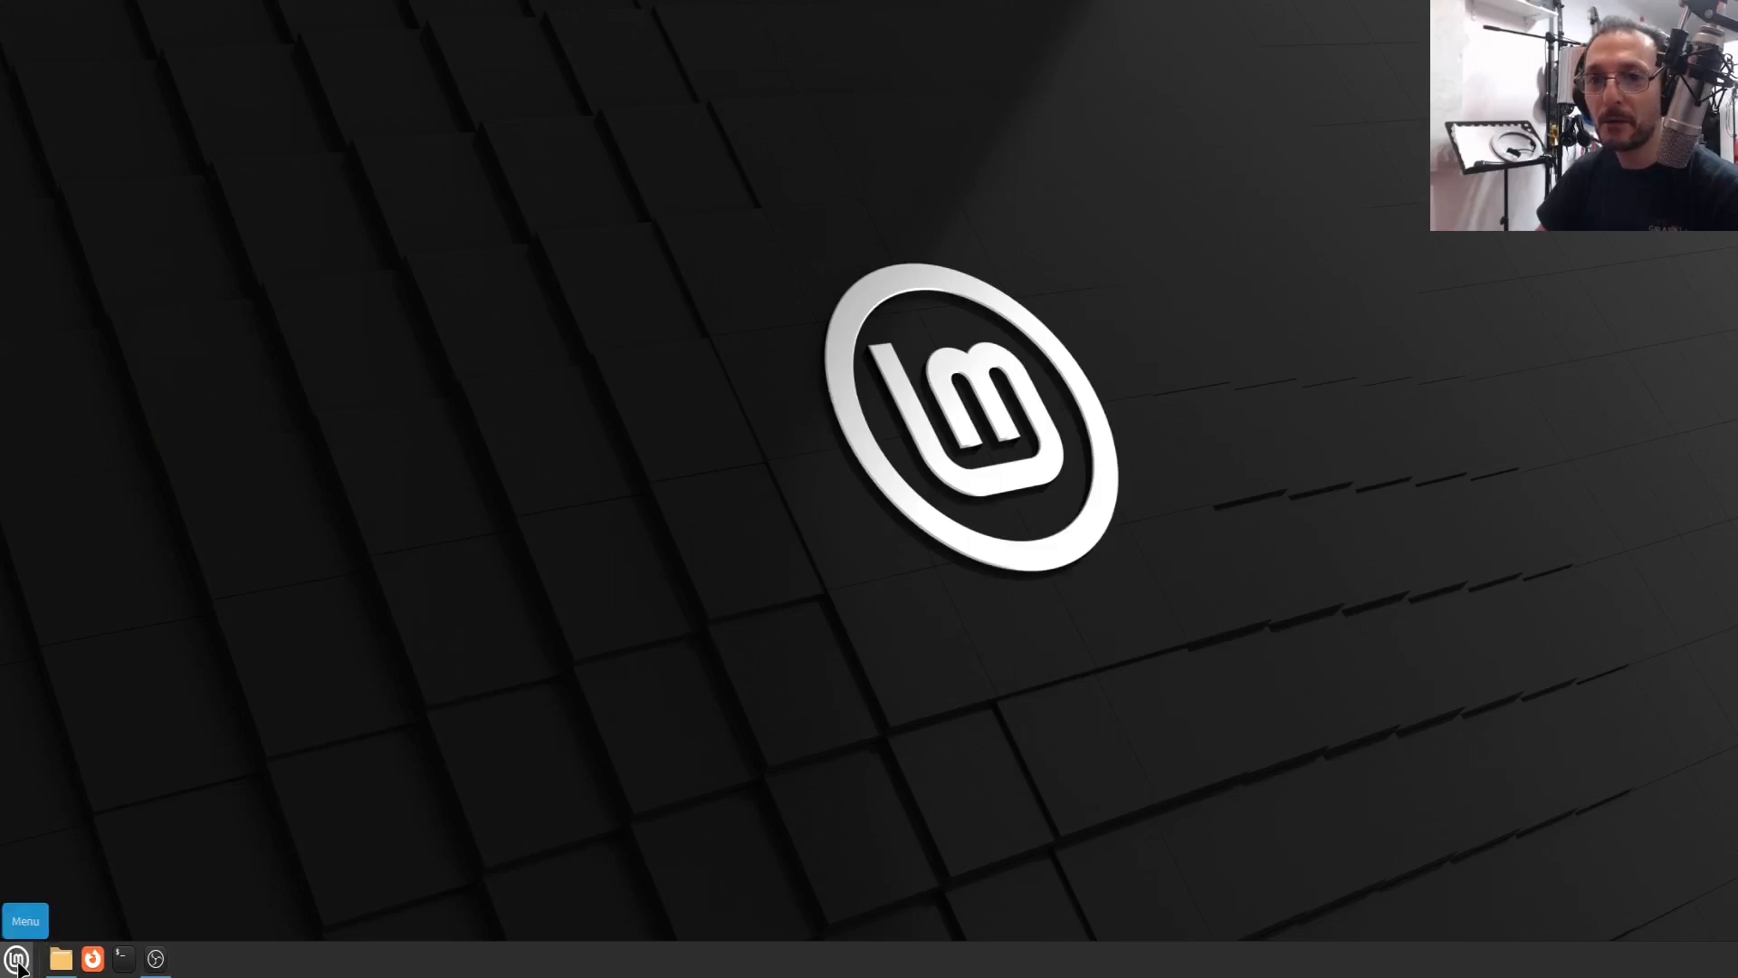
Scroll through the new Audio Production and Video Production categories in the Mint menu
click(16, 958)
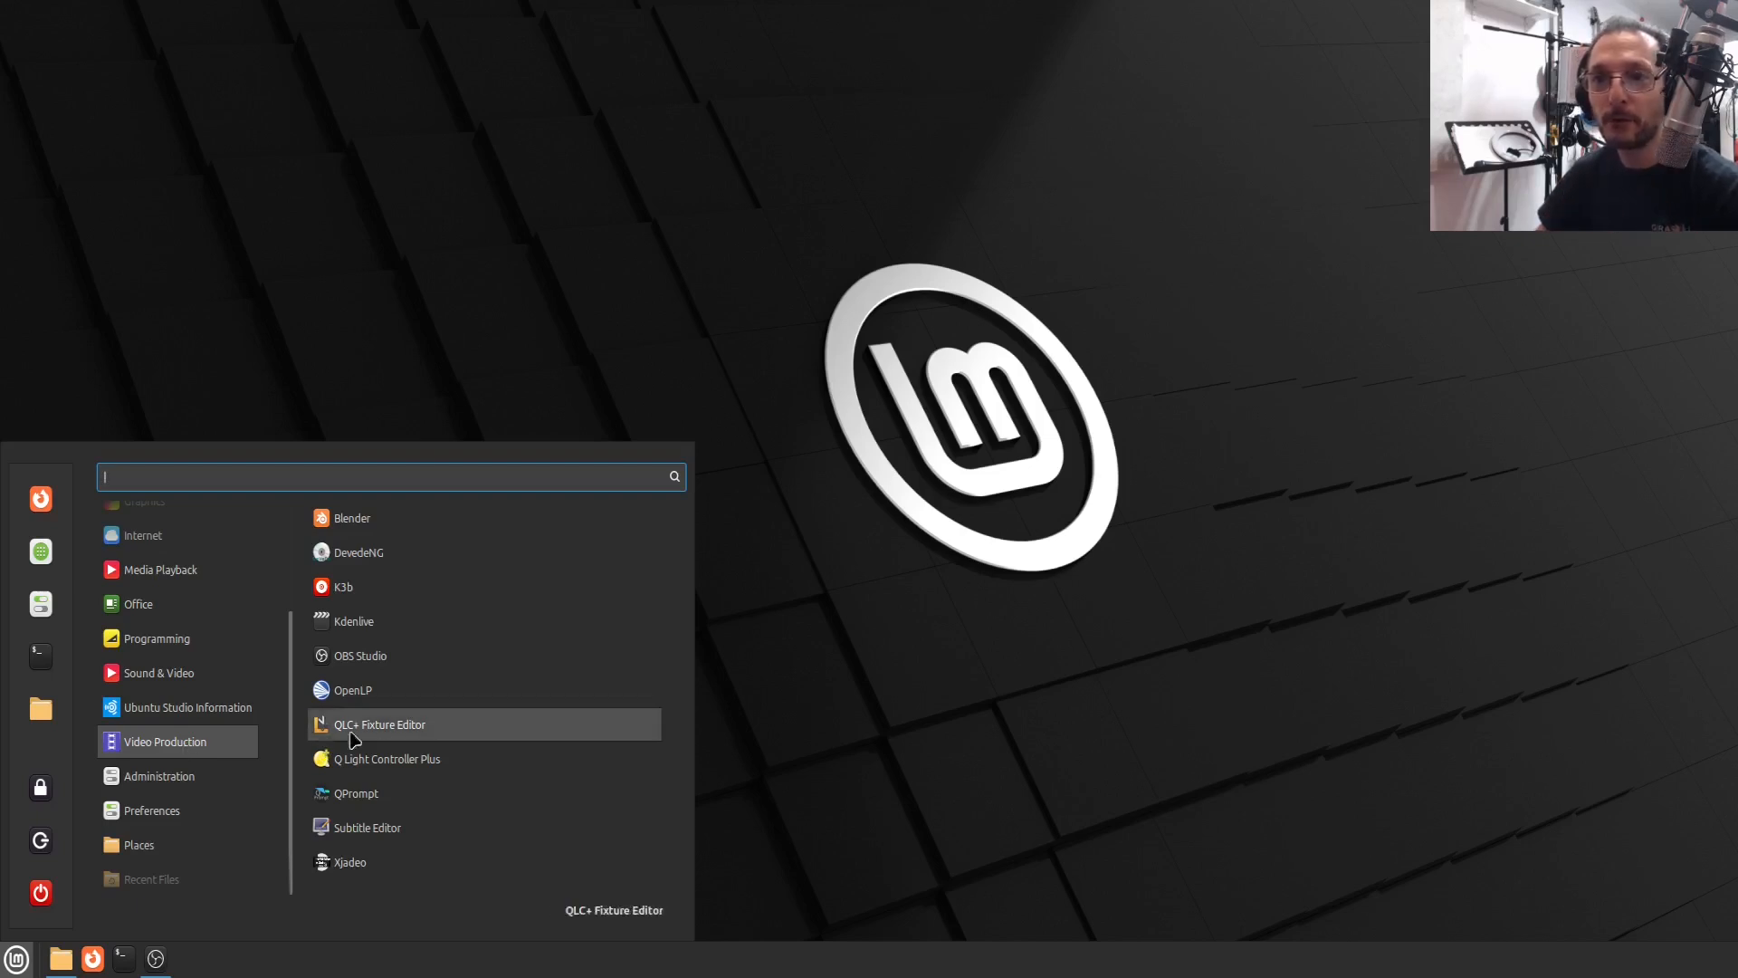
mouse_move(388, 655)
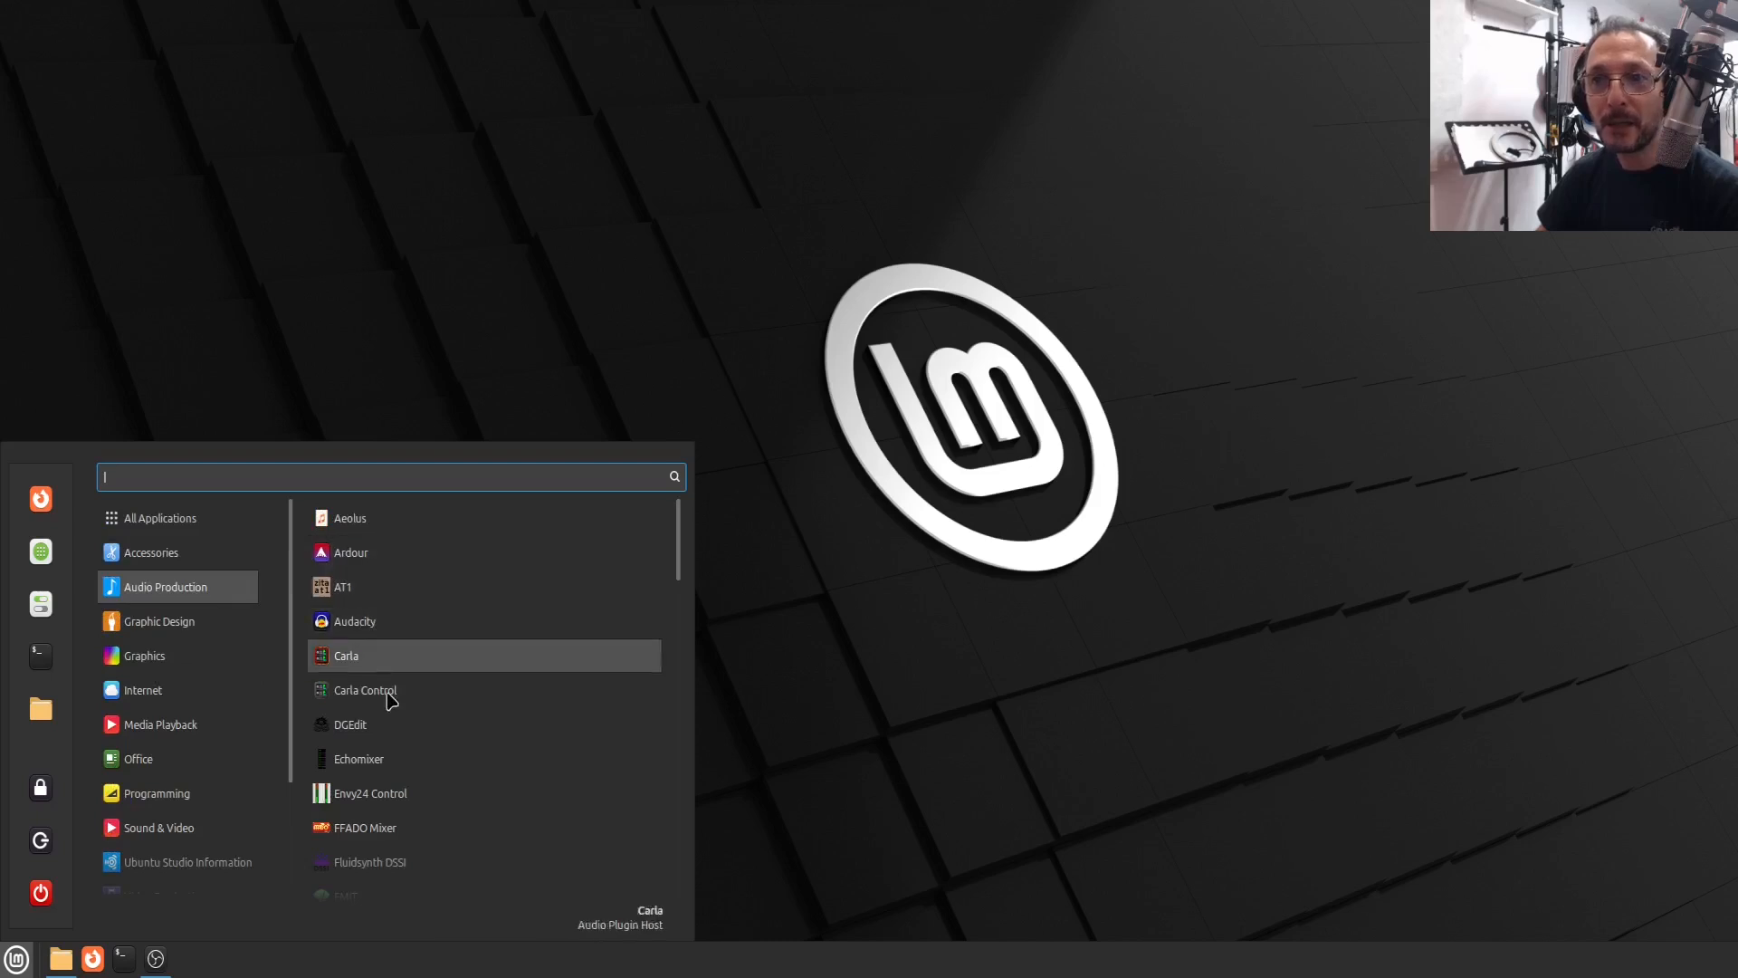
scroll(down, 3)
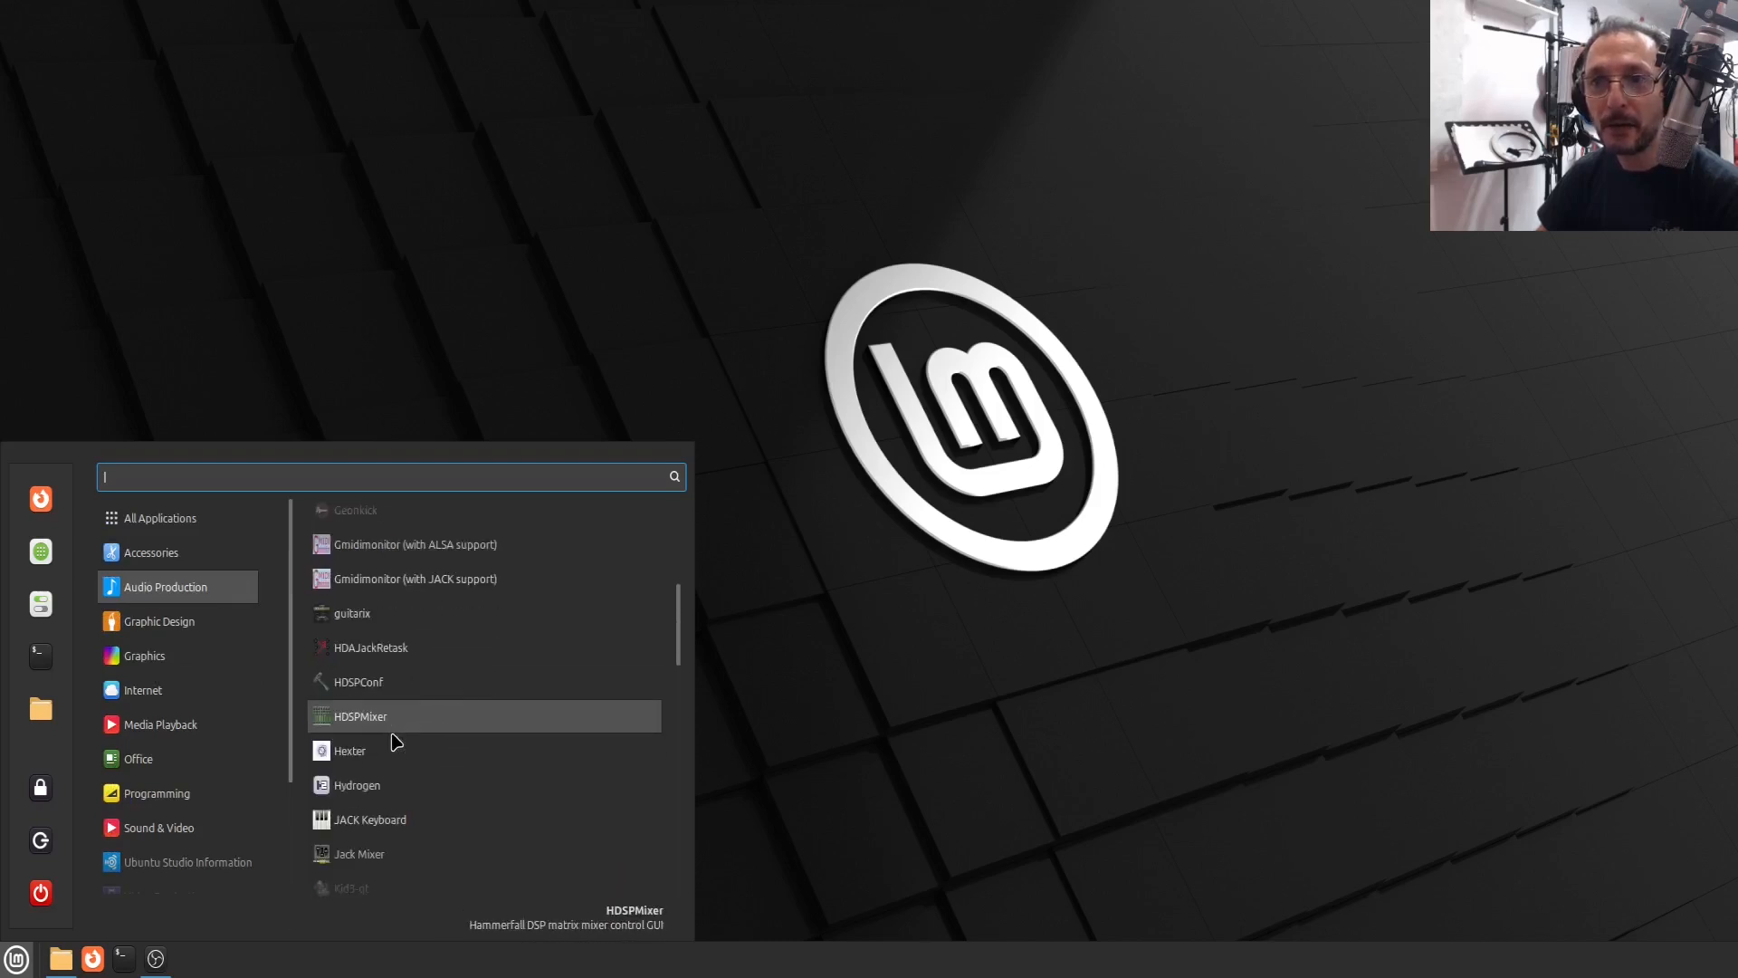
scroll(down, 3)
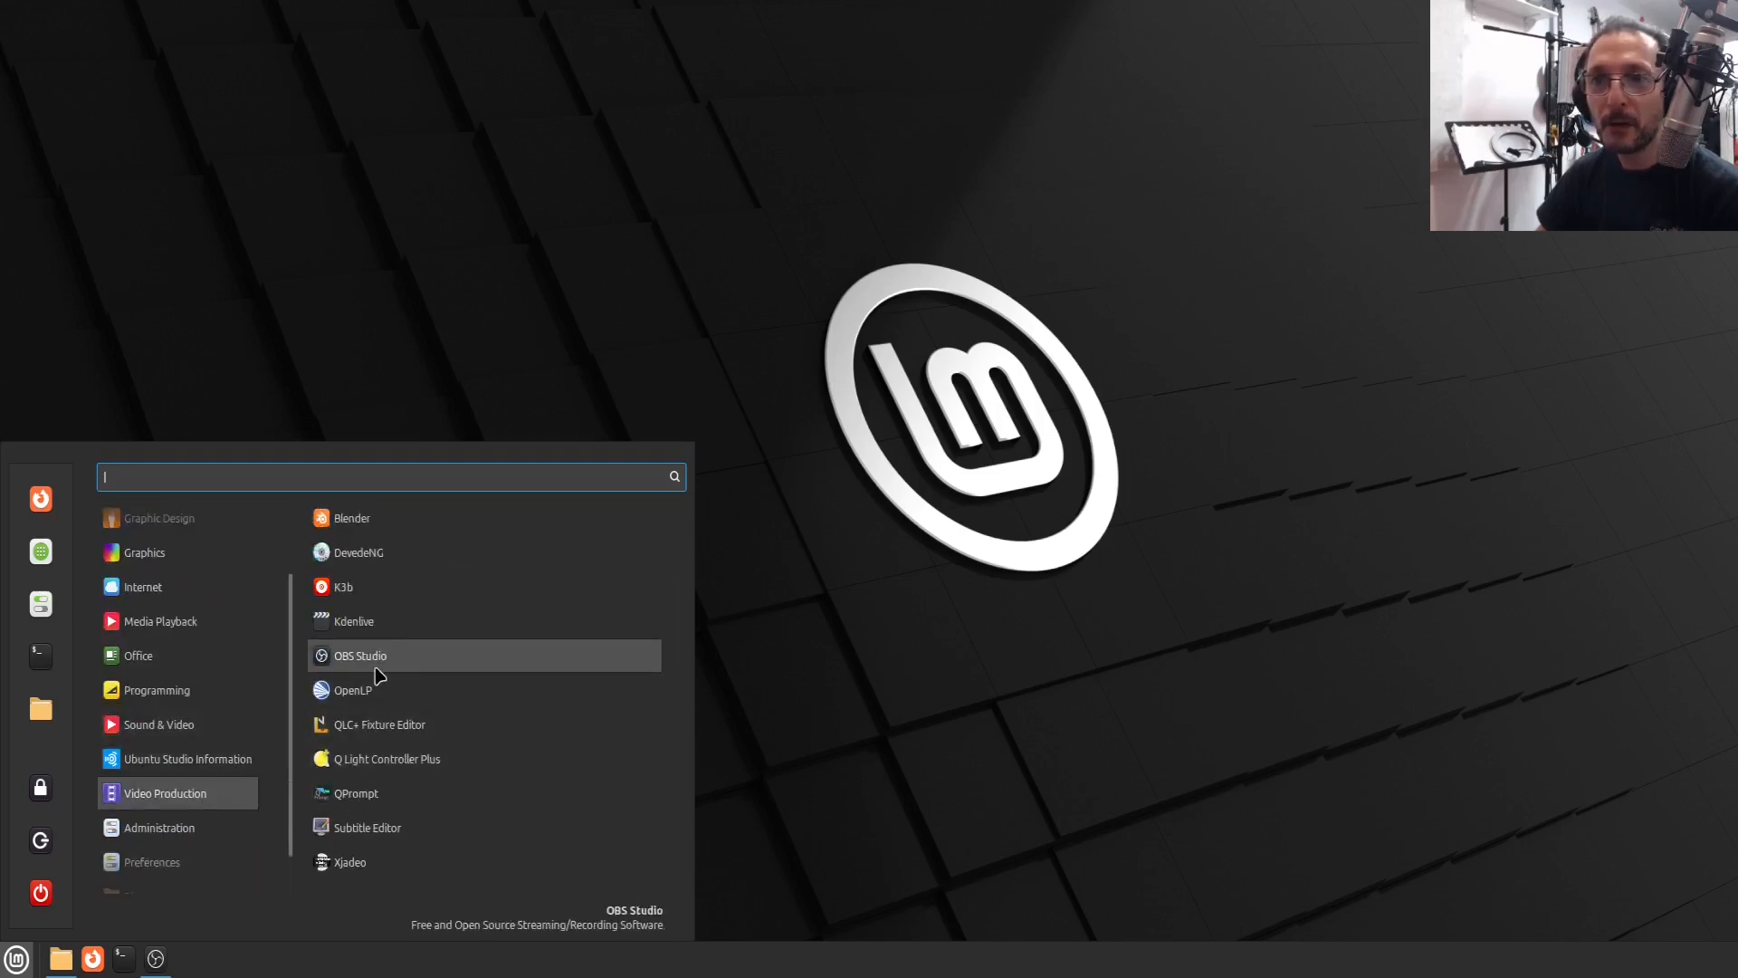
mouse_move(388, 621)
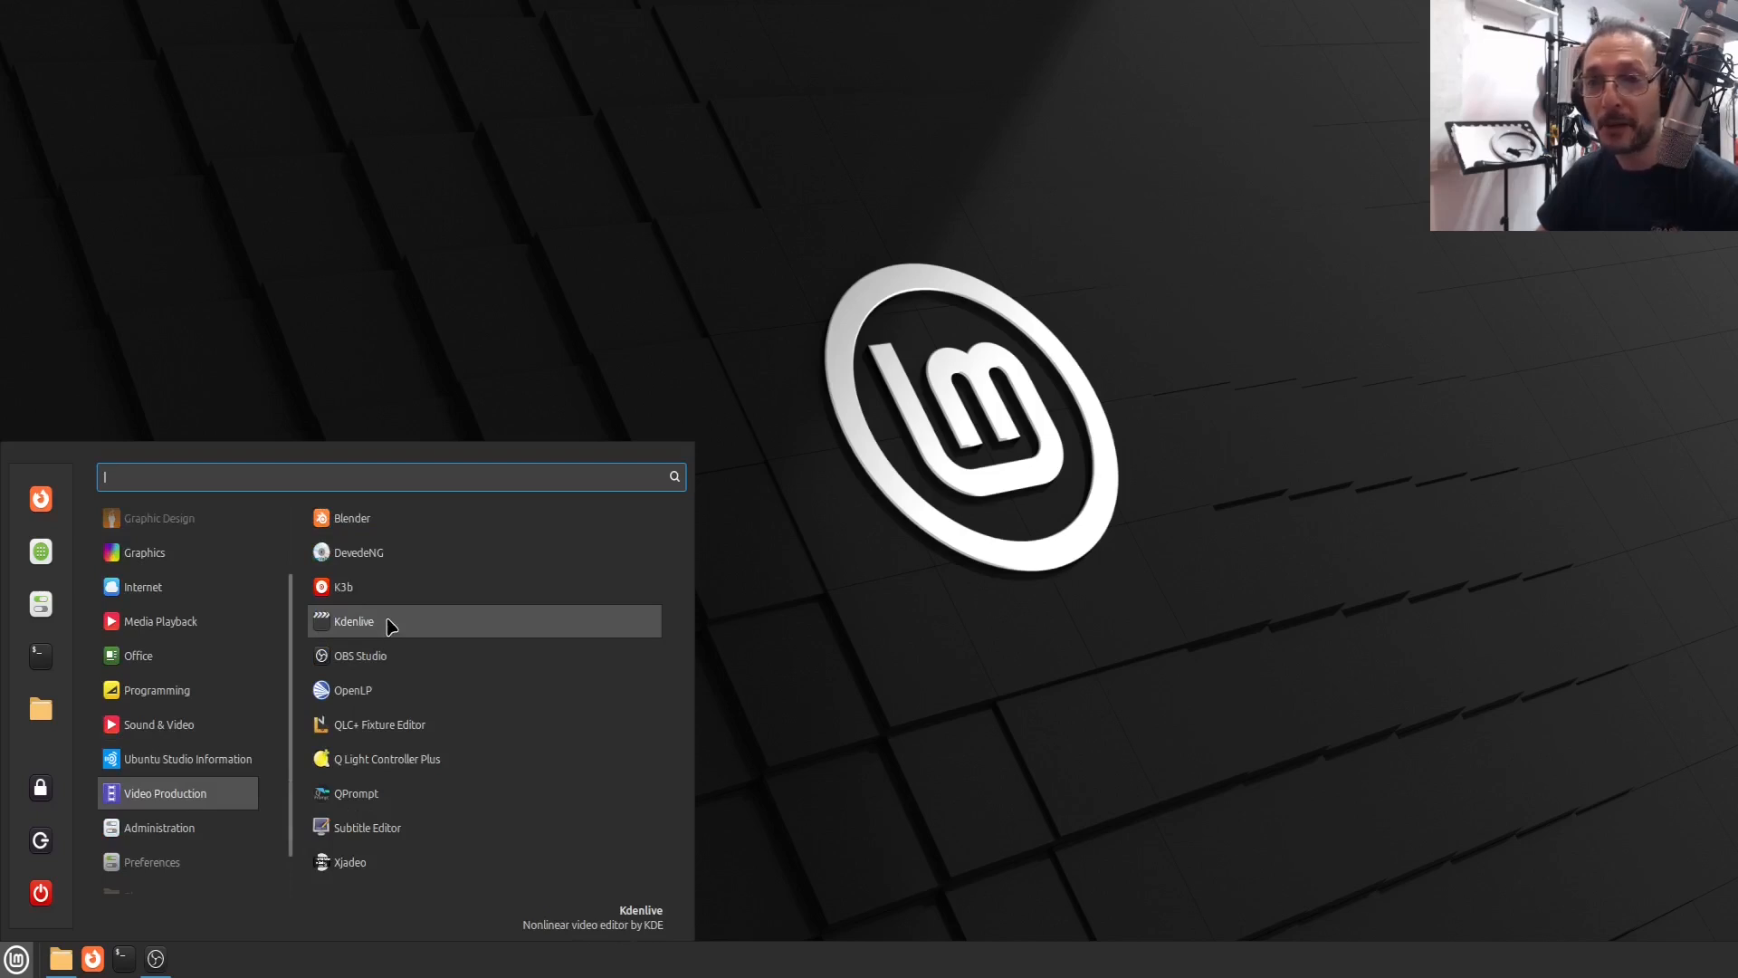
mouse_move(387, 762)
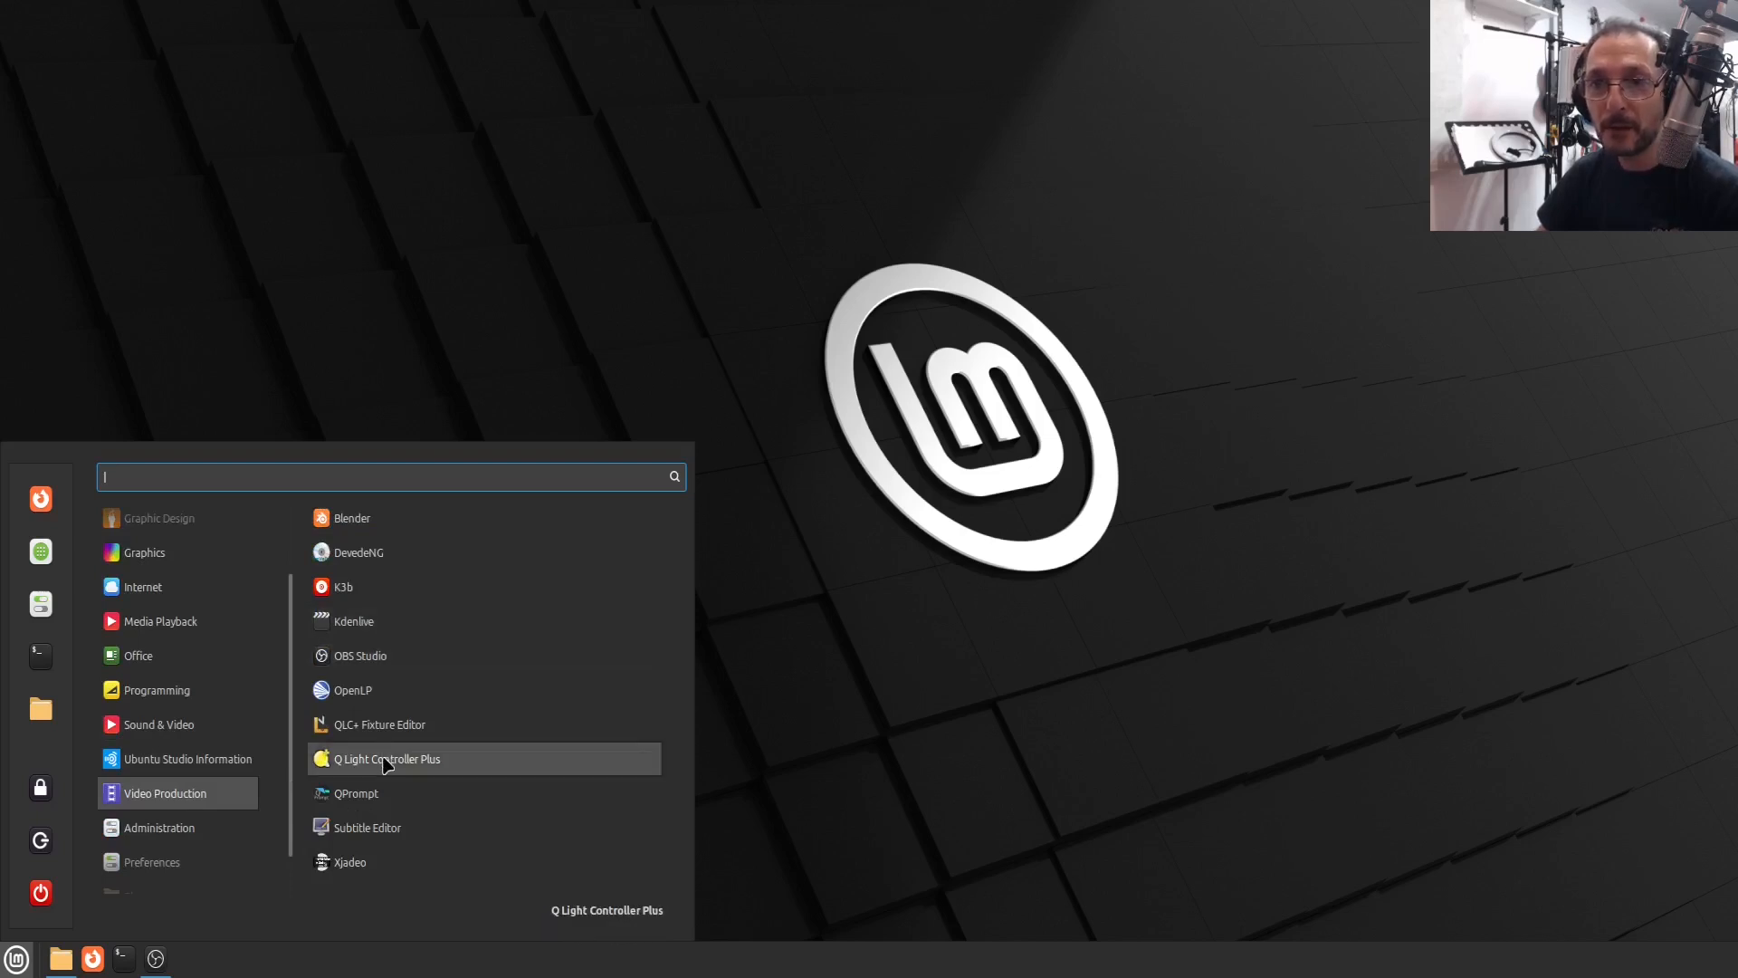
mouse_move(352, 518)
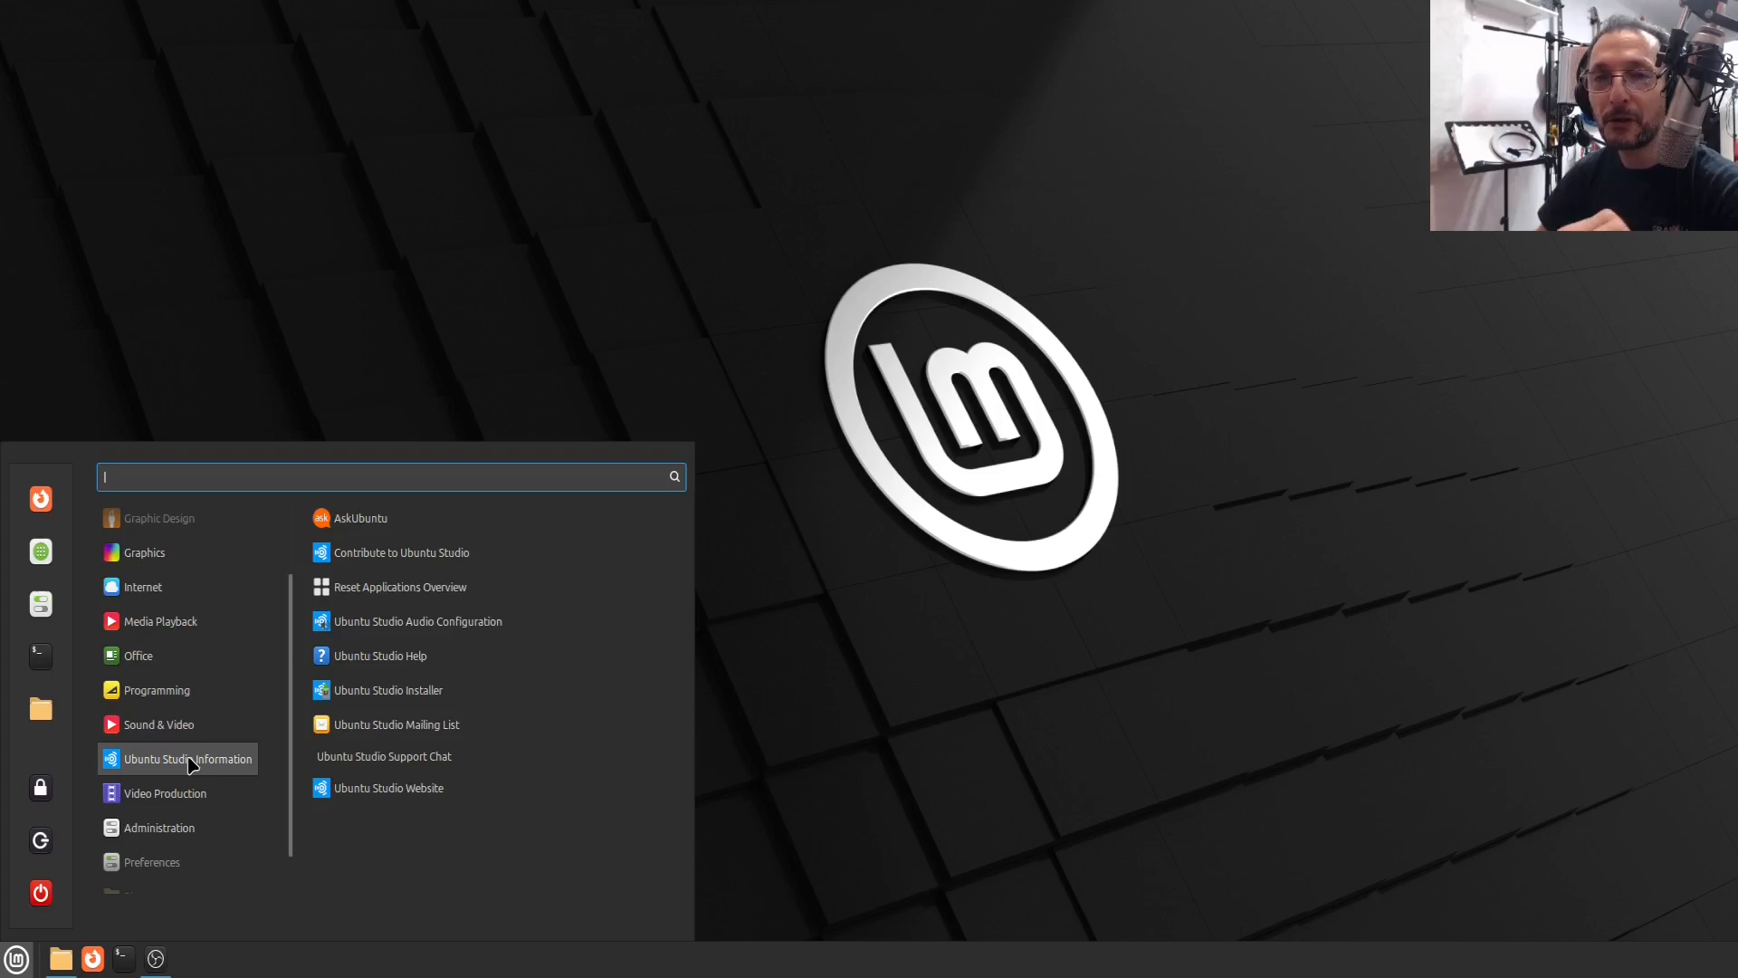
mouse_move(431, 621)
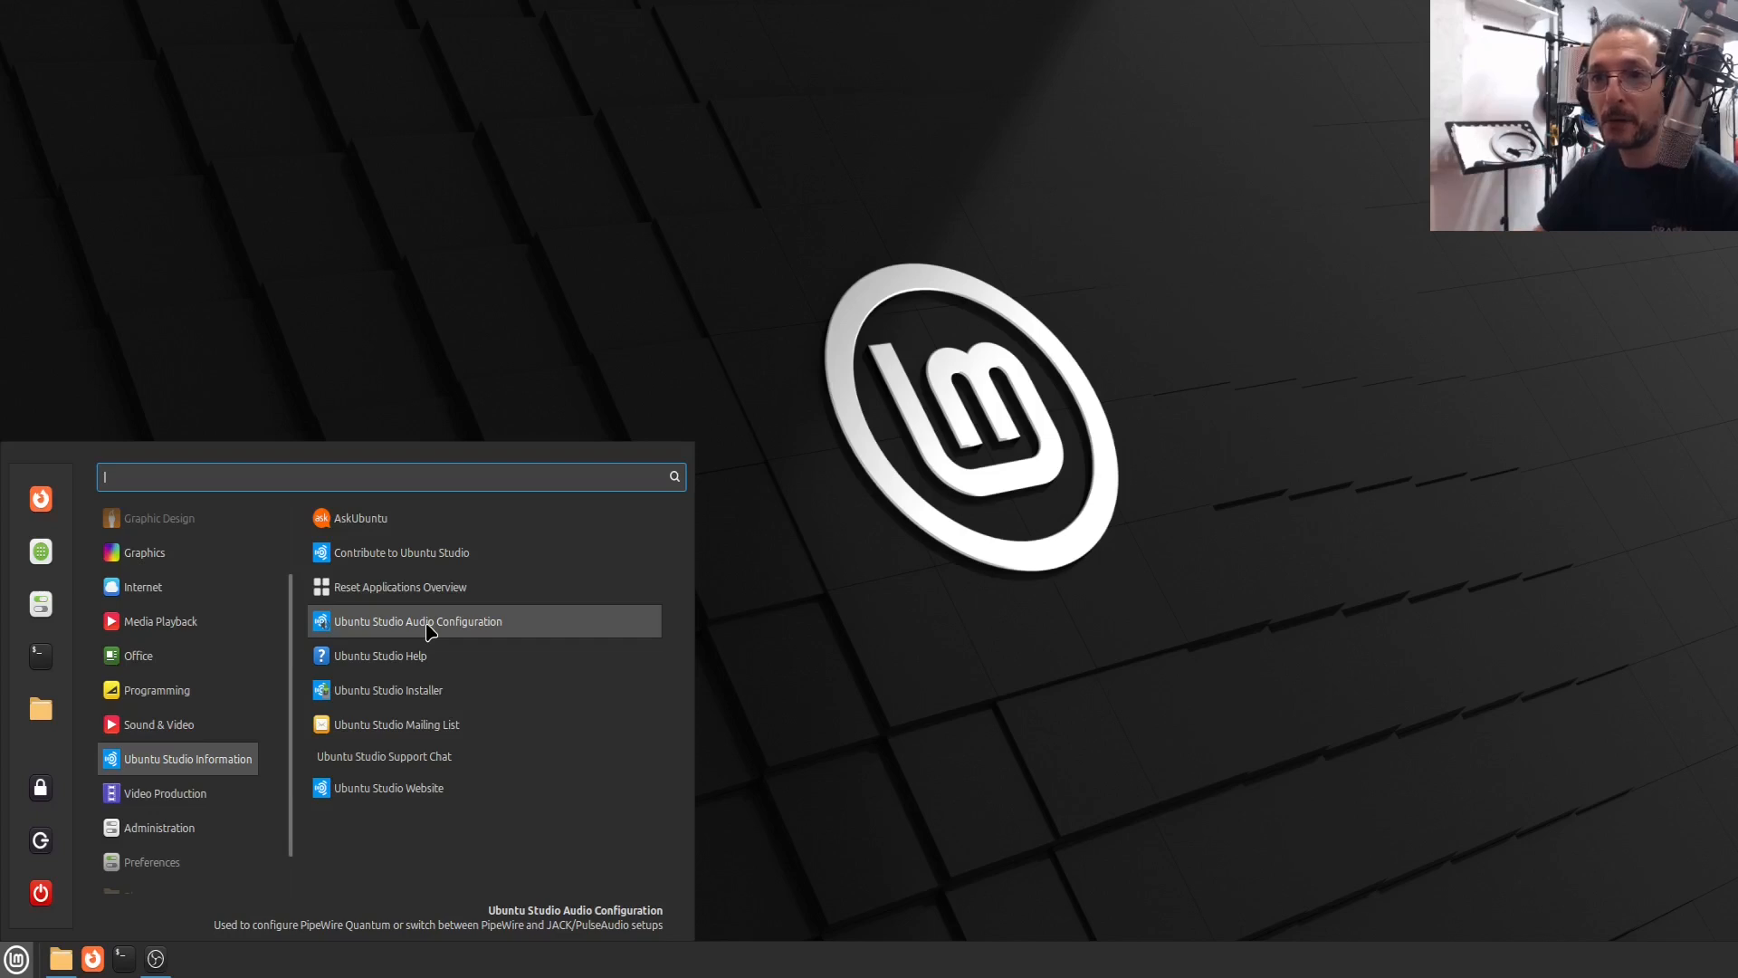
mouse_move(426, 623)
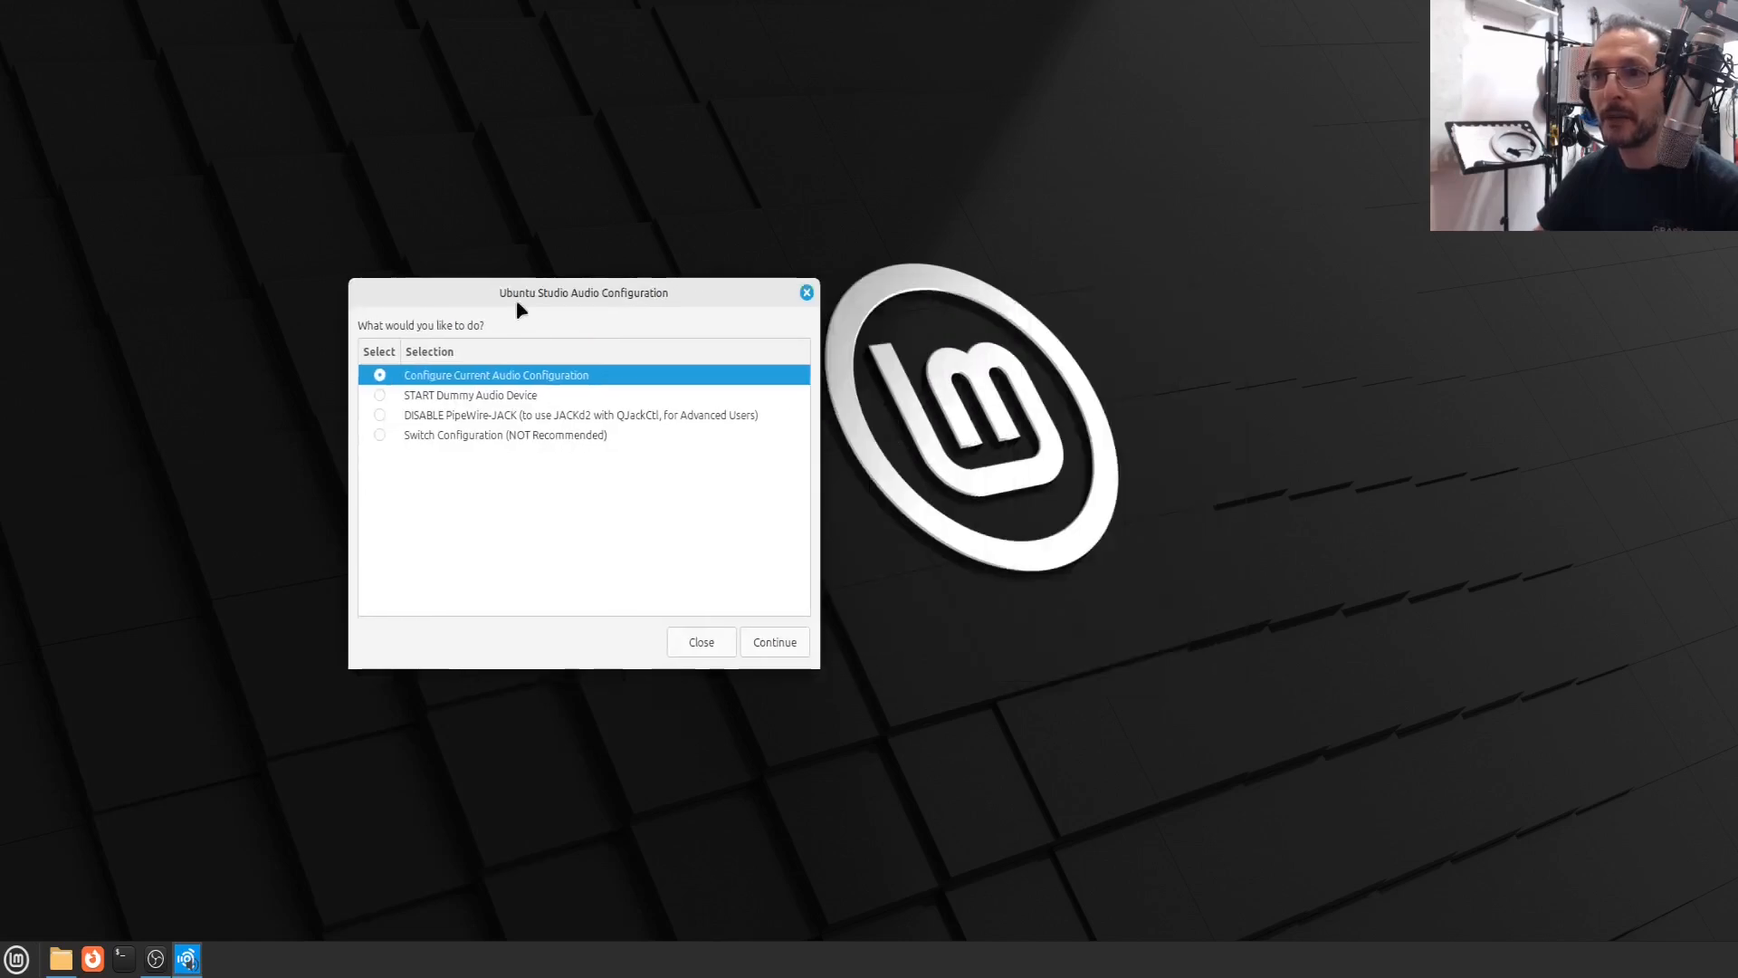
mouse_move(644, 465)
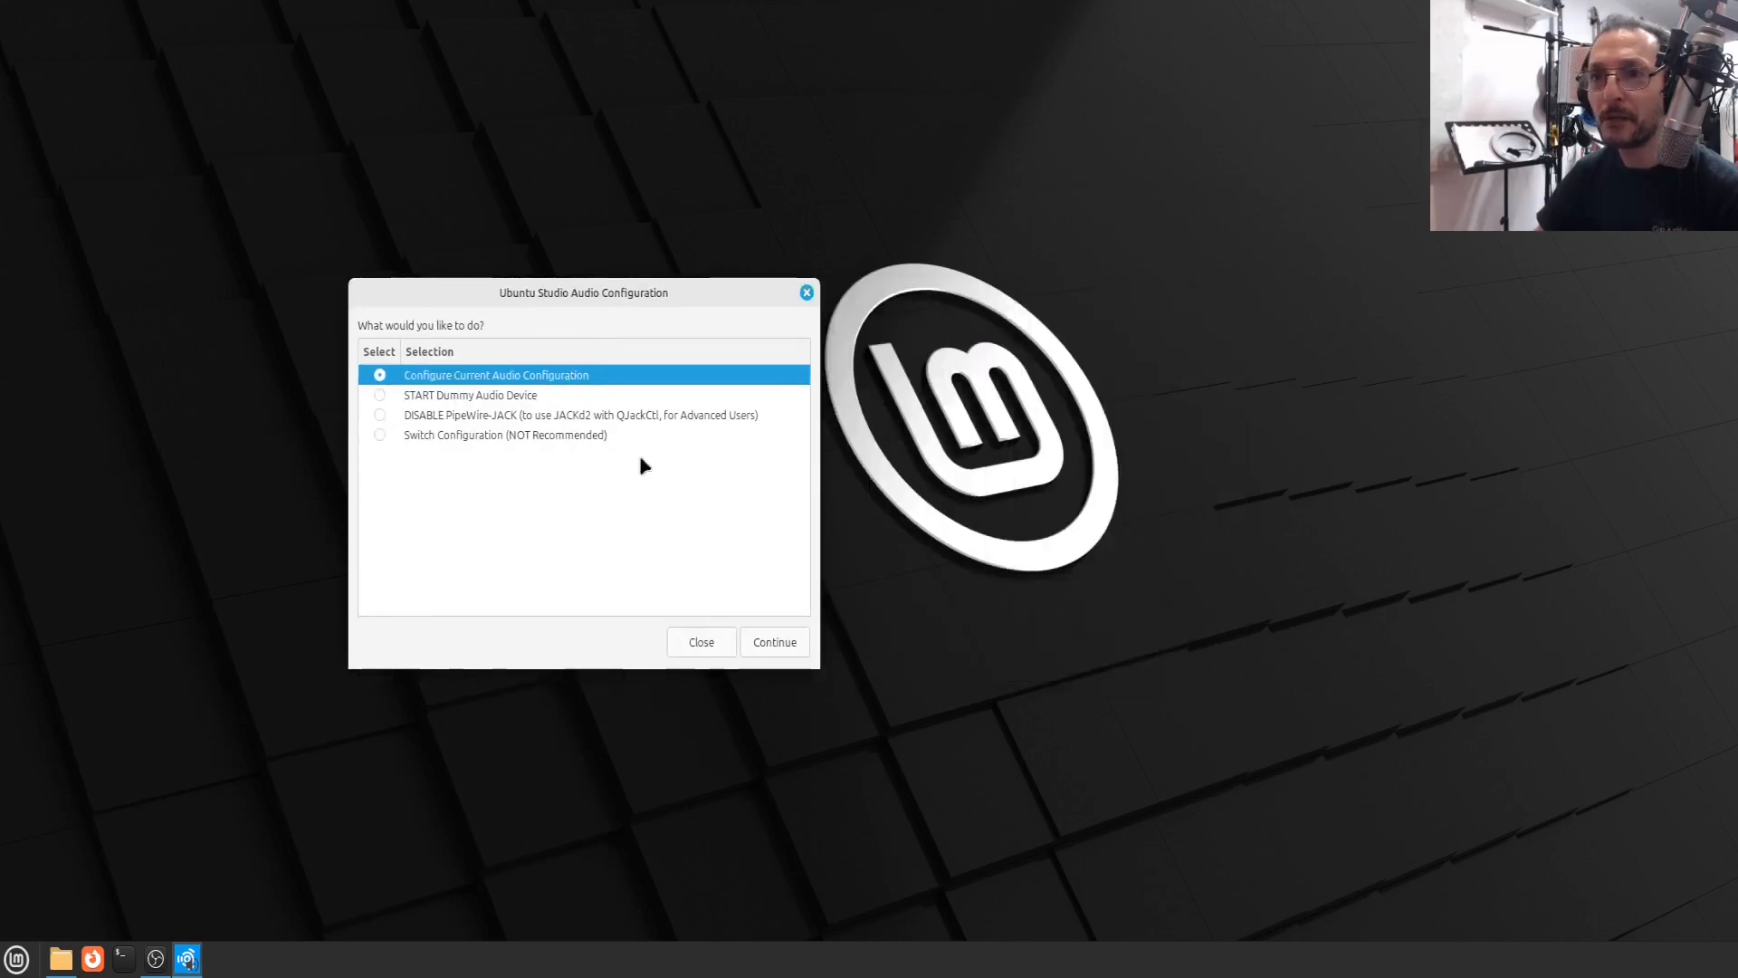
Enter a PipeWire quantum of 512 buffer size at 48000 Hz and submit it
click(773, 641)
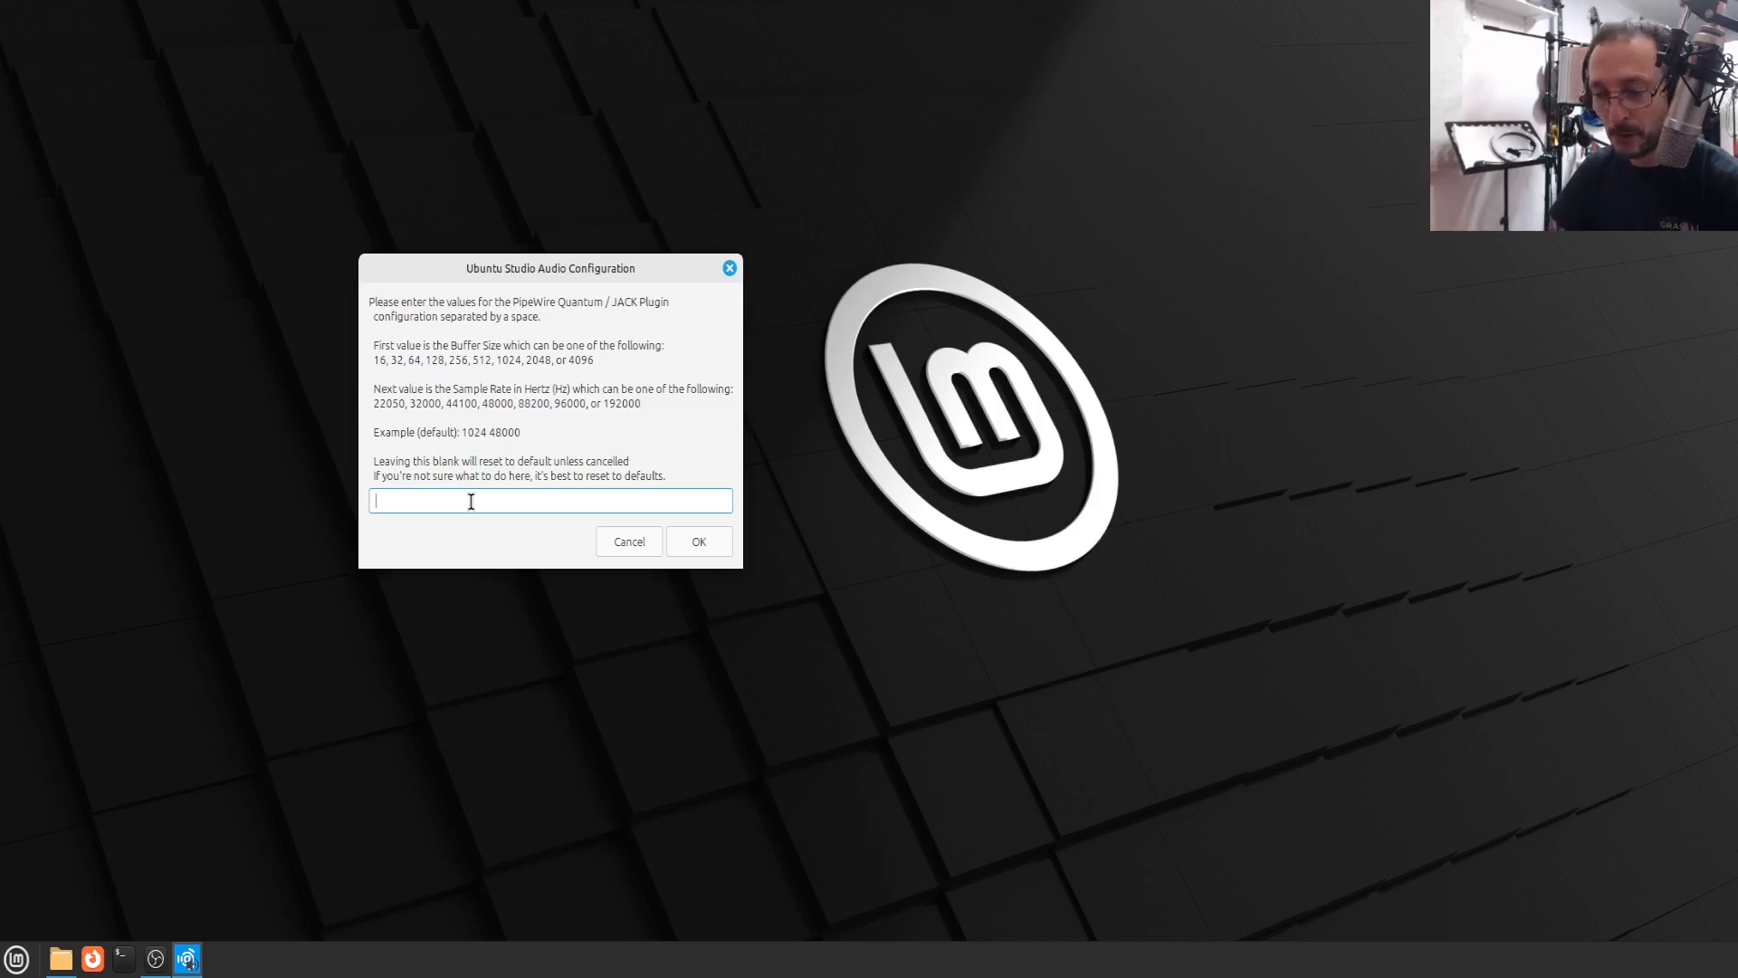
text(512)
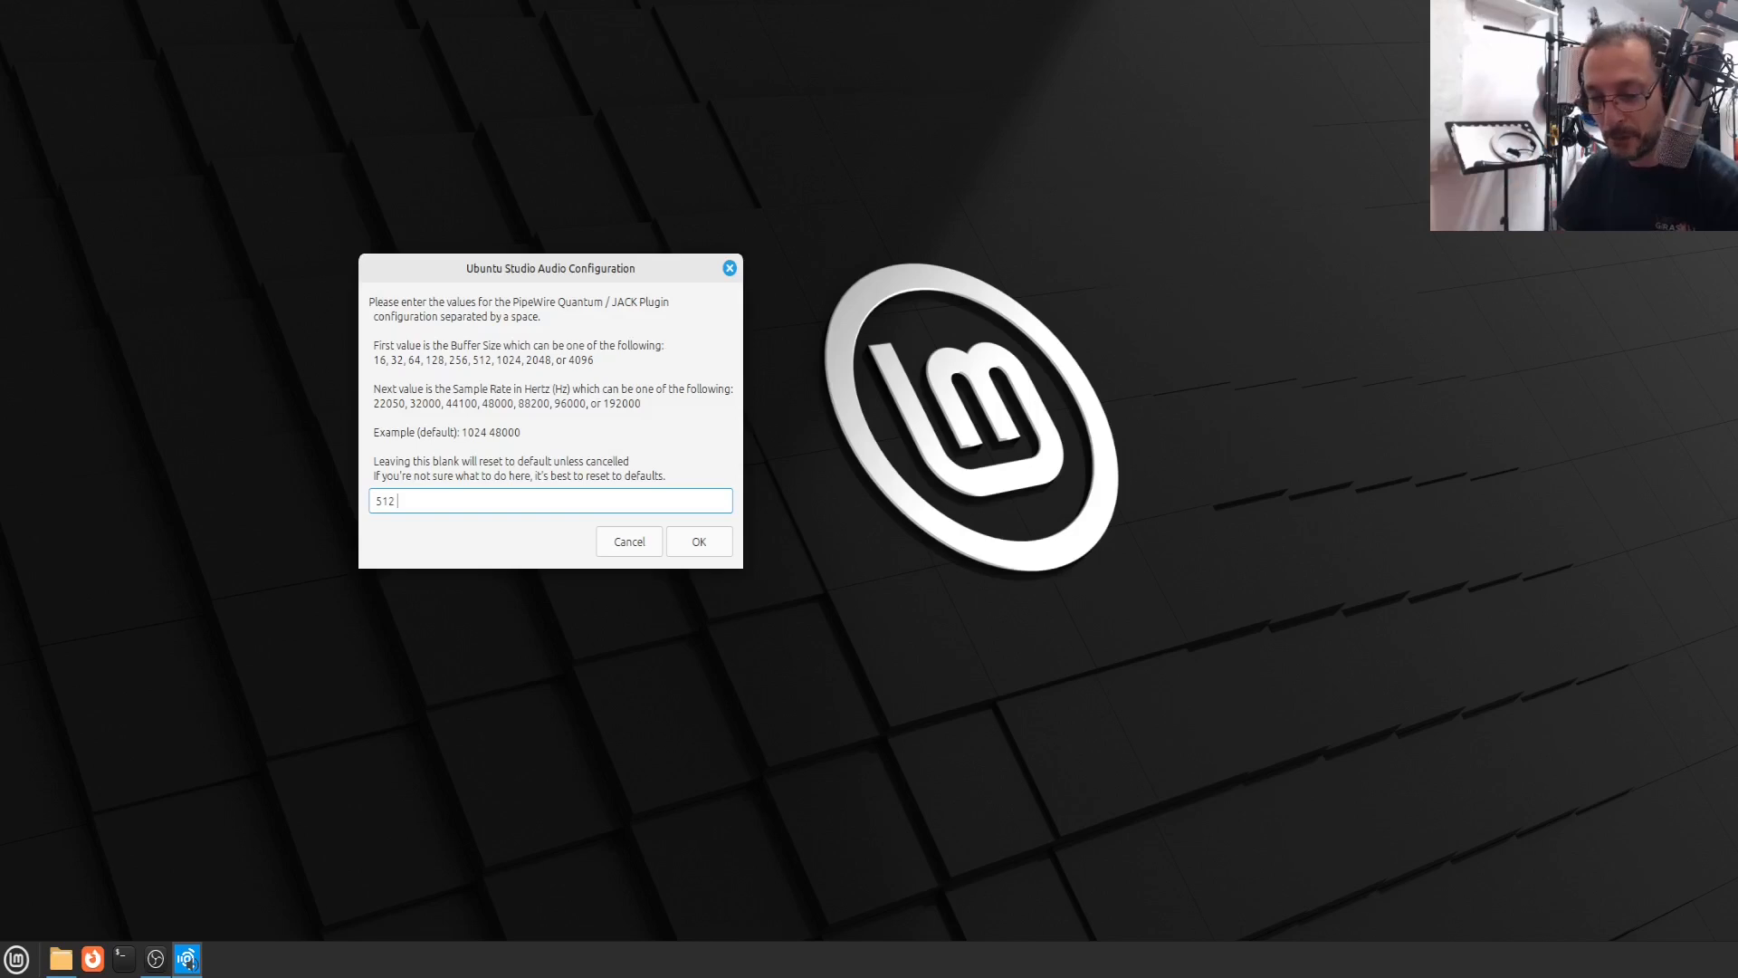
text(48000)
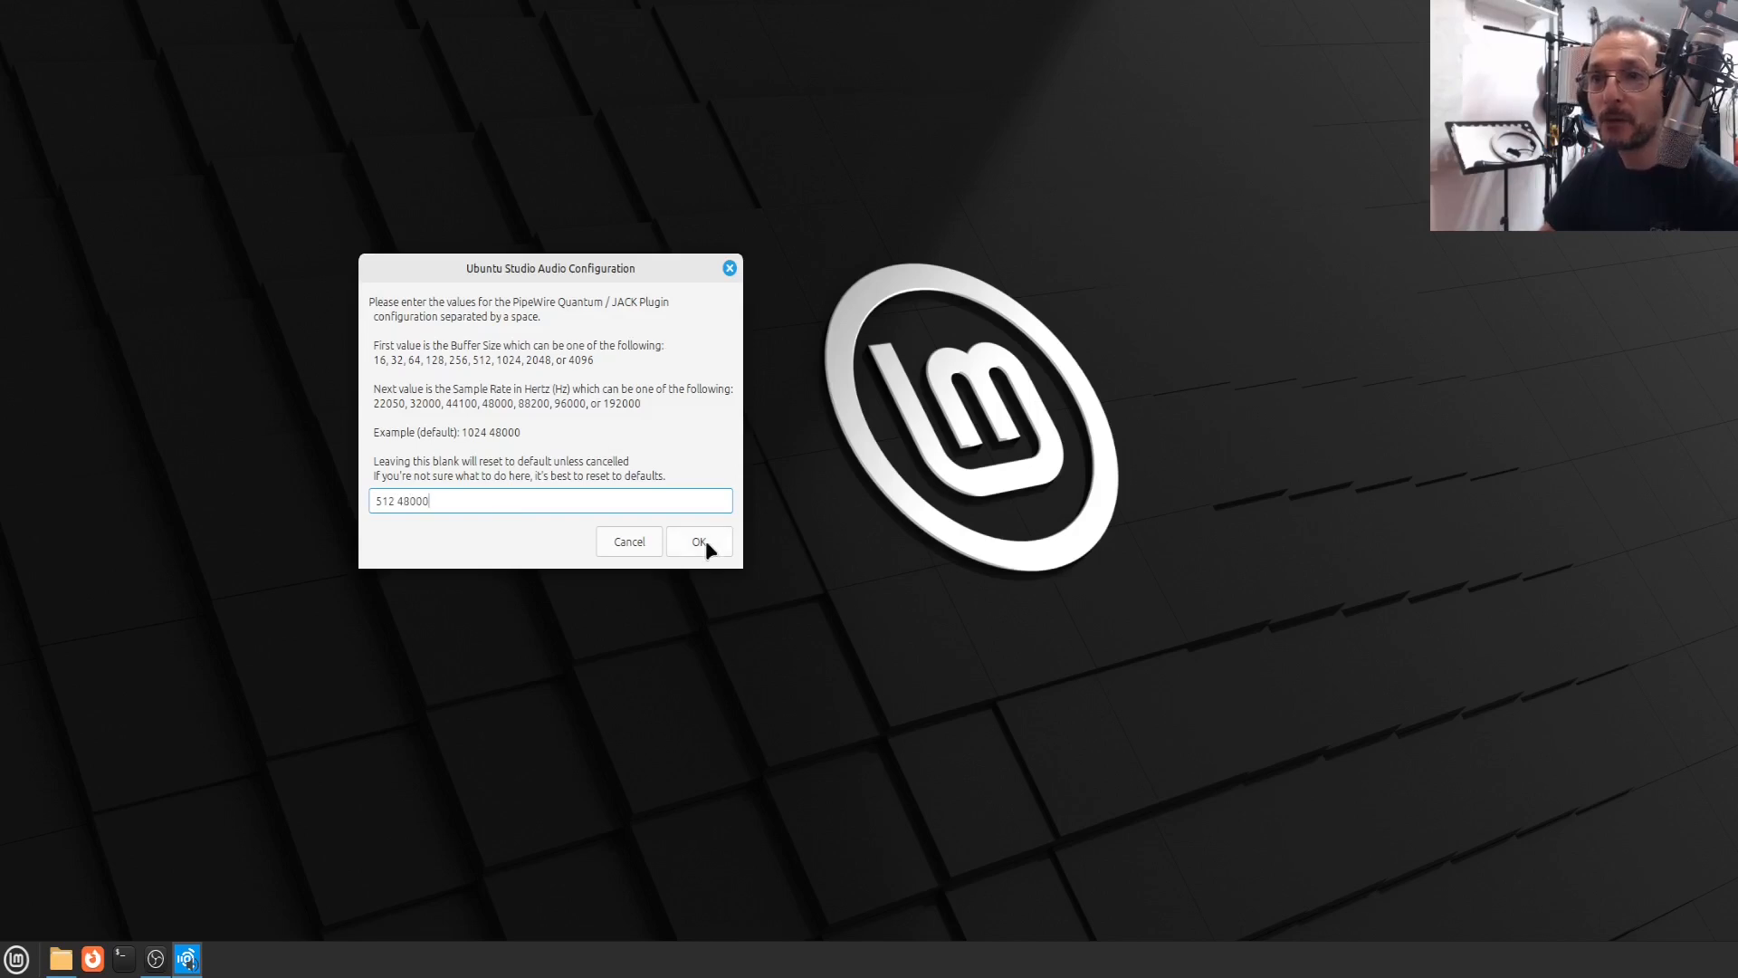
click(697, 541)
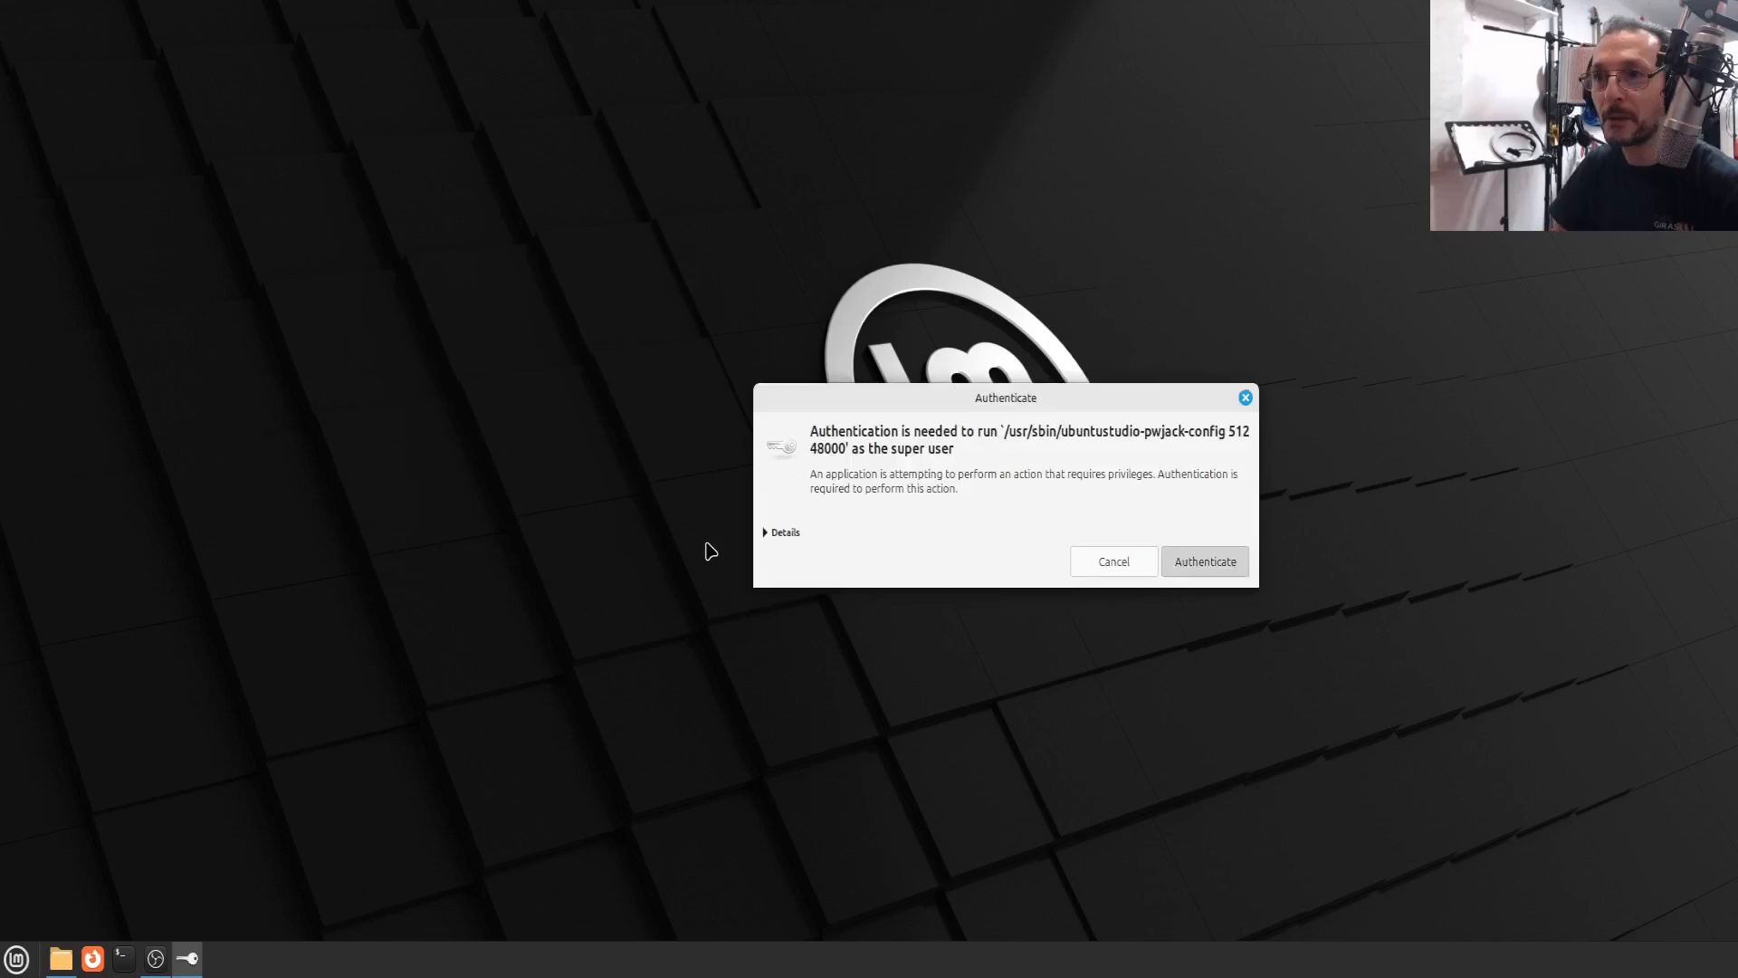
Authenticate the quantum change, acknowledge it was set and close the configuration tool
click(1204, 561)
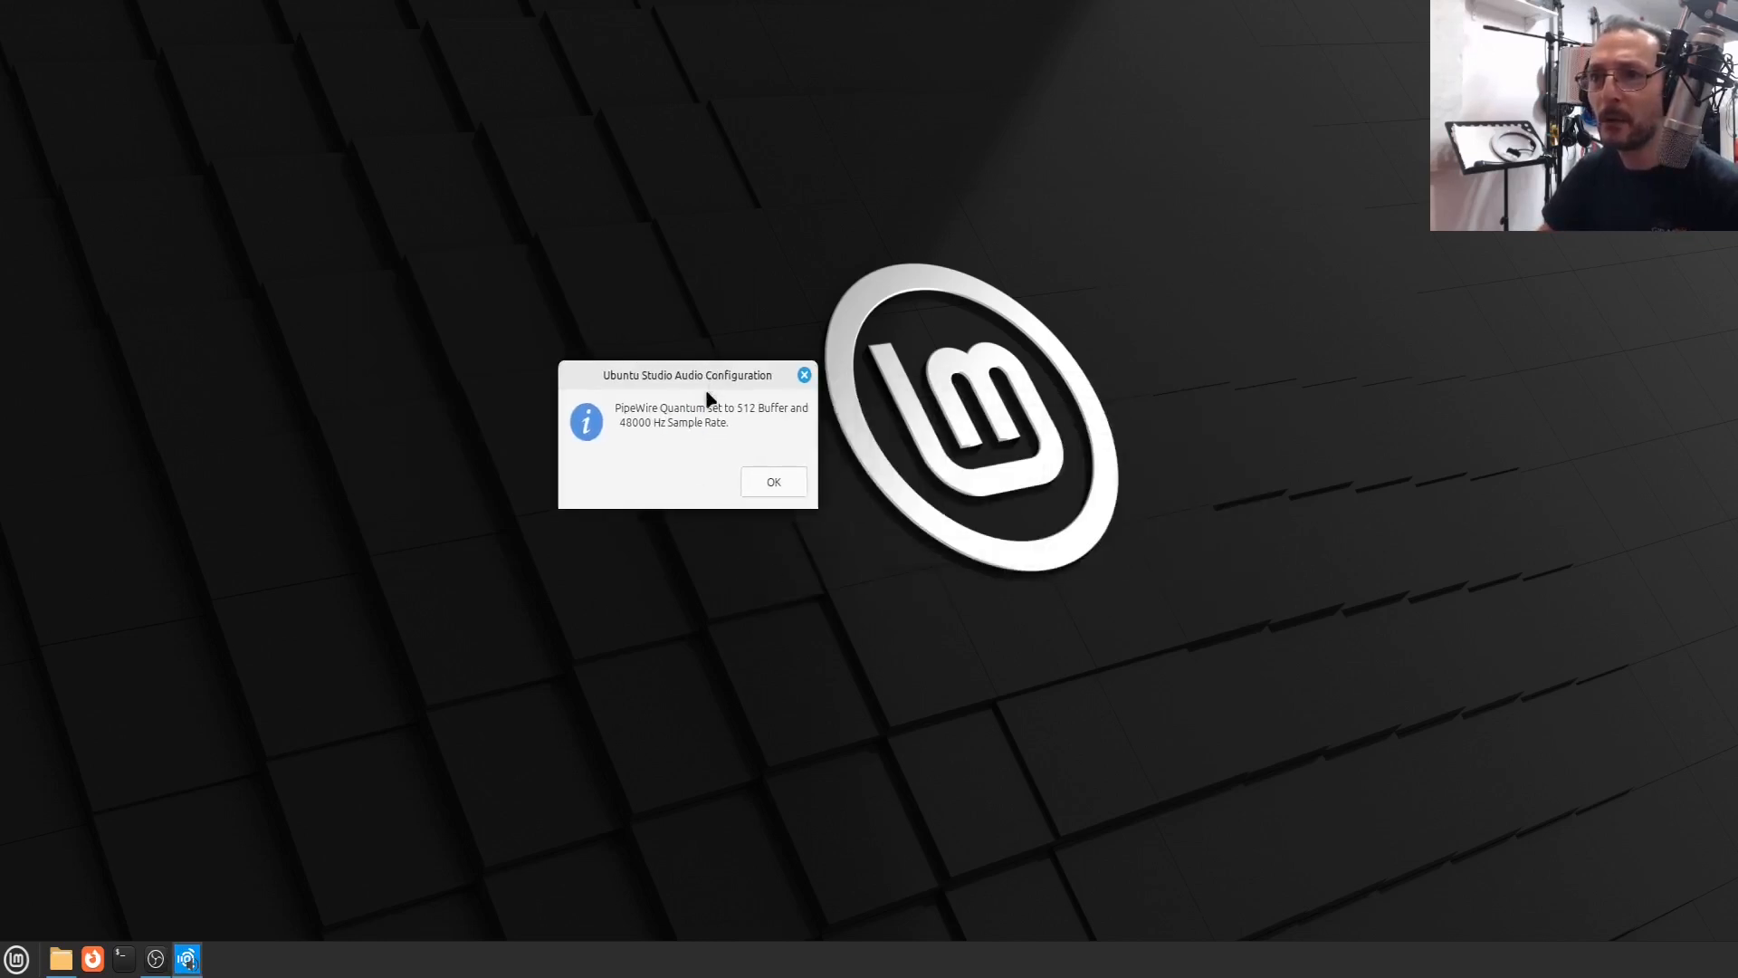
mouse_move(683, 476)
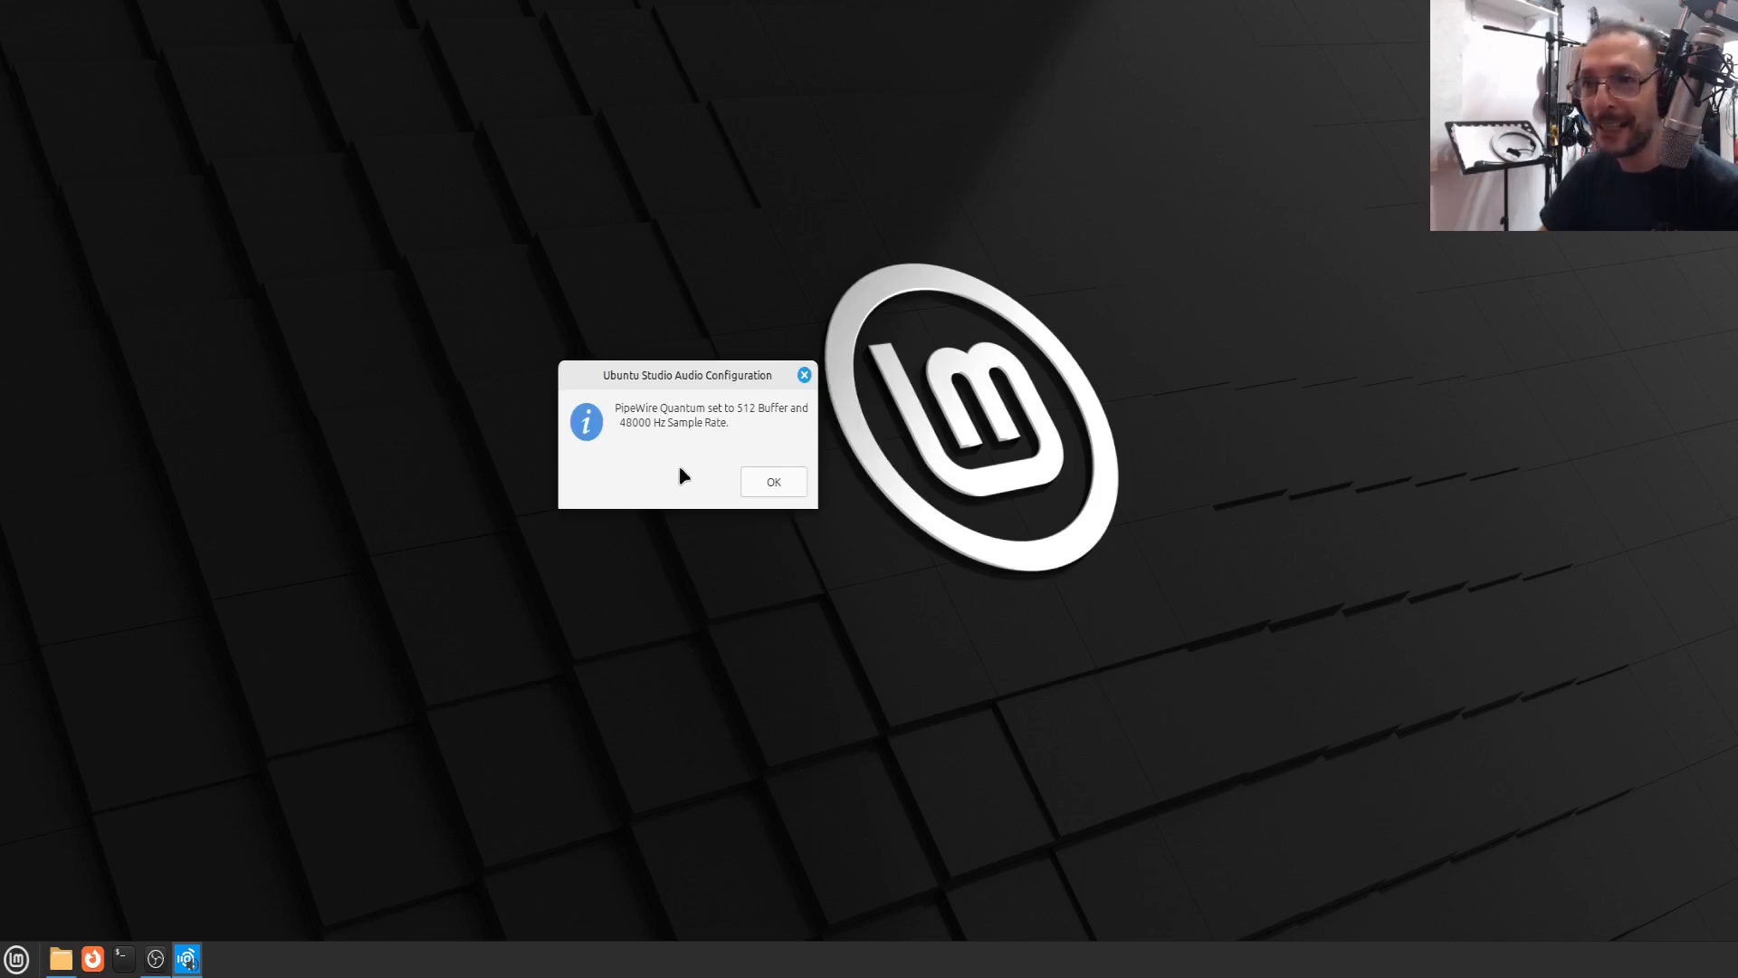
click(774, 482)
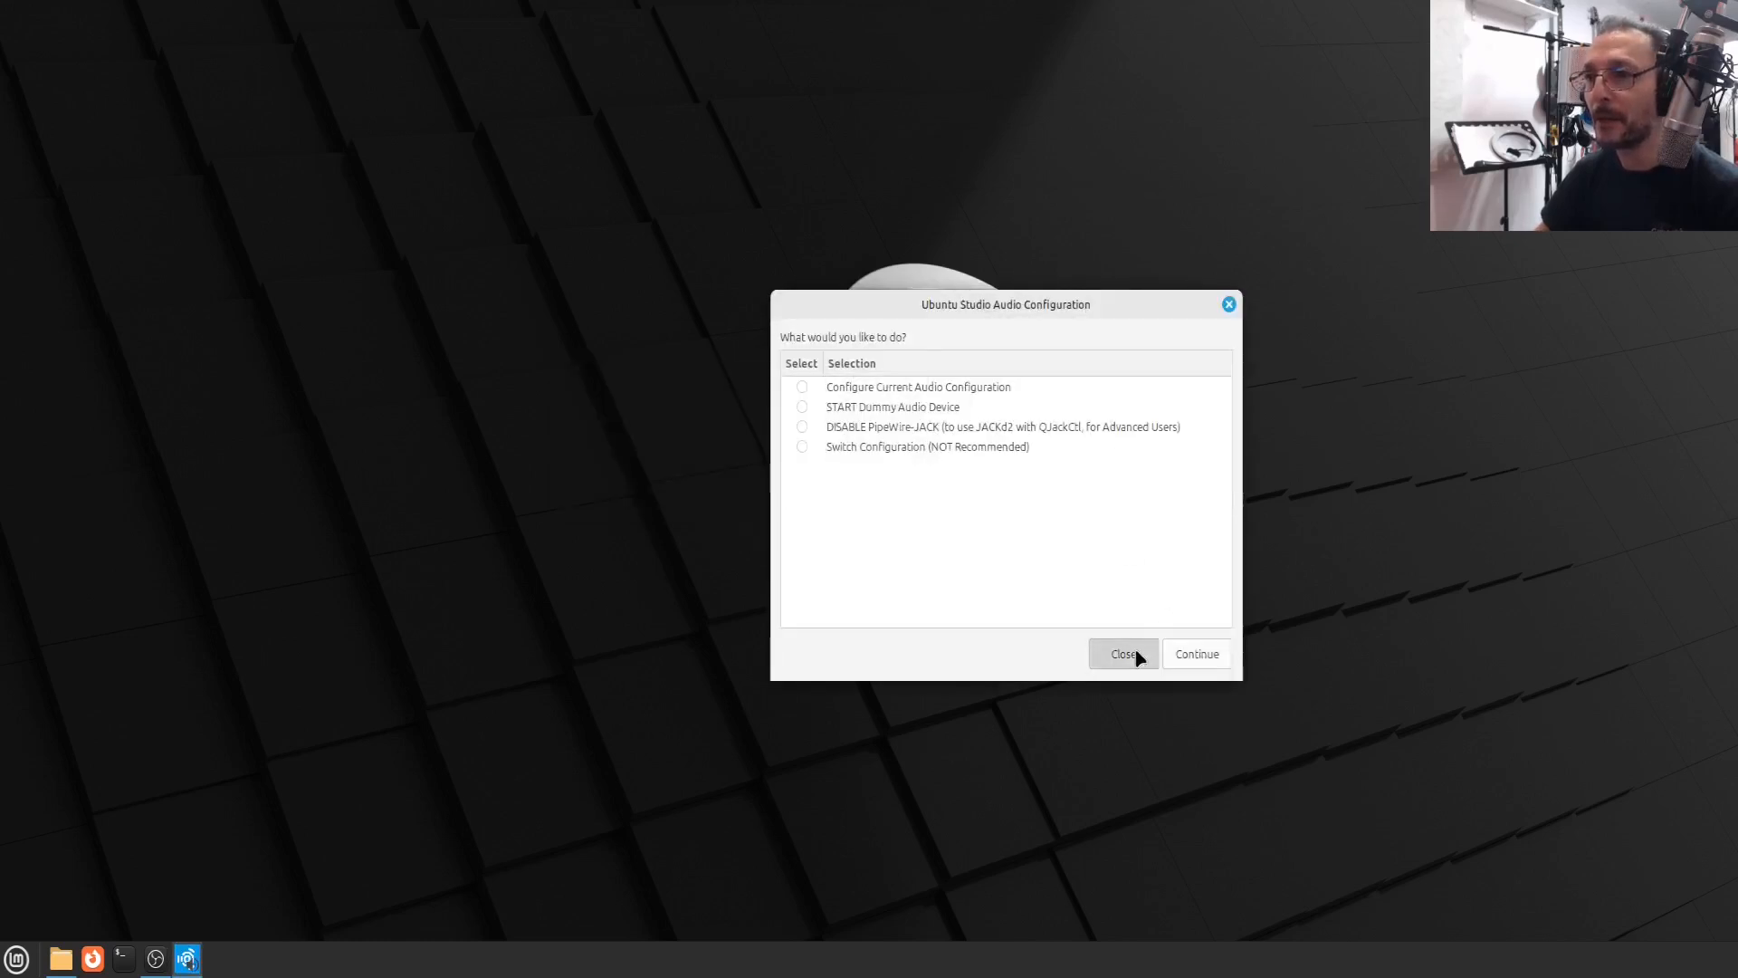
click(1123, 653)
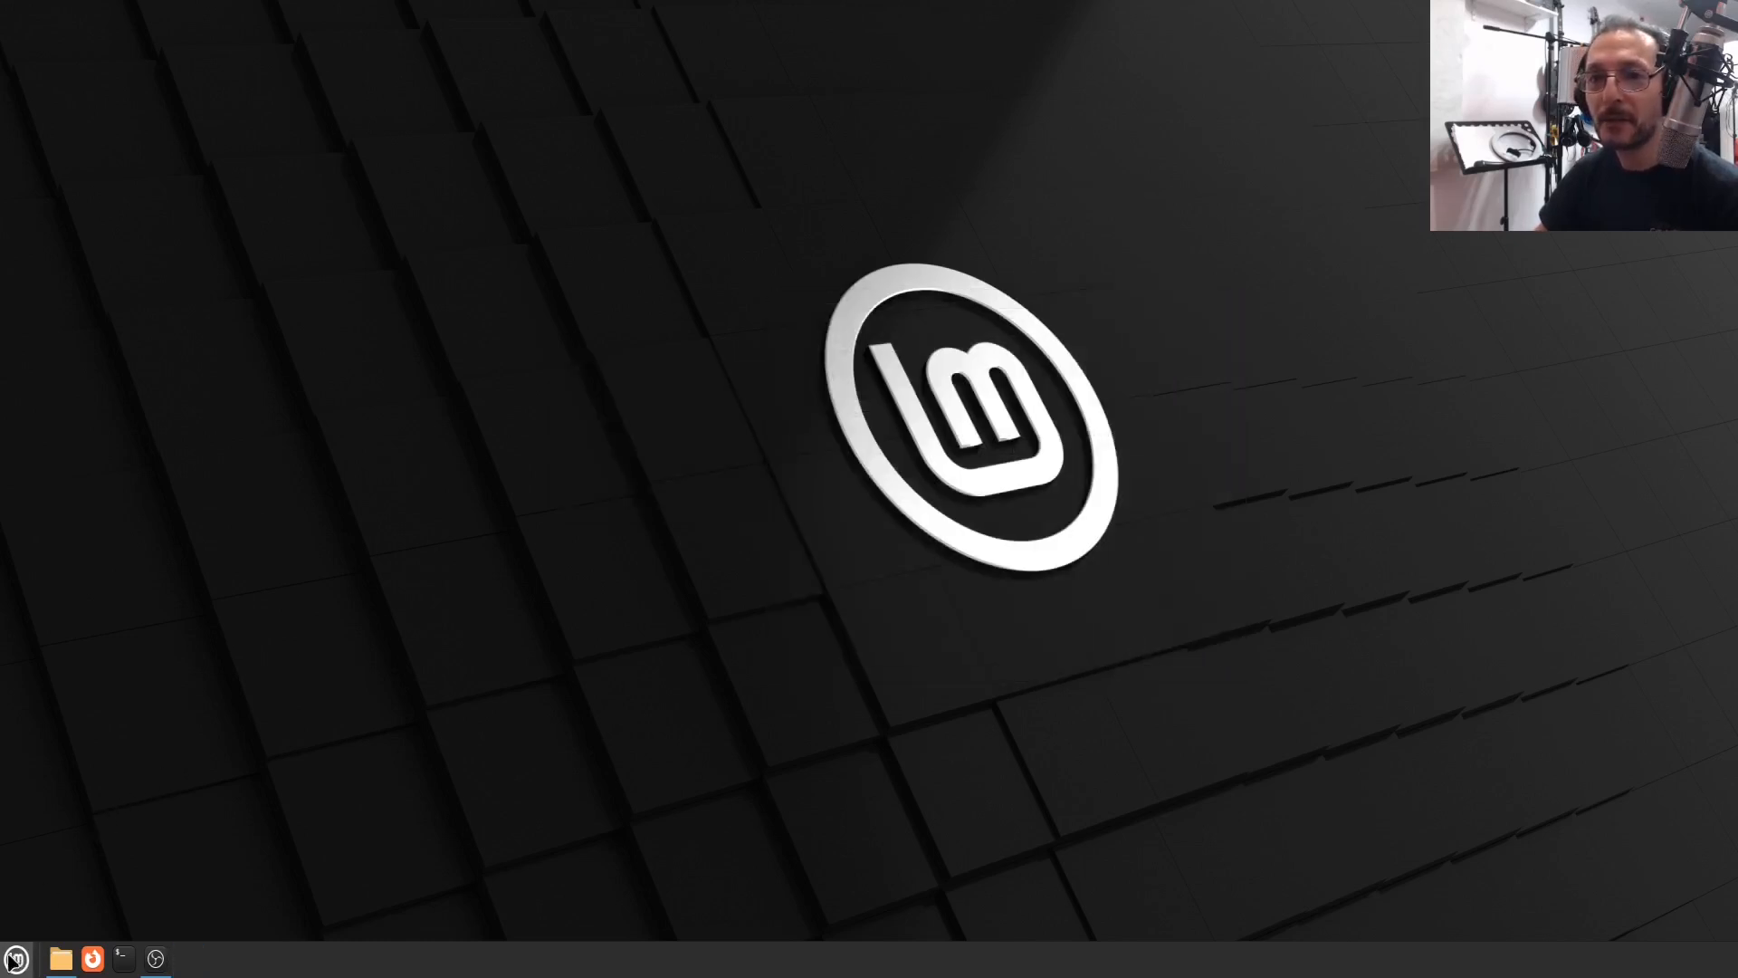
Launch Carla from Audio Production (closing Carla-Control) and switch to the Patchbay graph
click(16, 958)
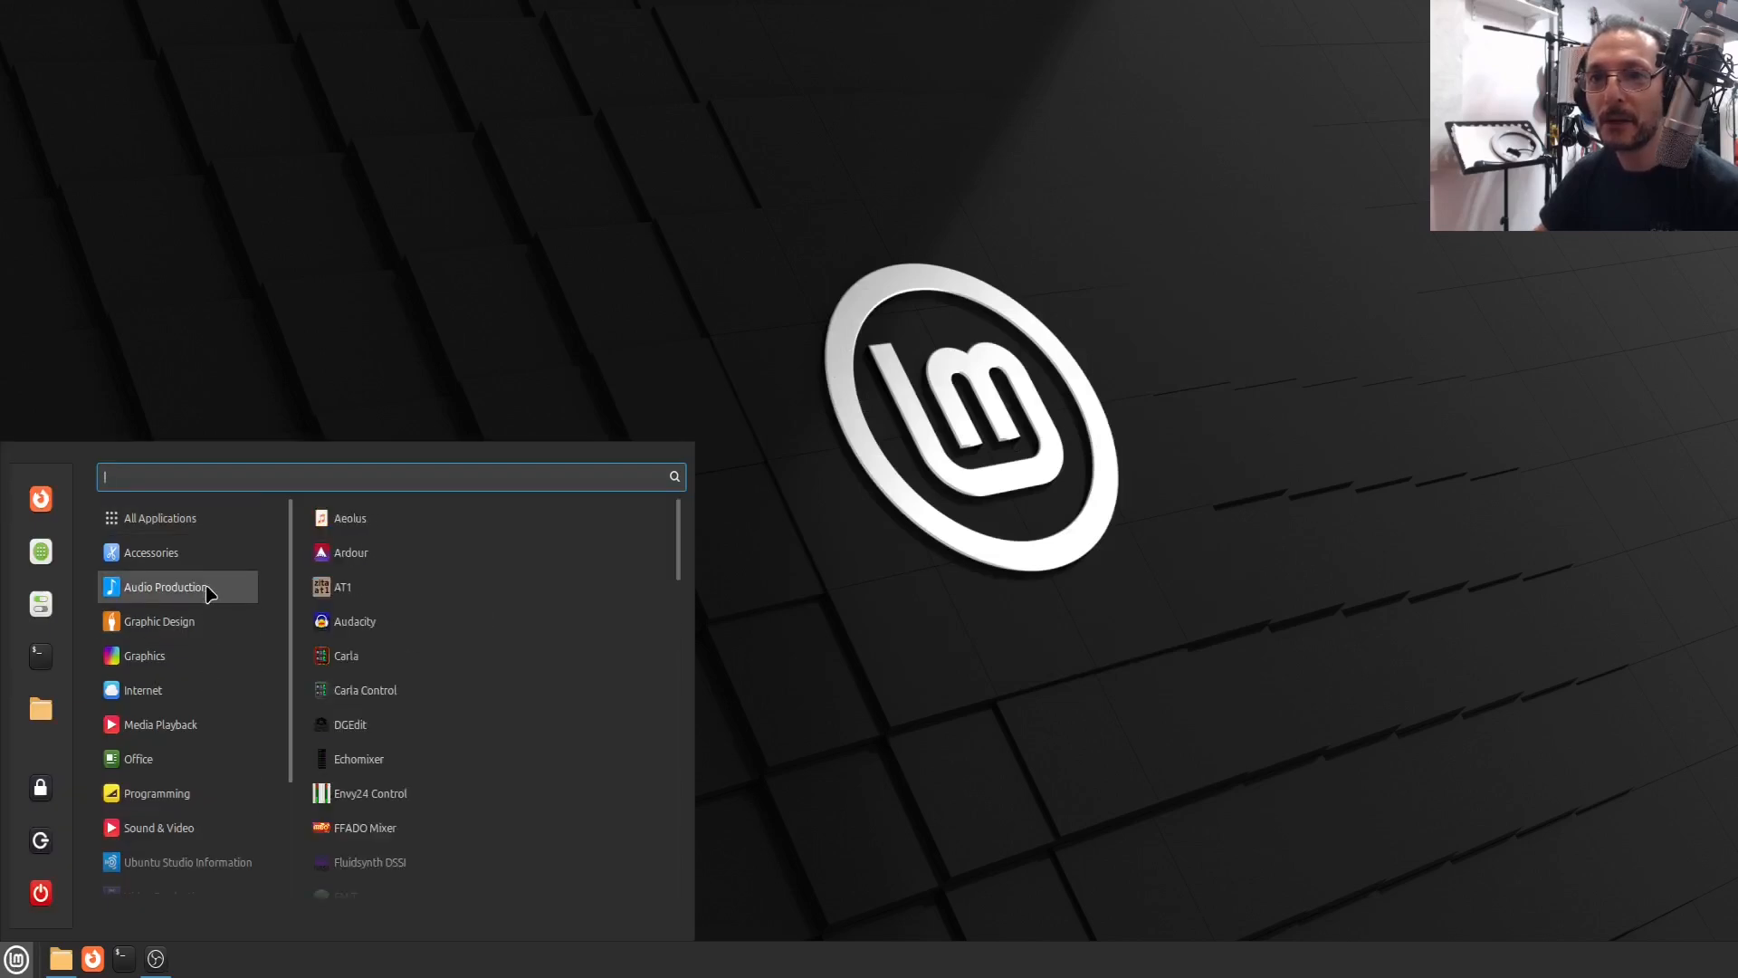
mouse_move(378, 554)
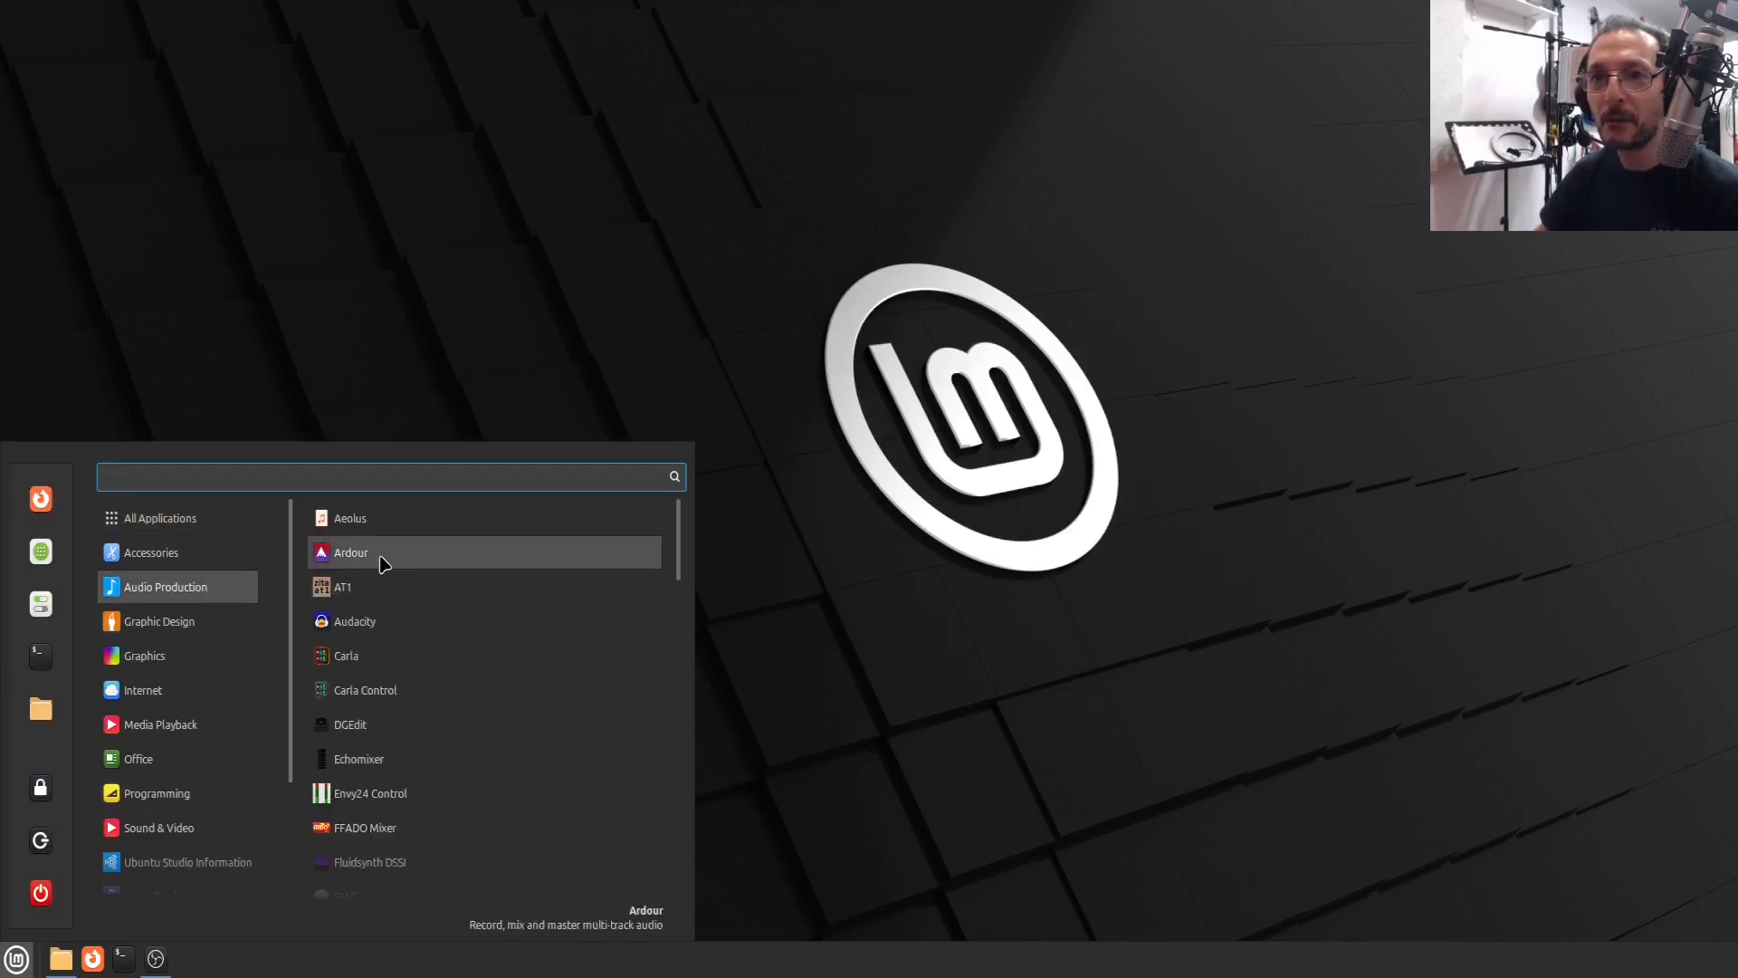
mouse_move(375, 621)
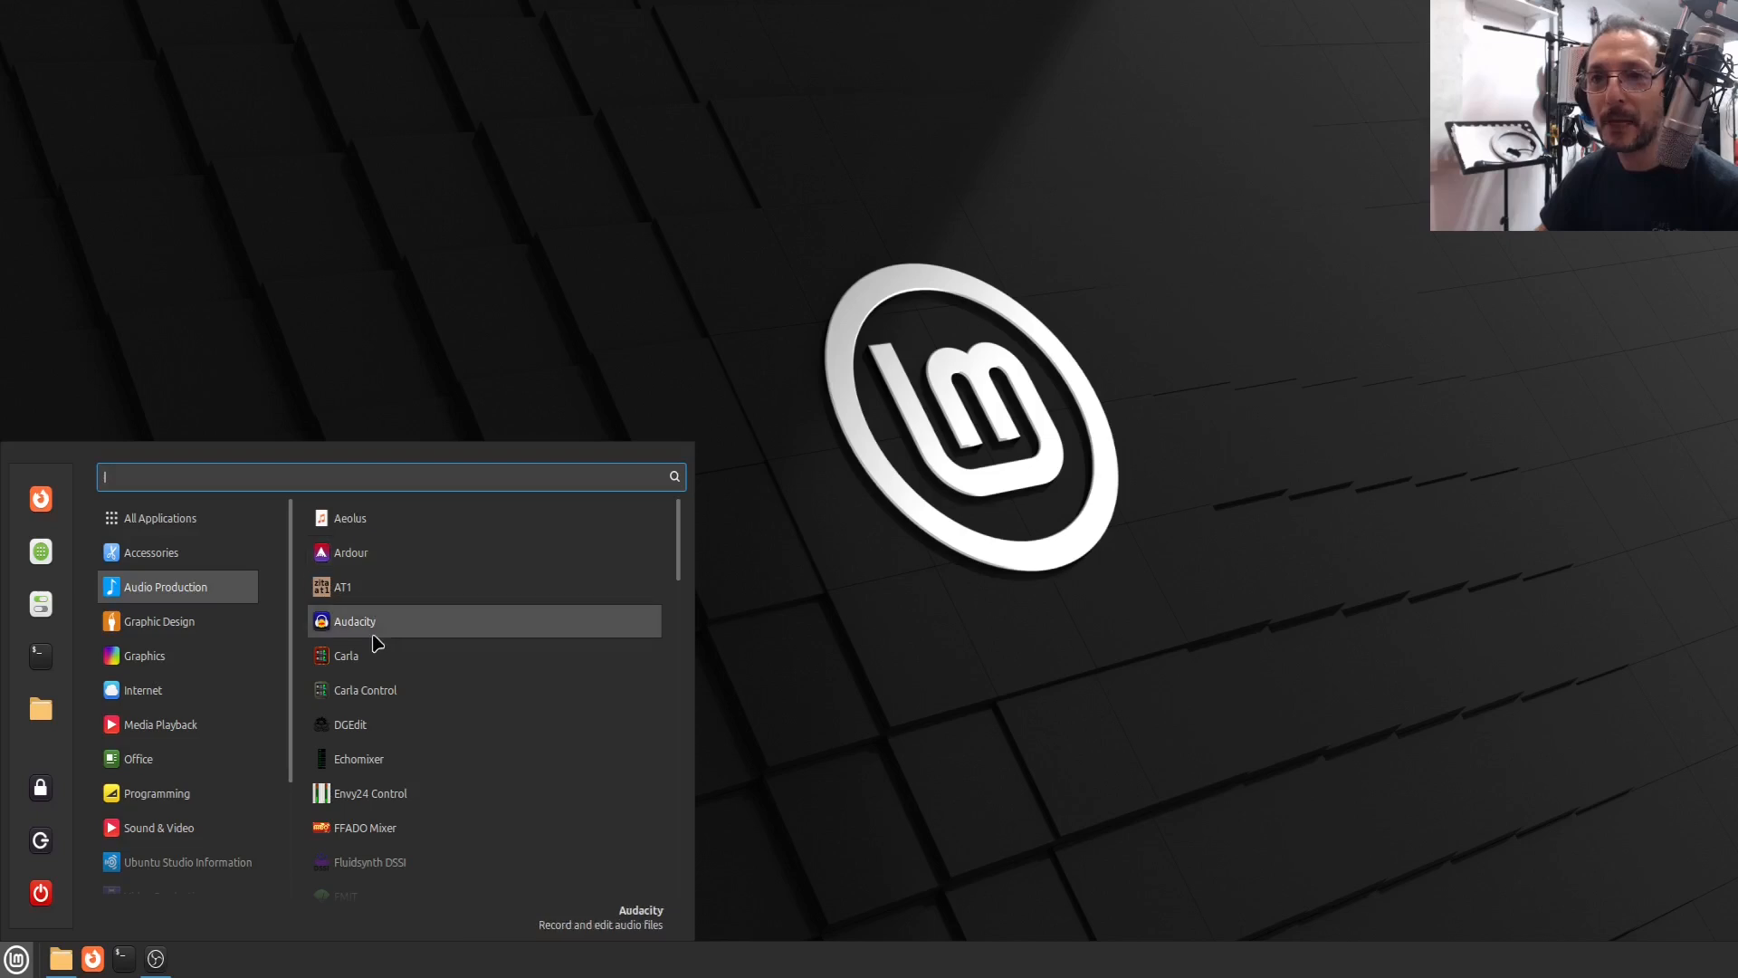
mouse_move(387, 690)
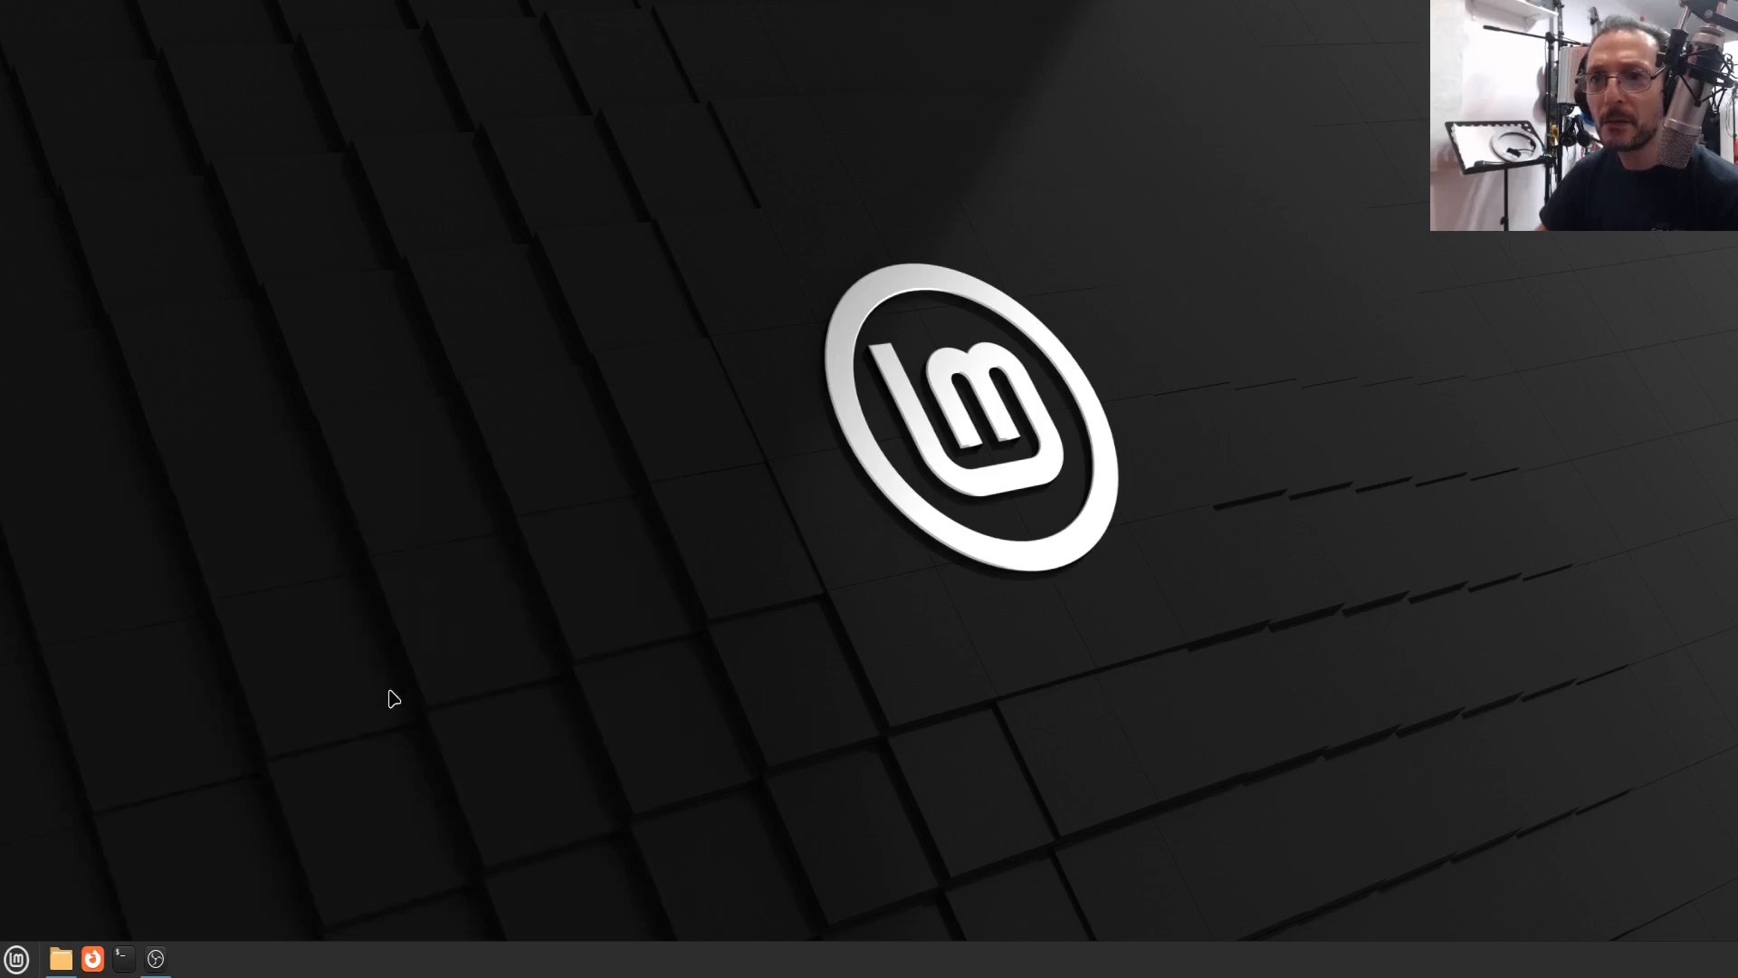
click(187, 957)
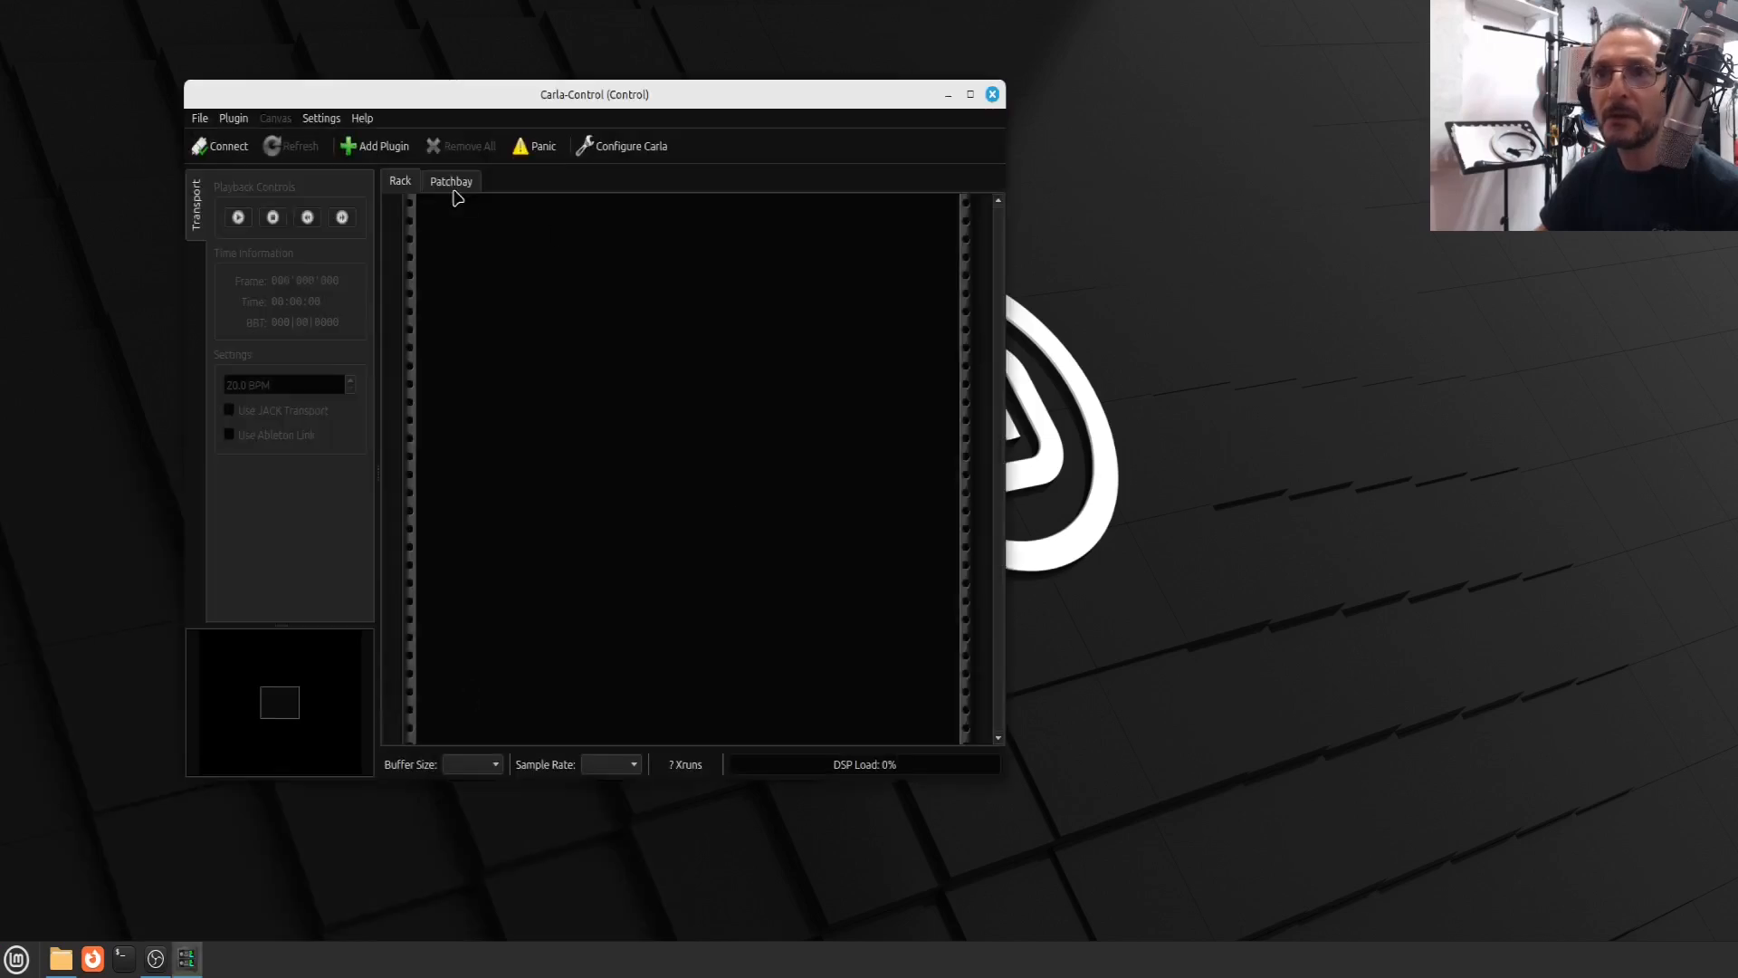
click(451, 181)
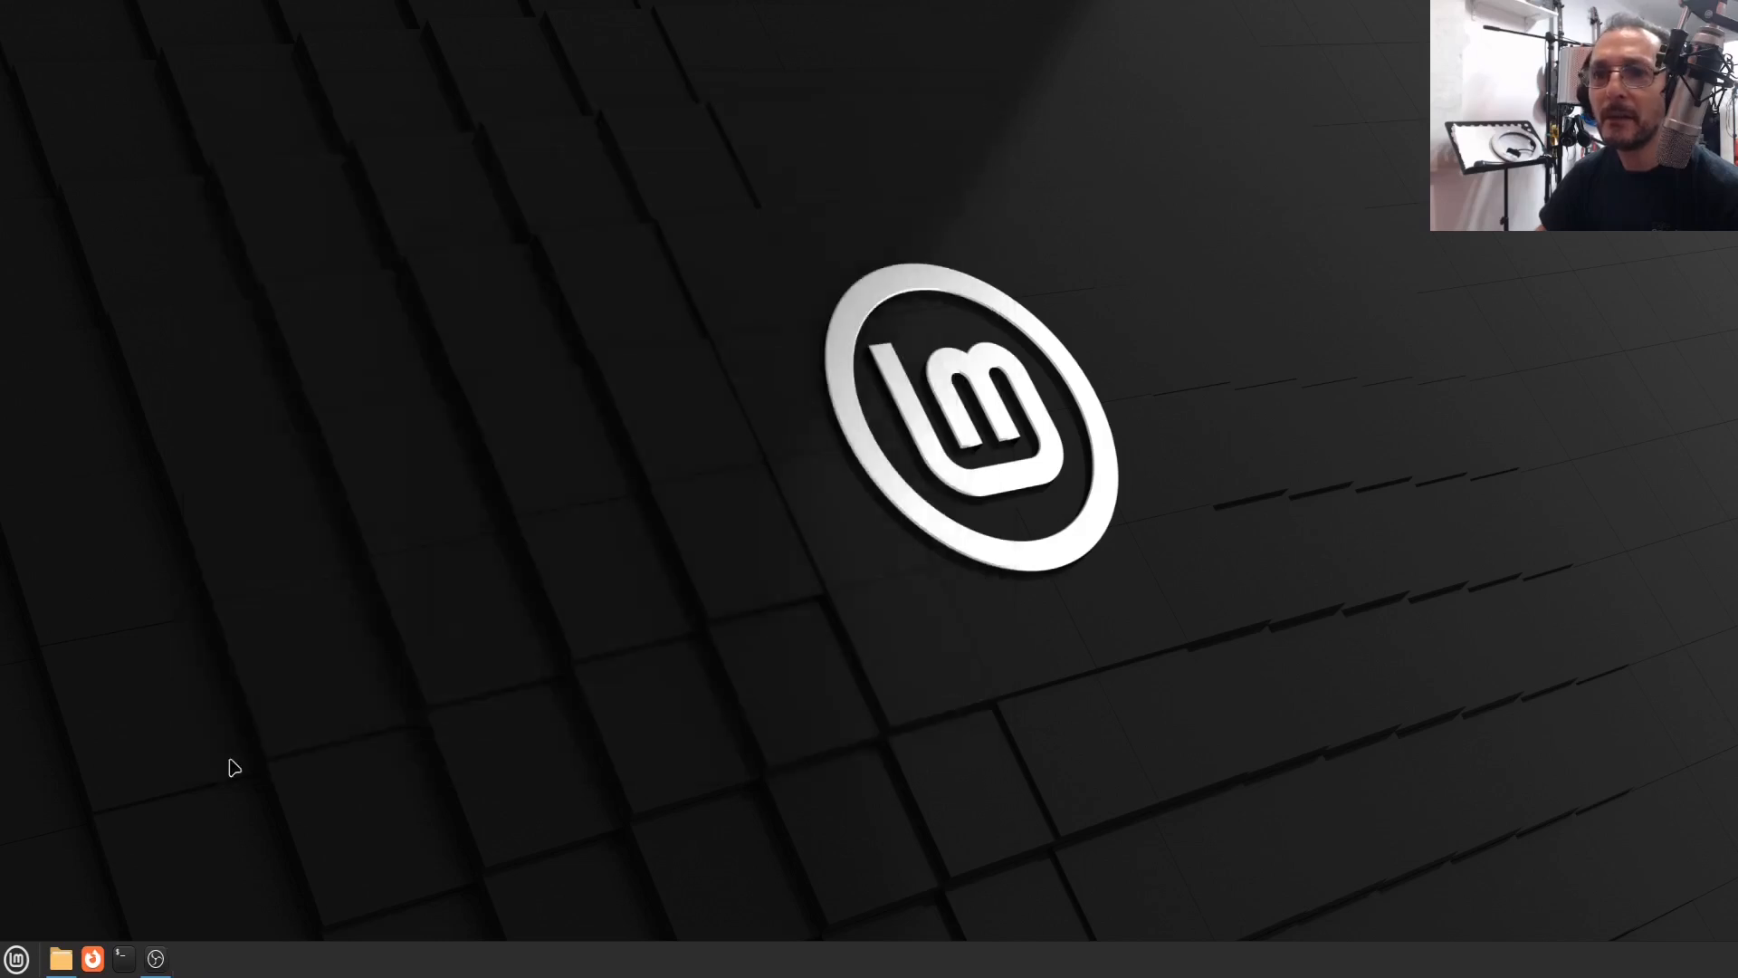
click(16, 957)
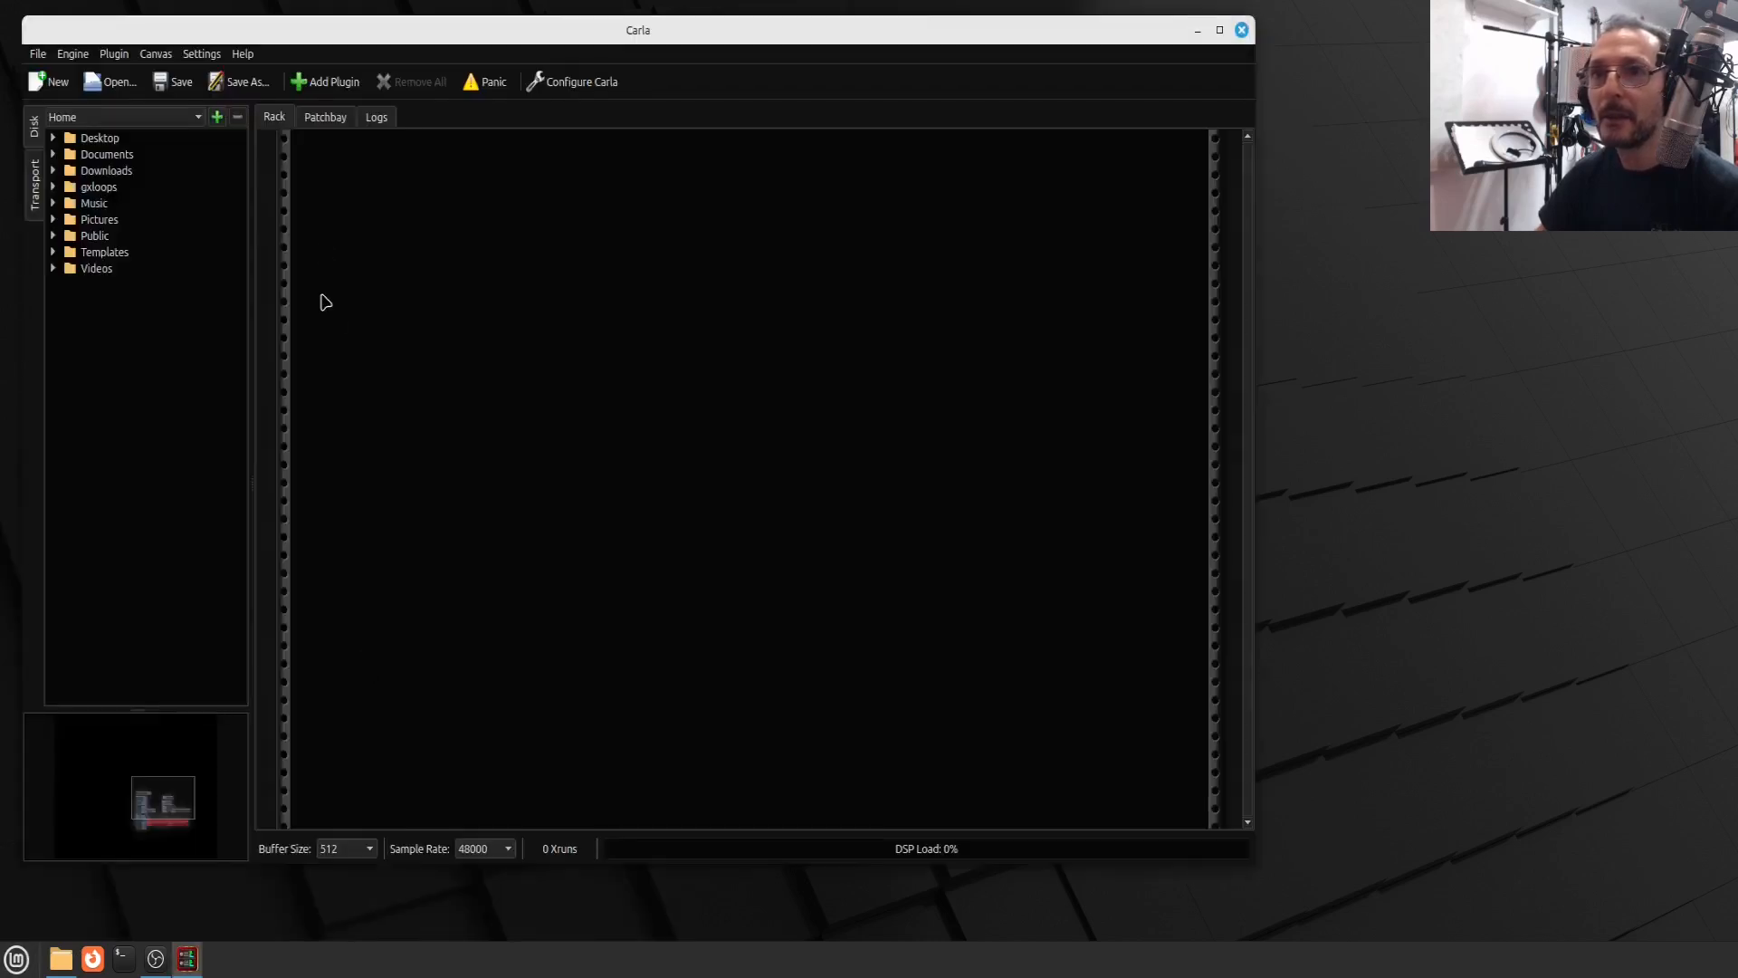
mouse_move(853, 616)
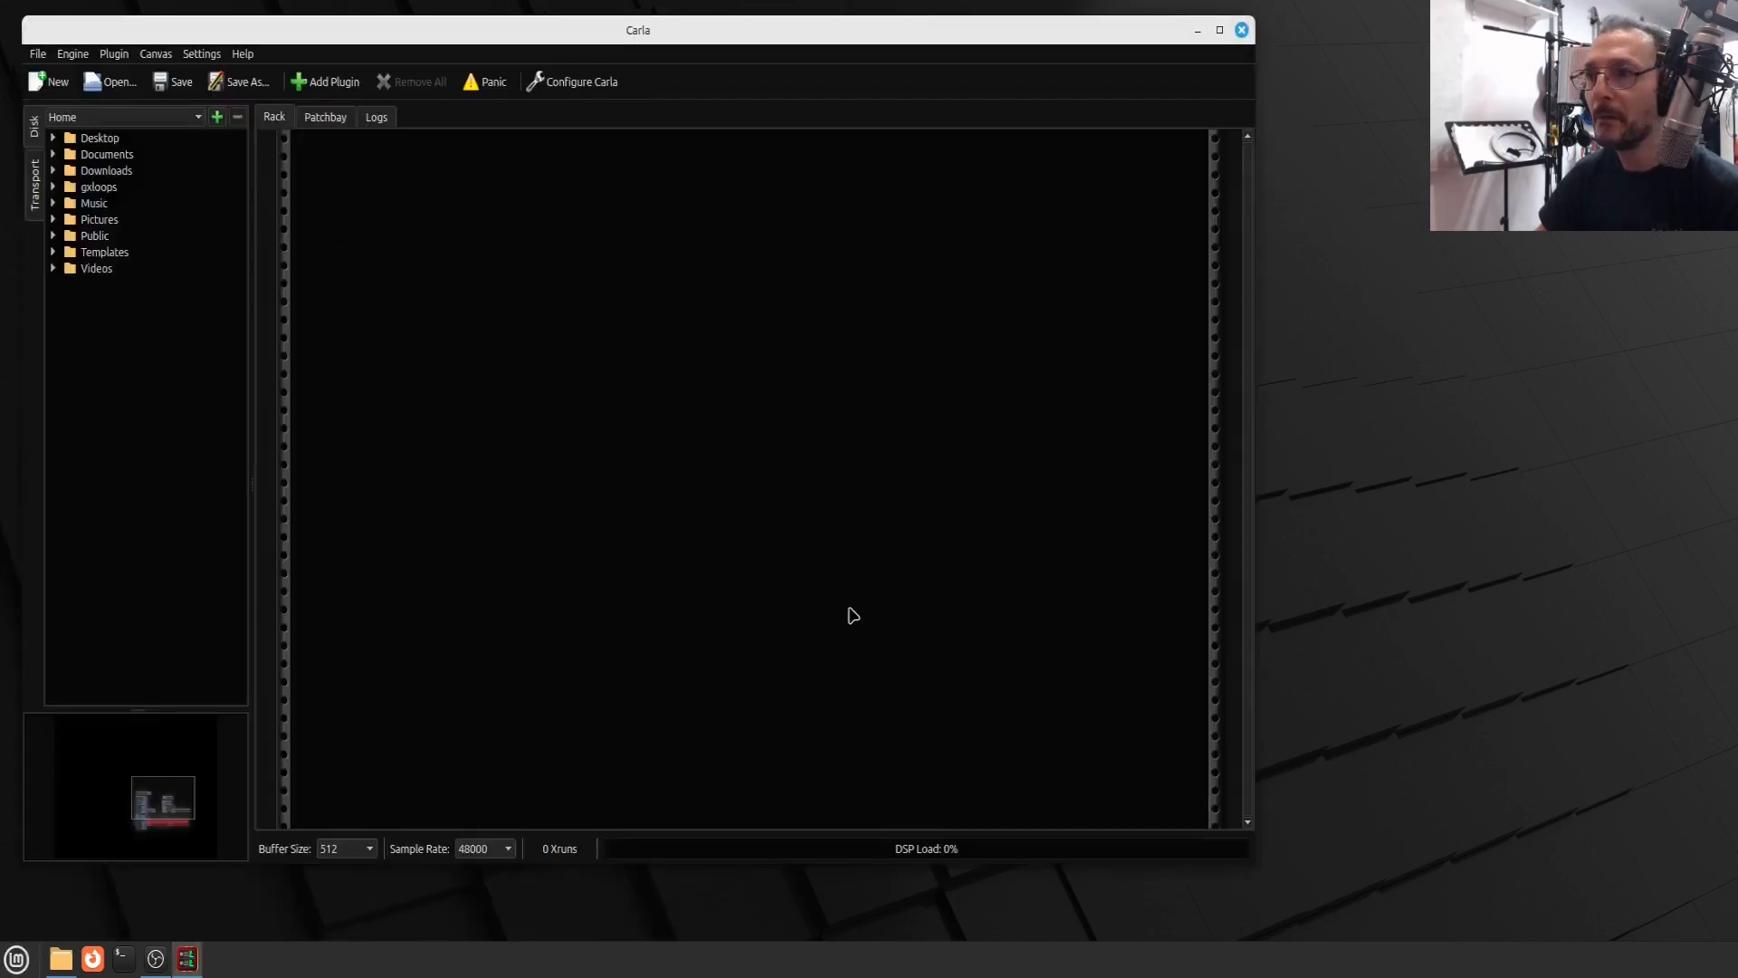
click(324, 116)
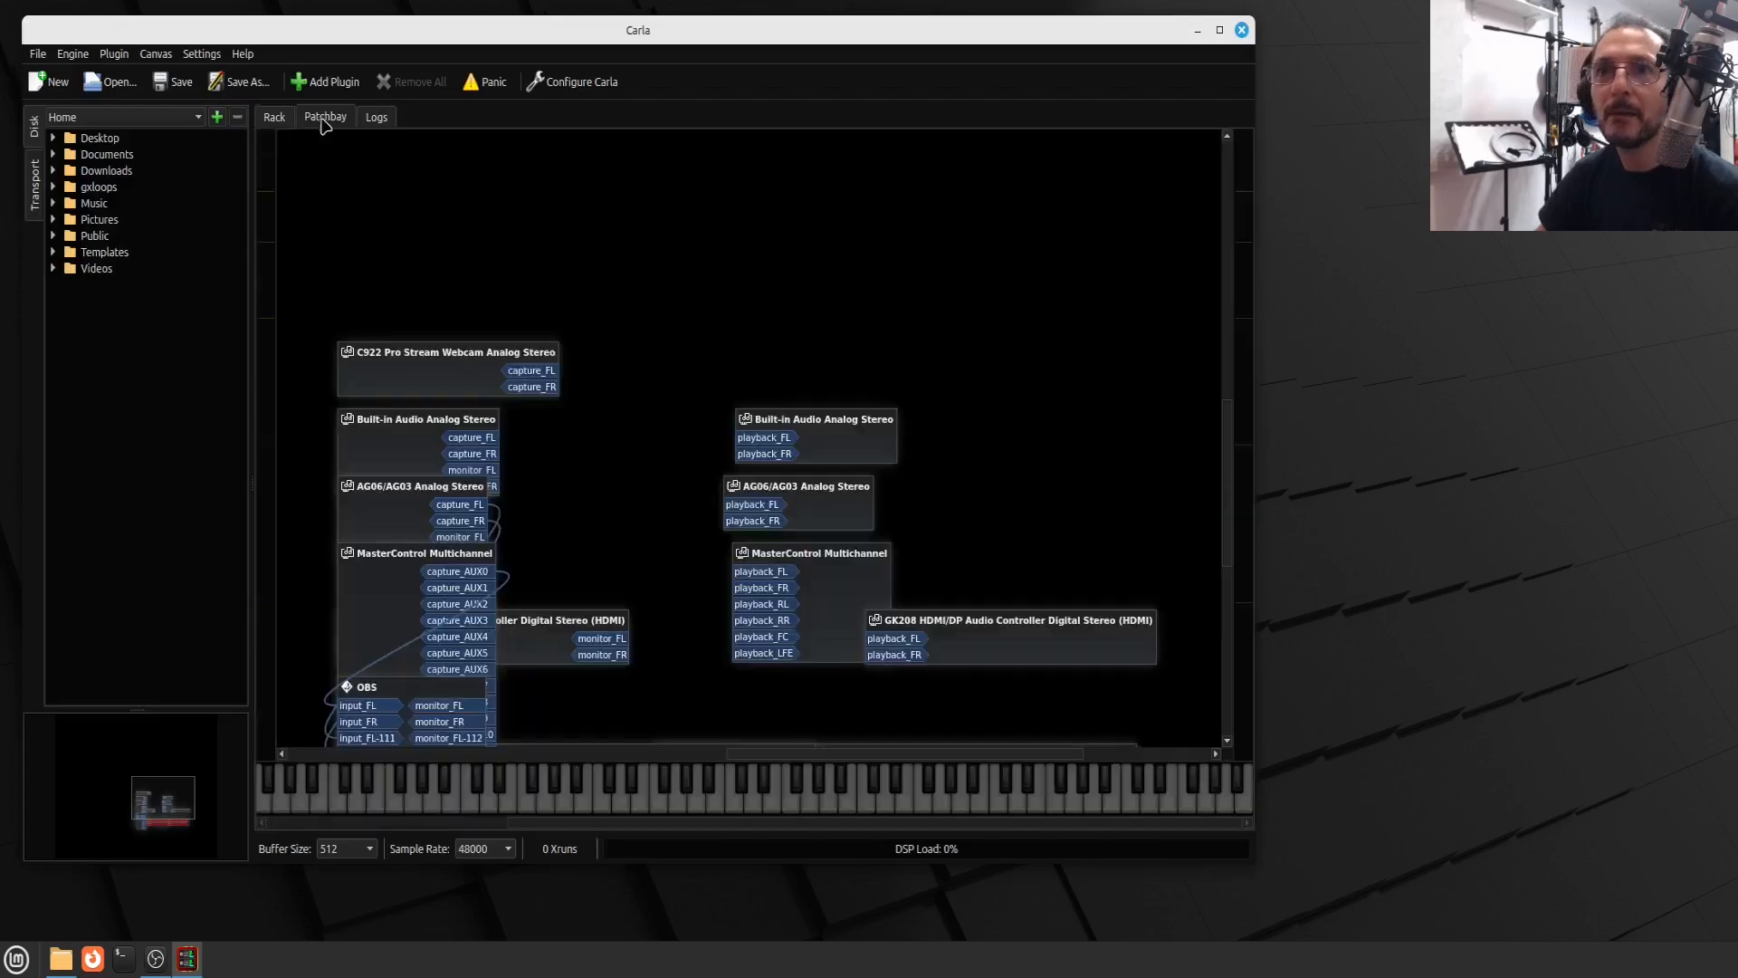
mouse_move(619, 273)
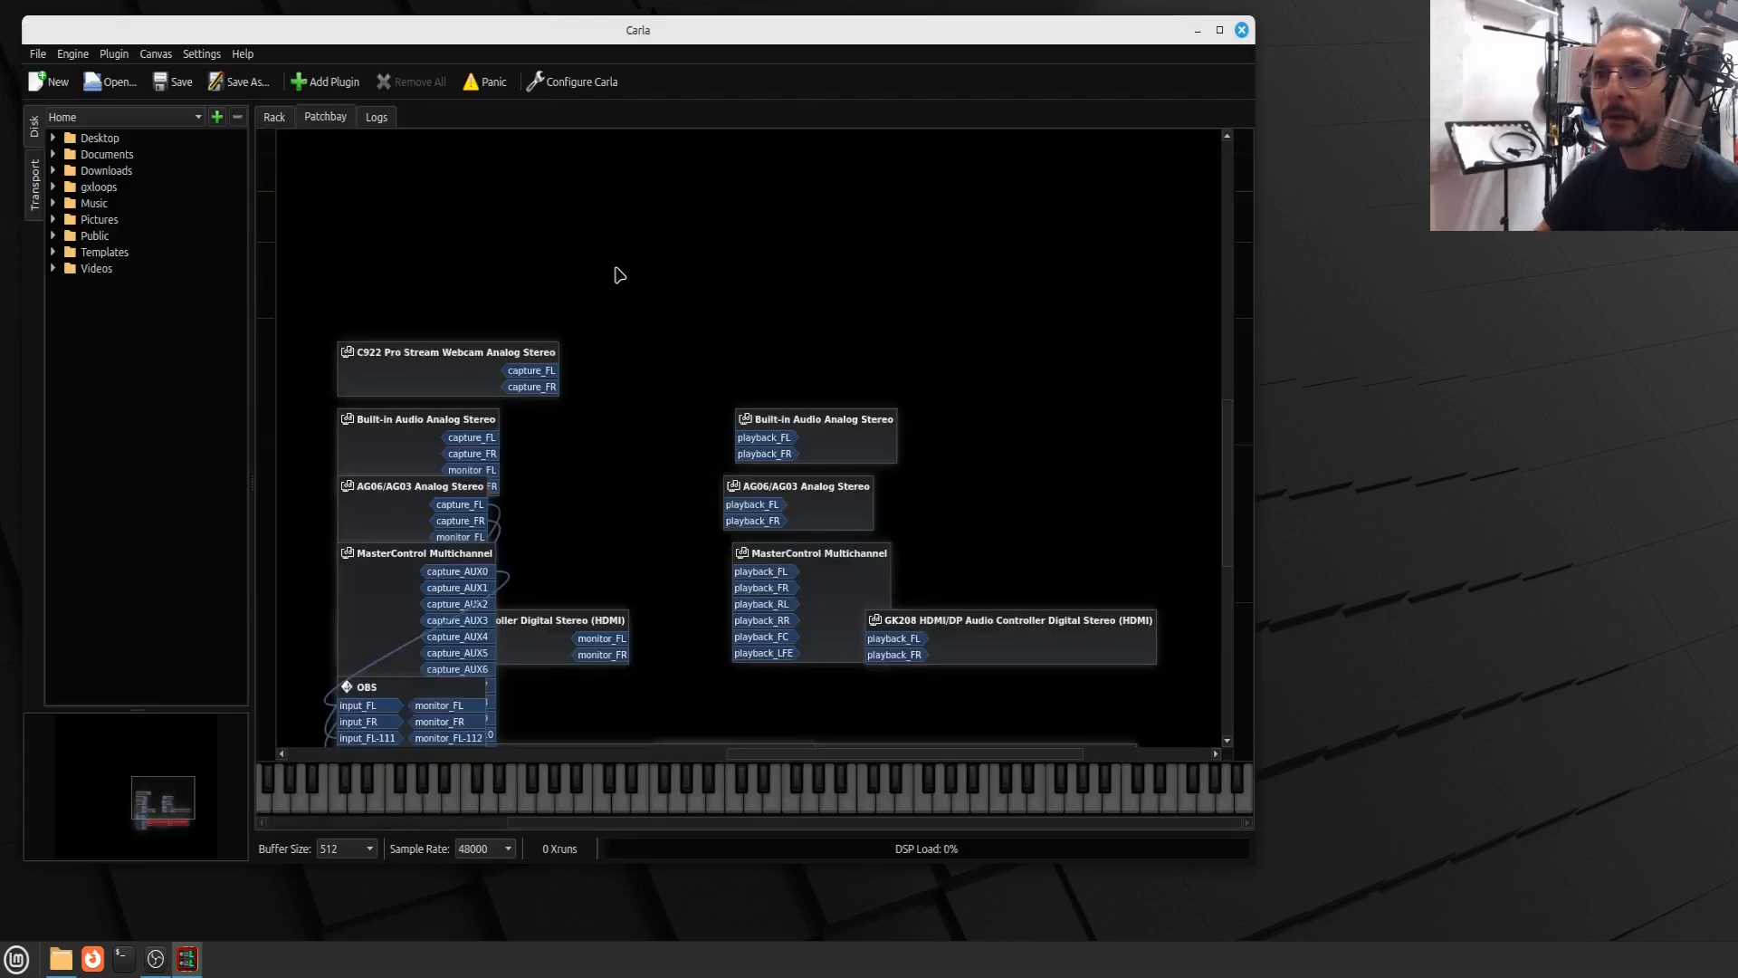
mouse_move(1228, 486)
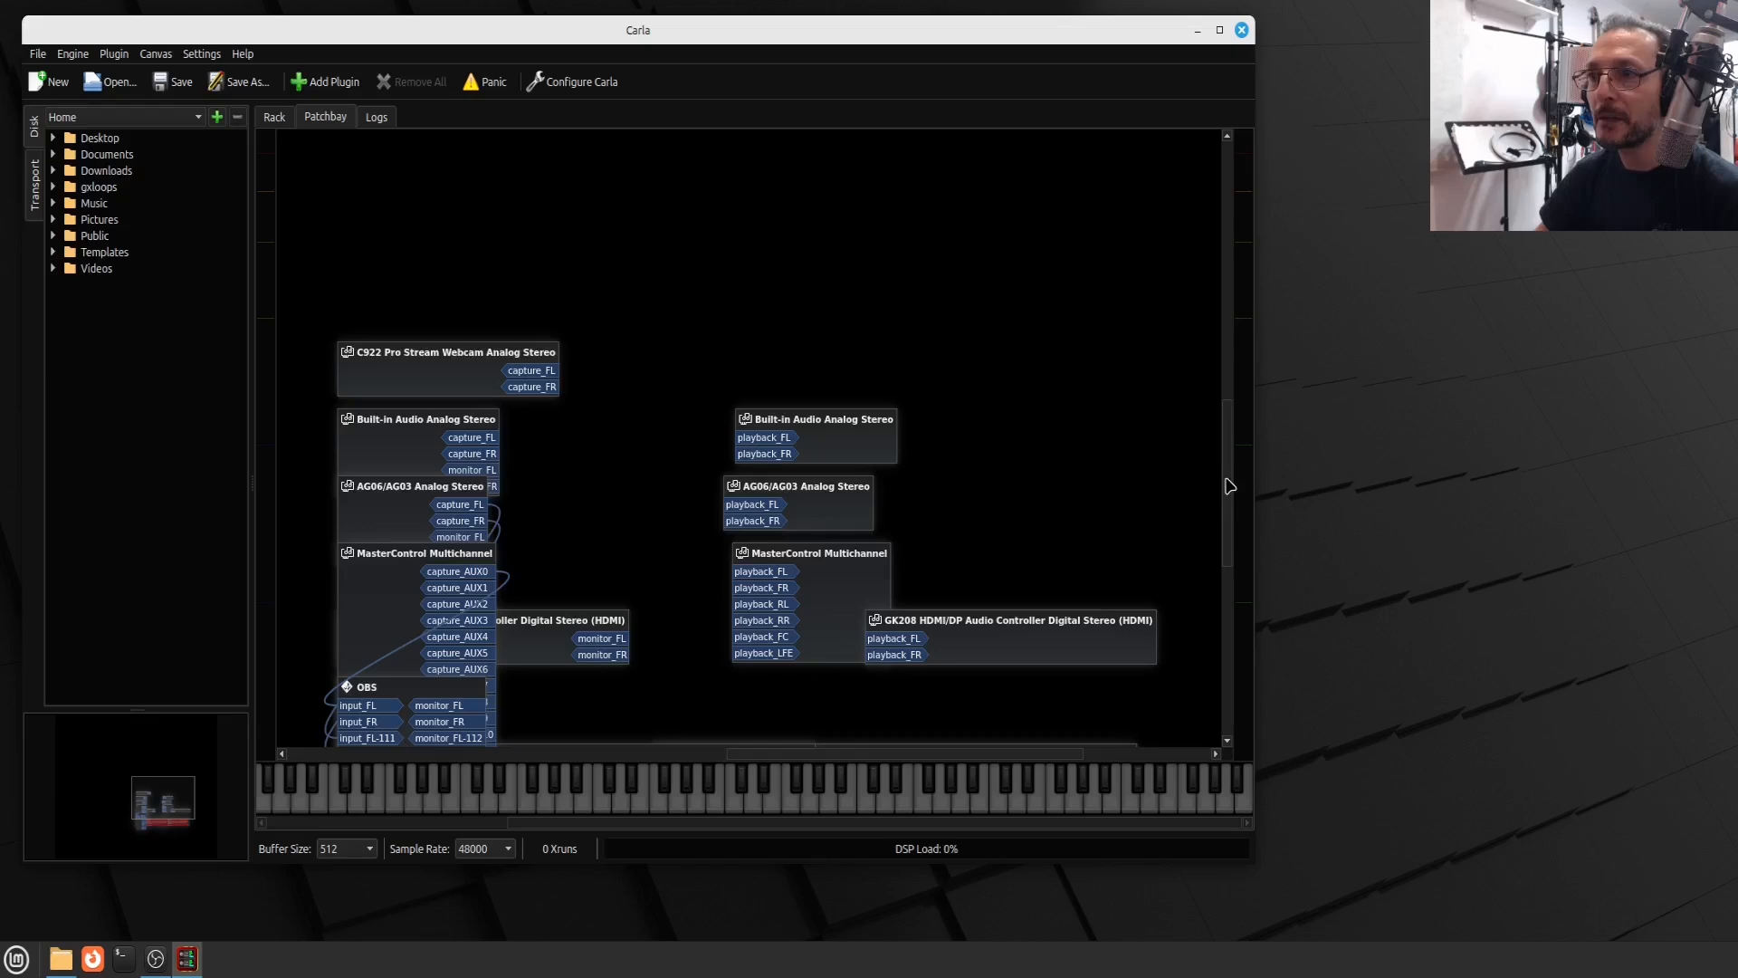
Spread the hardware capture nodes and shift OBS and playback nodes to the right
scroll(down, 3)
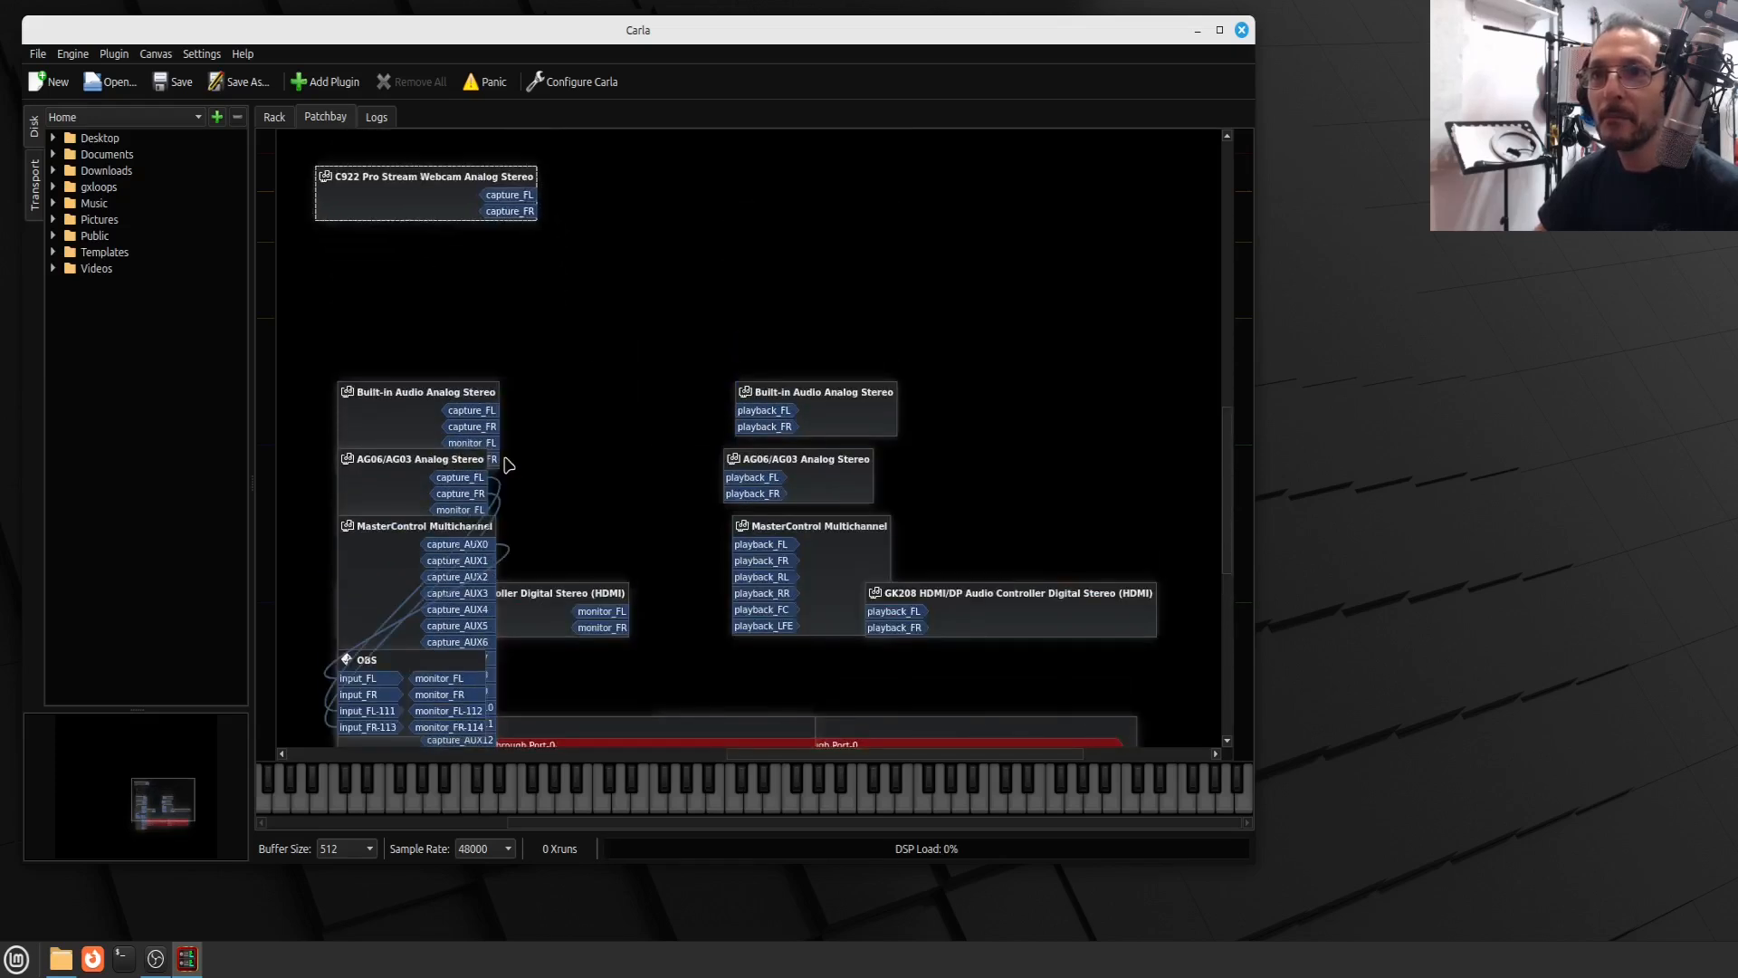
mouse_move(393, 402)
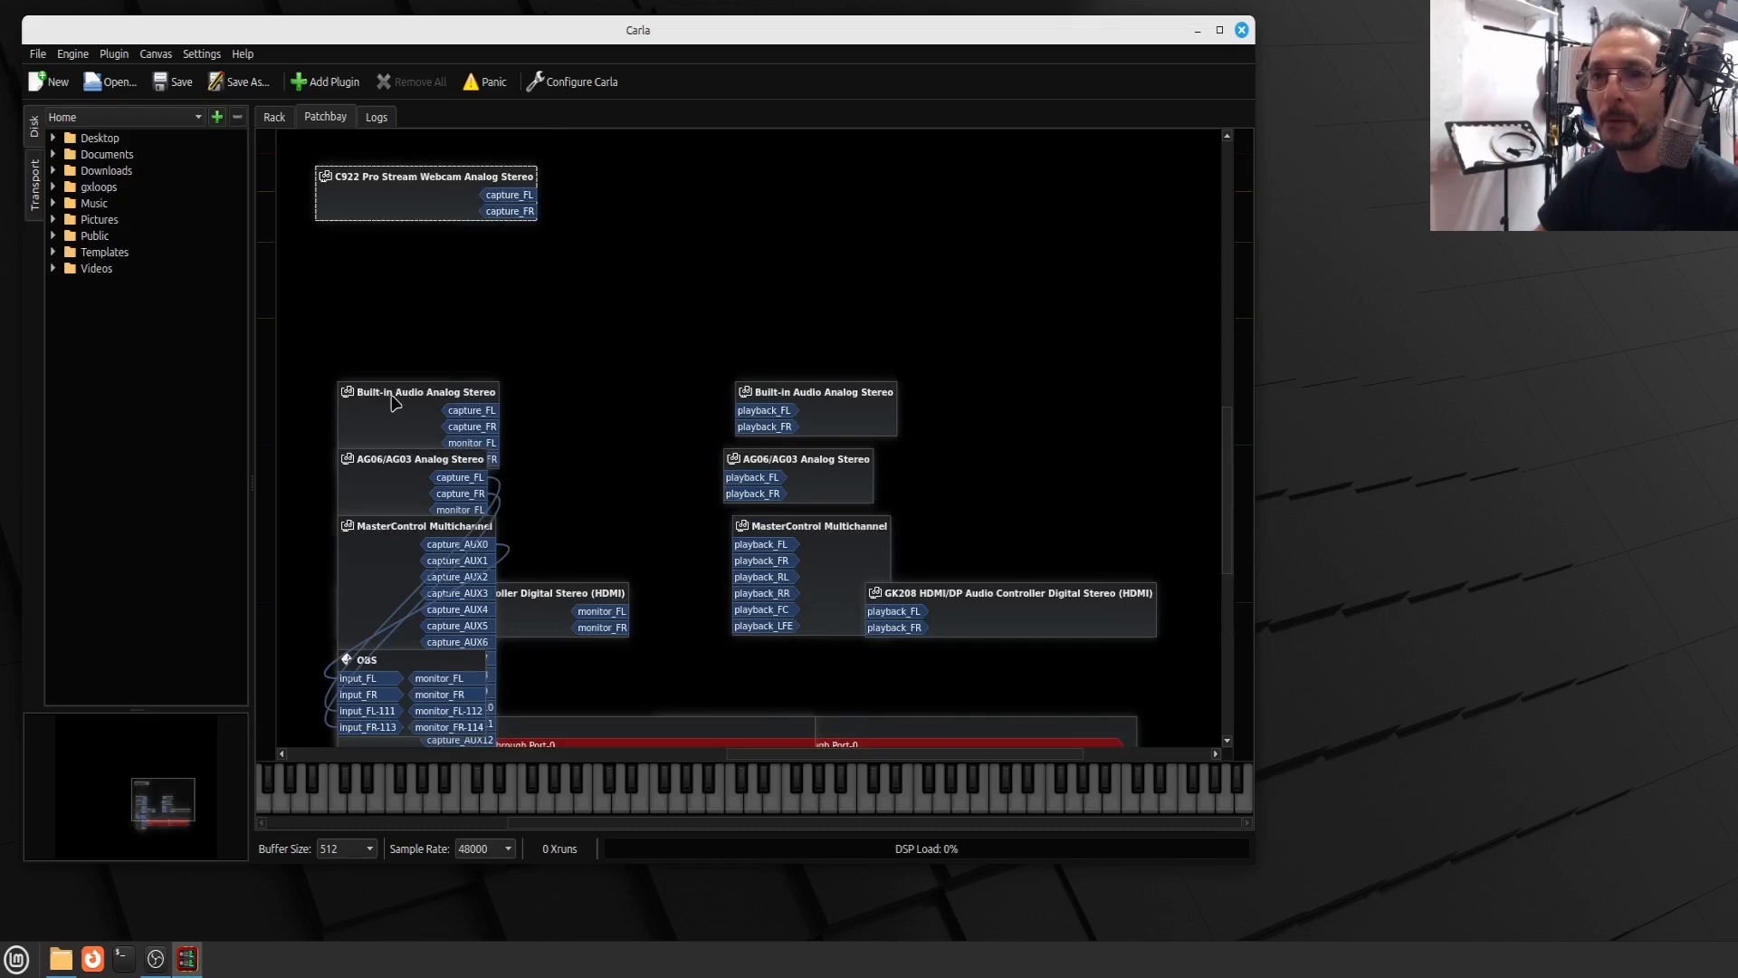
drag(418, 391, 407, 255)
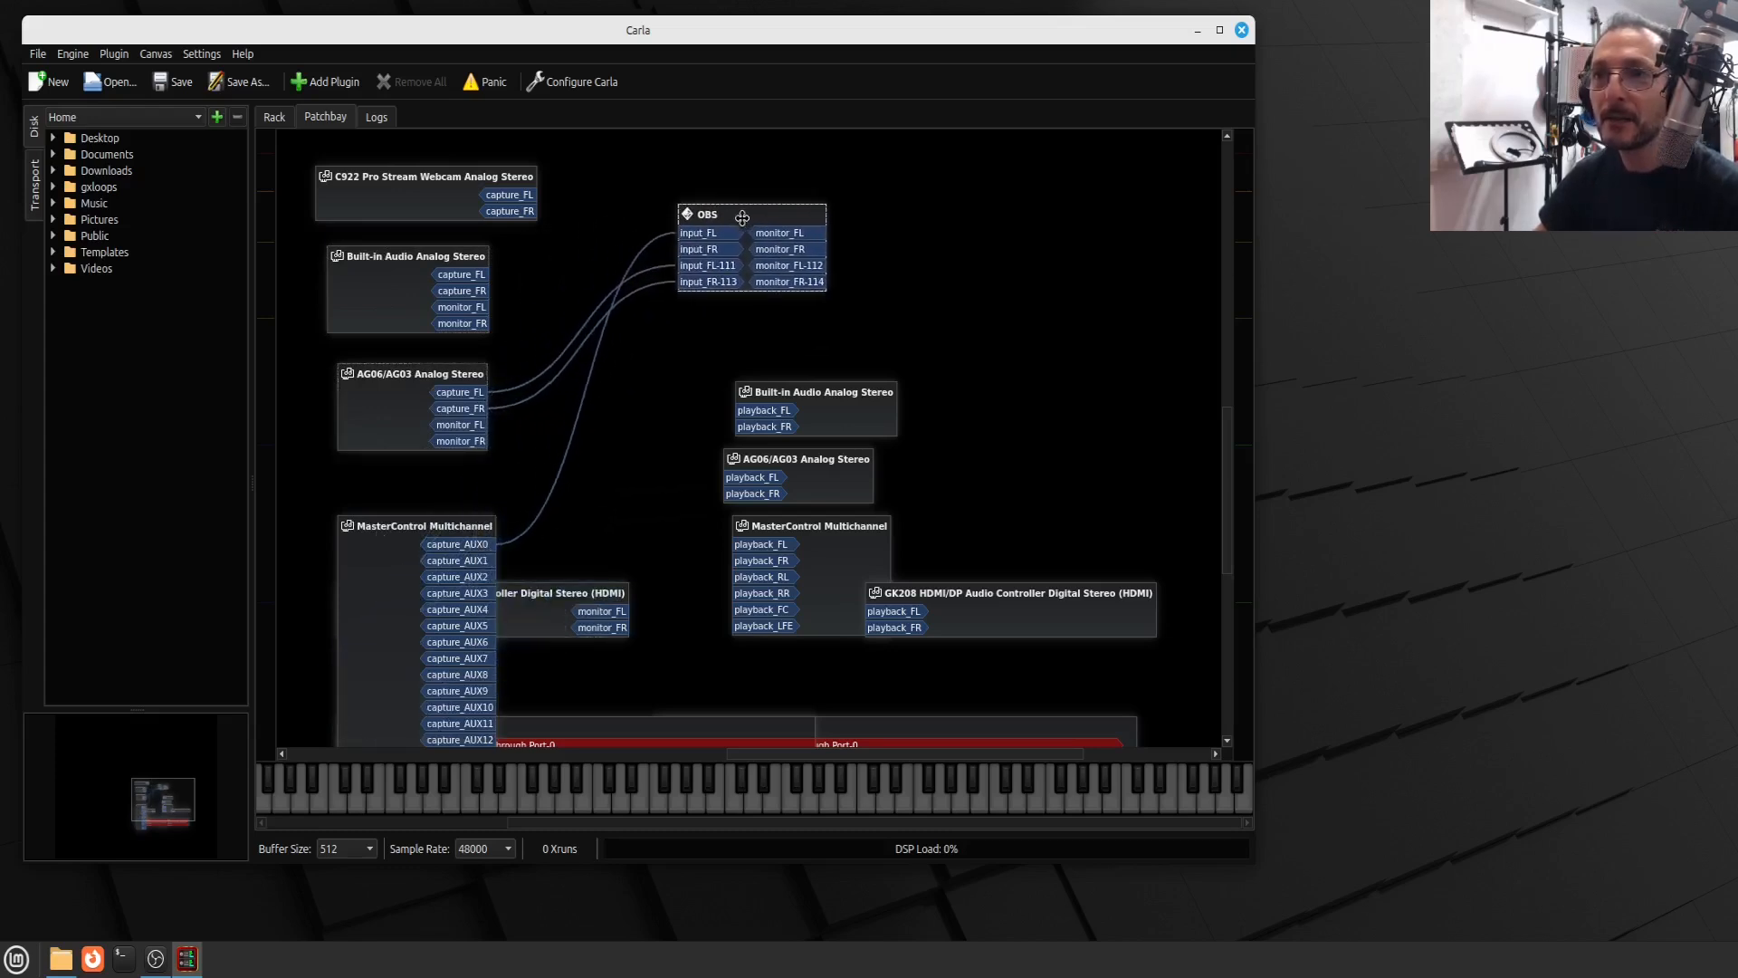
drag(701, 214, 754, 205)
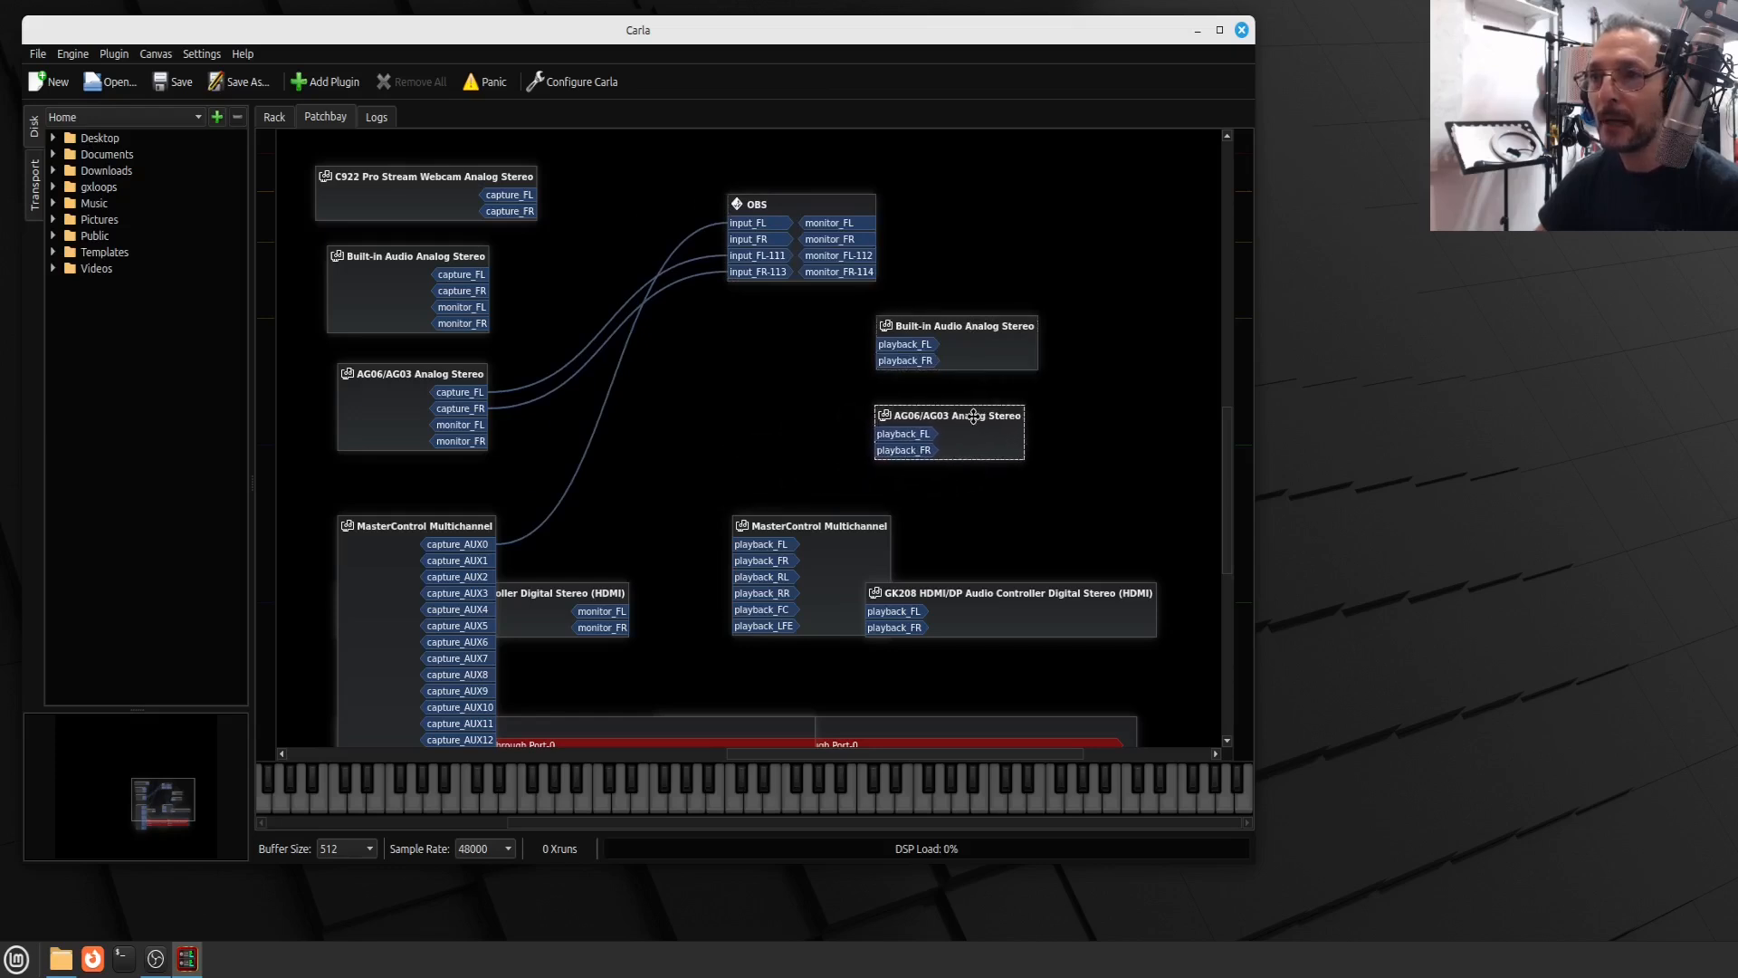
mouse_move(999, 514)
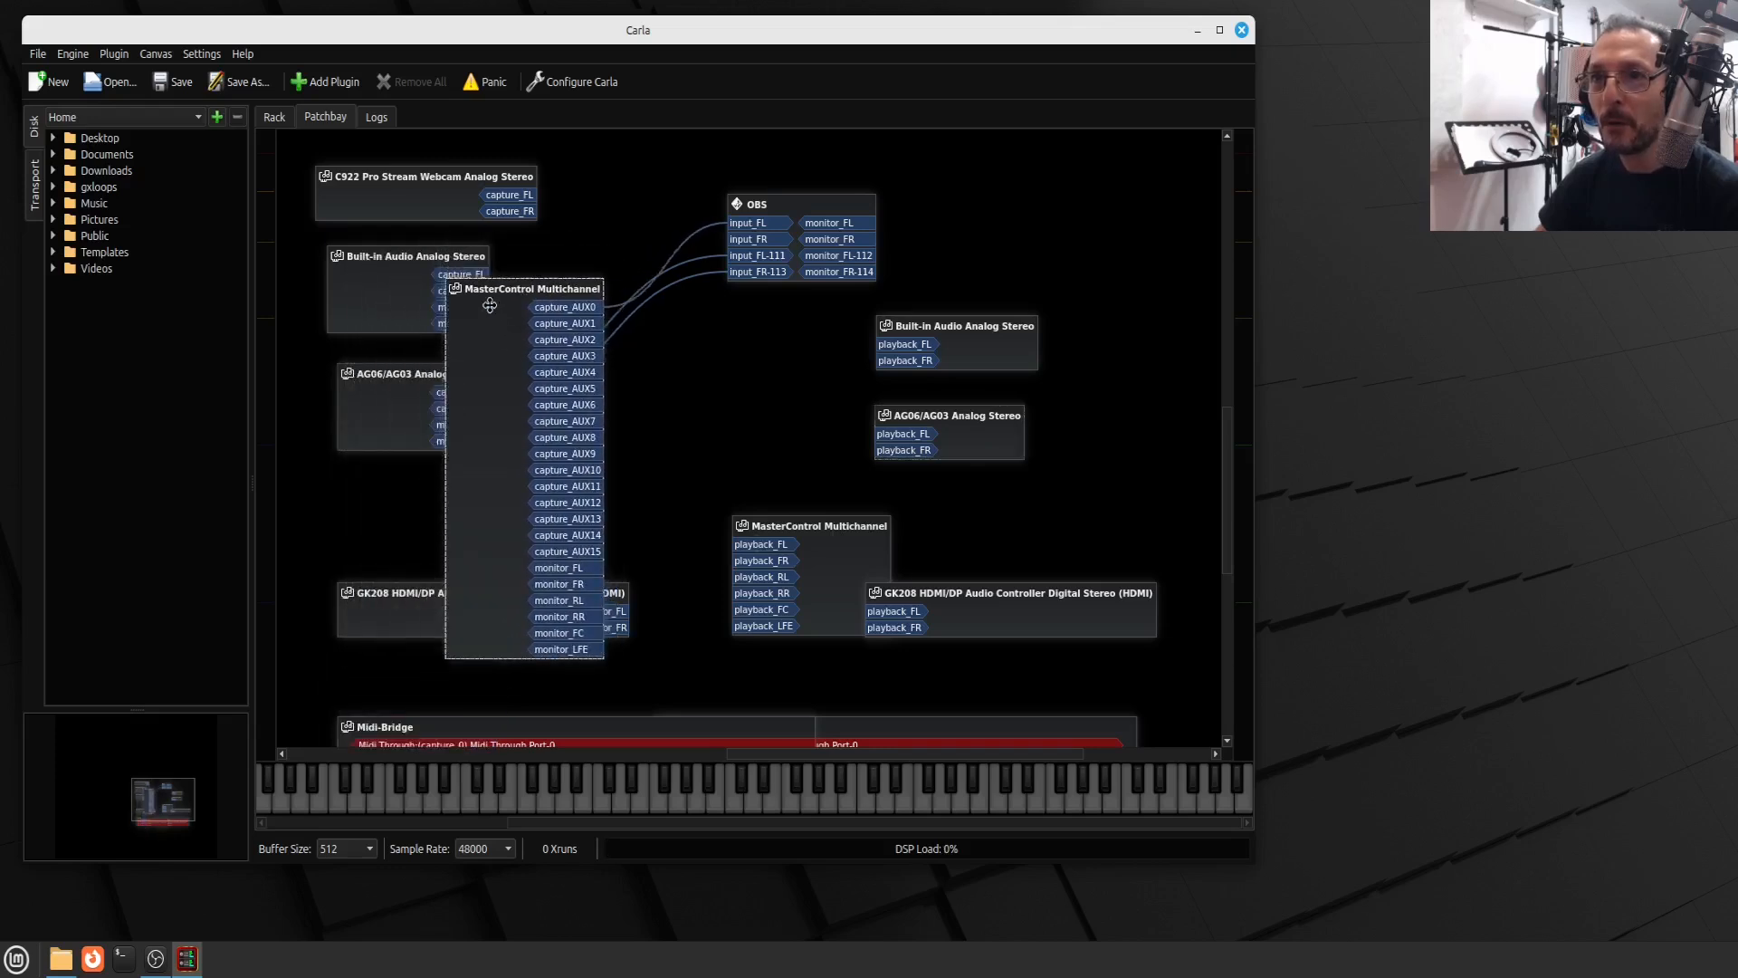
drag(525, 287, 471, 281)
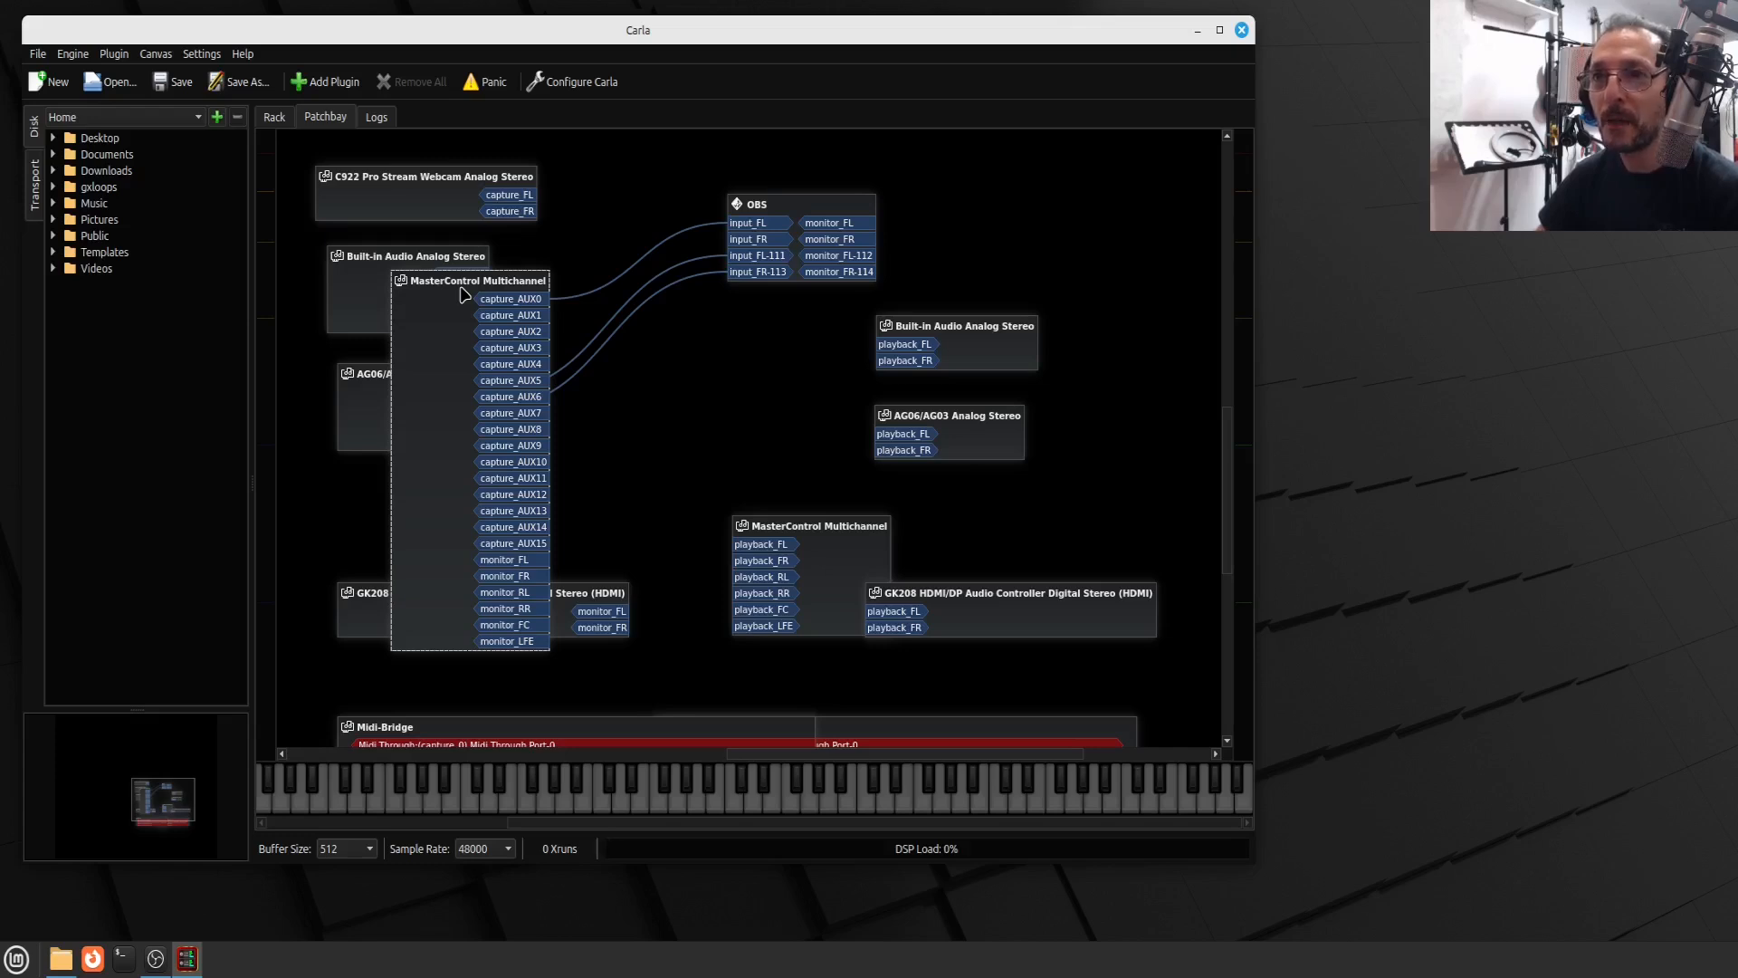
mouse_move(447, 292)
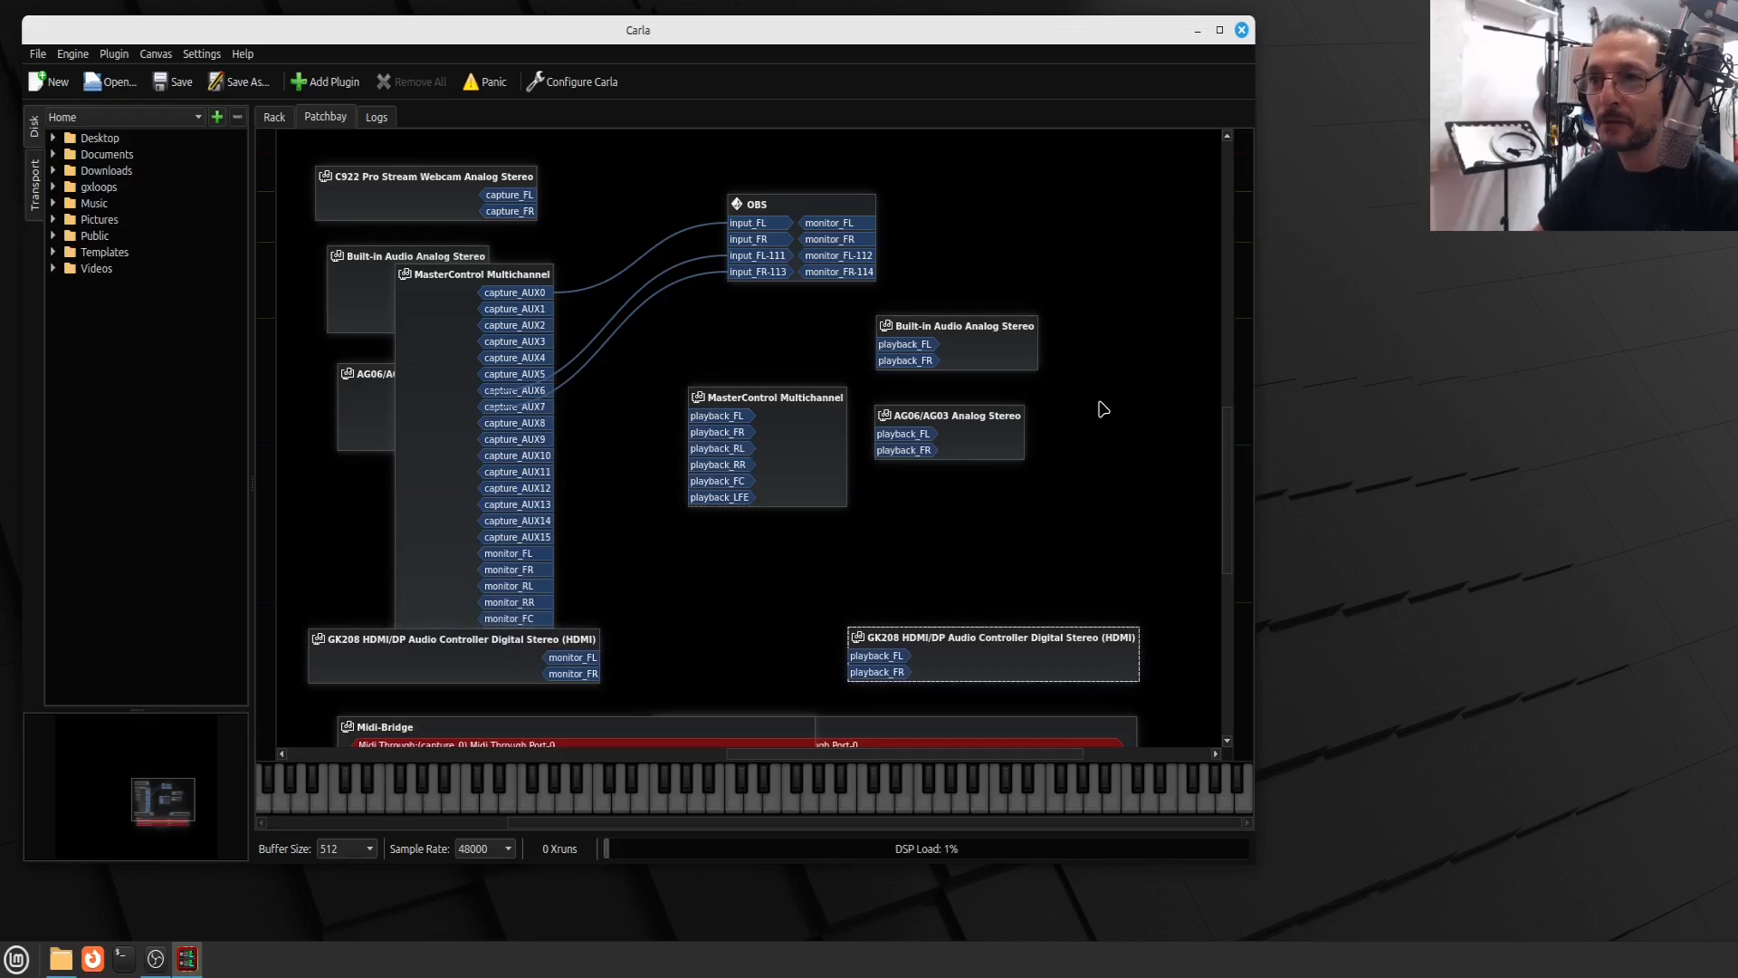
Reposition the HDMI and MasterControl playback nodes and raise the MasterControl capture node
drag(478, 274, 478, 240)
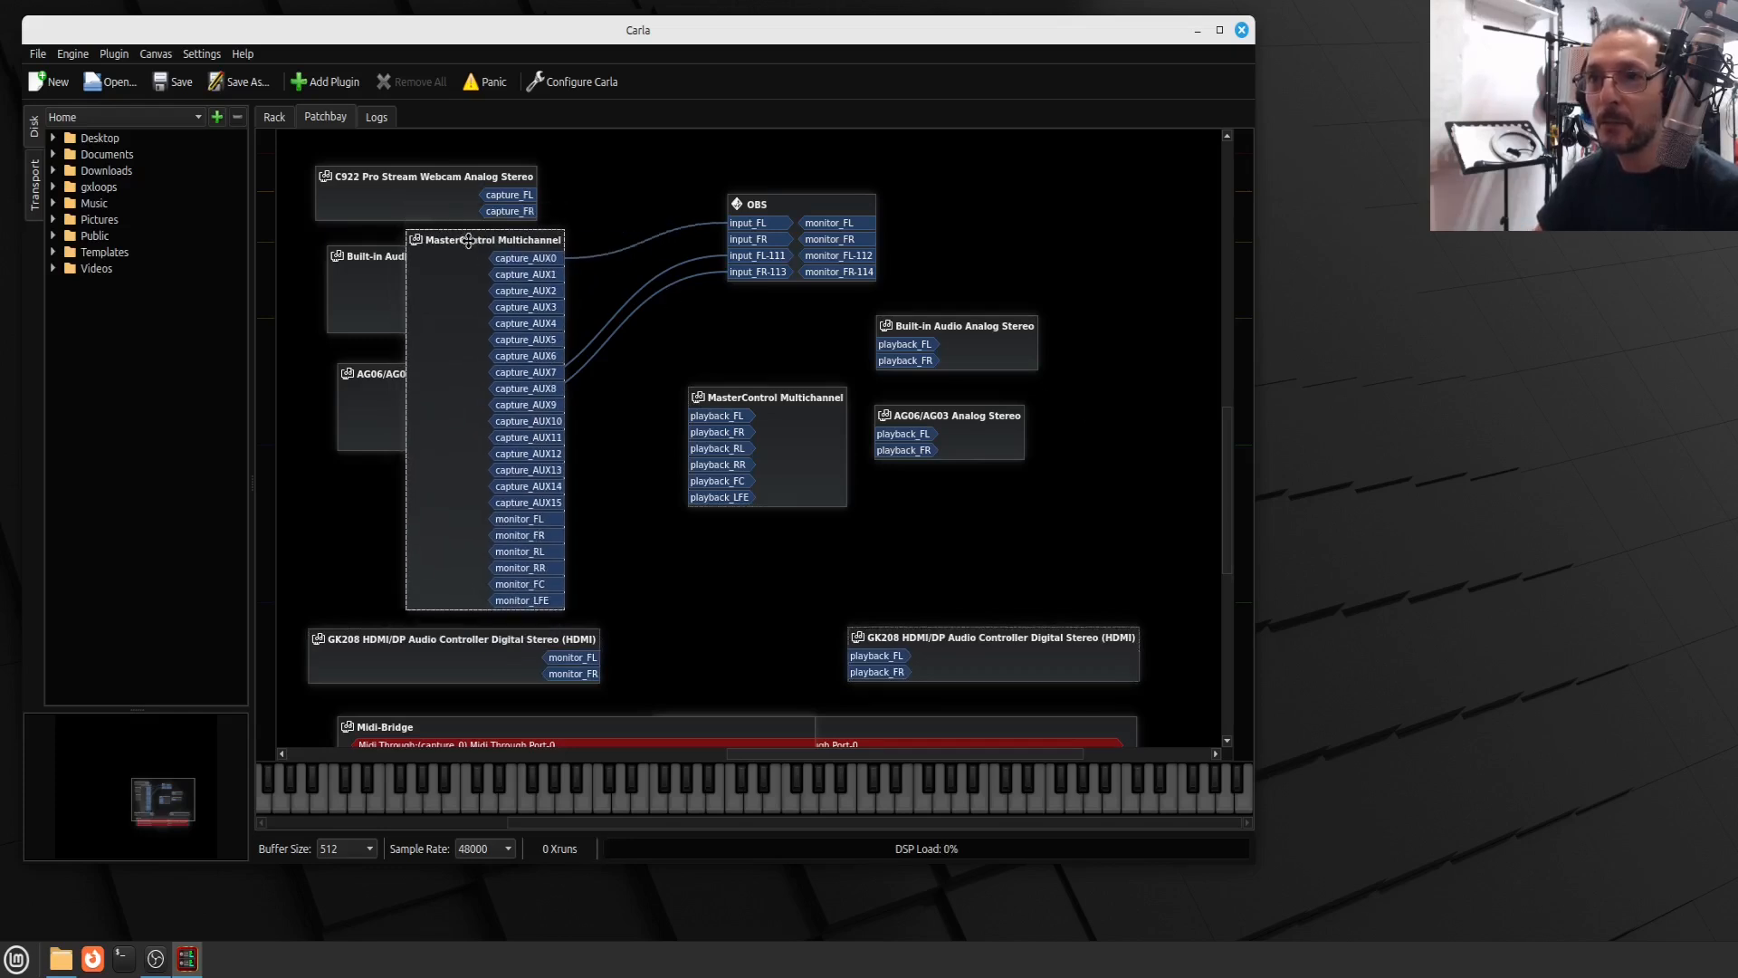
drag(766, 396, 776, 362)
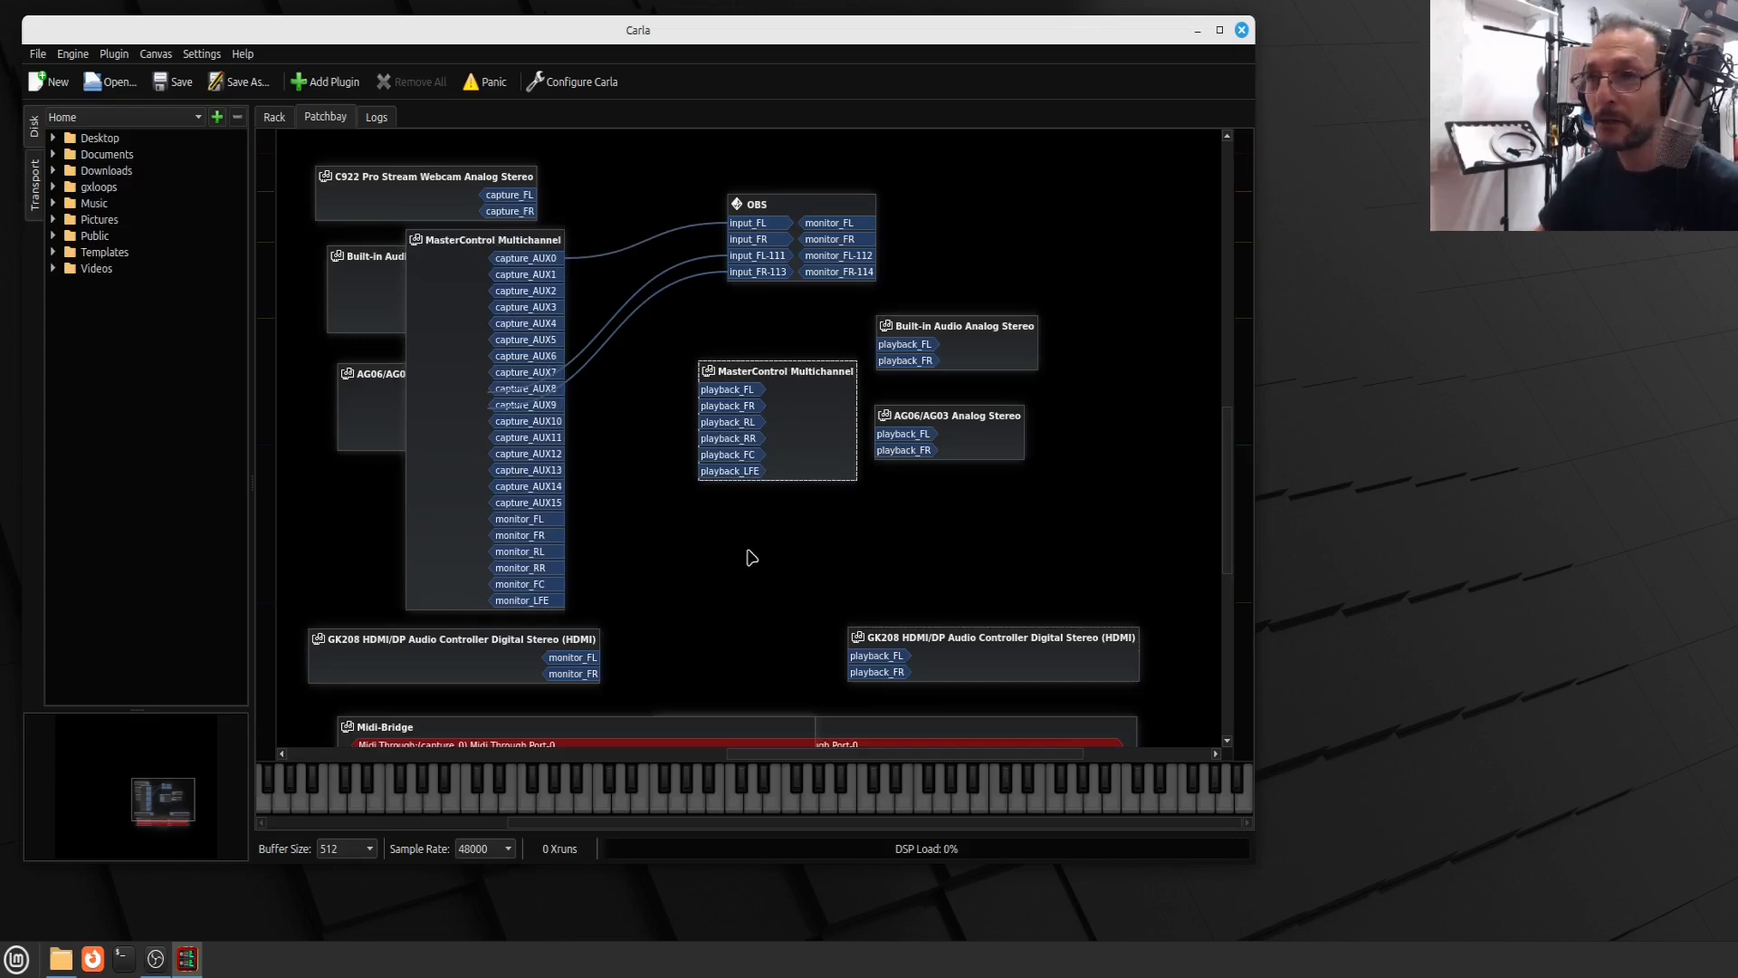
scroll(down, 3)
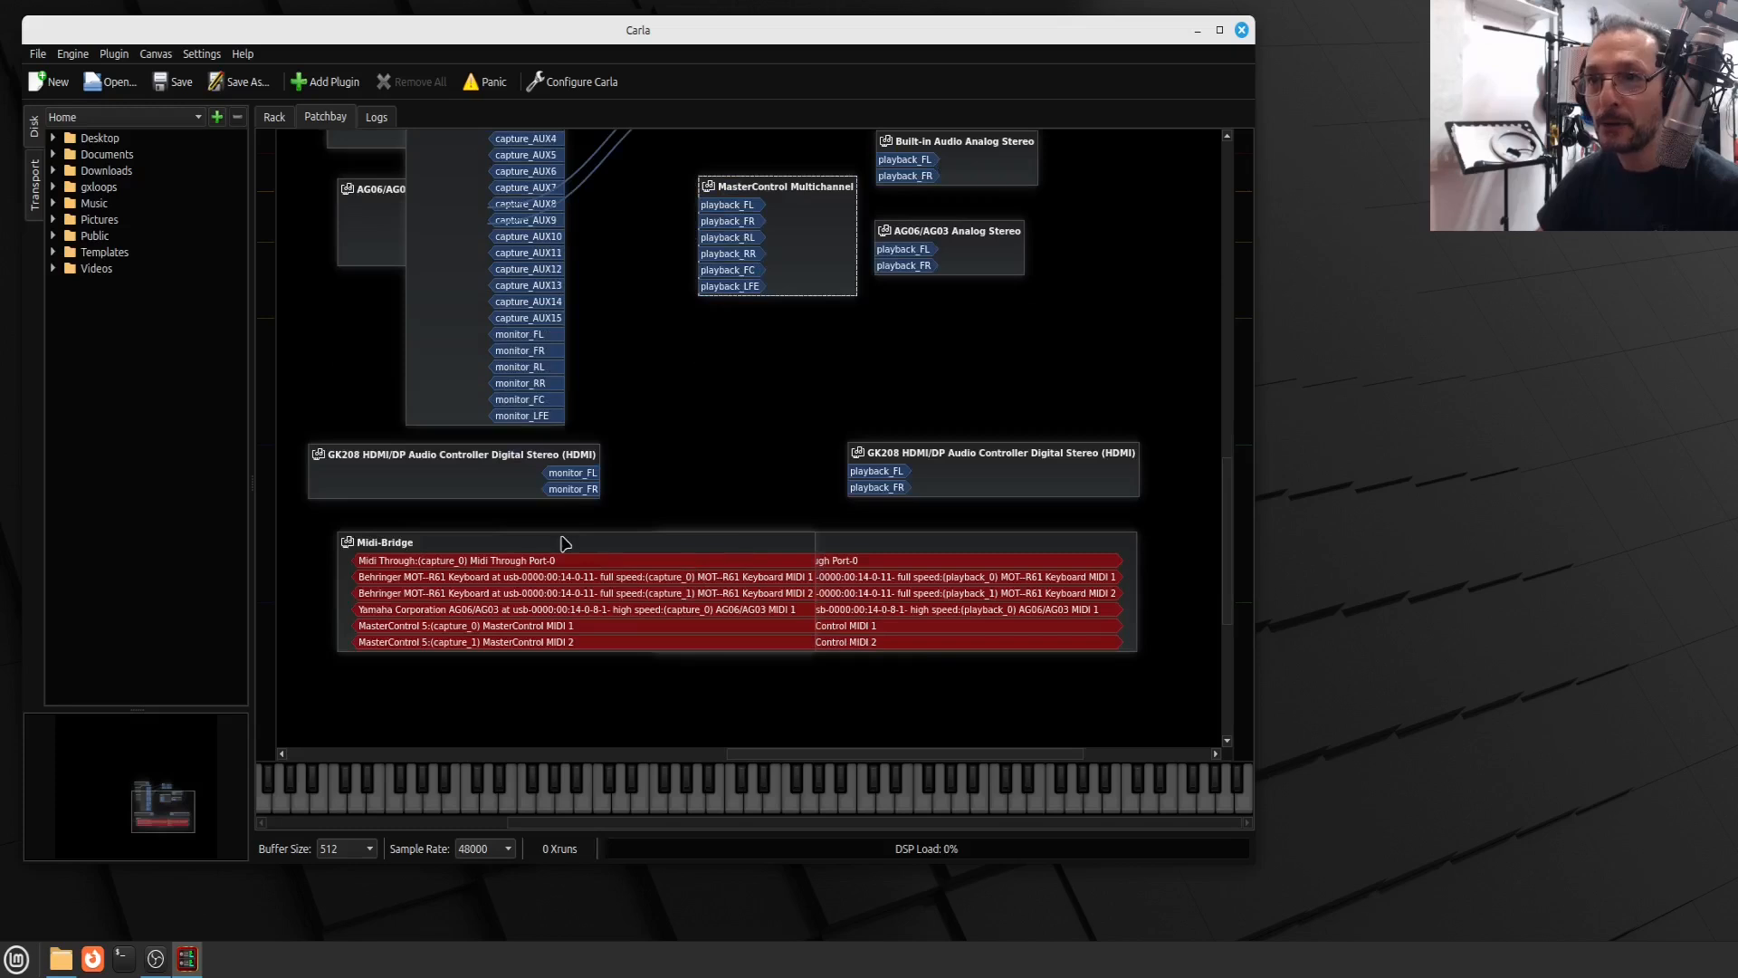
mouse_move(584, 574)
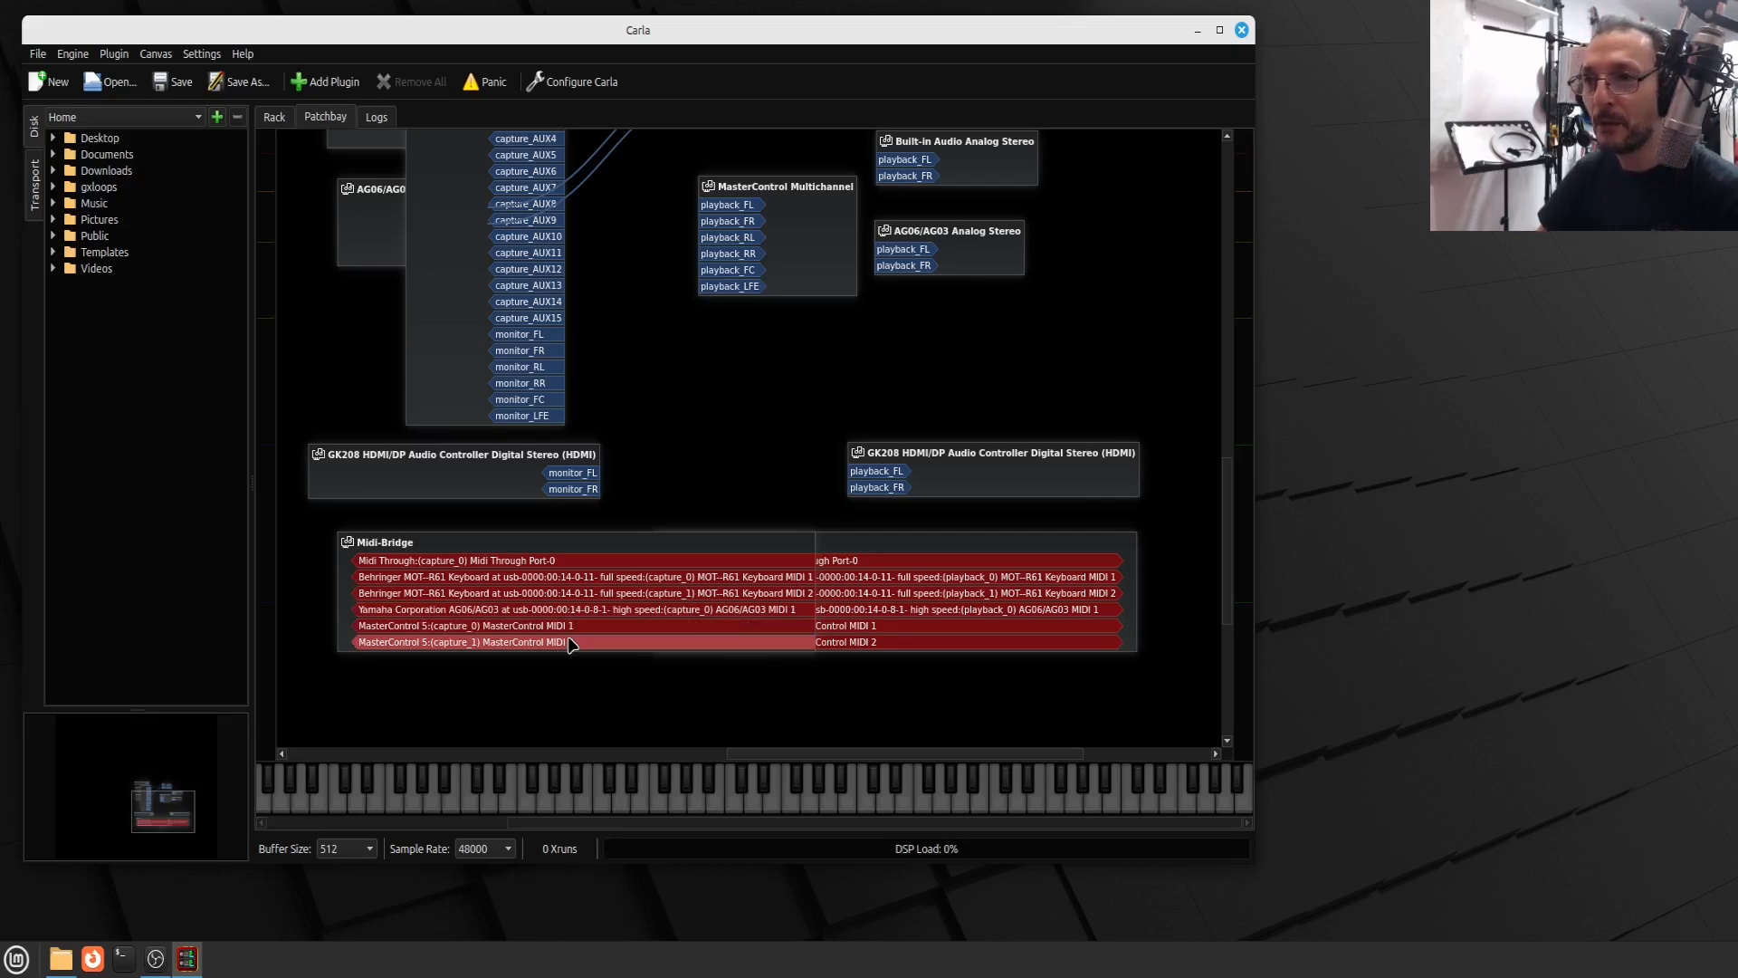
mouse_move(1249, 601)
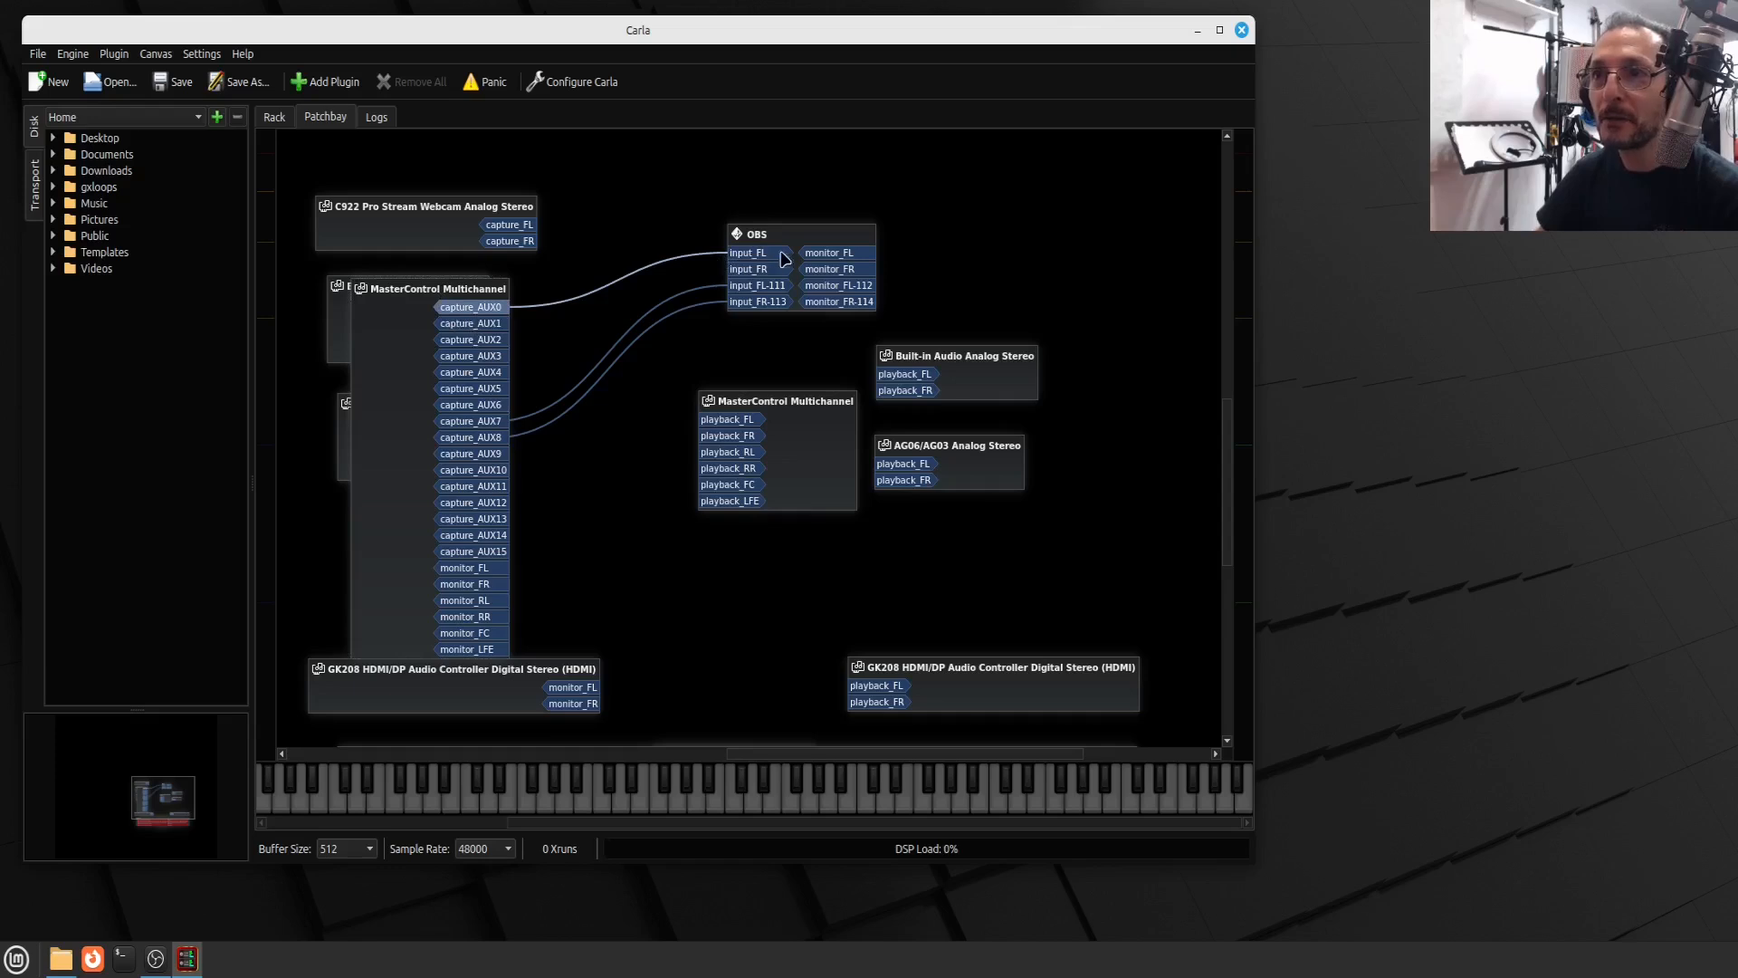
mouse_move(726, 369)
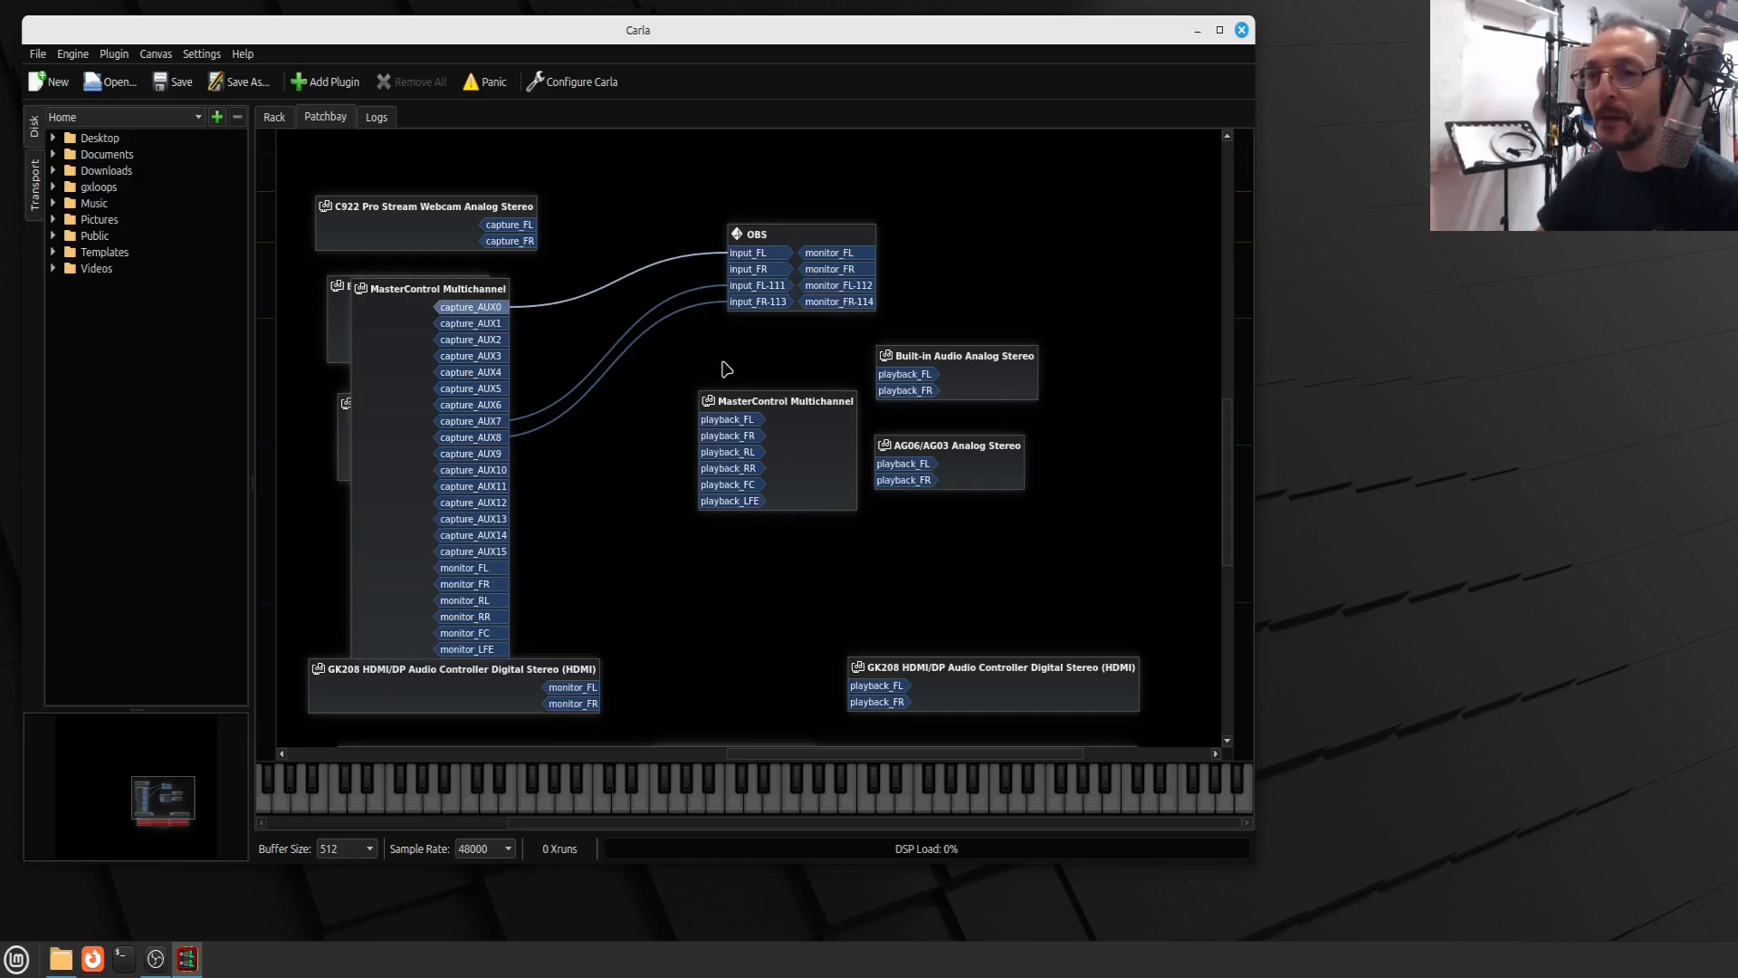
Nudge the MasterControl capture node into place and browse Audio Production to launch Audacity
drag(435, 288, 413, 251)
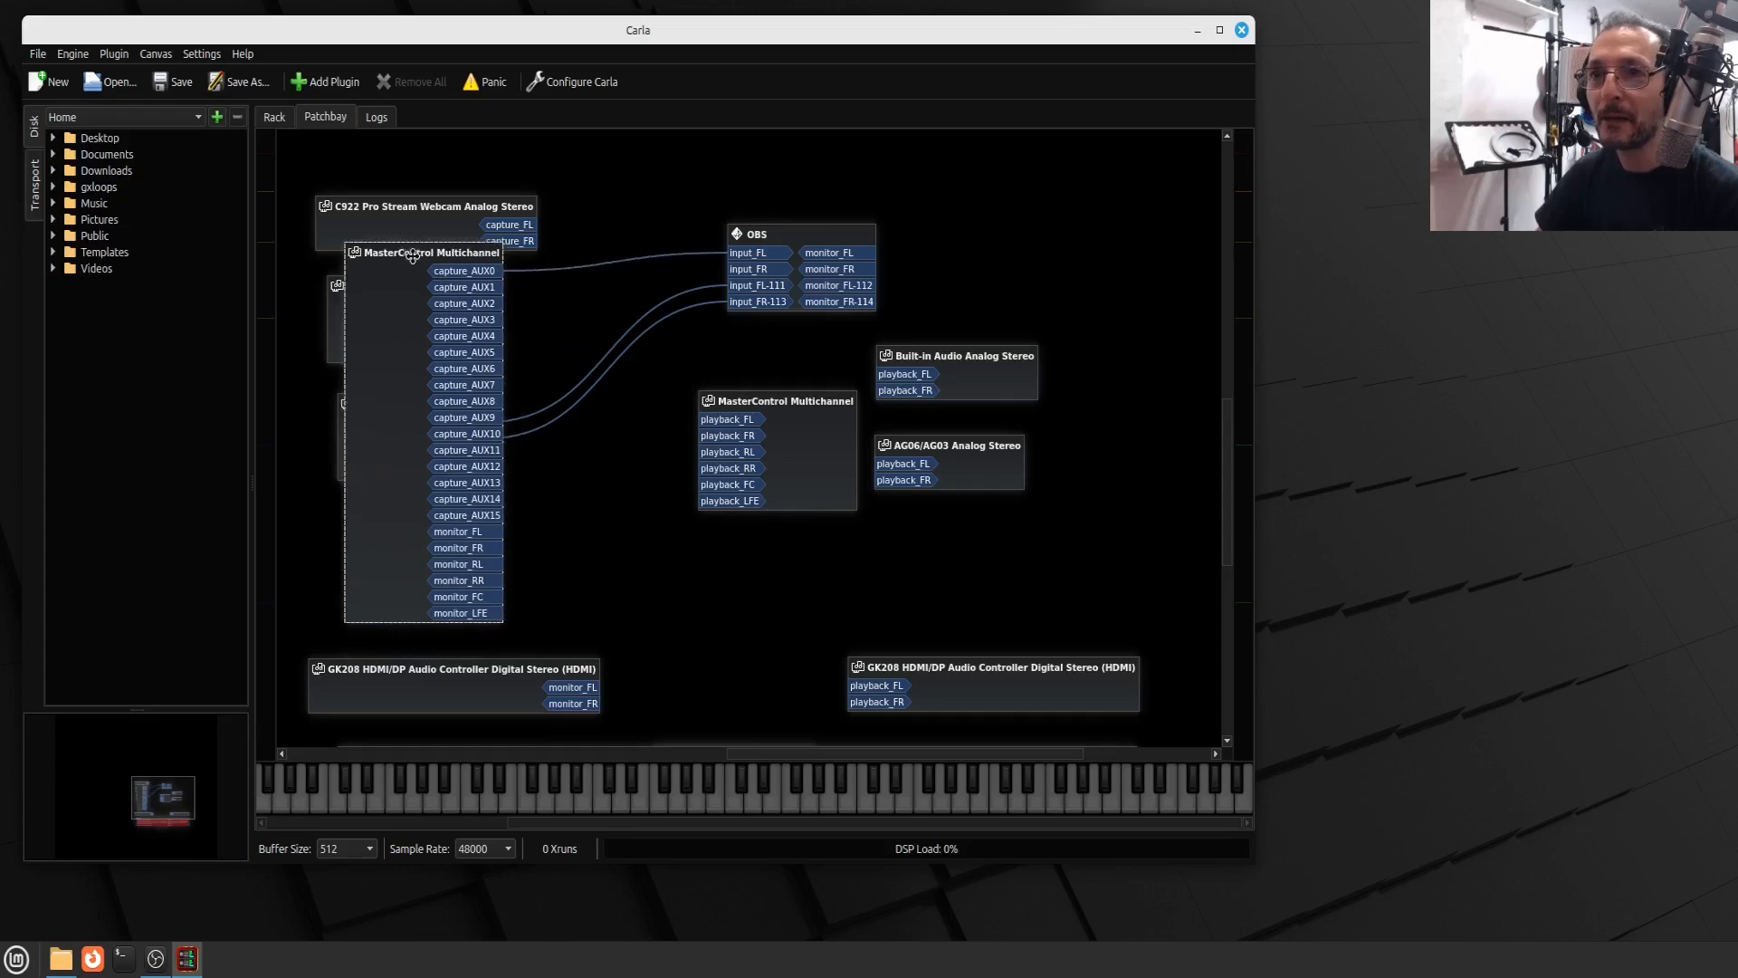
drag(411, 252, 397, 295)
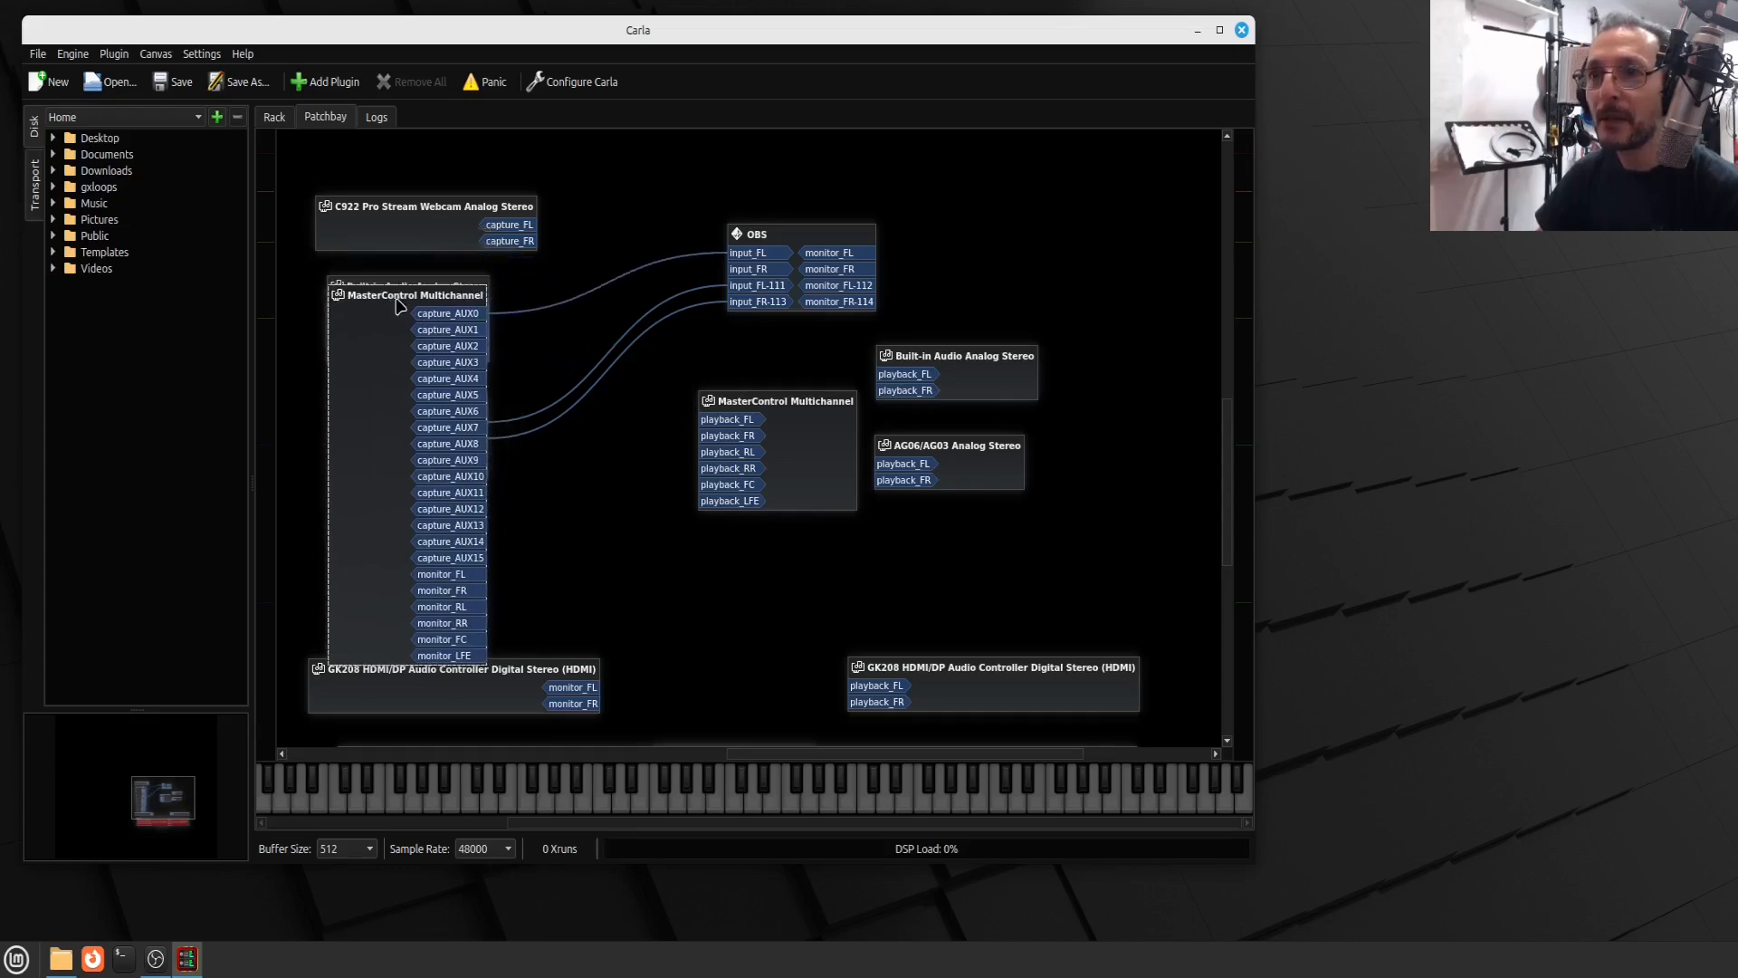
click(16, 959)
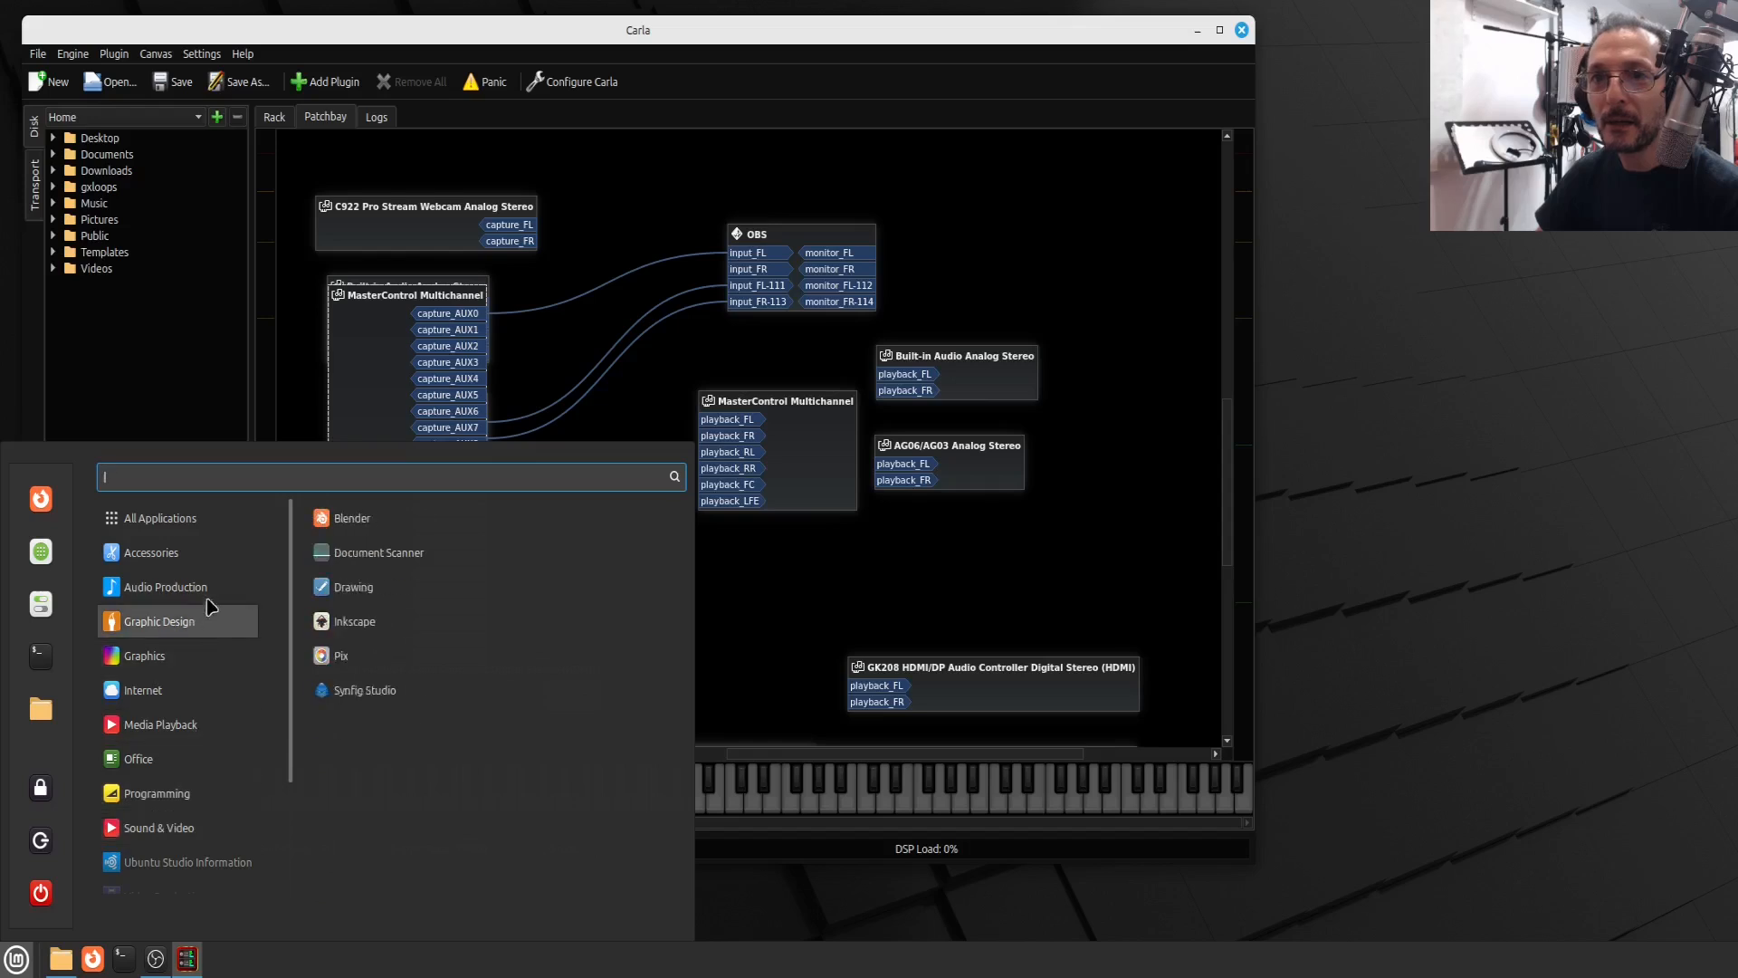
click(164, 586)
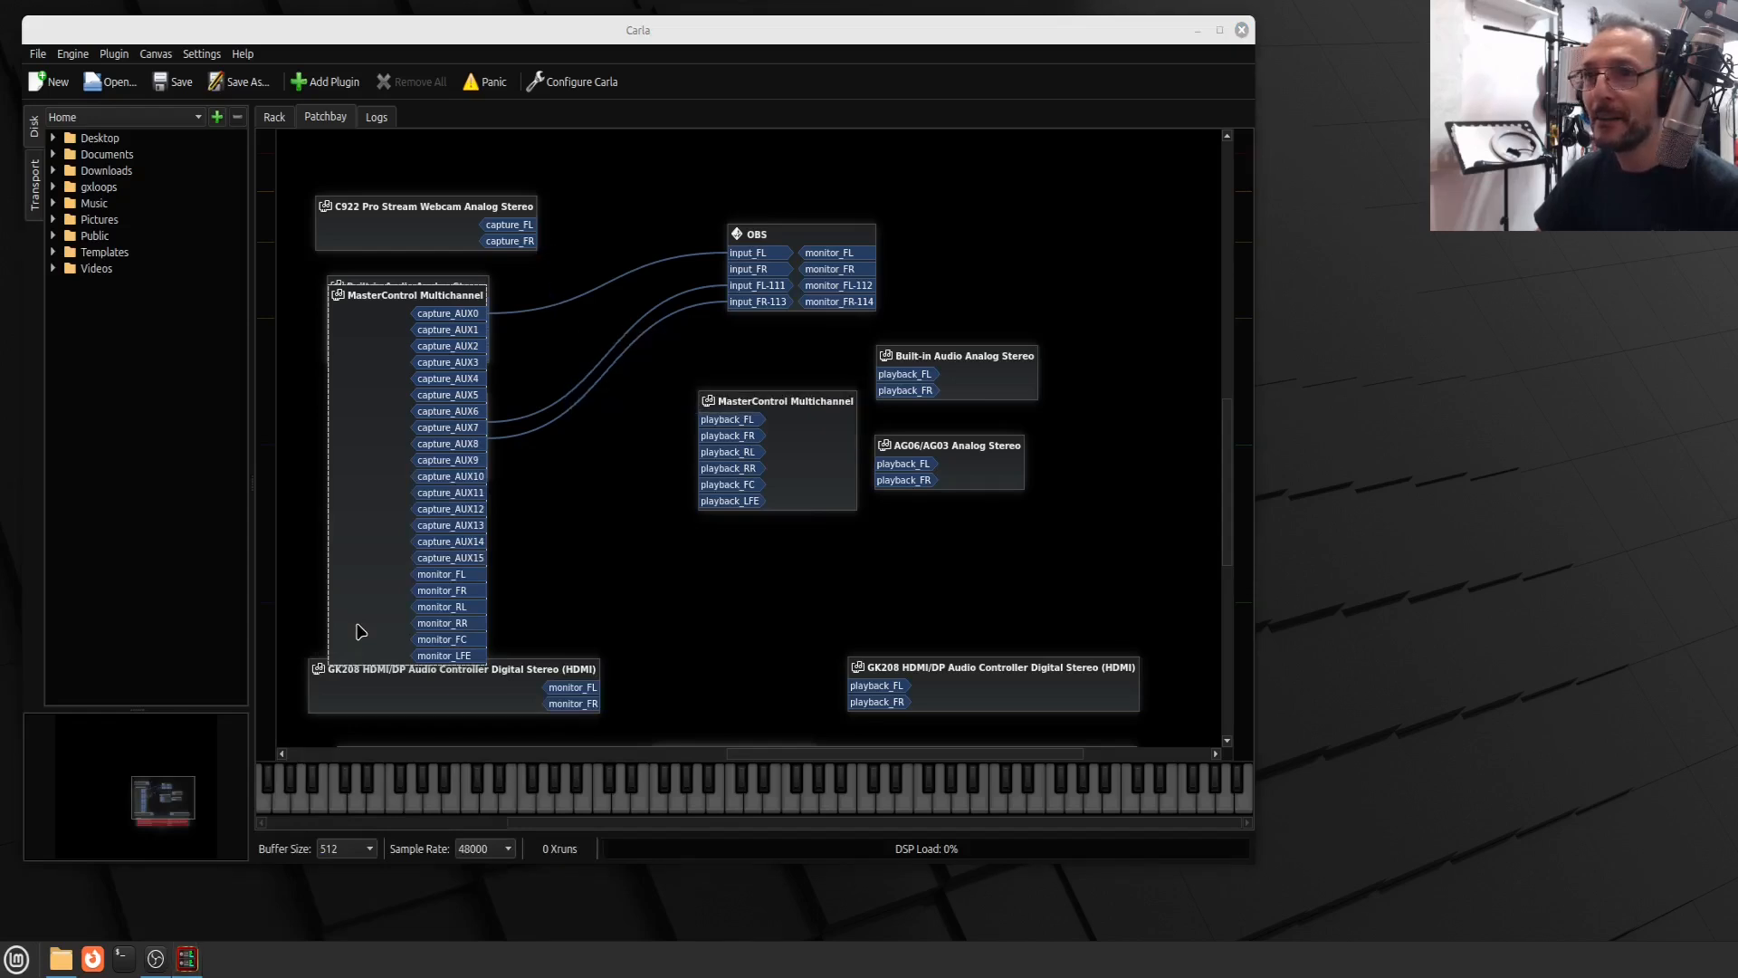
mouse_move(557, 634)
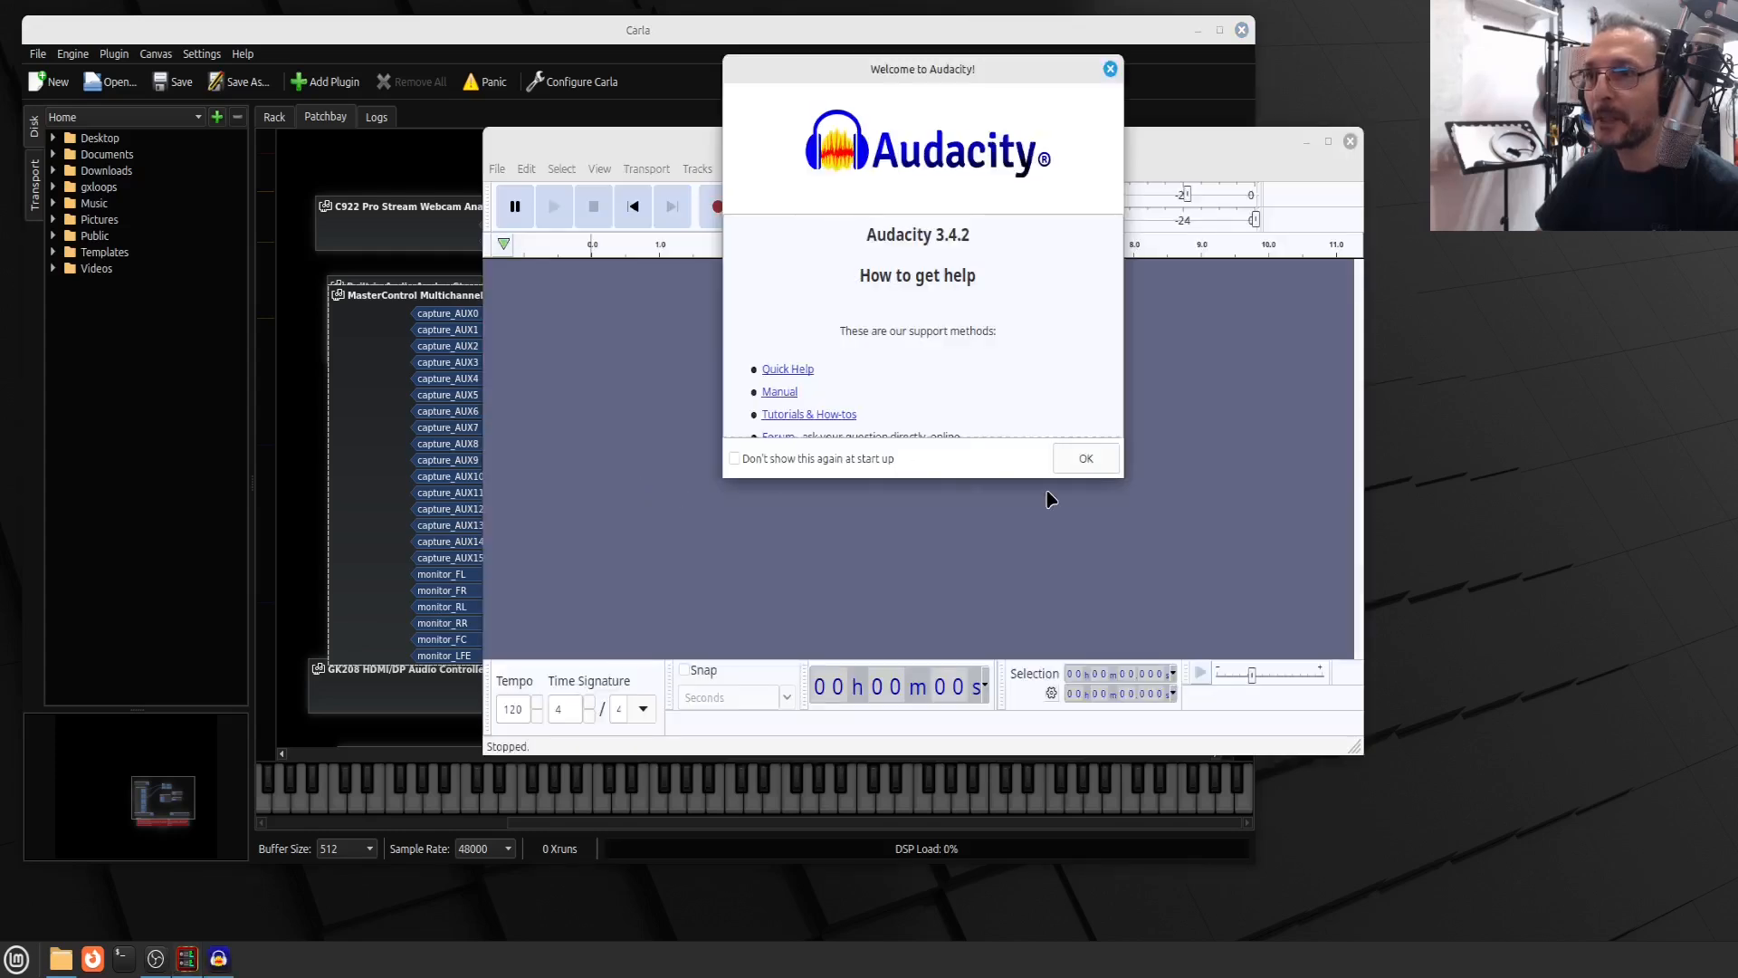
Tick 'Don't show this again' and confirm so the welcome screen stays away
click(733, 458)
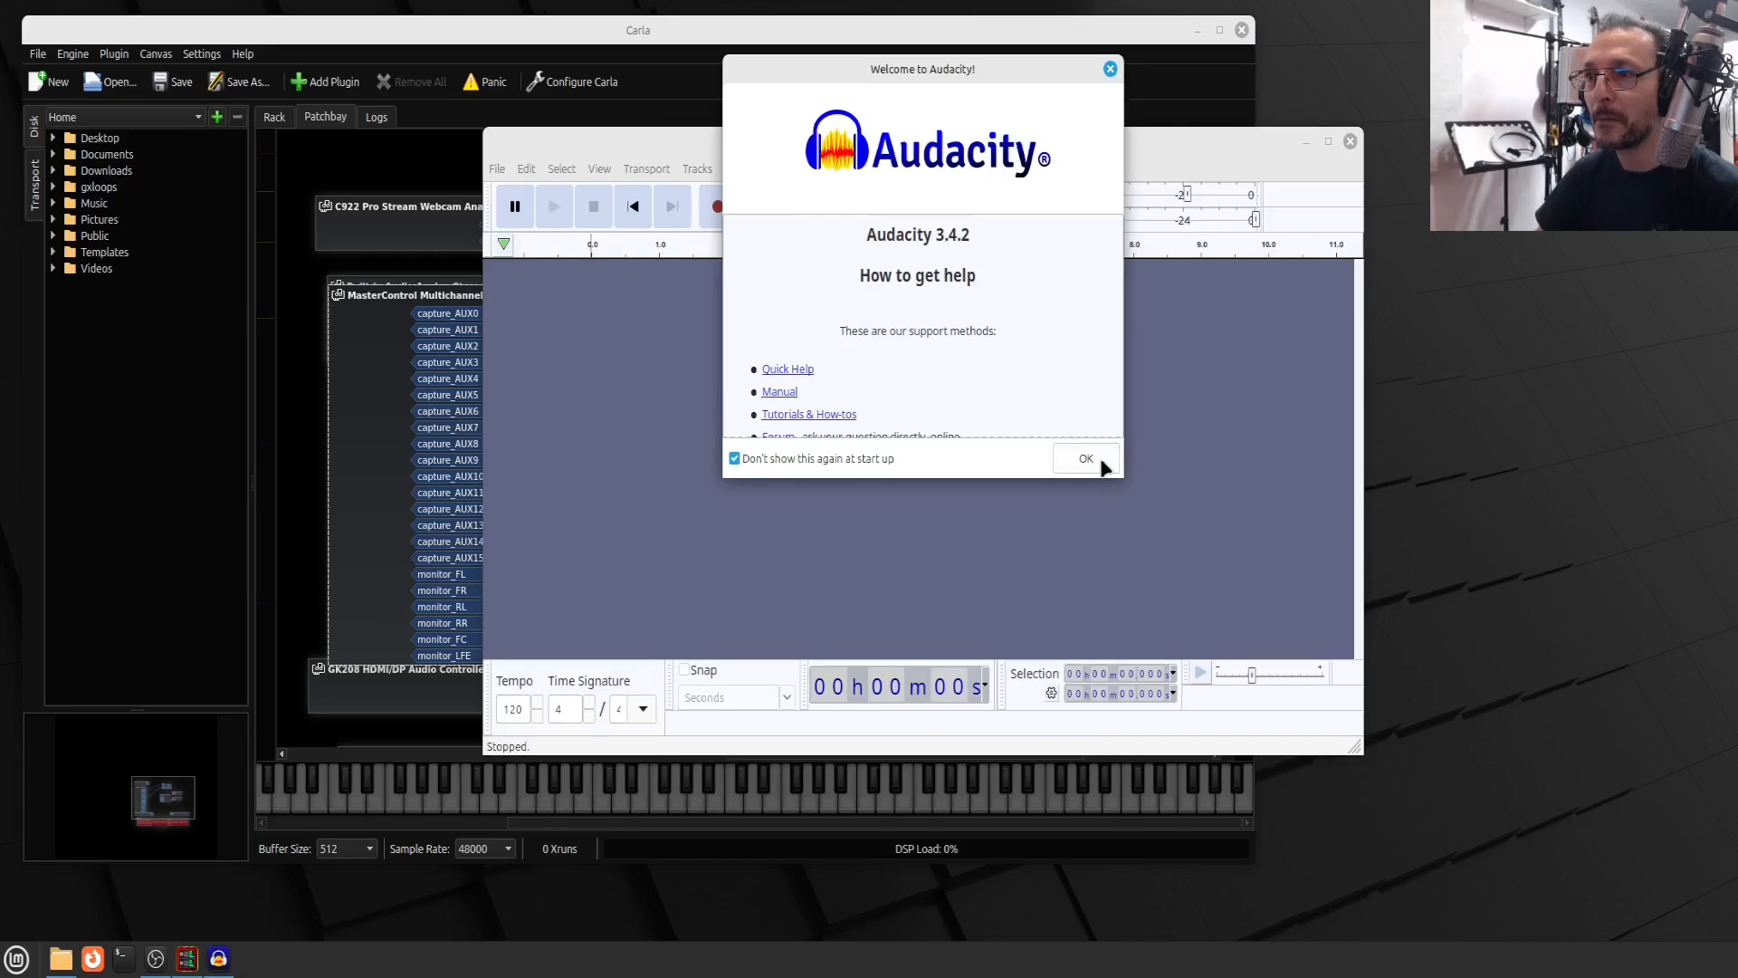
click(1085, 458)
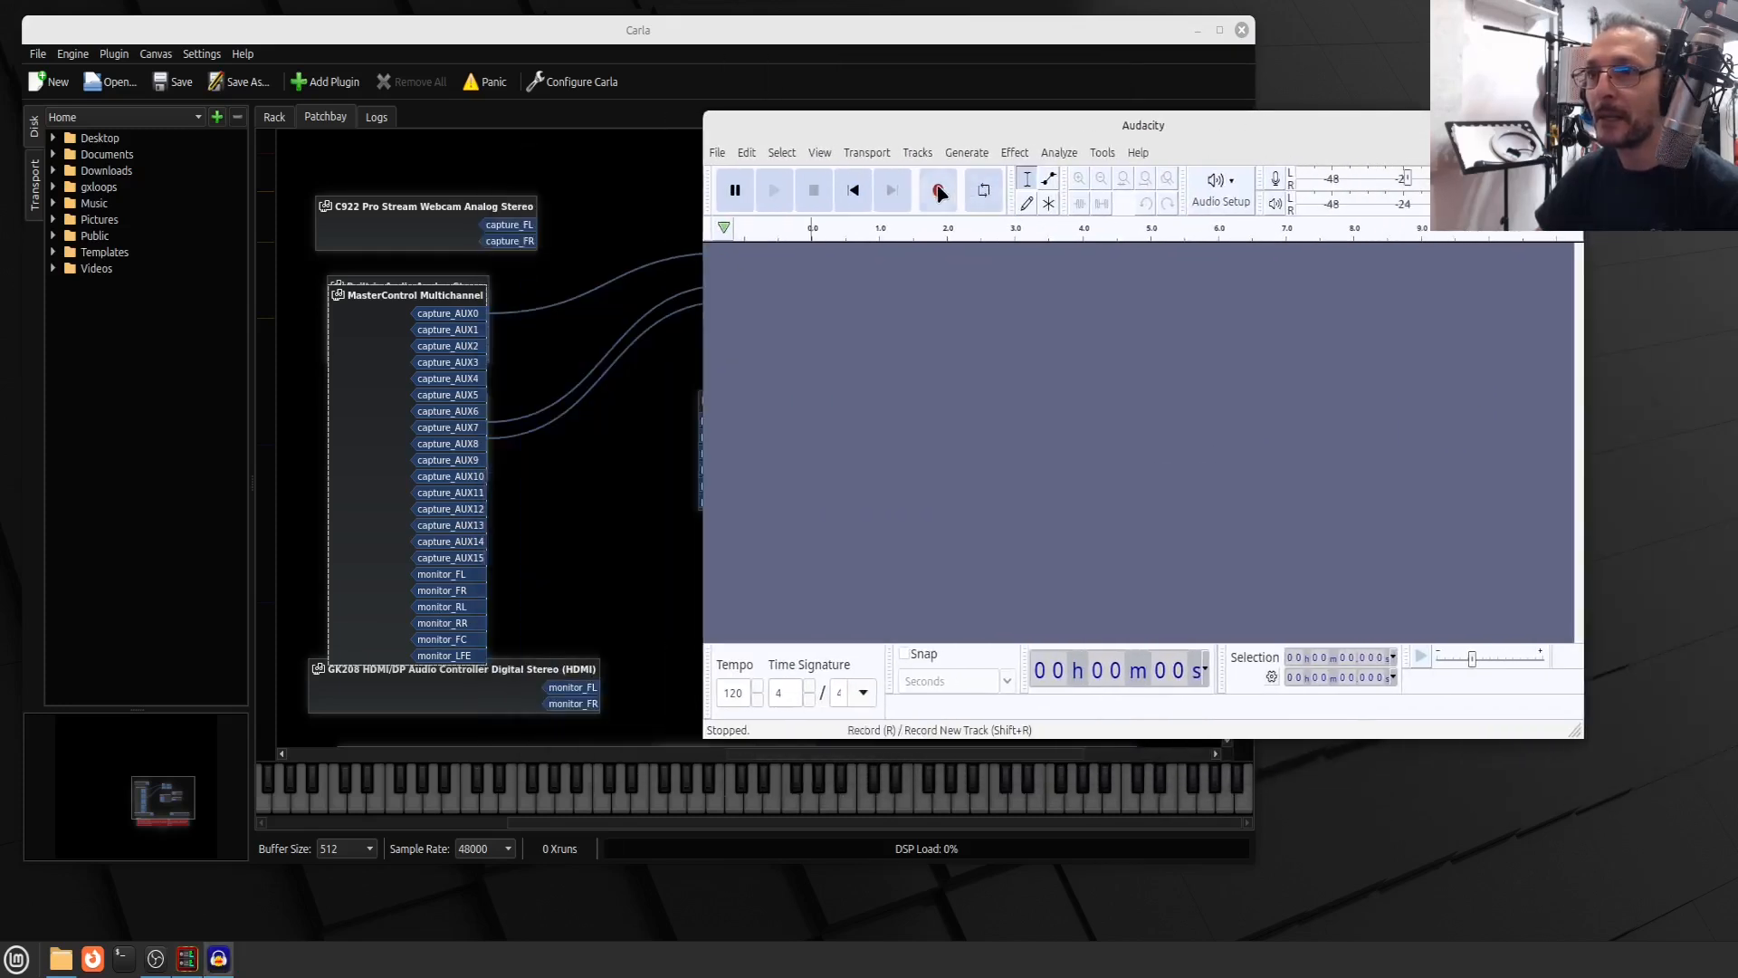
mouse_move(938, 190)
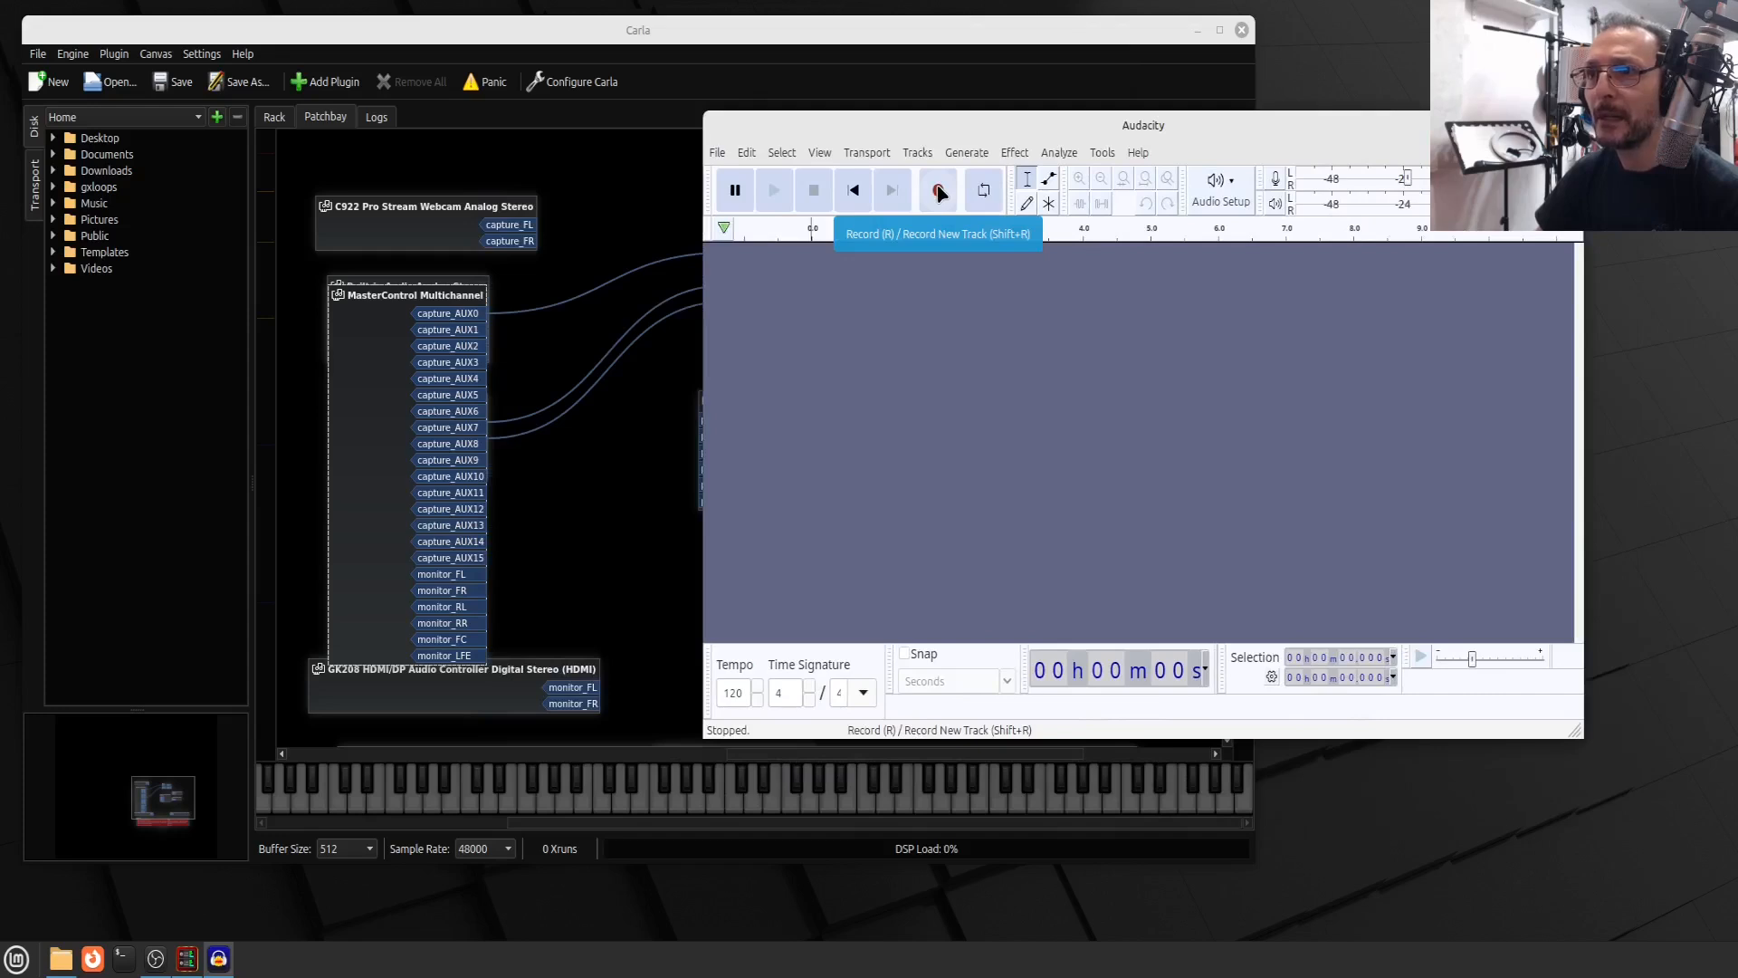
Browse the Edit, Select and File menus without choosing anything
click(746, 152)
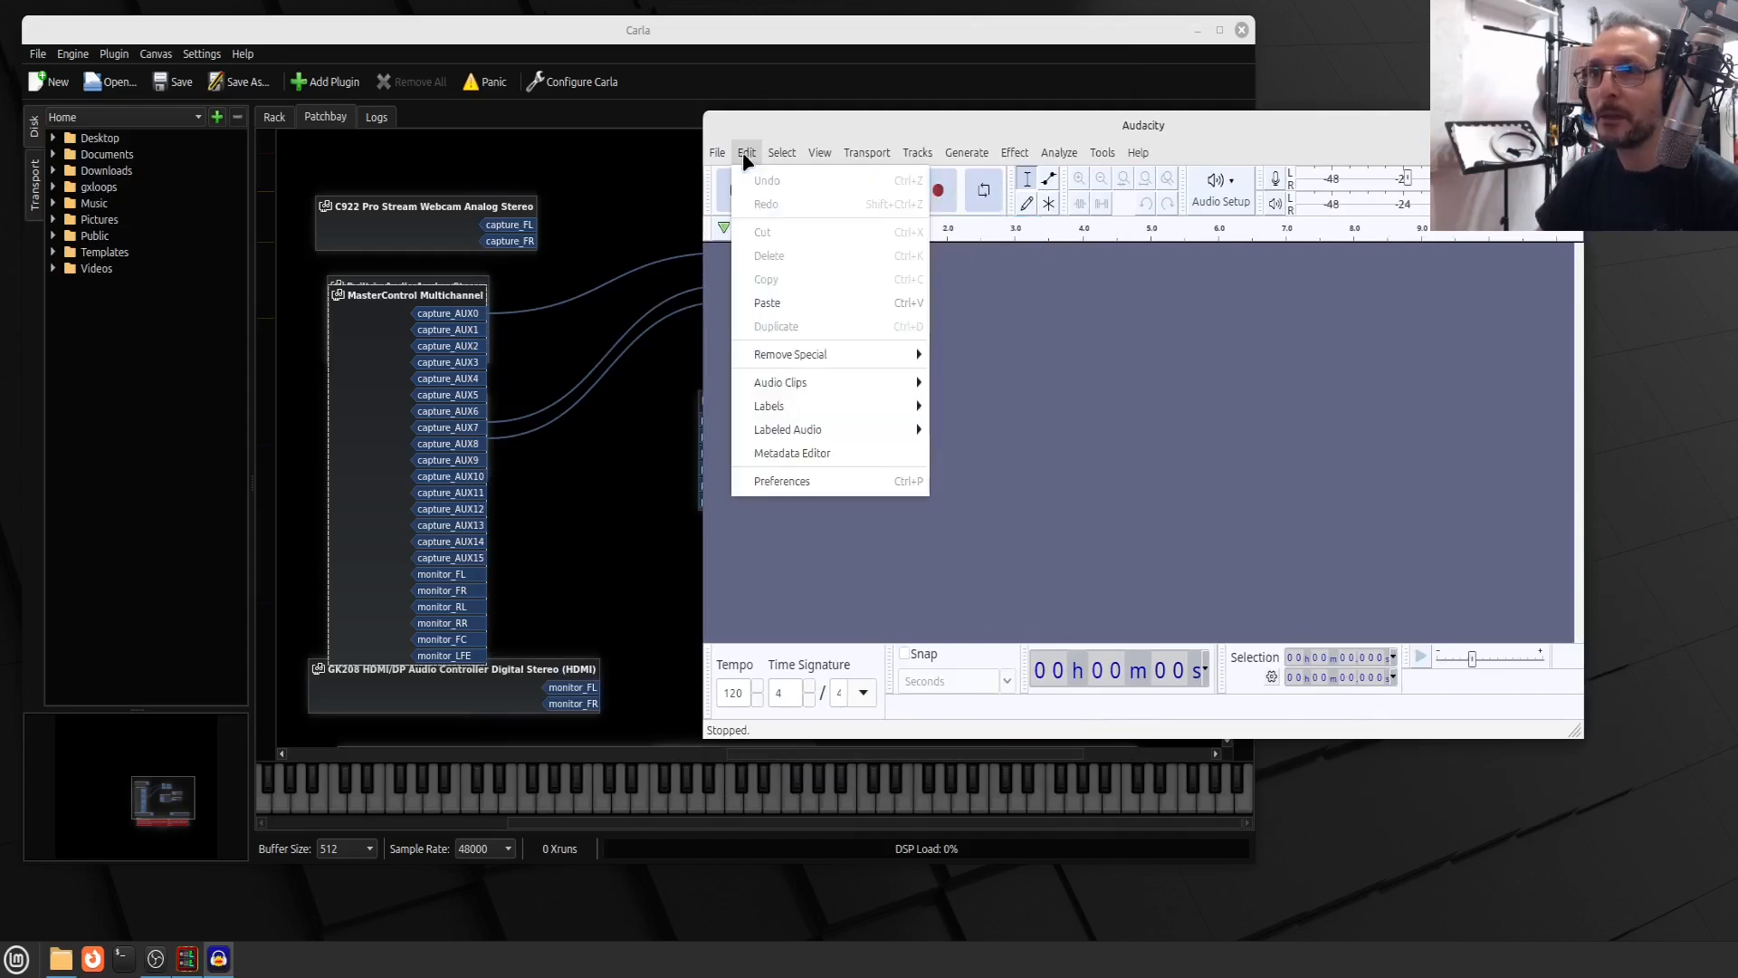
click(780, 152)
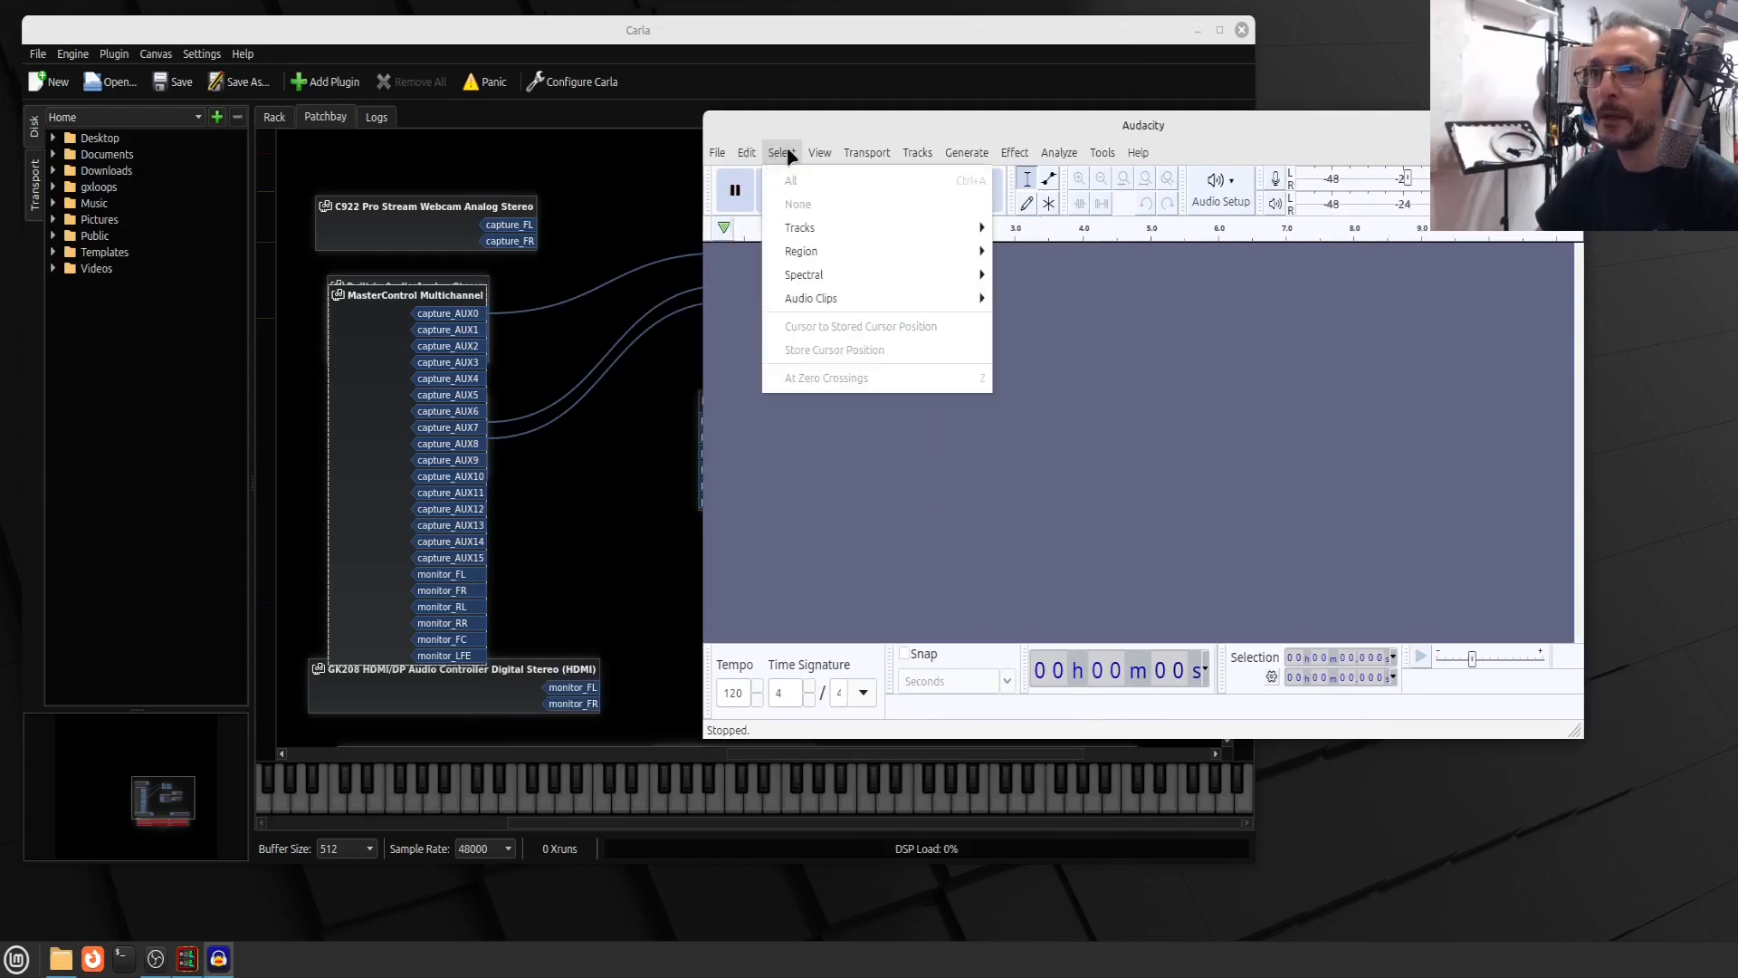
click(717, 152)
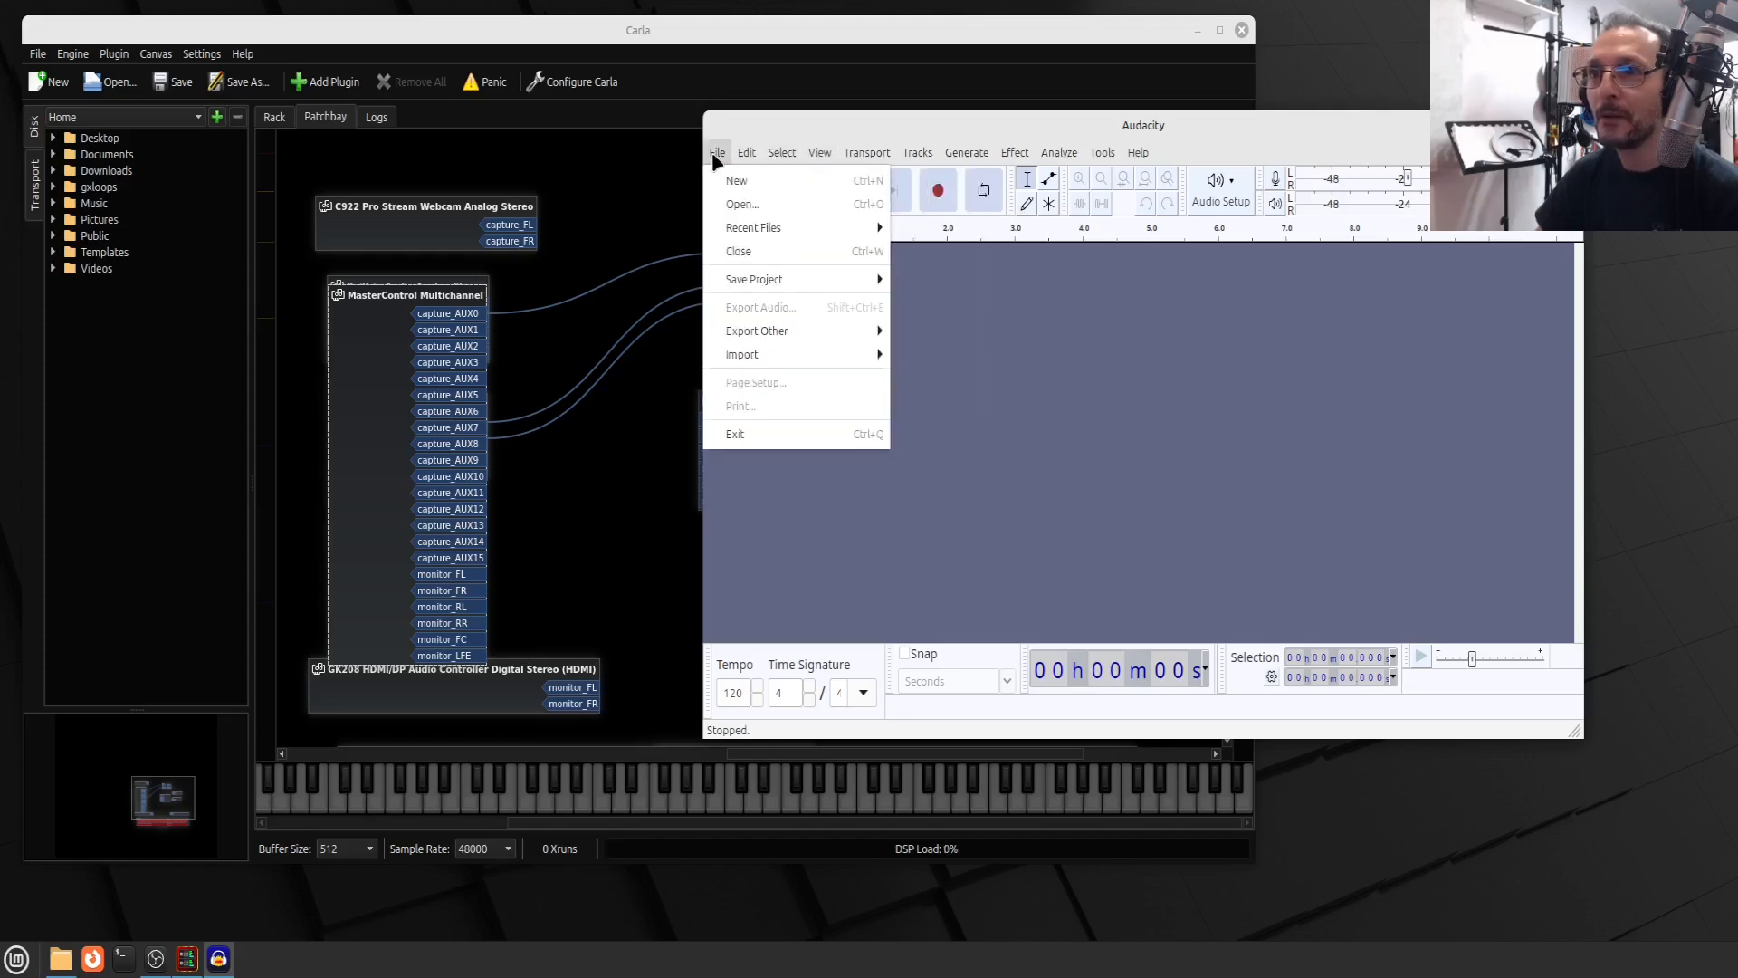
click(782, 152)
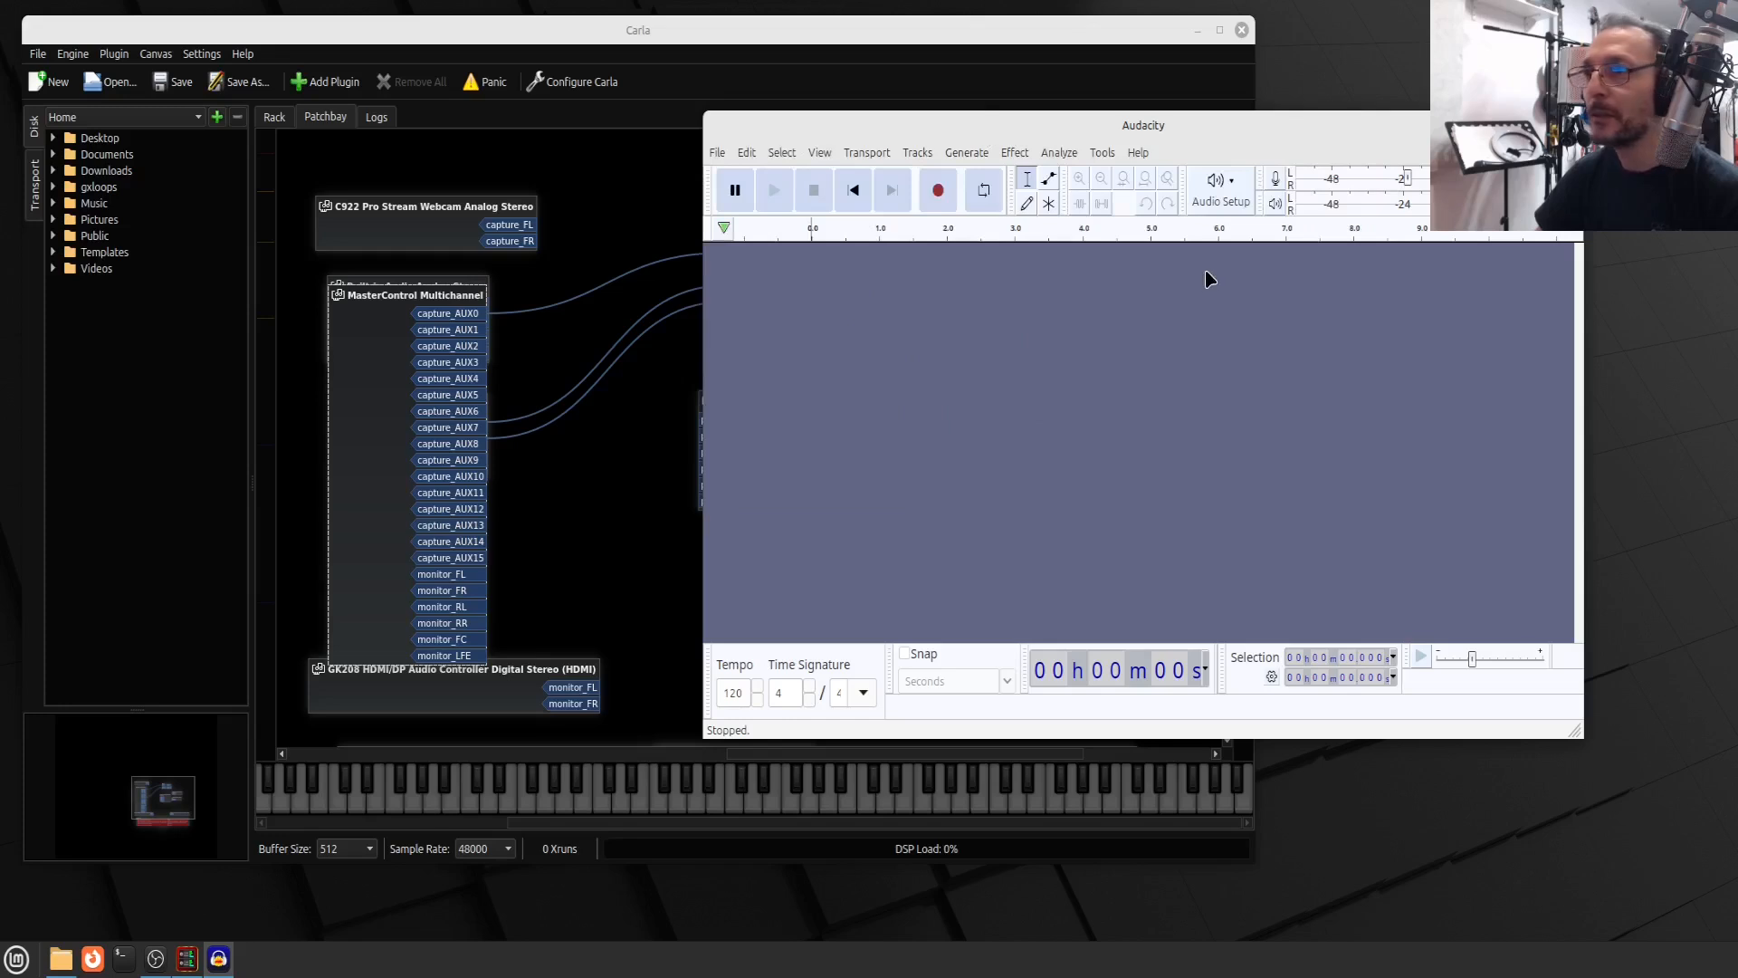
In Audio Setup, choose OBS as the playback output device
click(1219, 187)
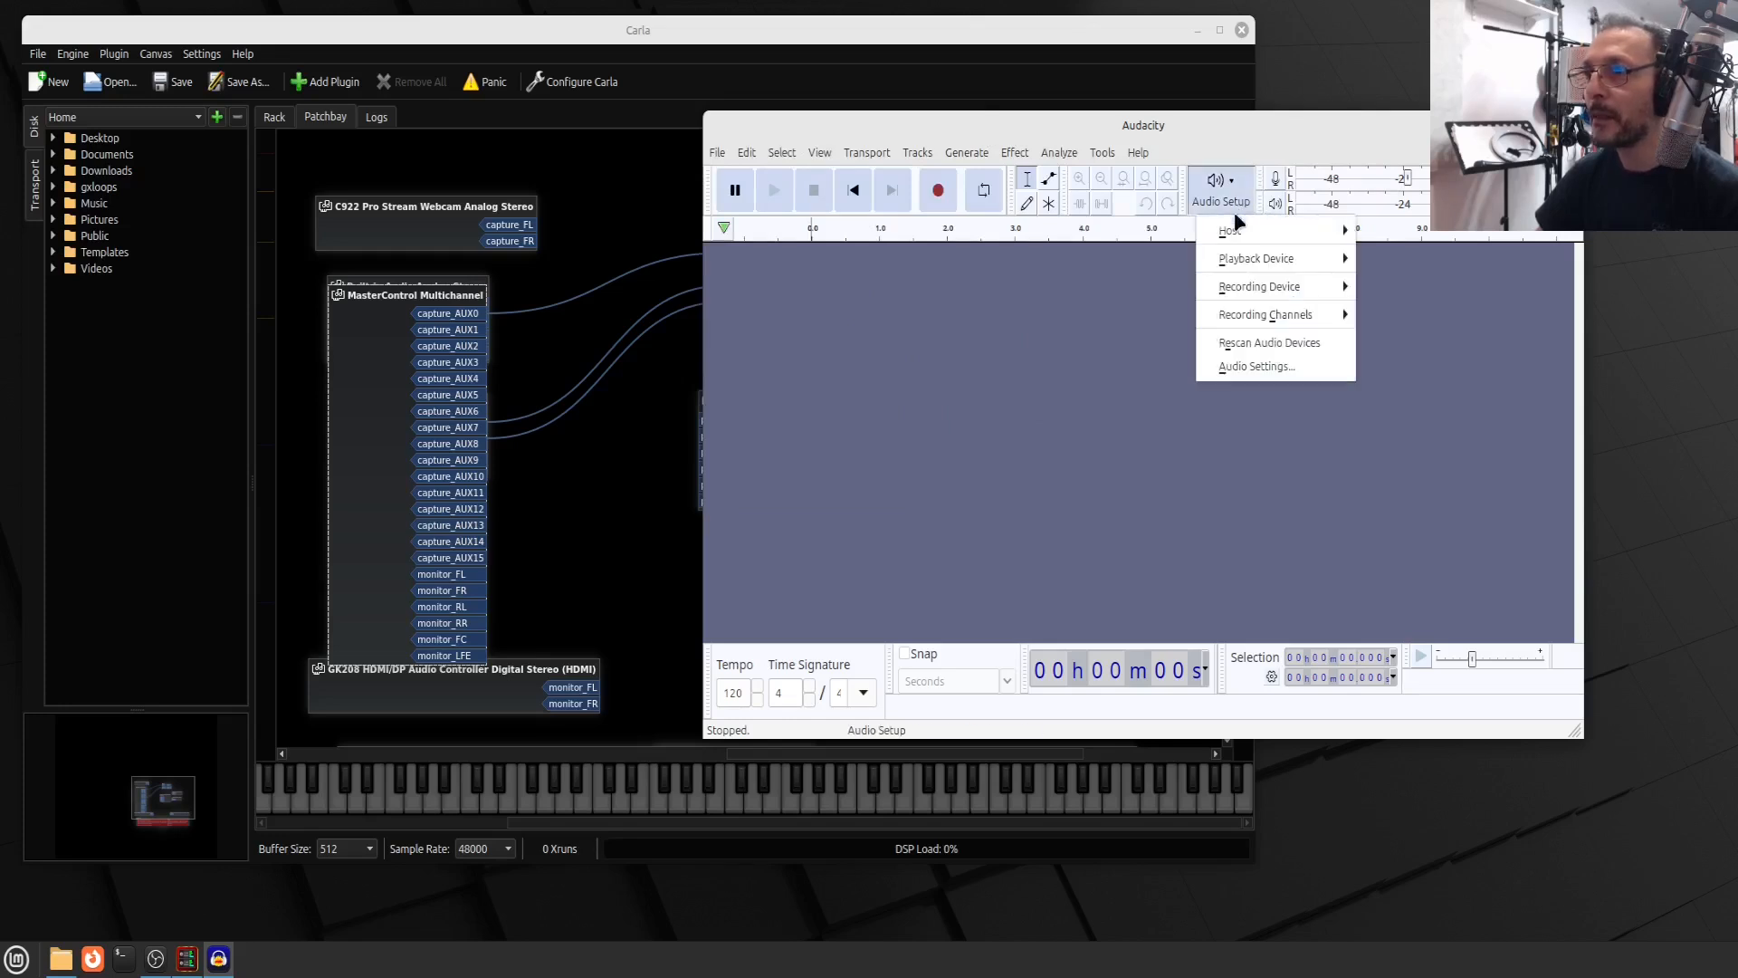
click(1256, 259)
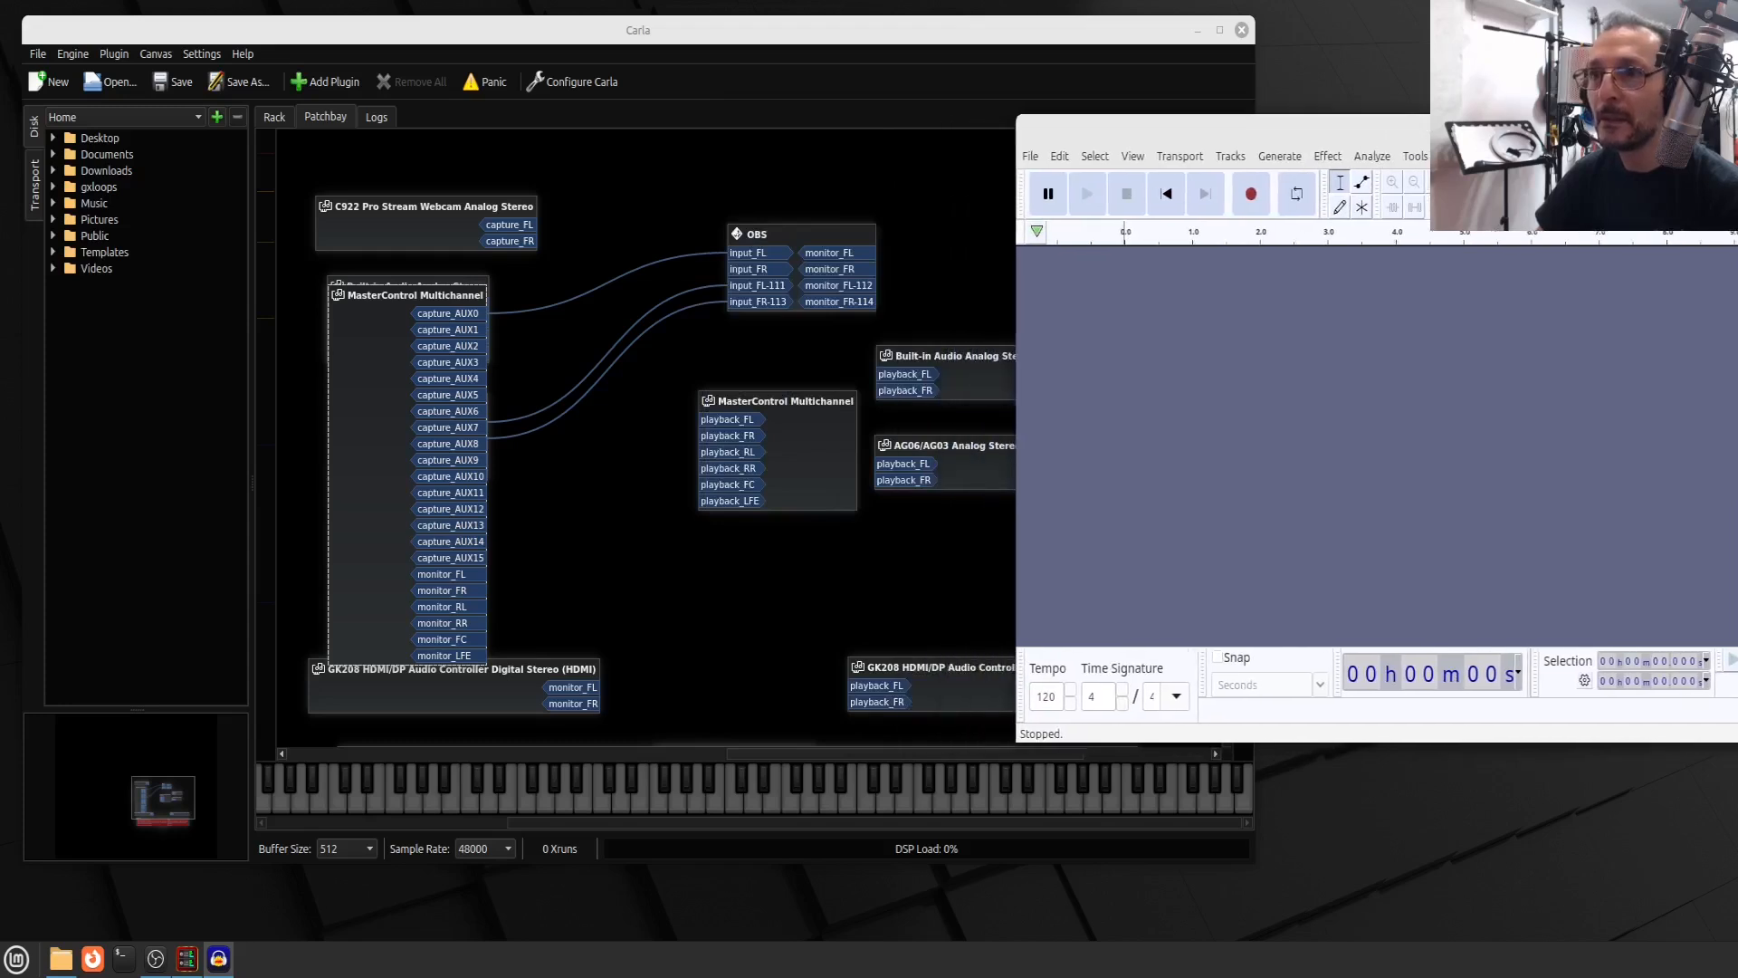
click(1193, 192)
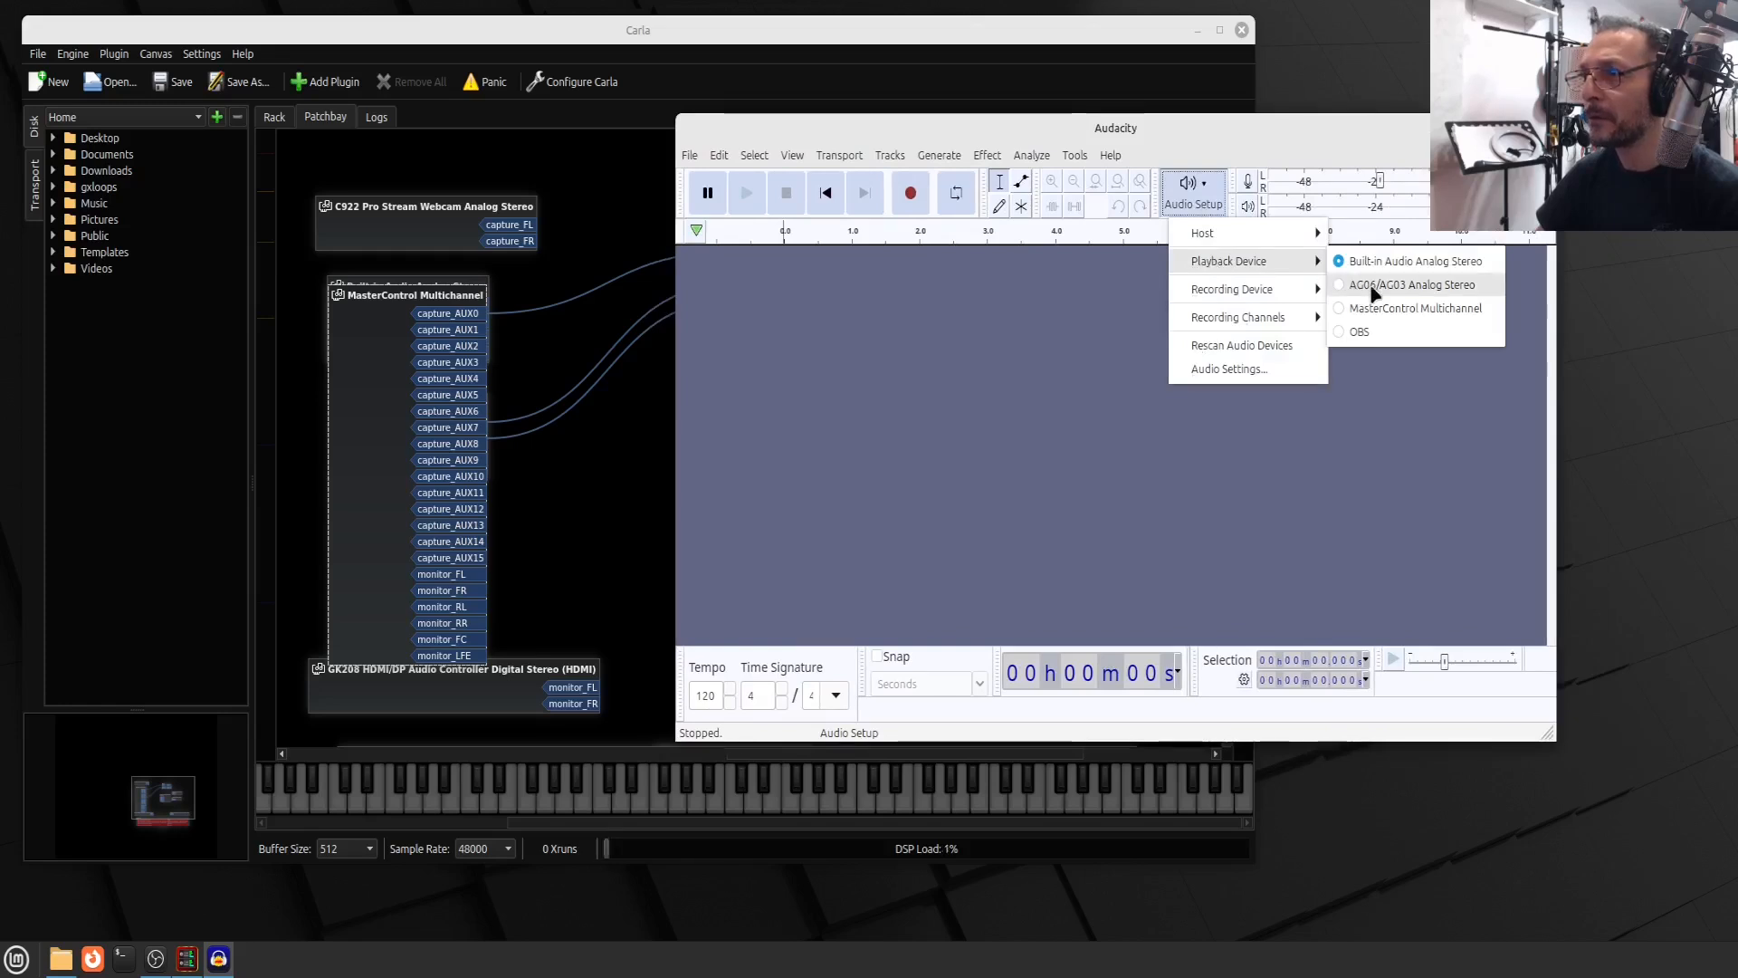
mouse_move(1360, 335)
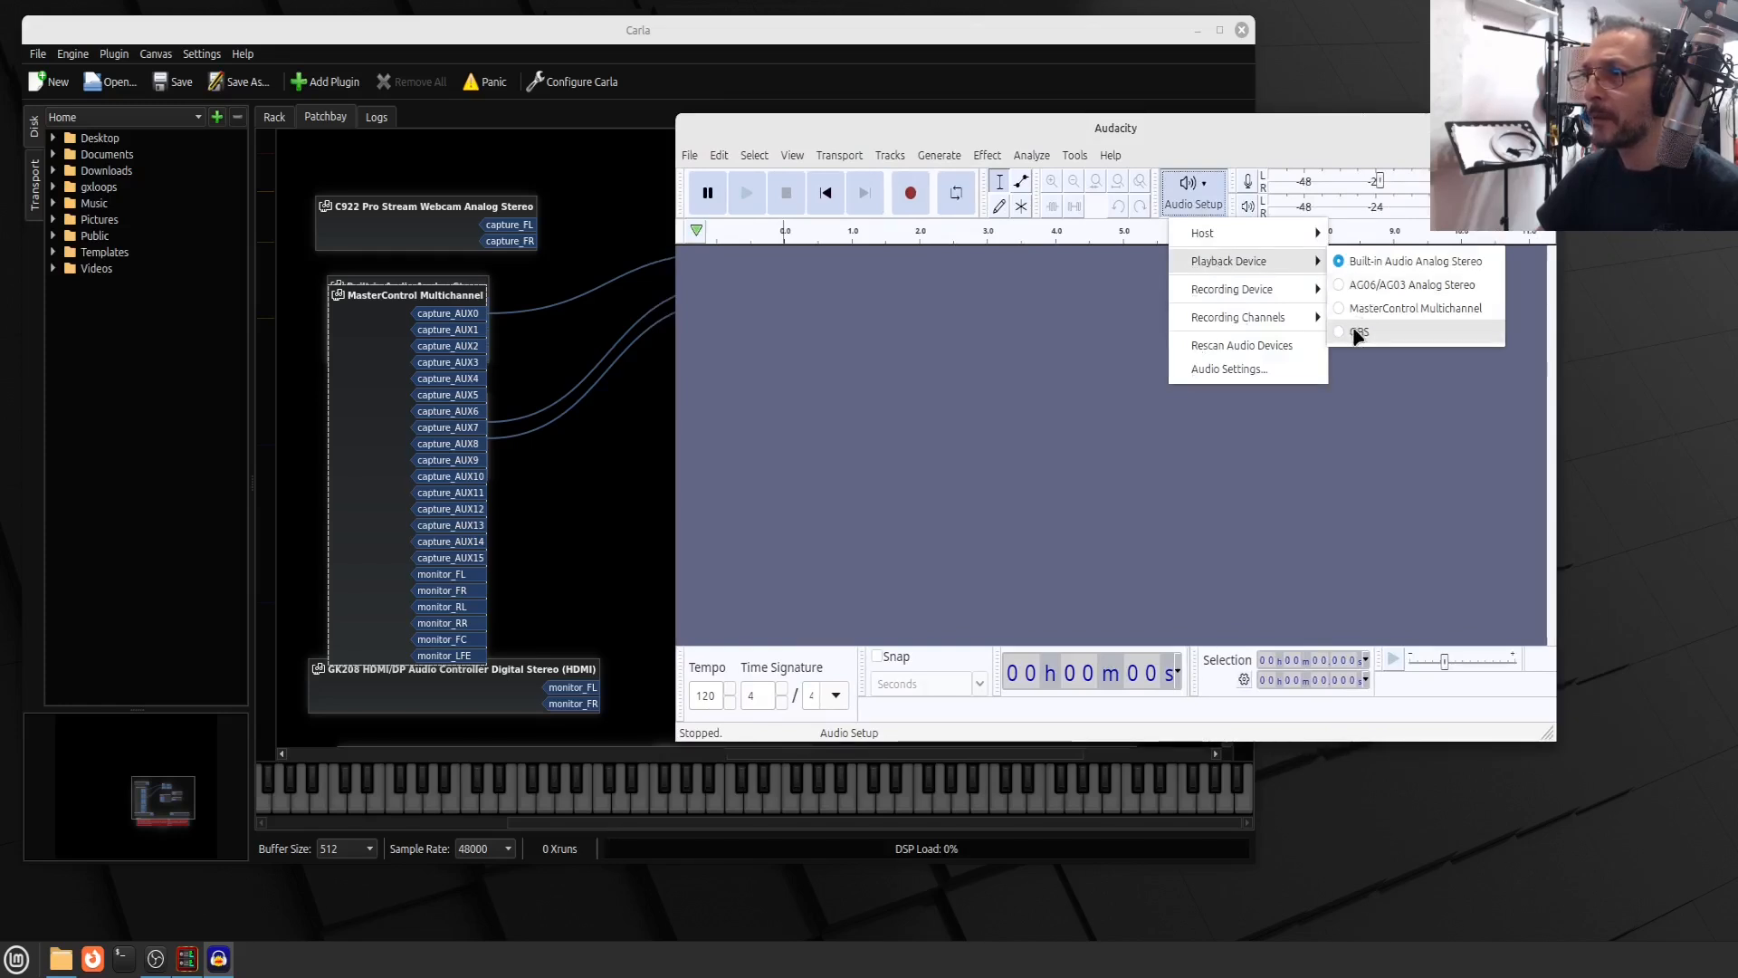
click(1360, 333)
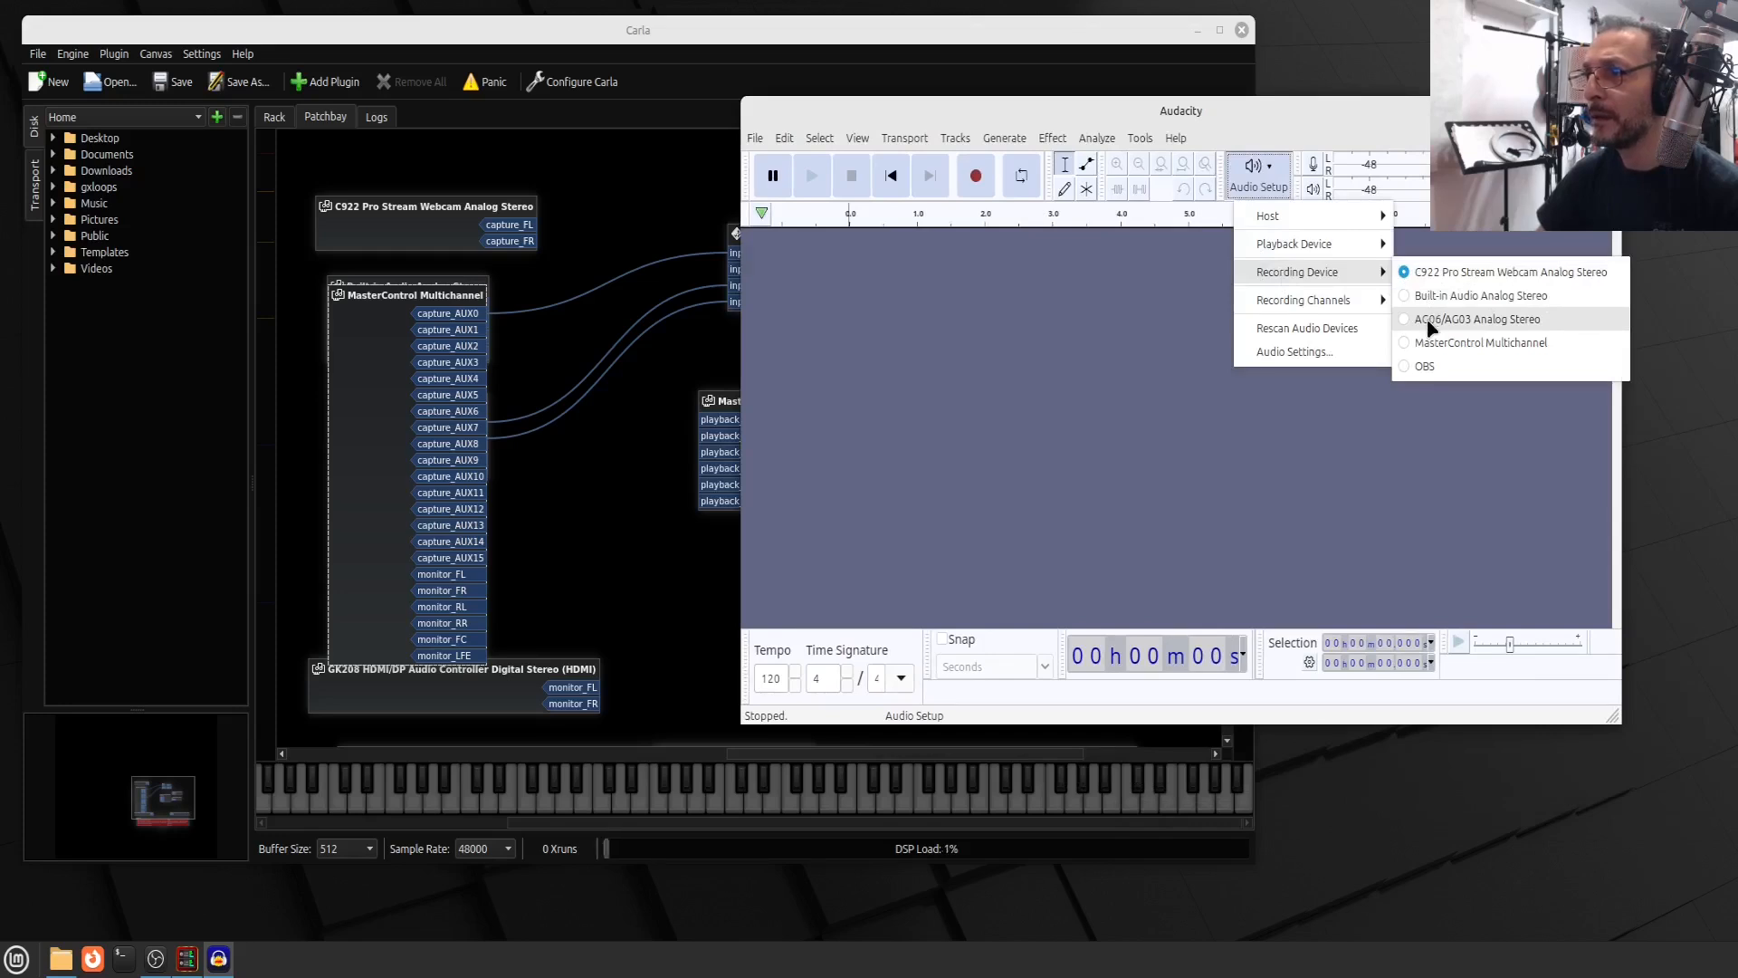
Make AG06/AG03 the recording device and keep 2 (Stereo) recording channels
click(1475, 319)
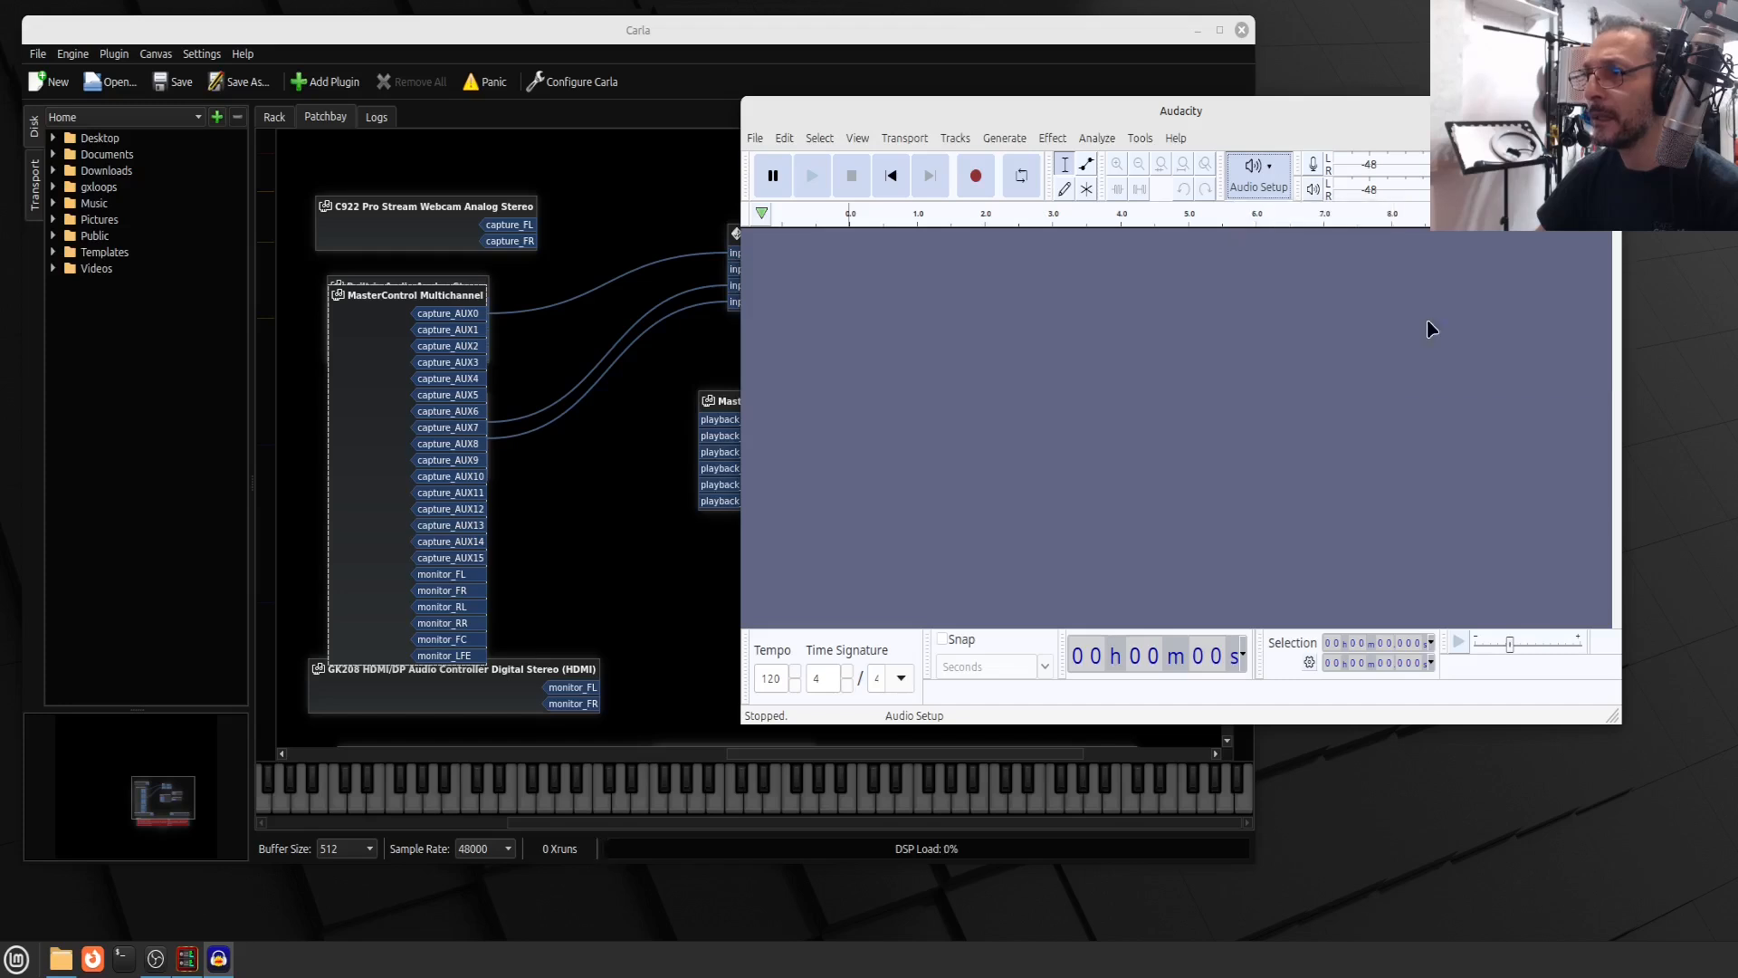
mouse_move(1182, 398)
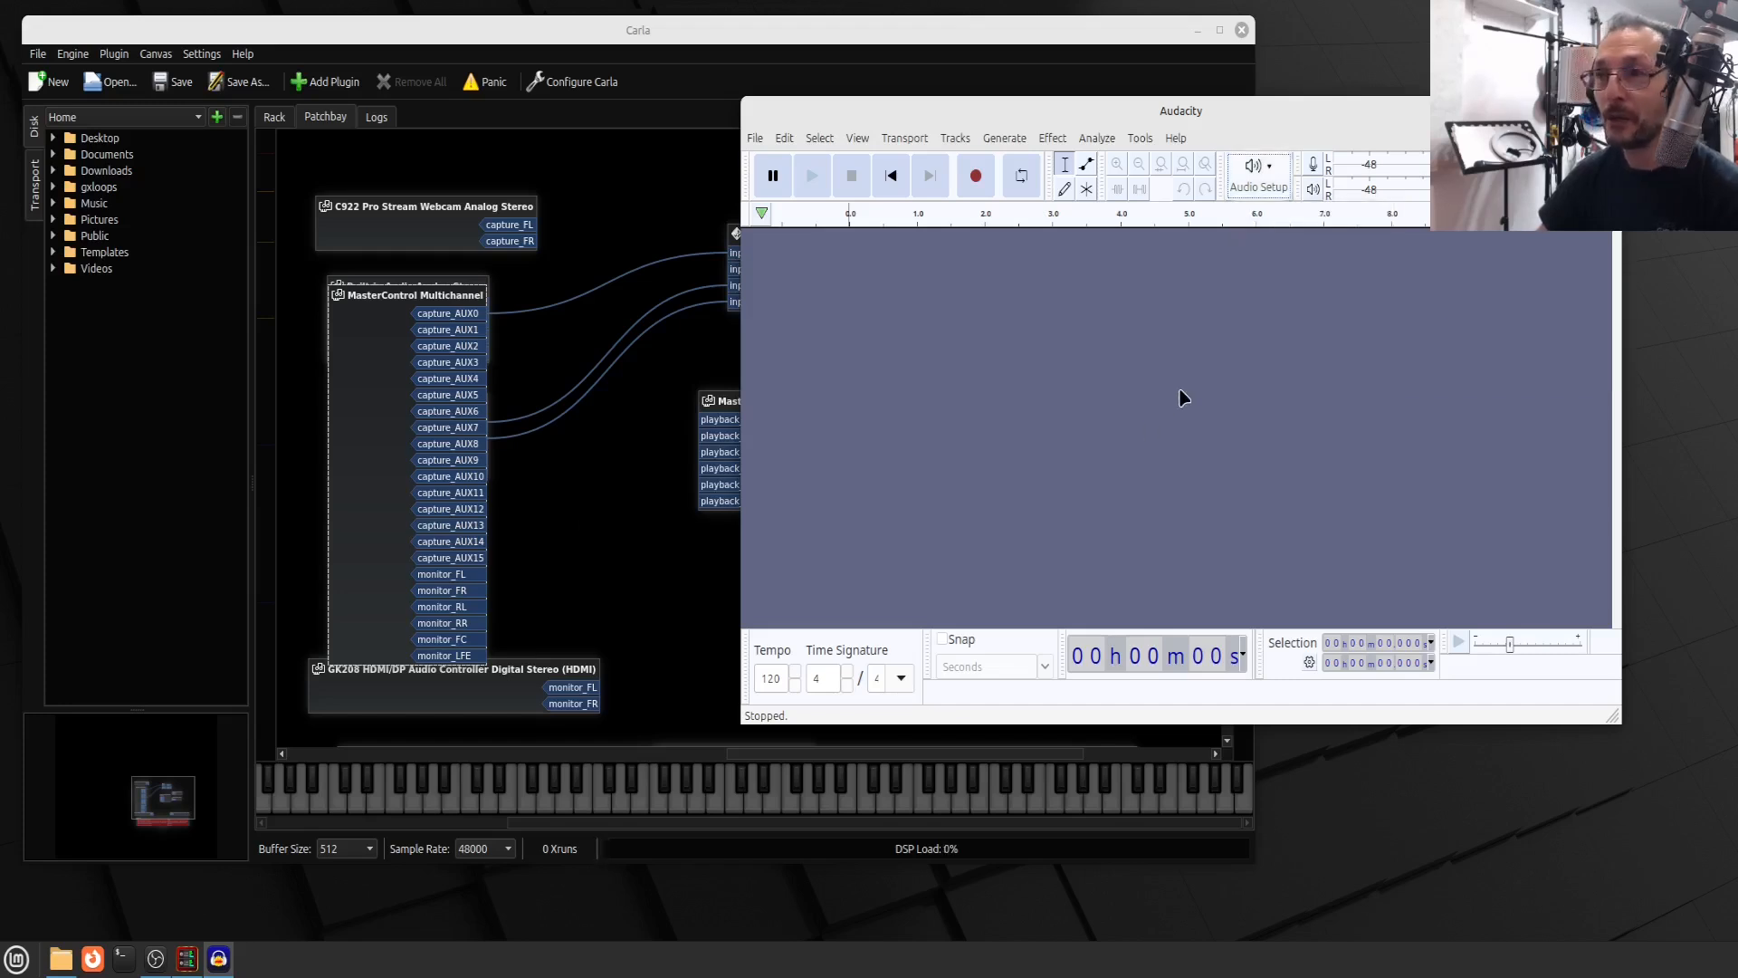
click(1256, 174)
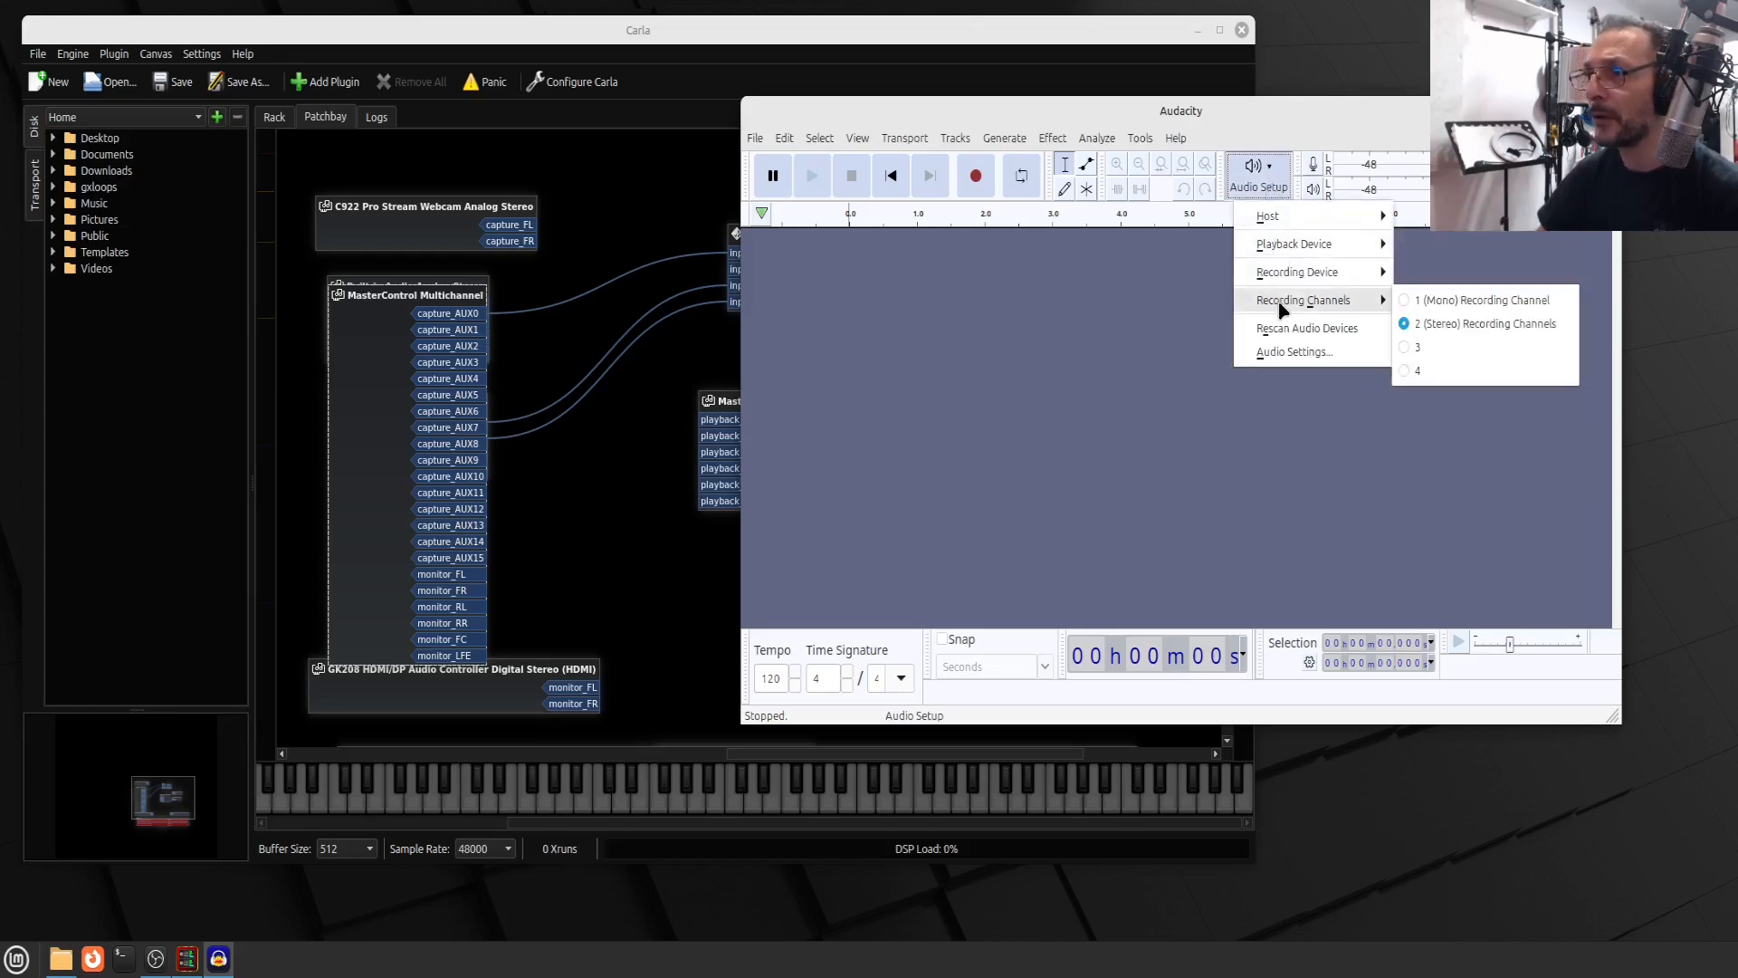
click(1127, 313)
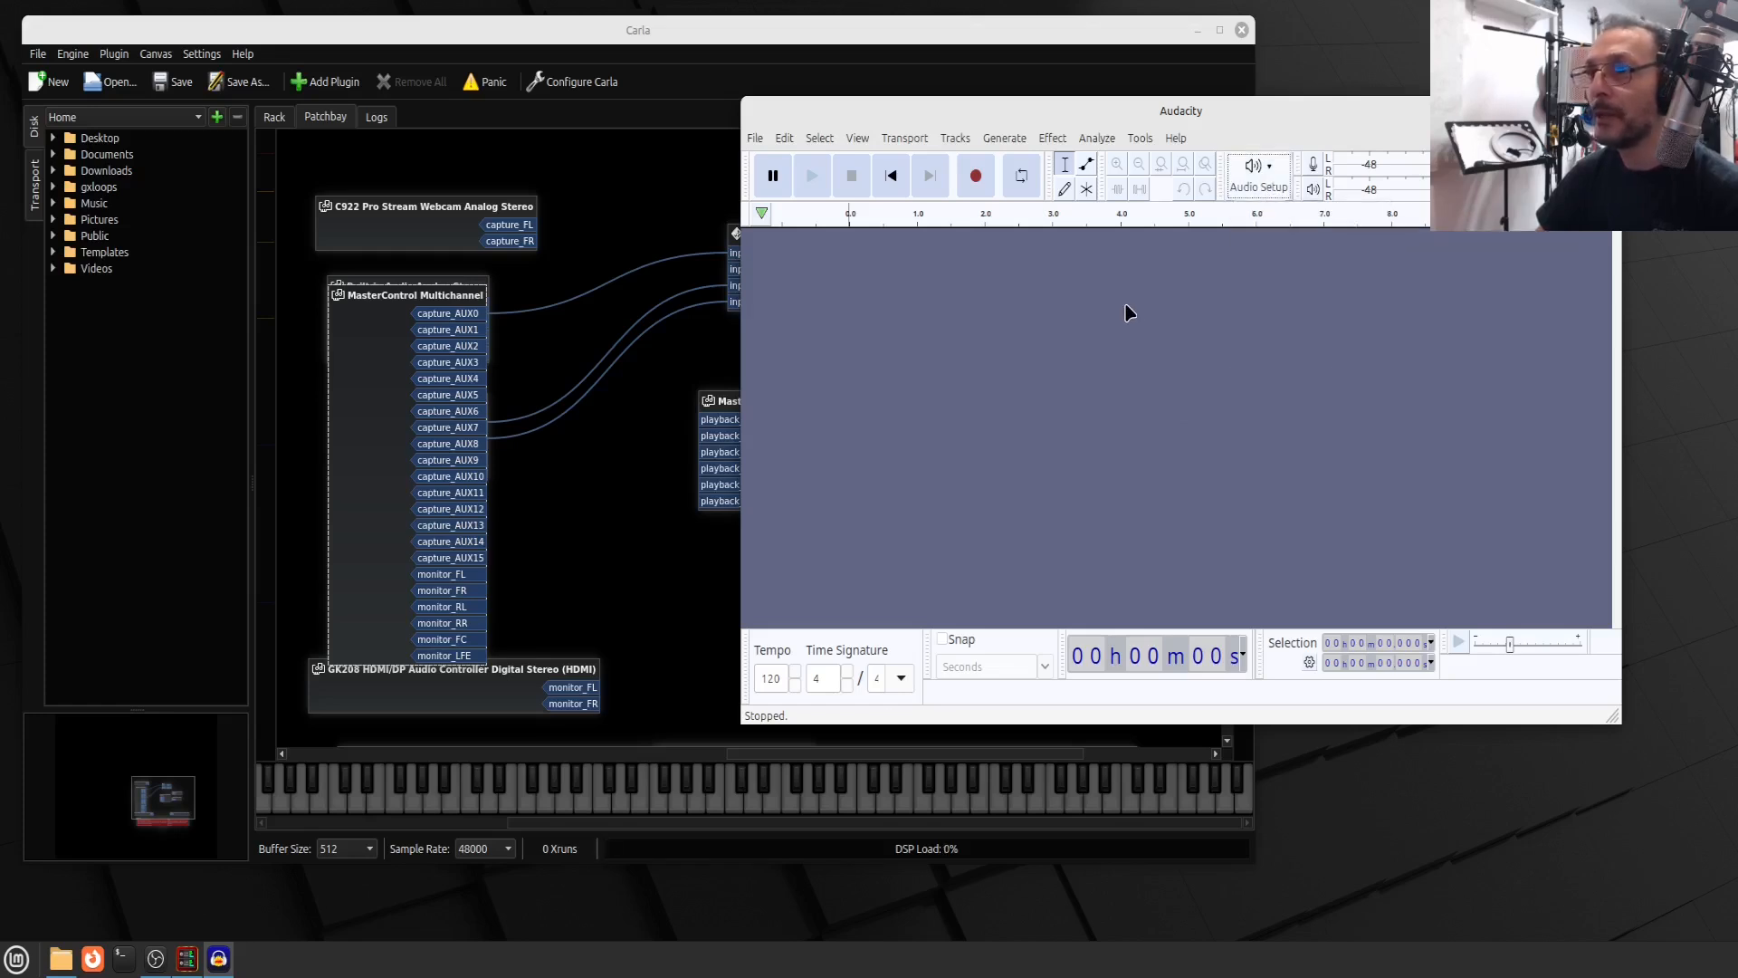
mouse_move(975, 175)
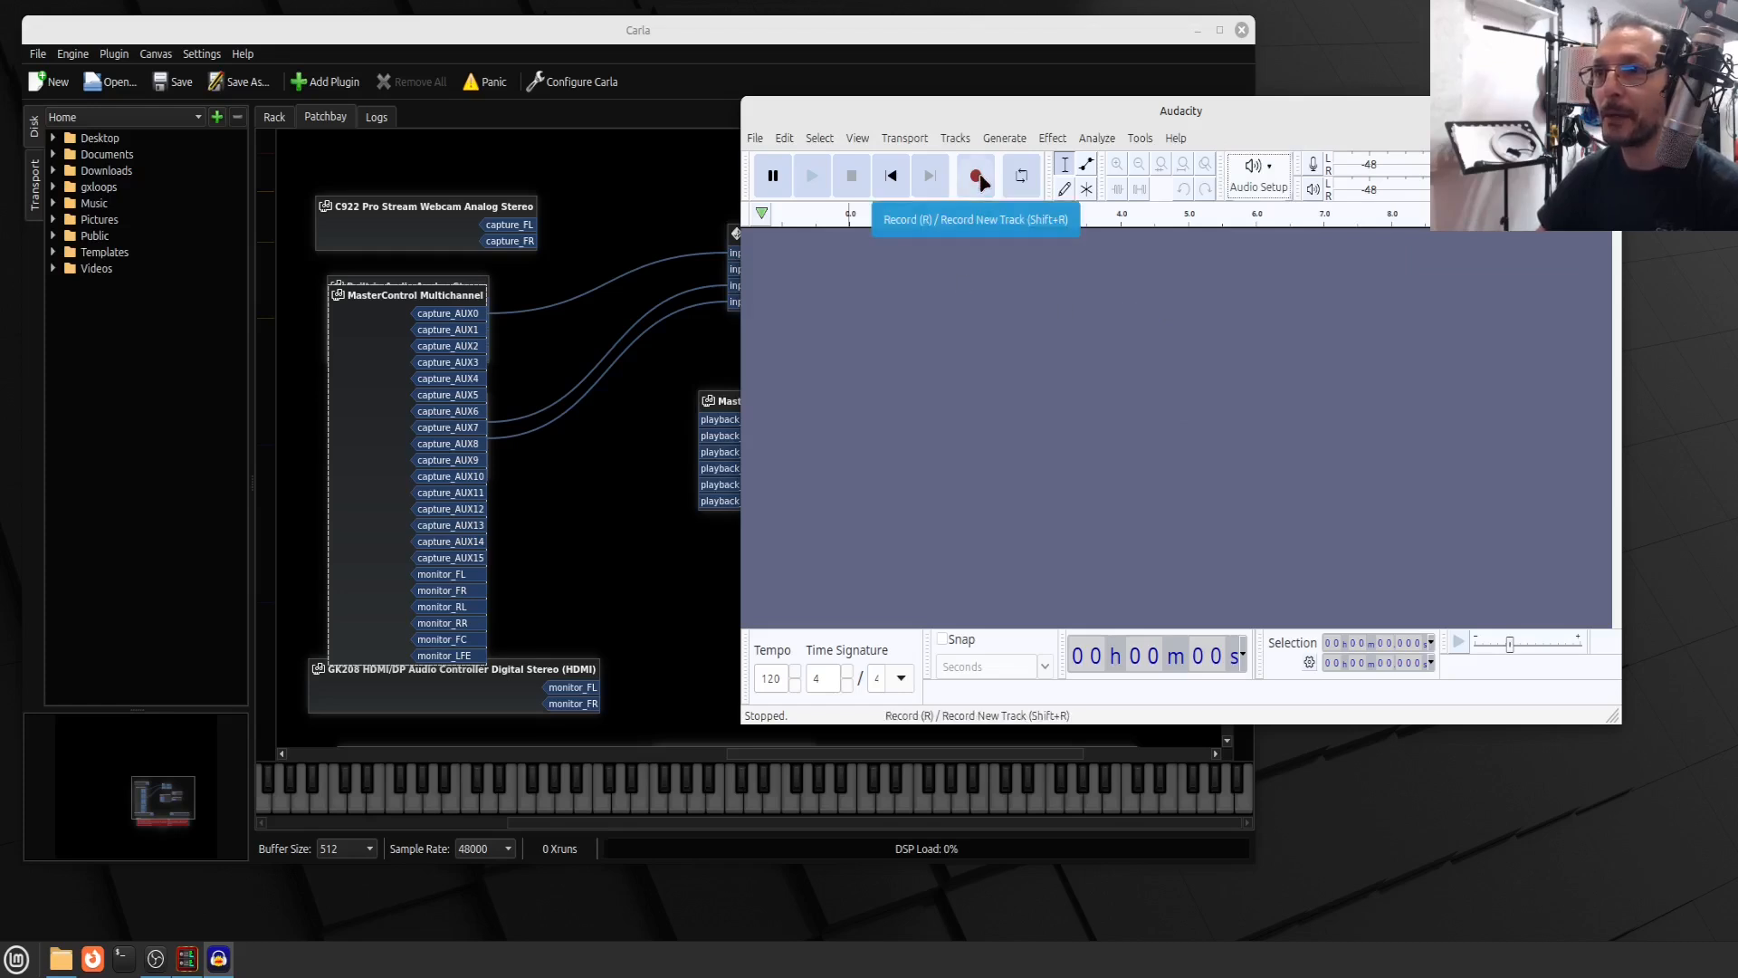
Record a spoken stereo take from the AG06 mic into a new track, then stop
click(975, 175)
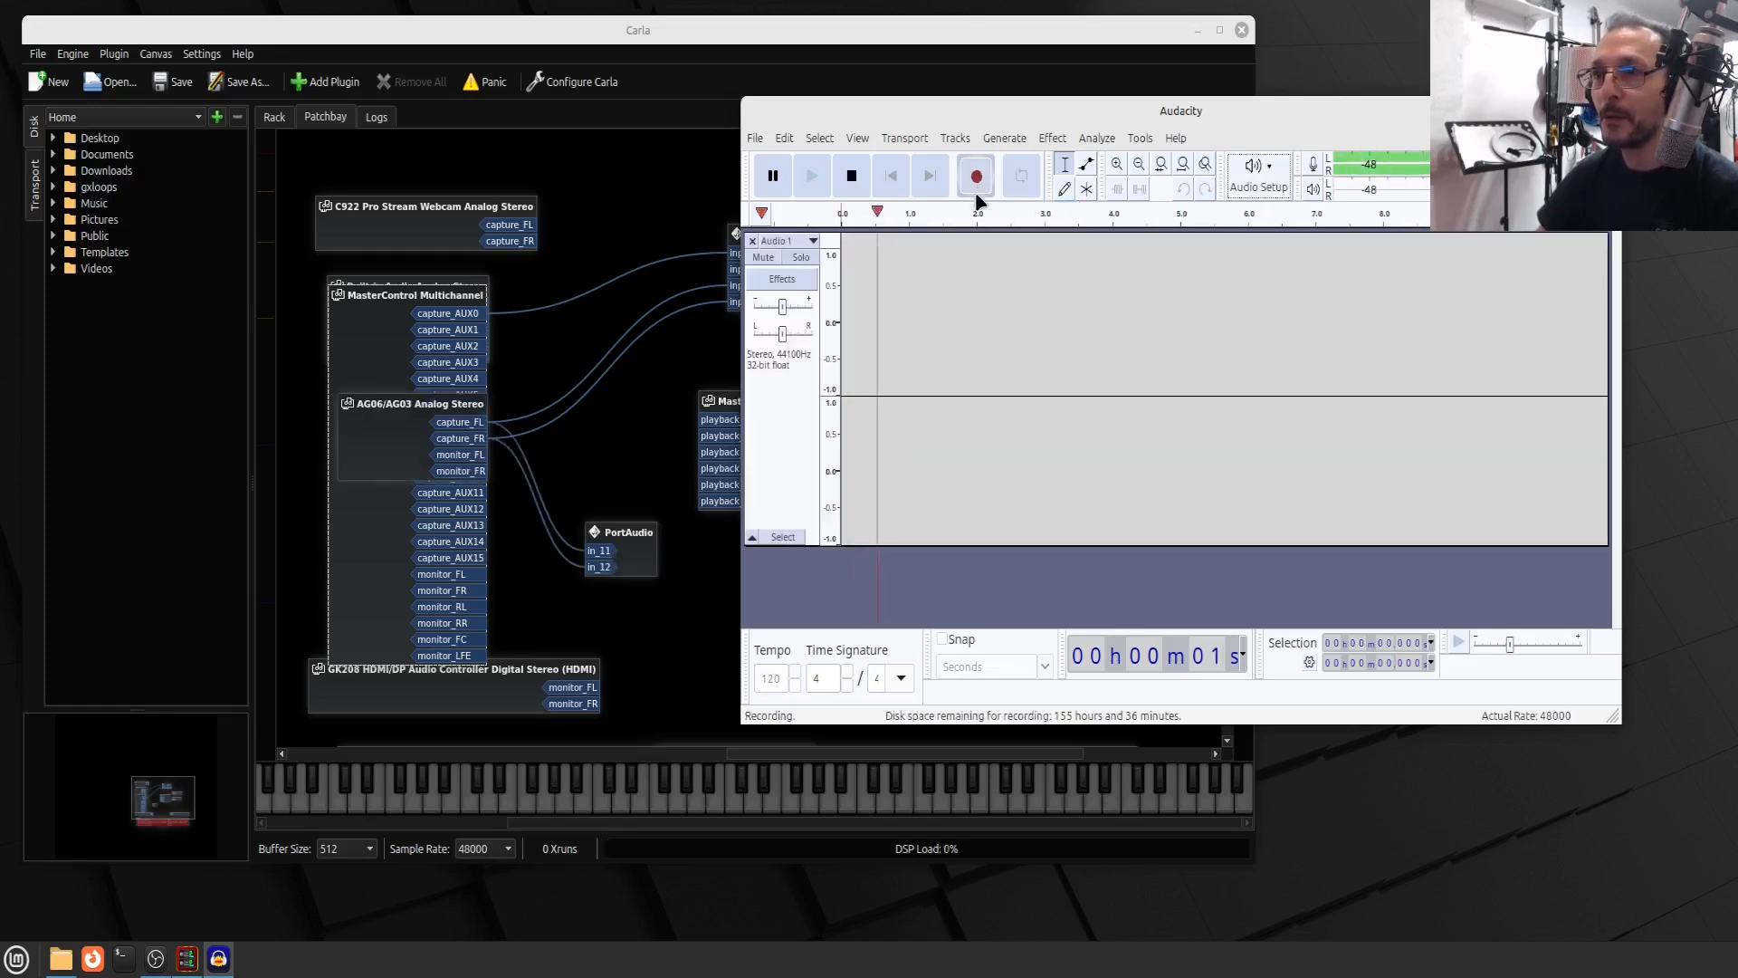
click(974, 176)
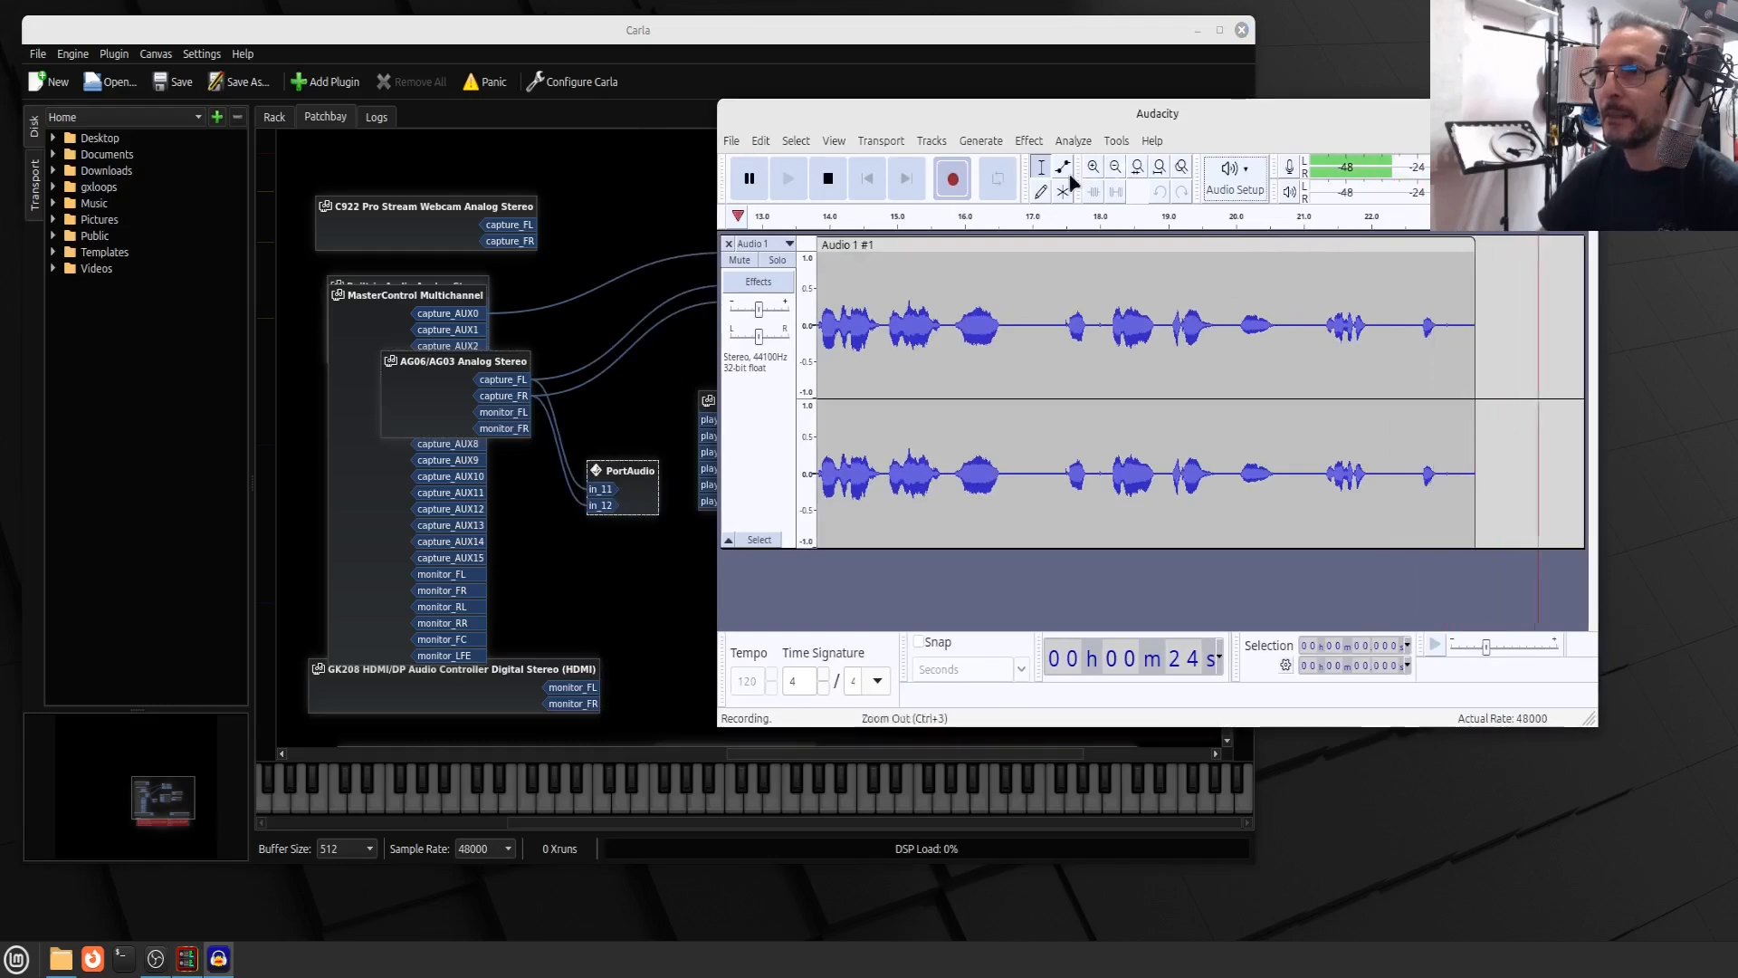
click(828, 178)
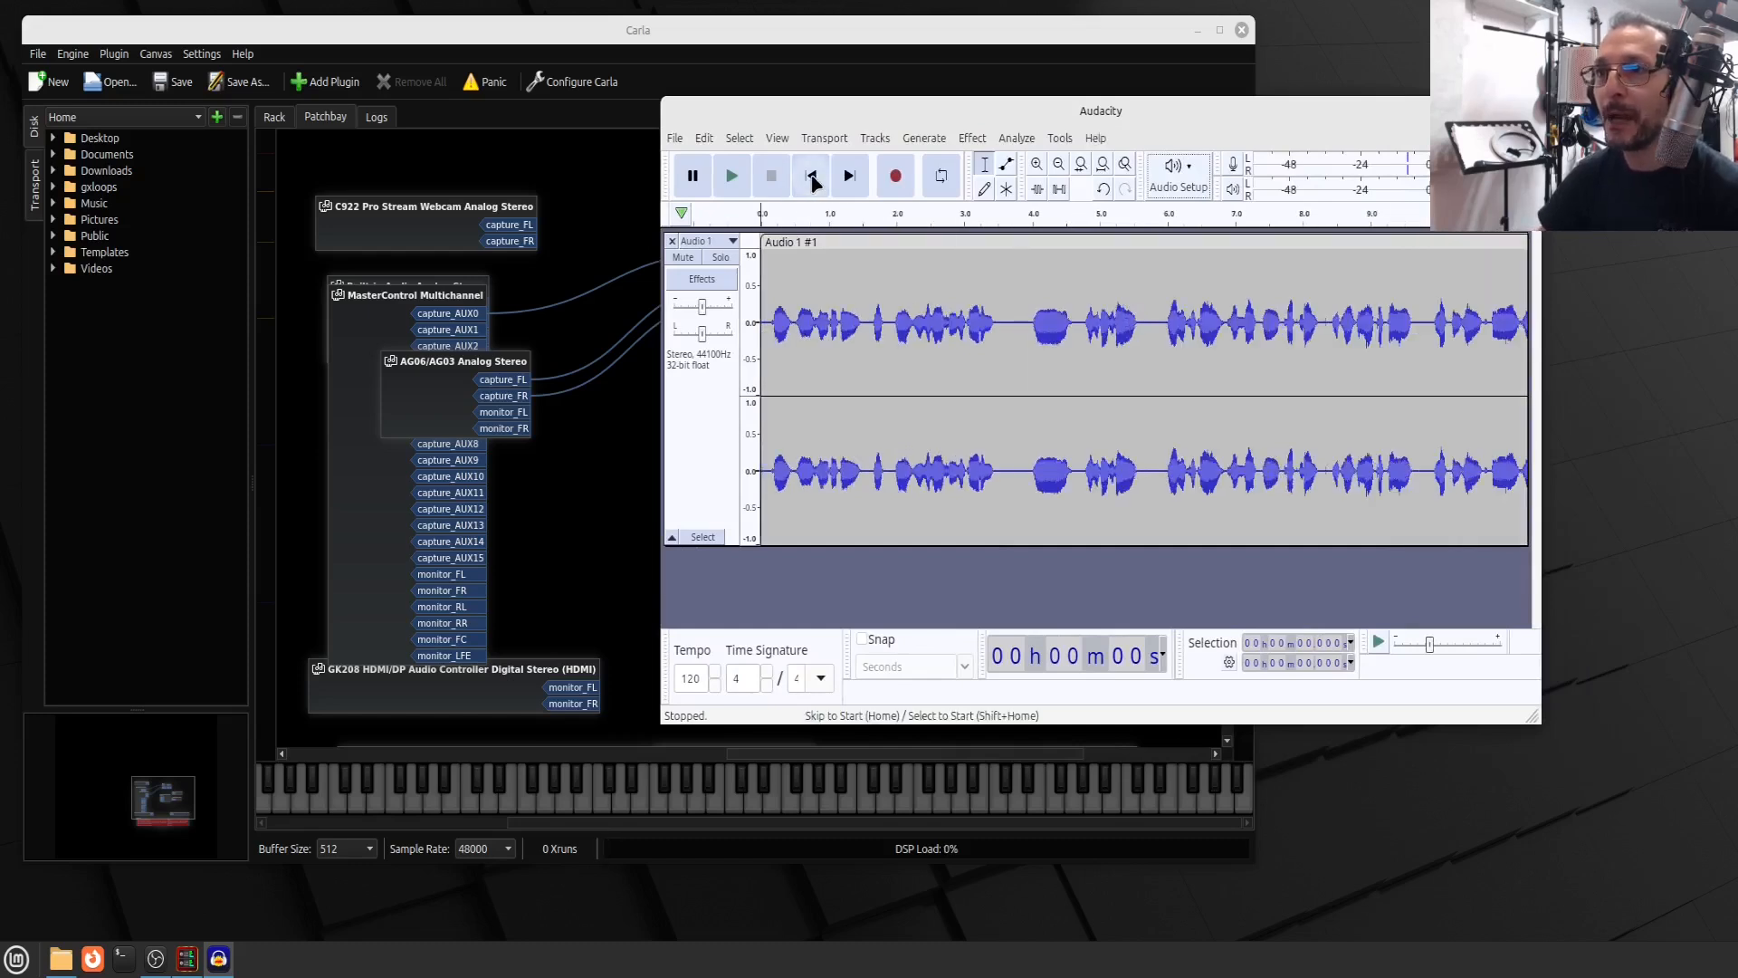
Play the recorded take from the start, bringing OBS up to watch its mixer levels
click(730, 176)
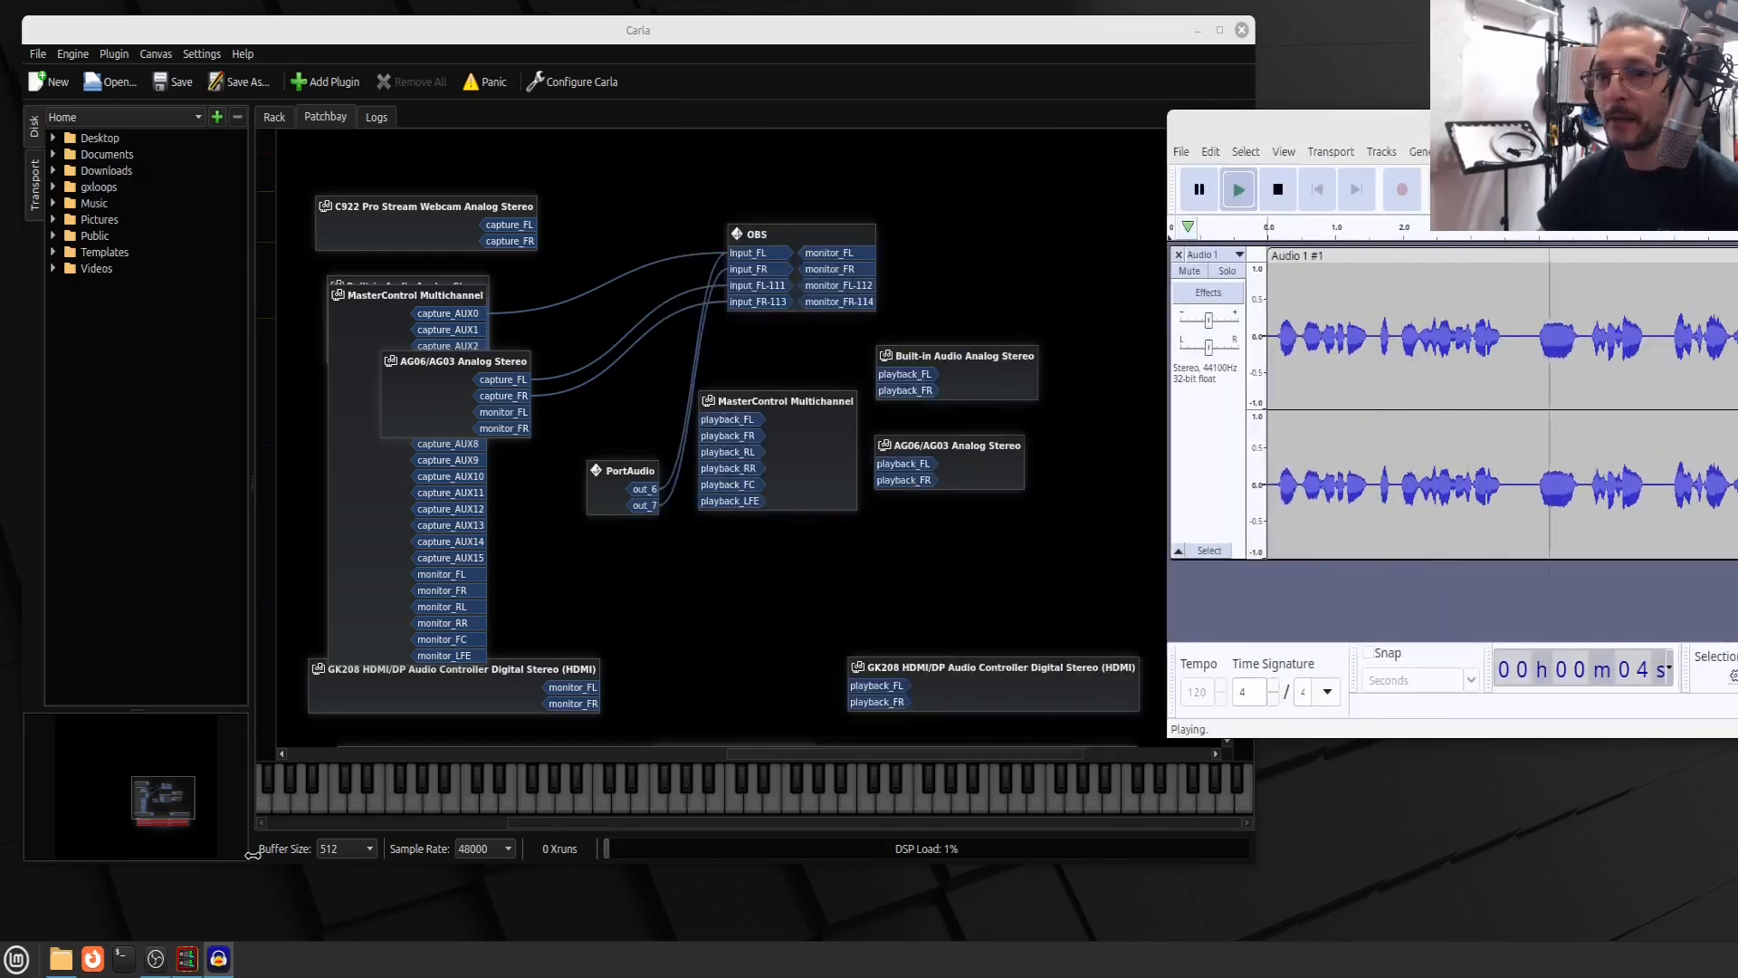
click(187, 958)
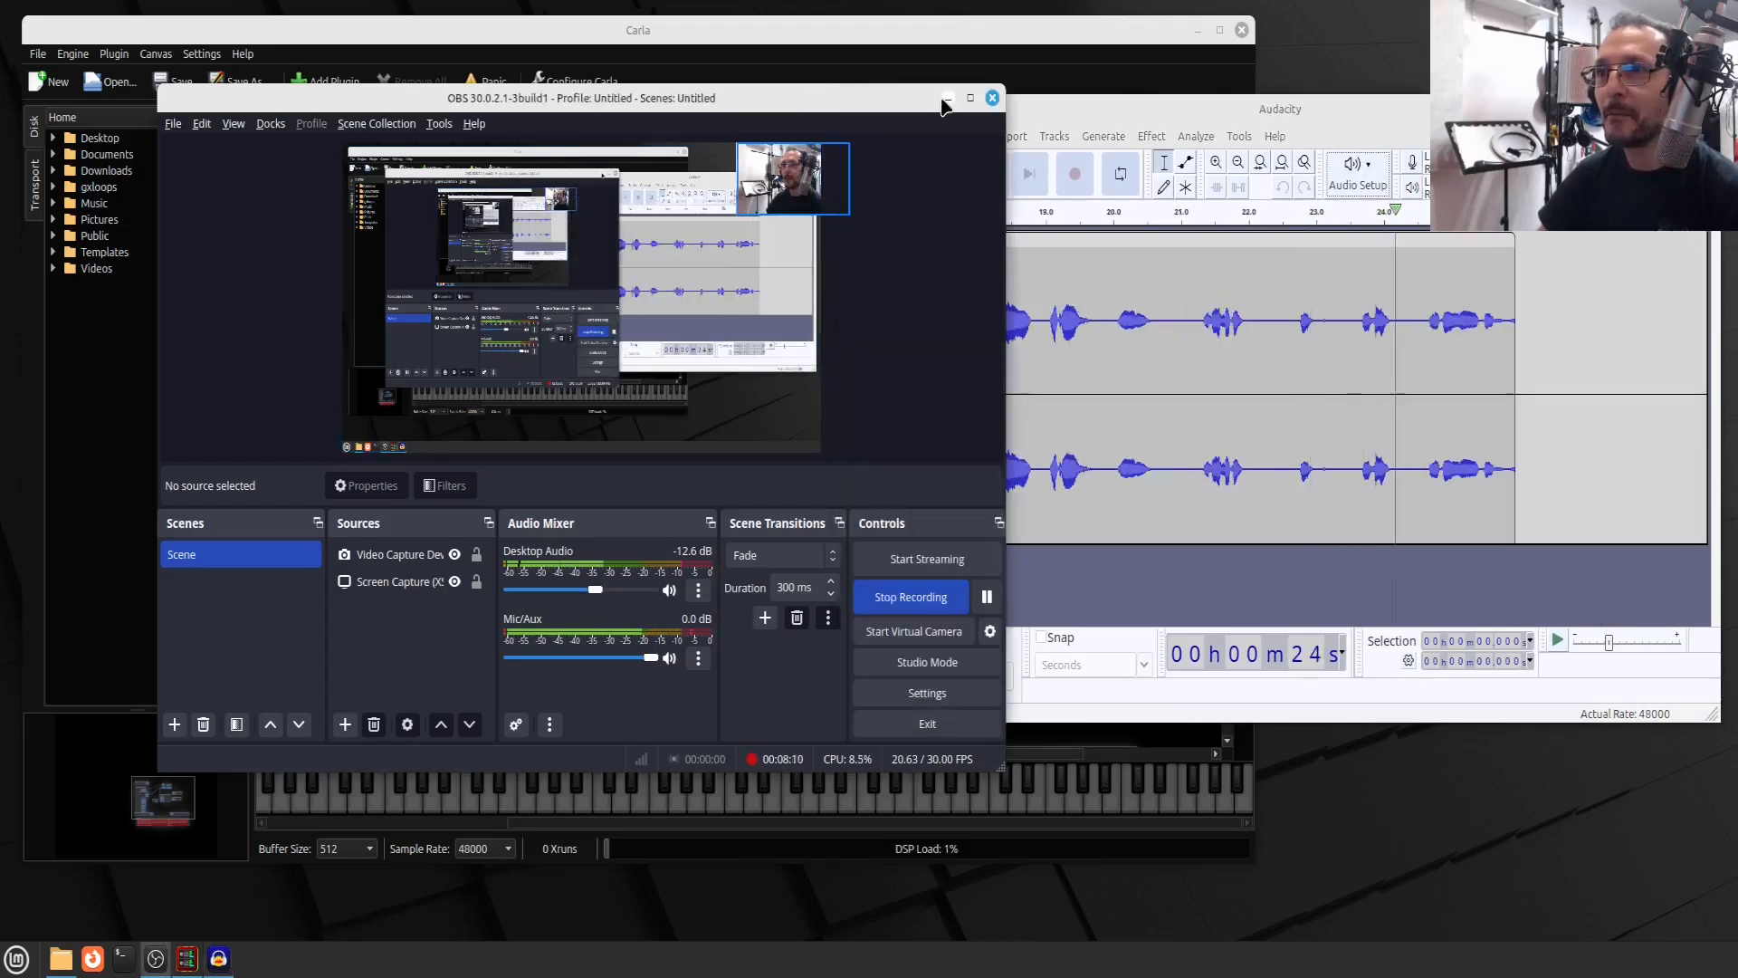
Minimize OBS, then record a second short take as clip Audio 1 #2 and stop
click(947, 98)
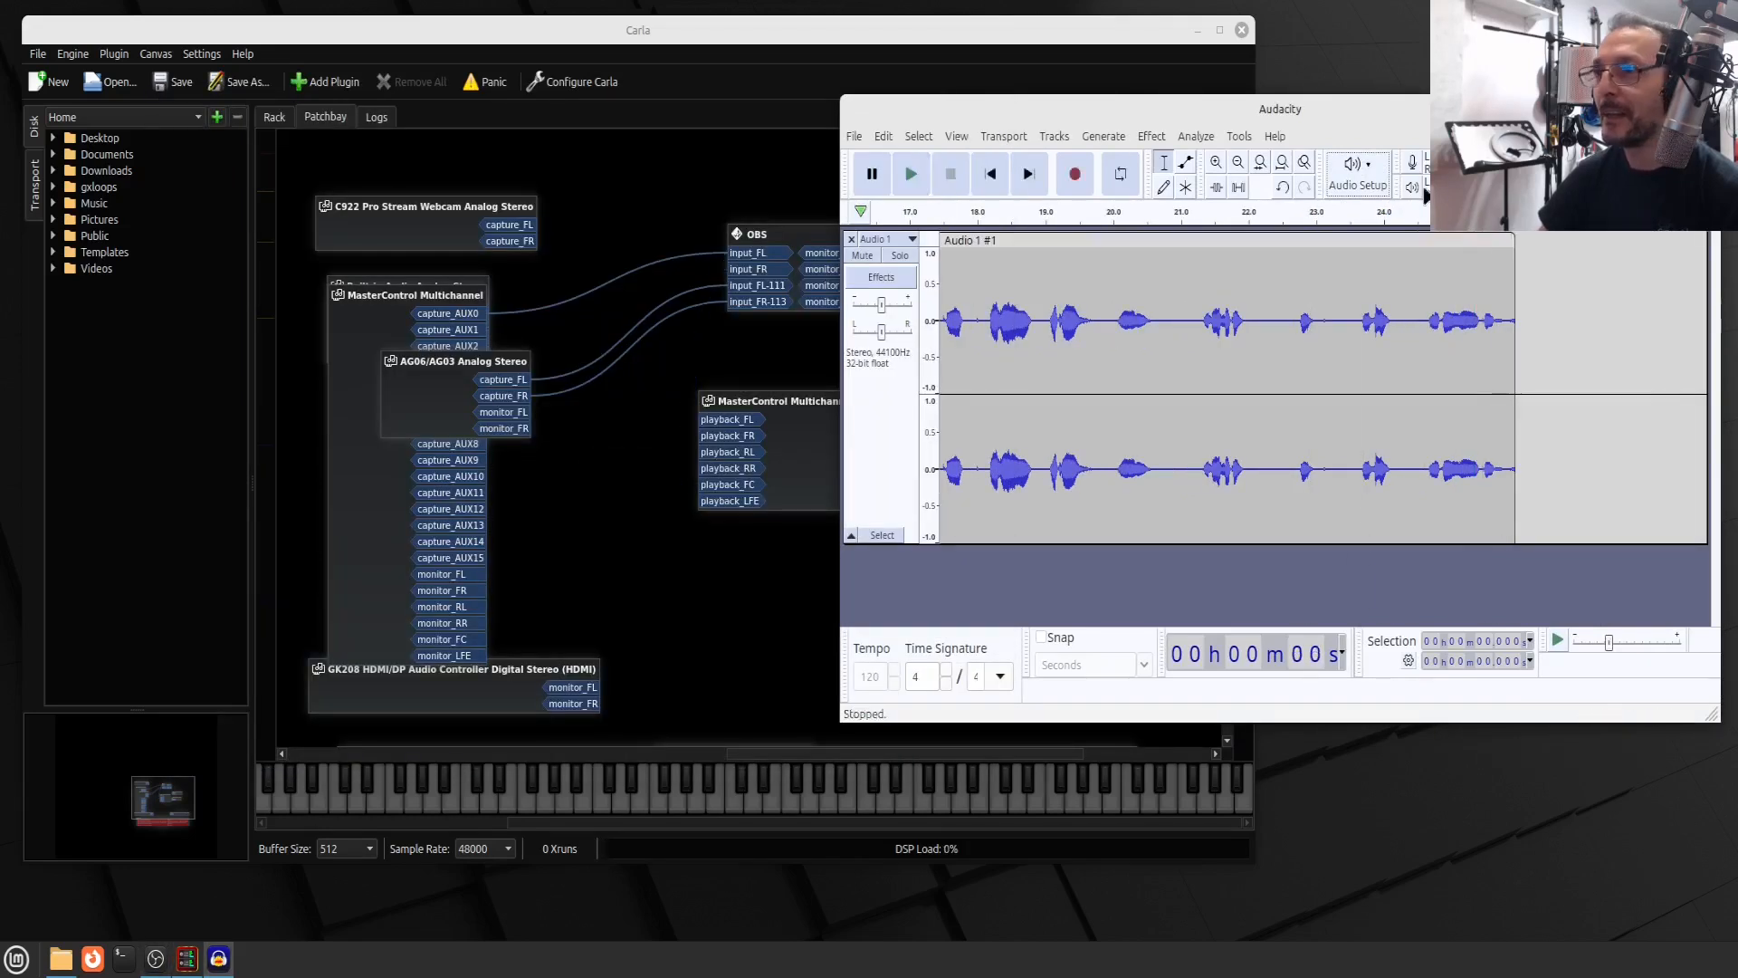
mouse_move(871, 174)
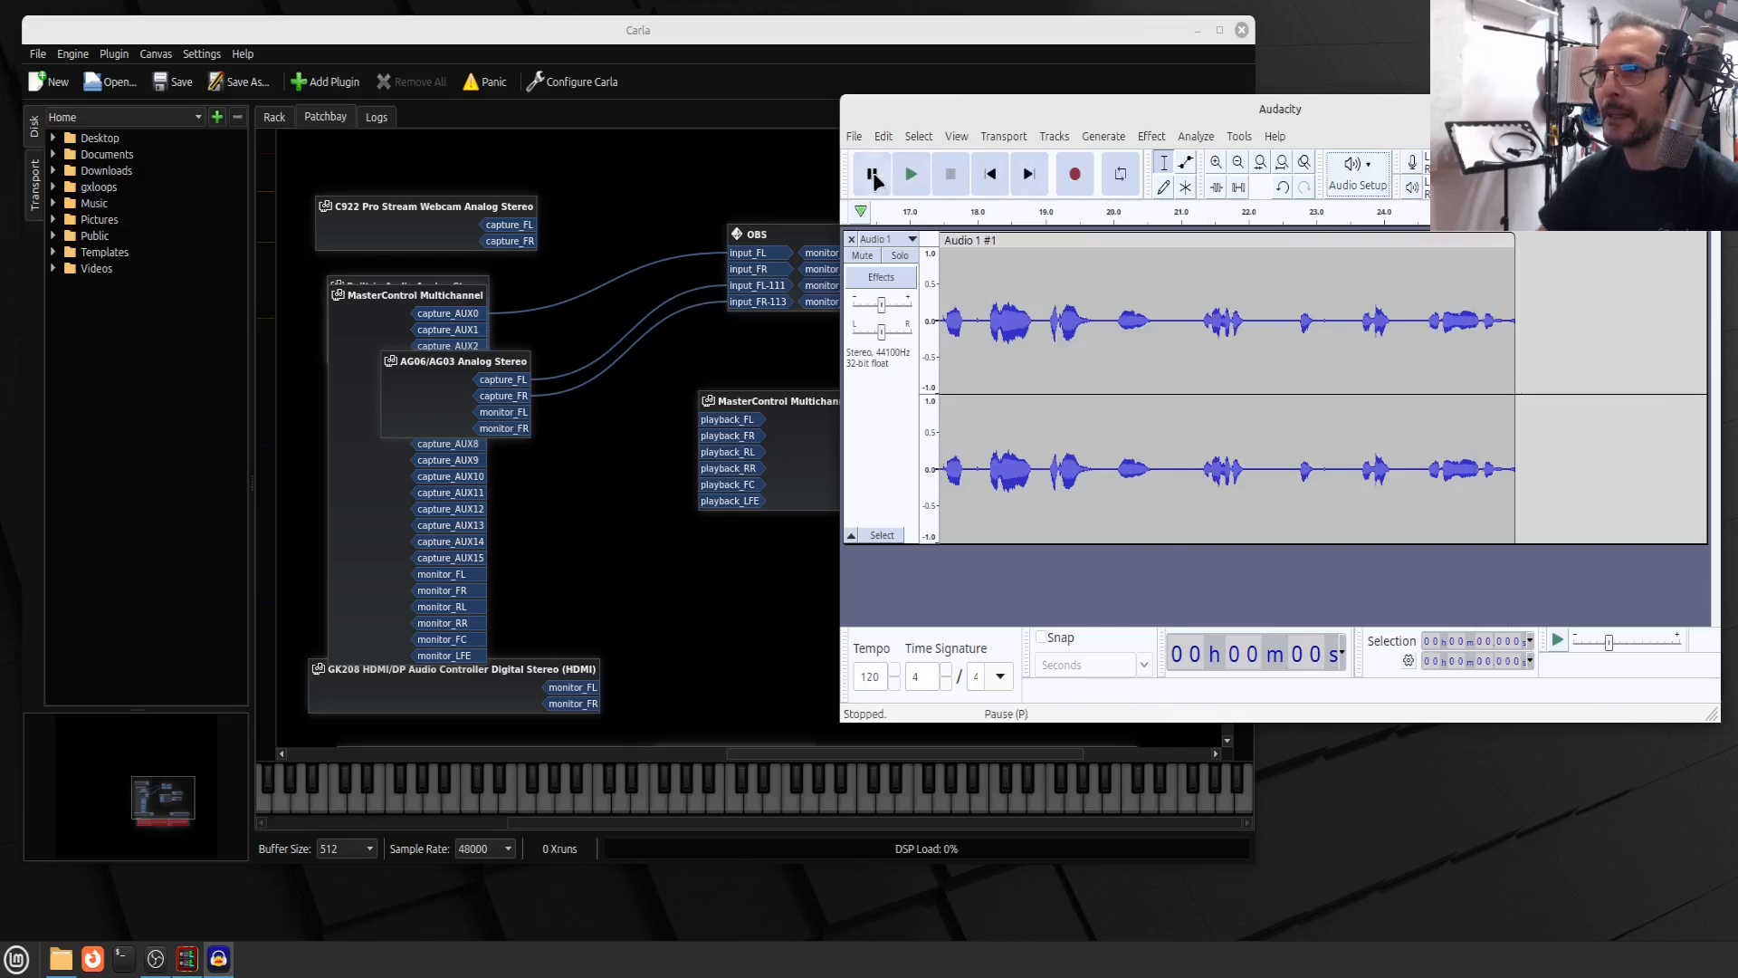
click(870, 174)
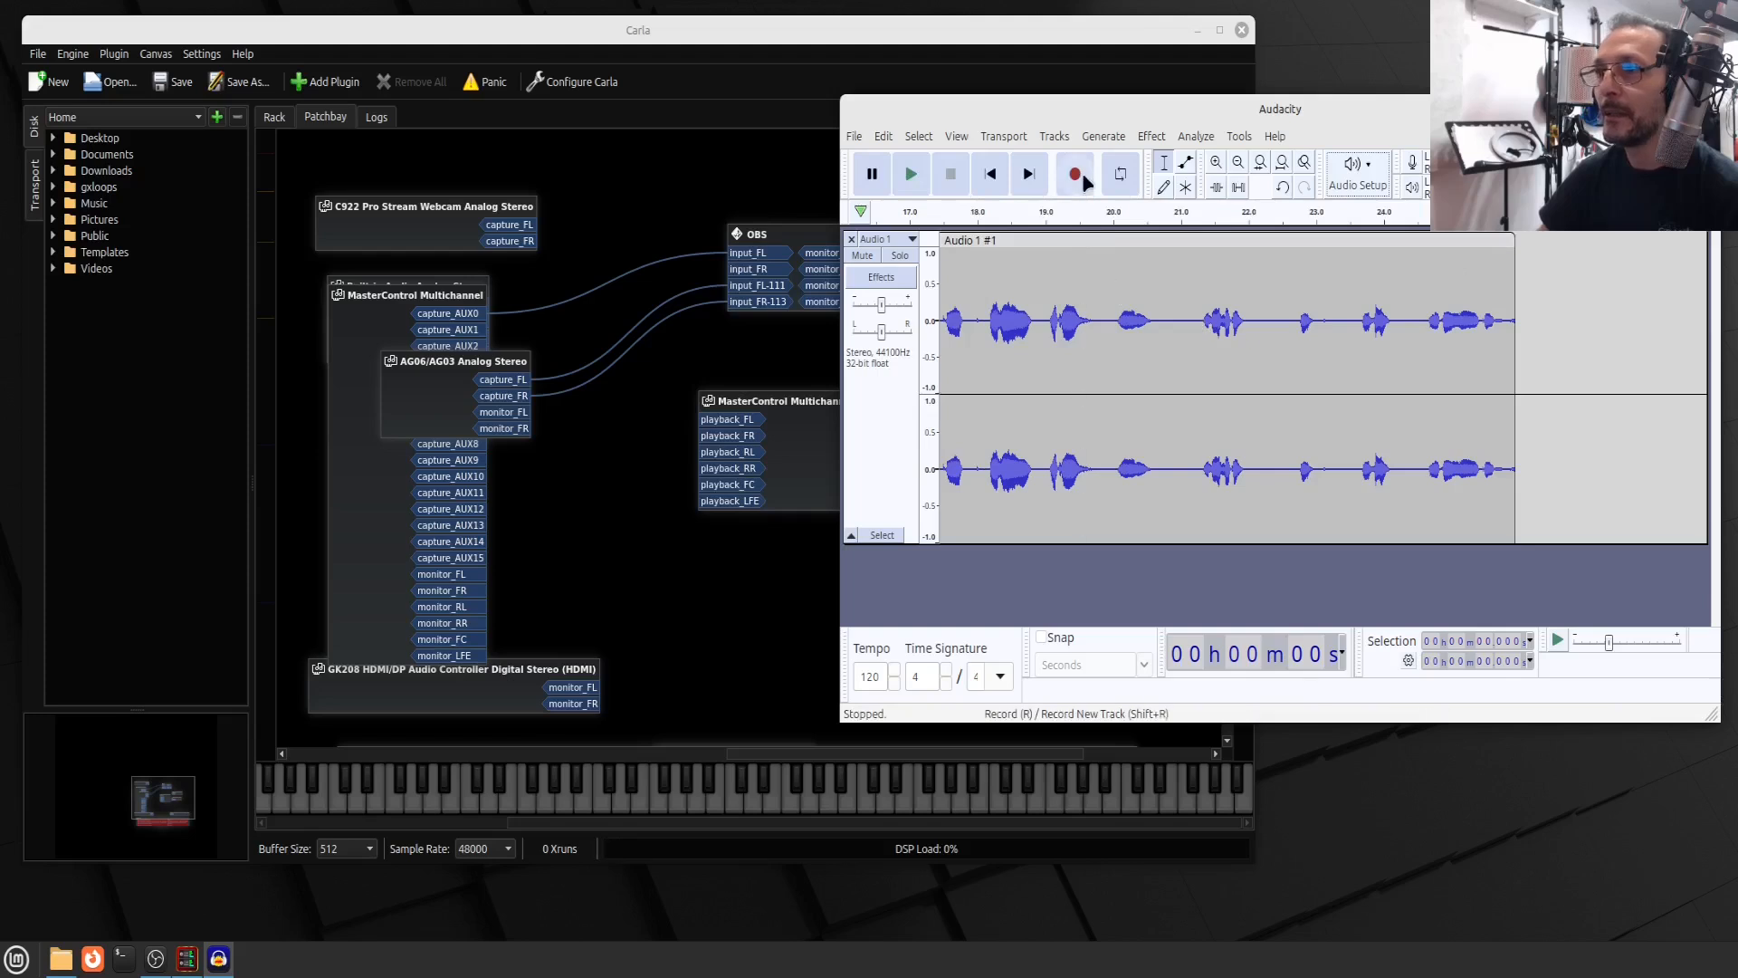
click(1073, 174)
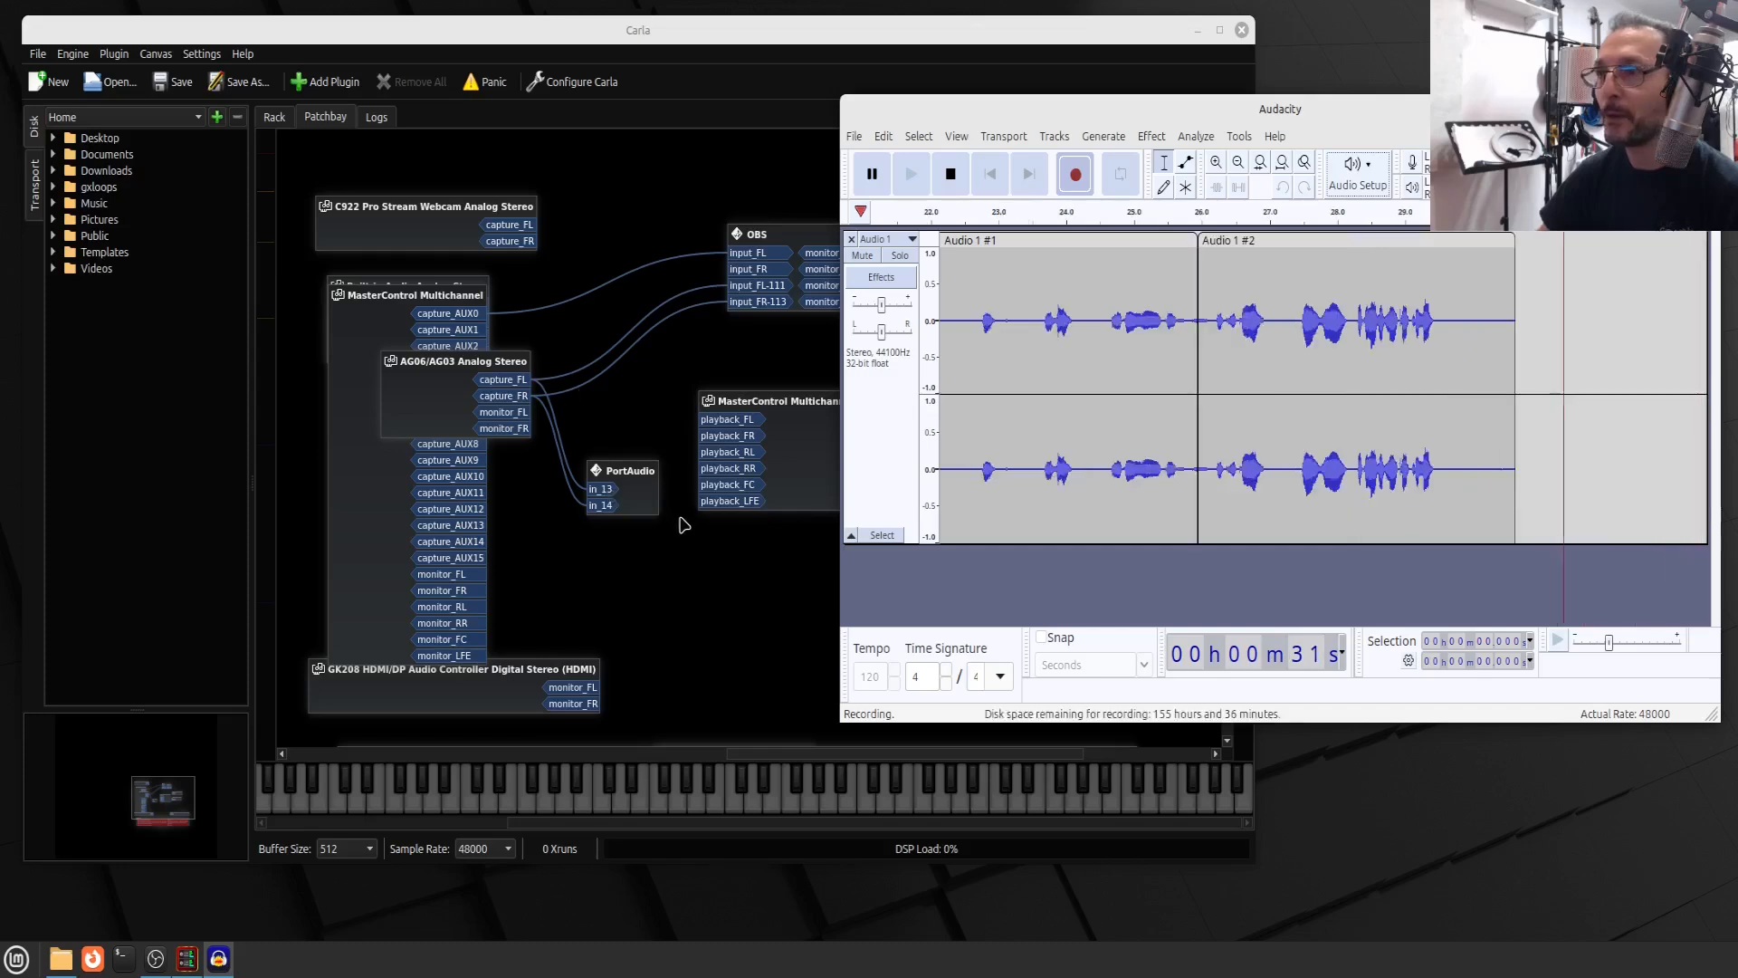
click(949, 174)
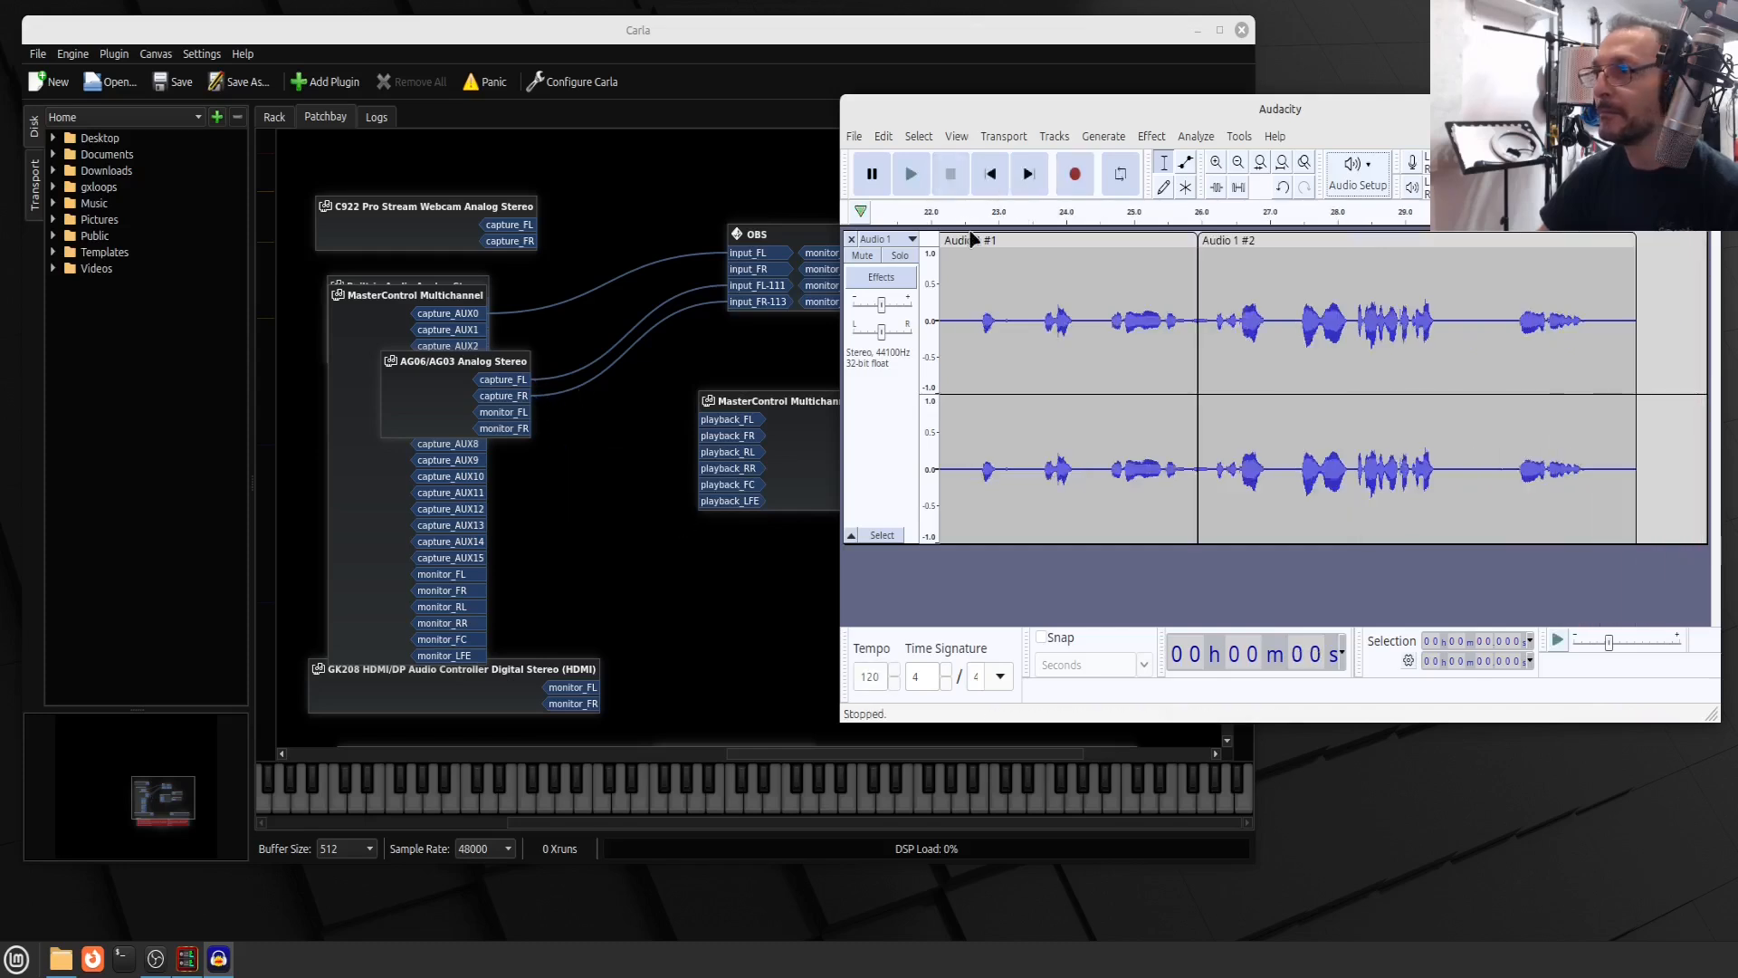